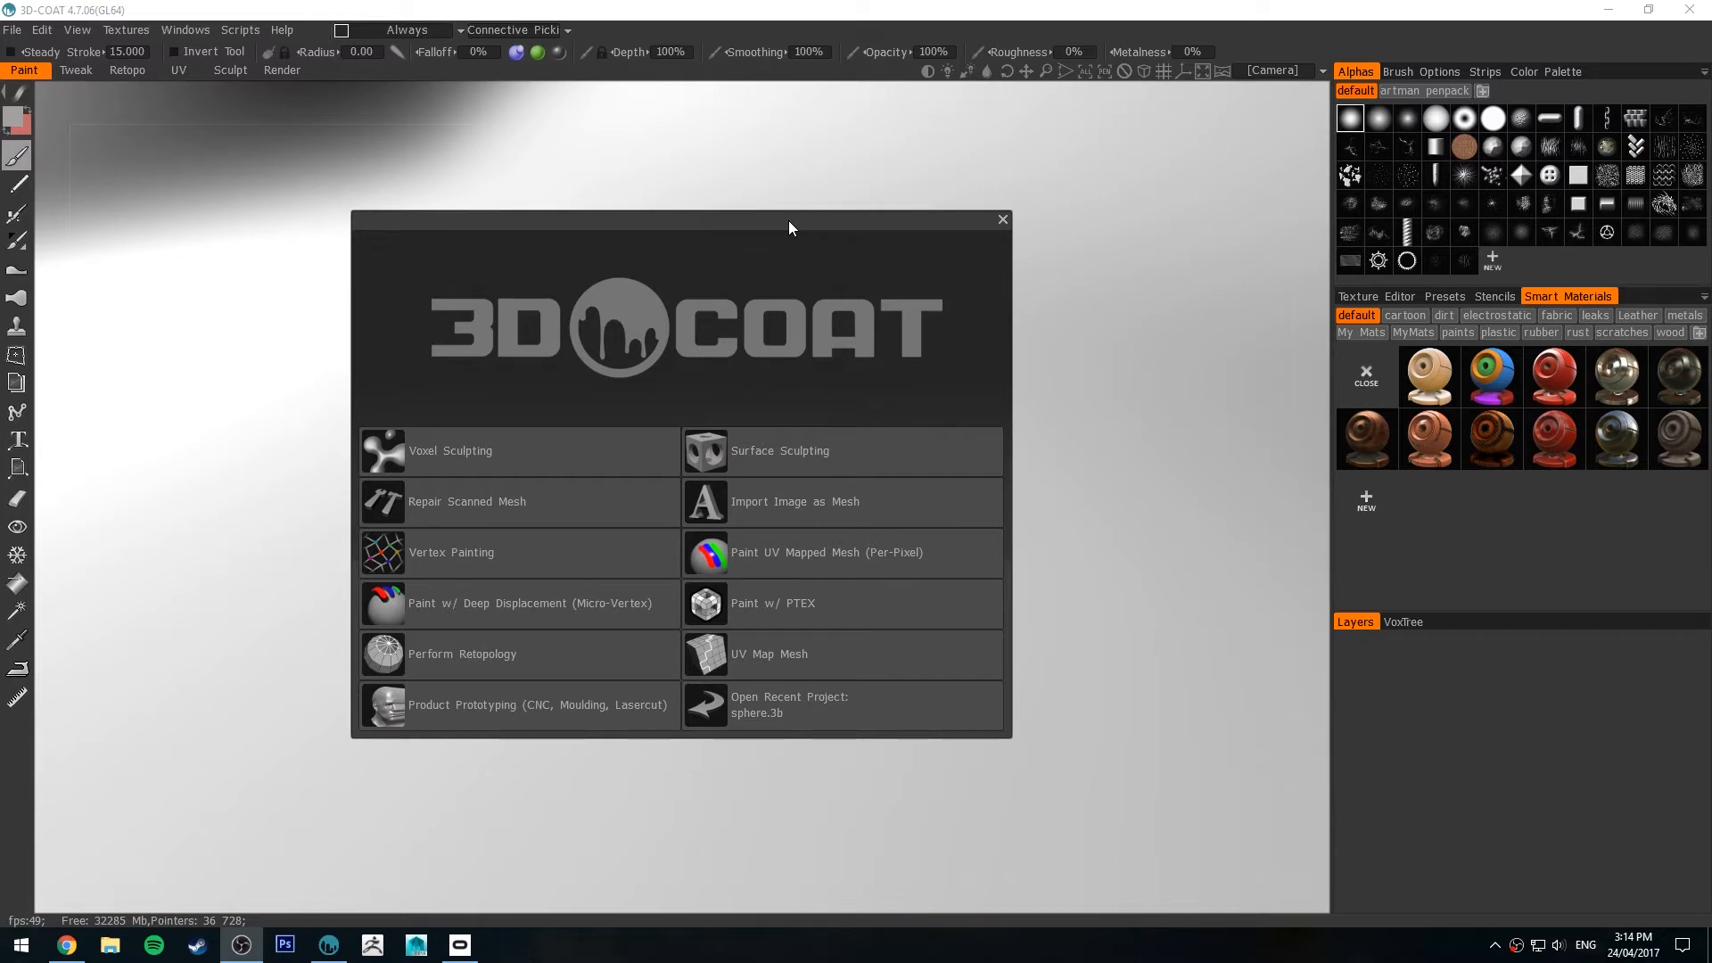
mouse_move(519, 319)
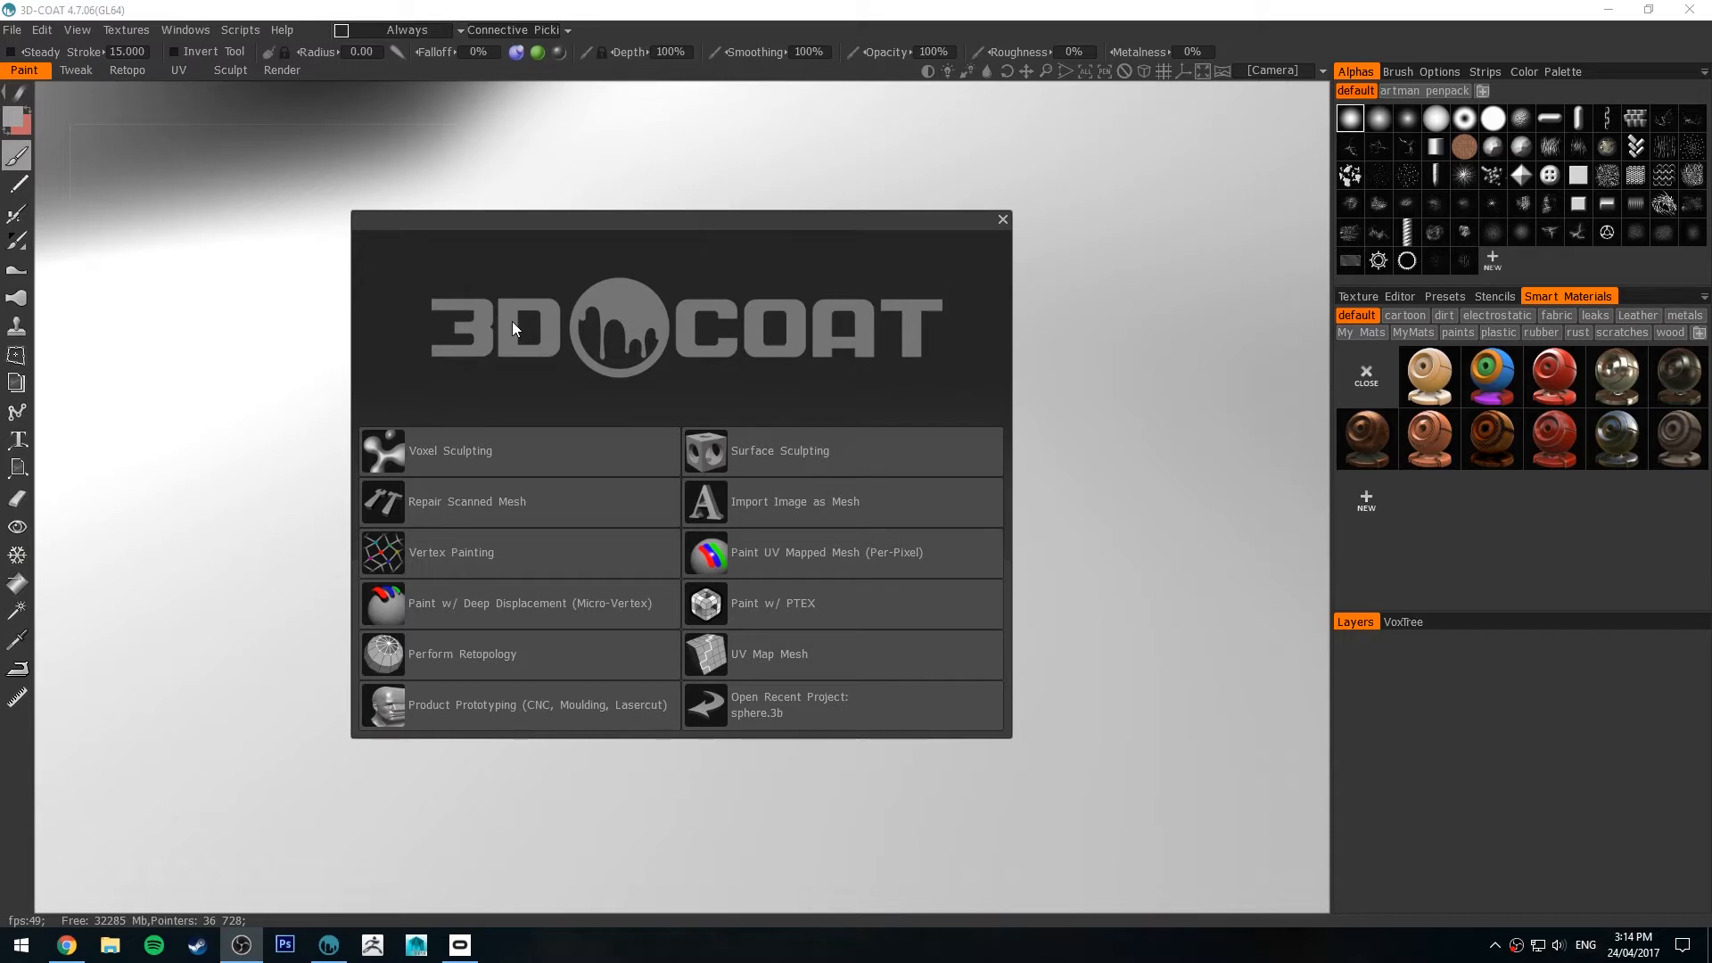
mouse_move(612, 338)
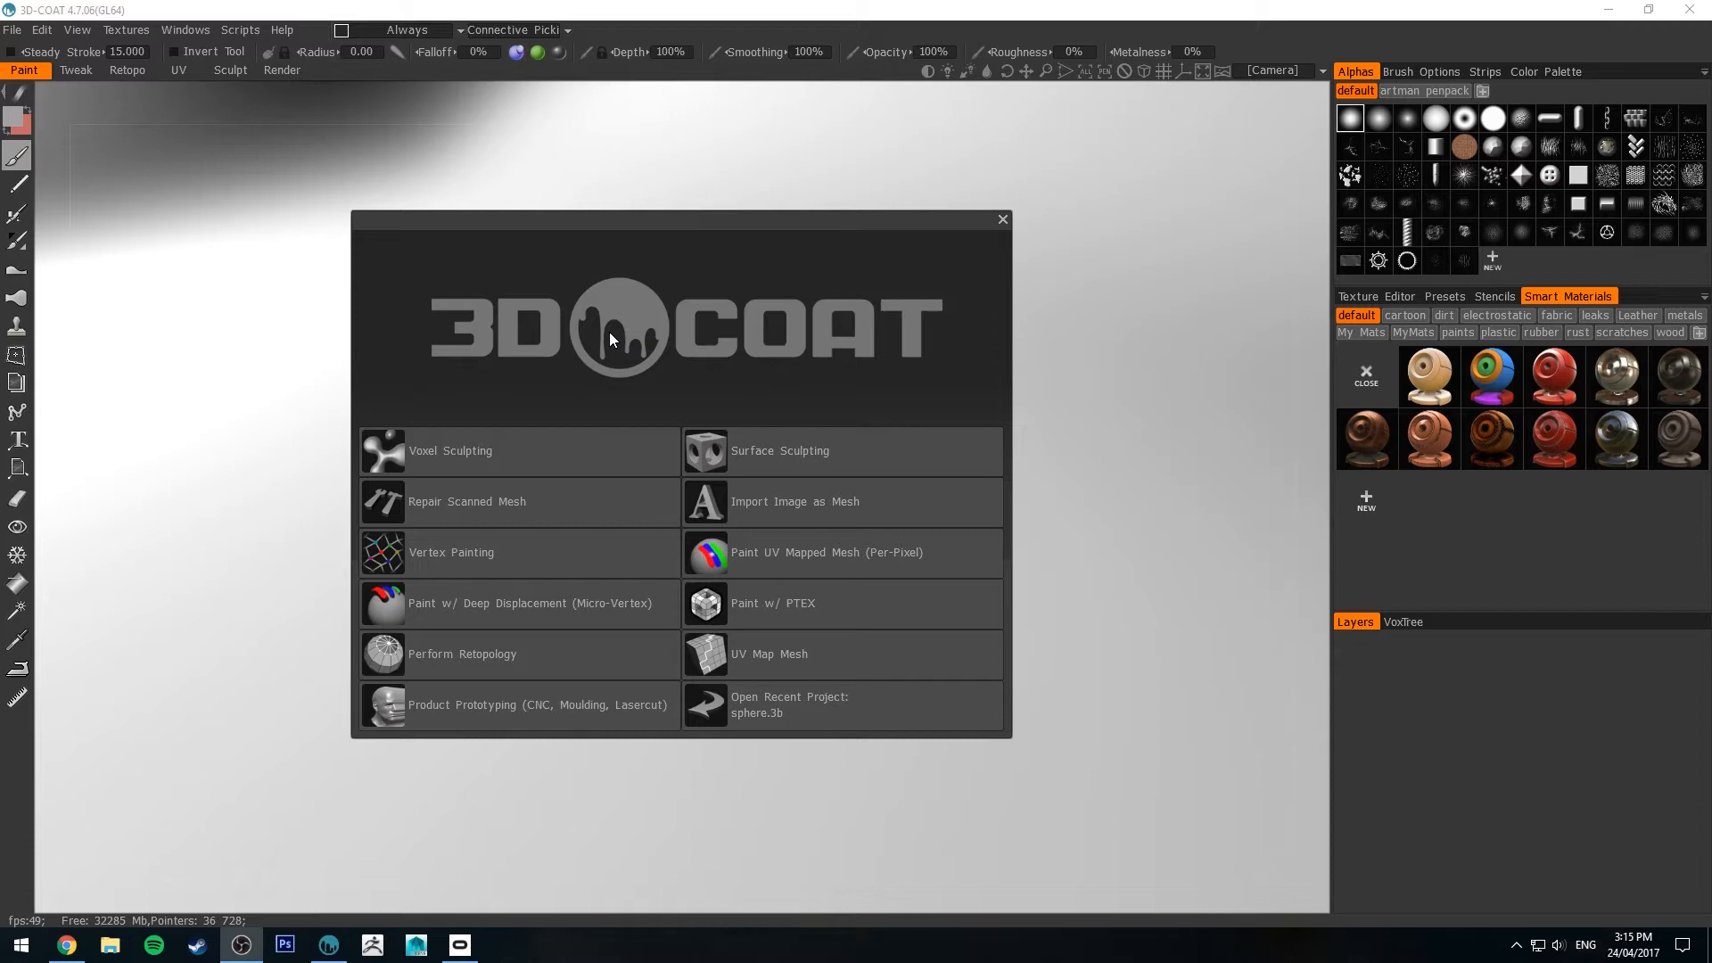
mouse_move(569, 315)
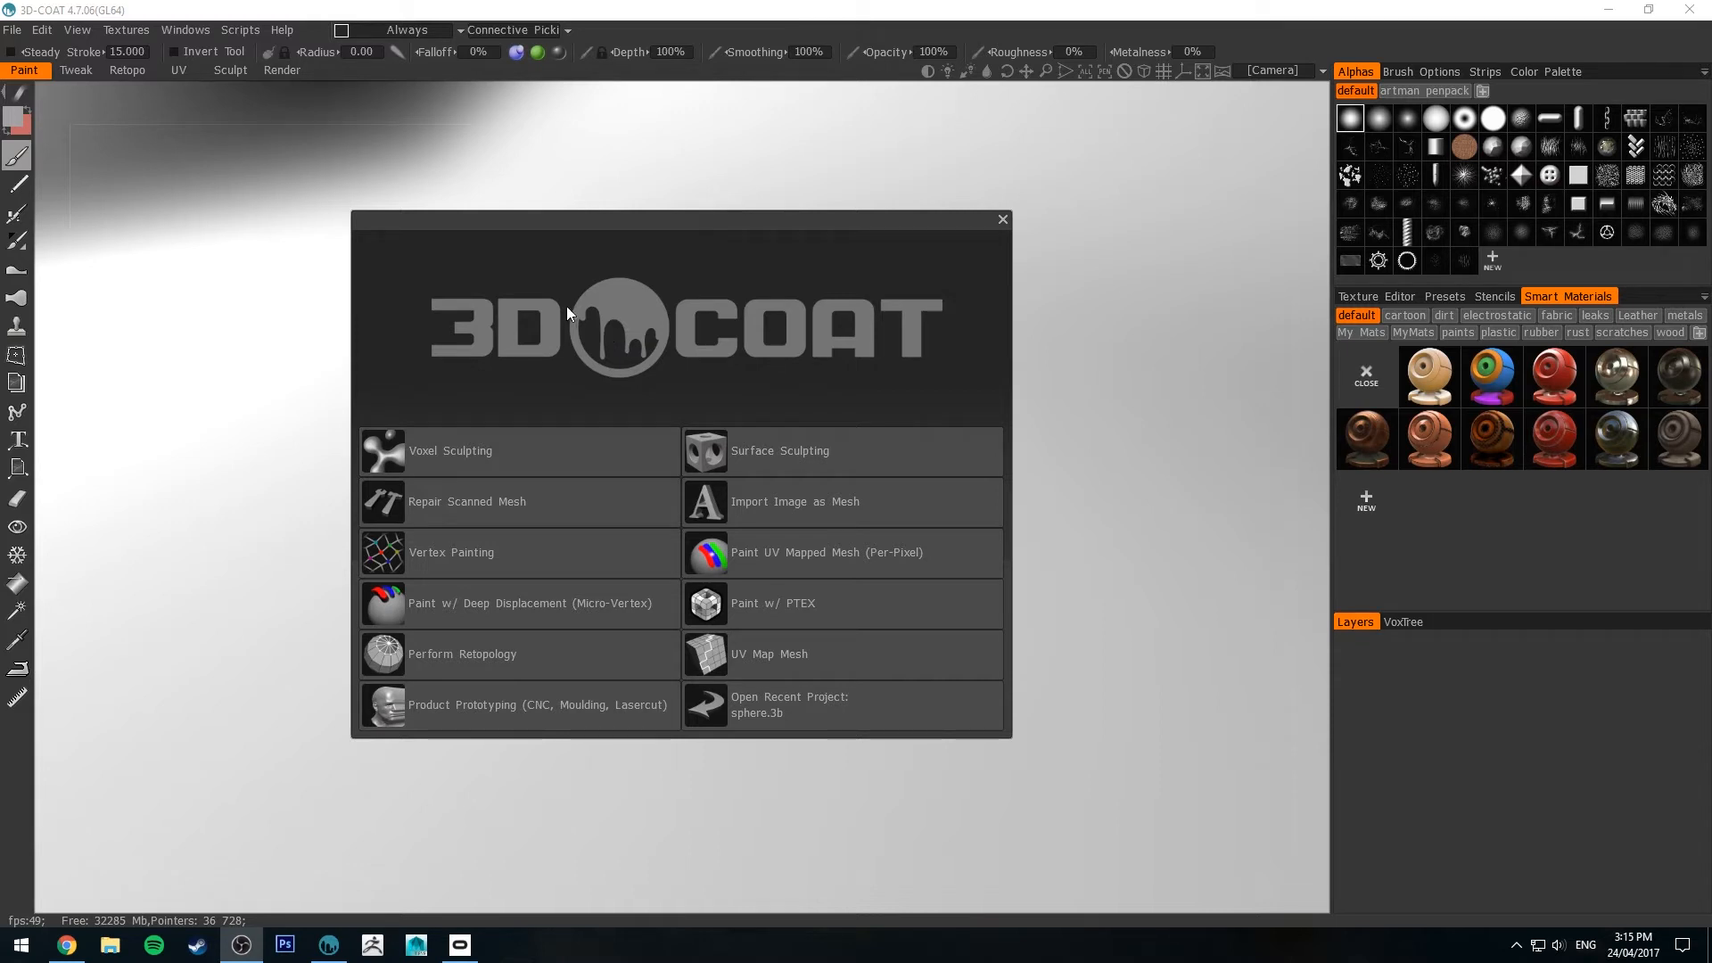
mouse_move(580, 243)
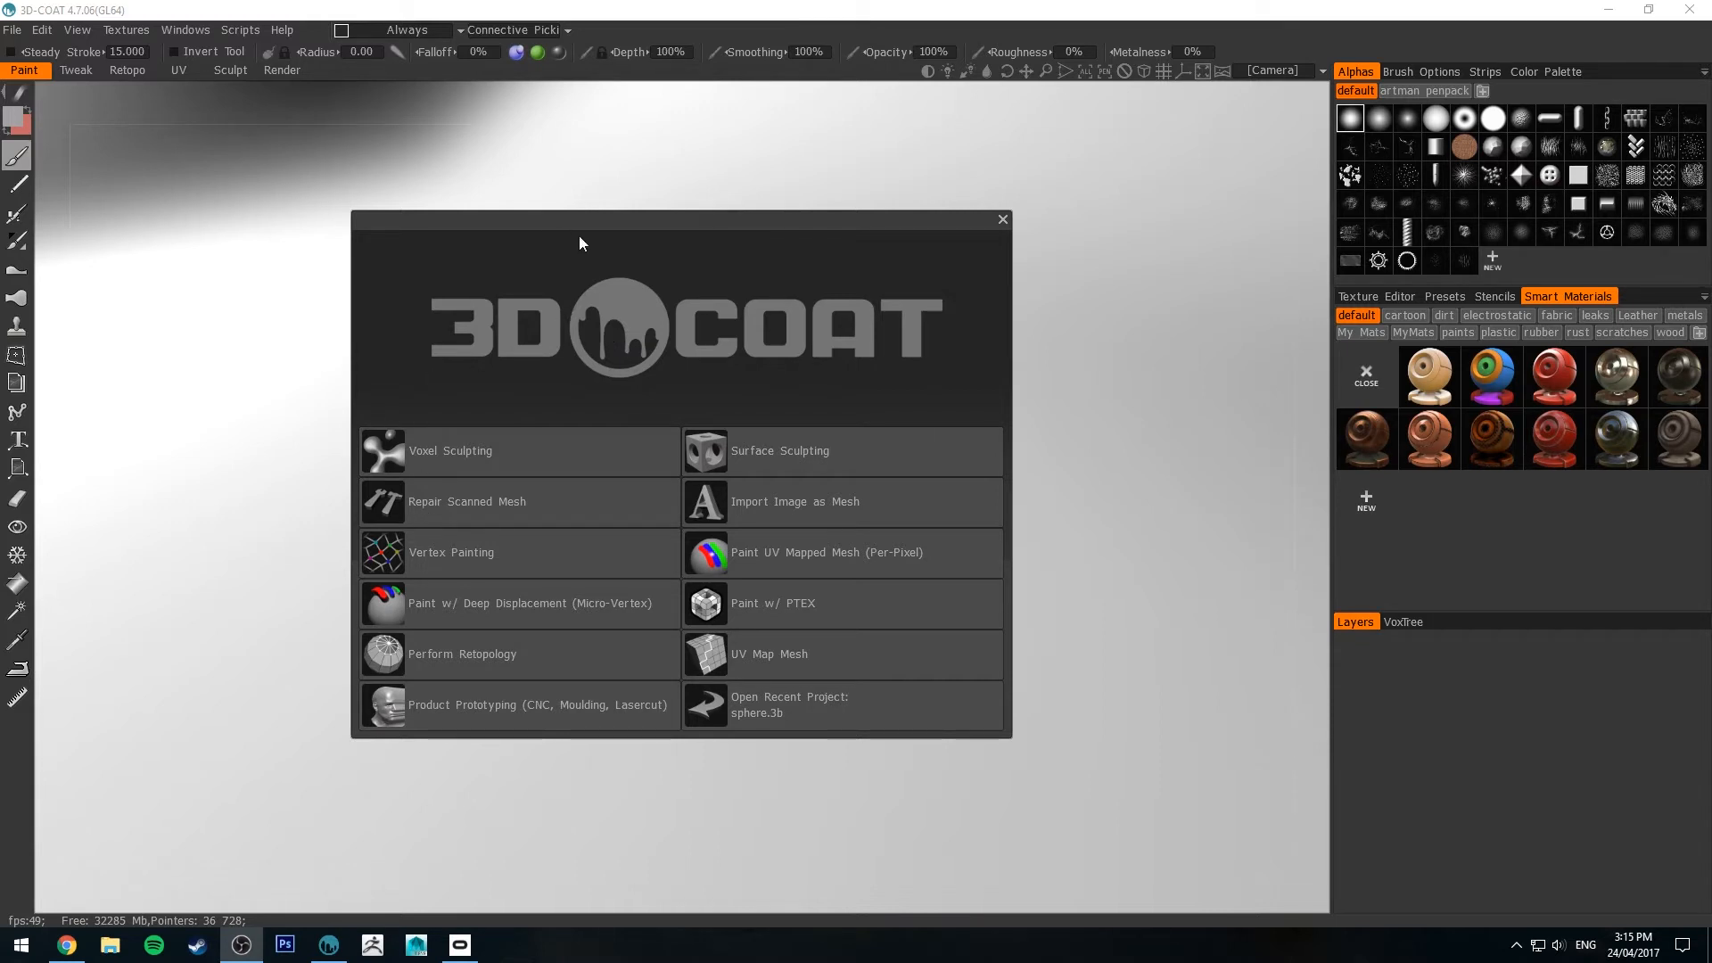
mouse_move(615, 577)
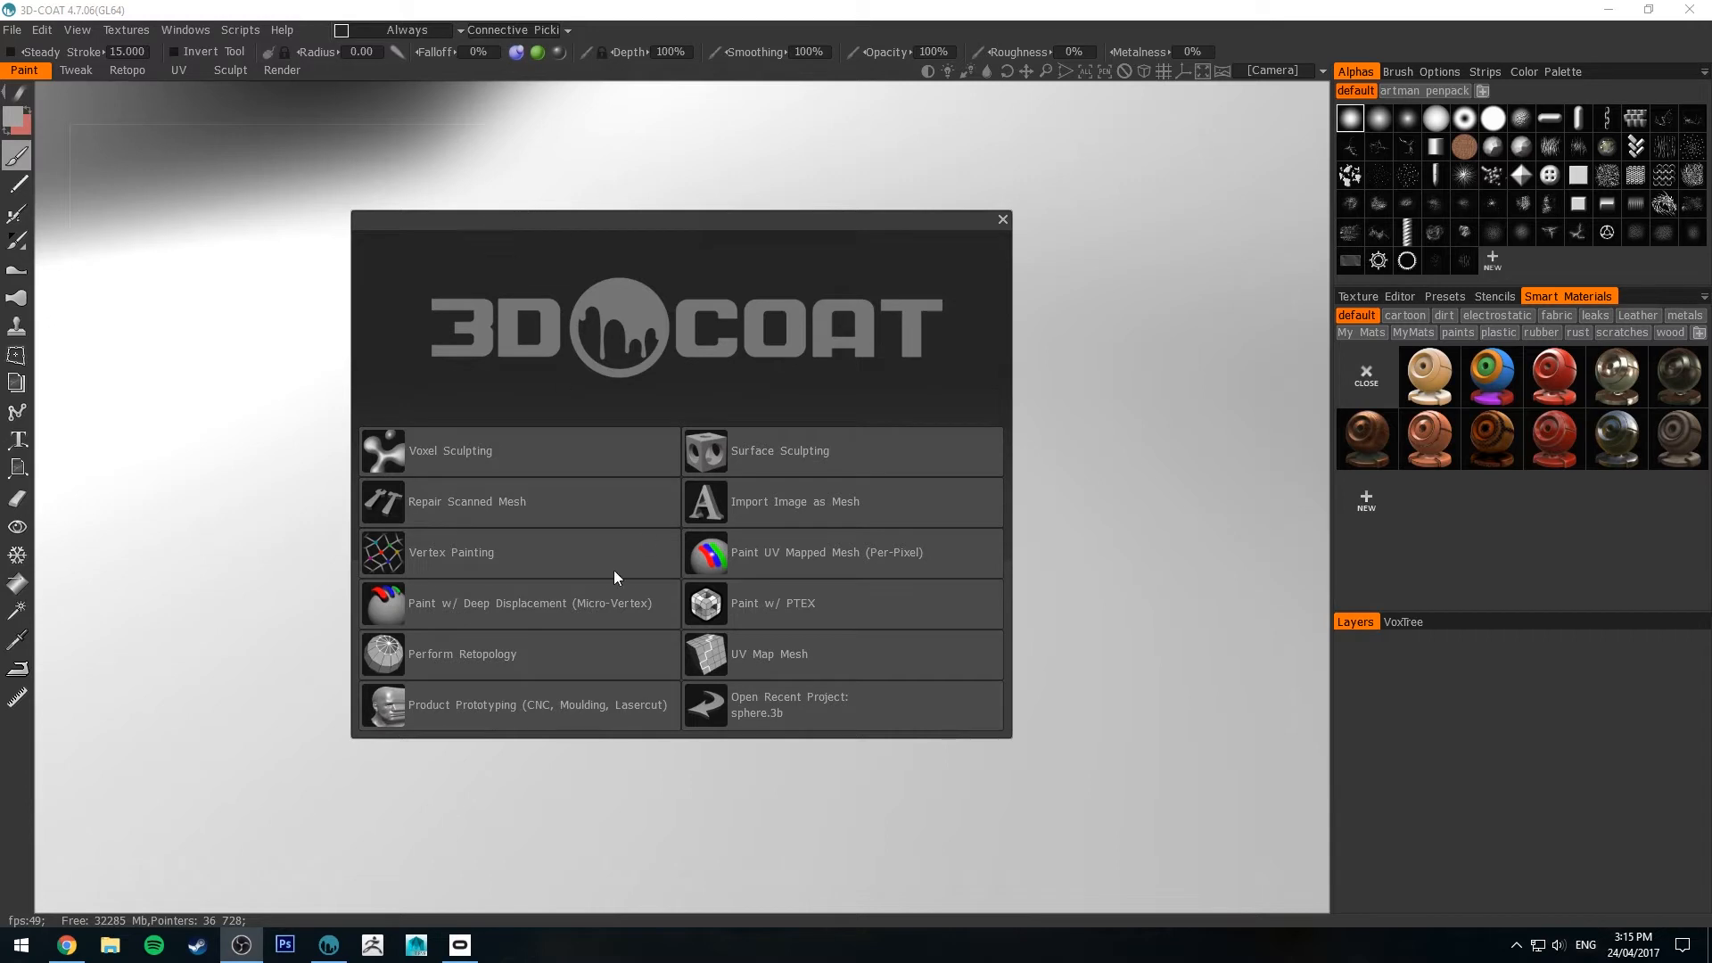
mouse_move(885, 295)
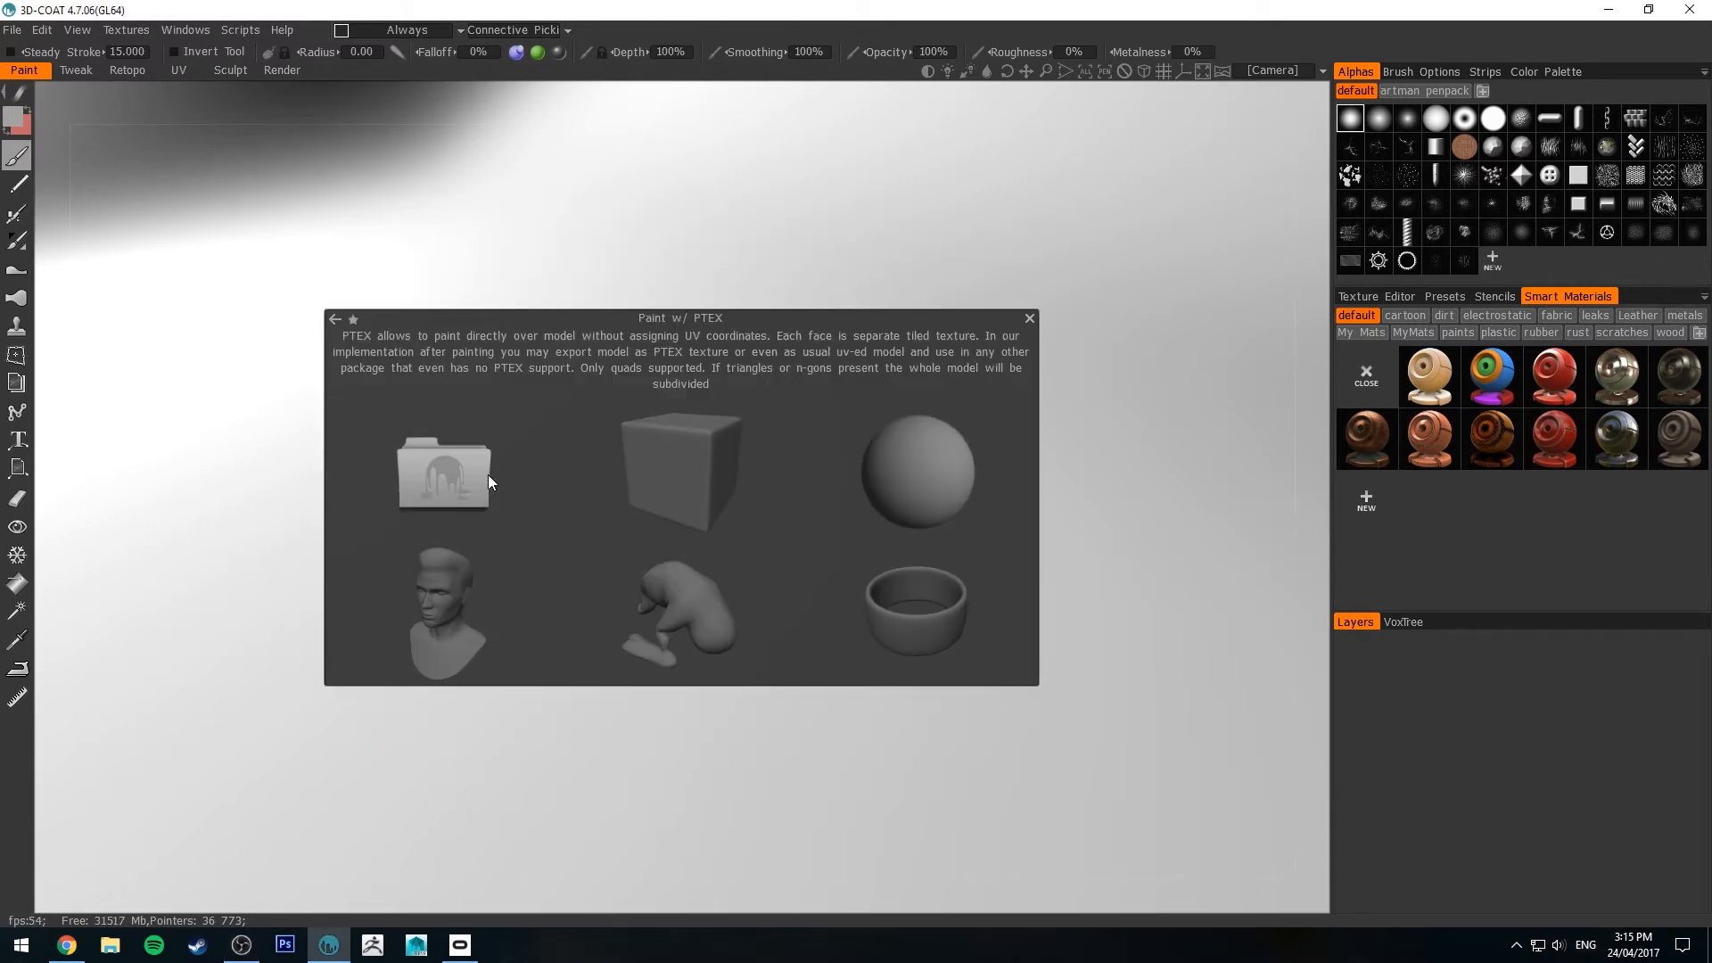
Browse for the spherePM3D_Sphere3D model in assets/ptex to paint with PTEX
left_click(442, 470)
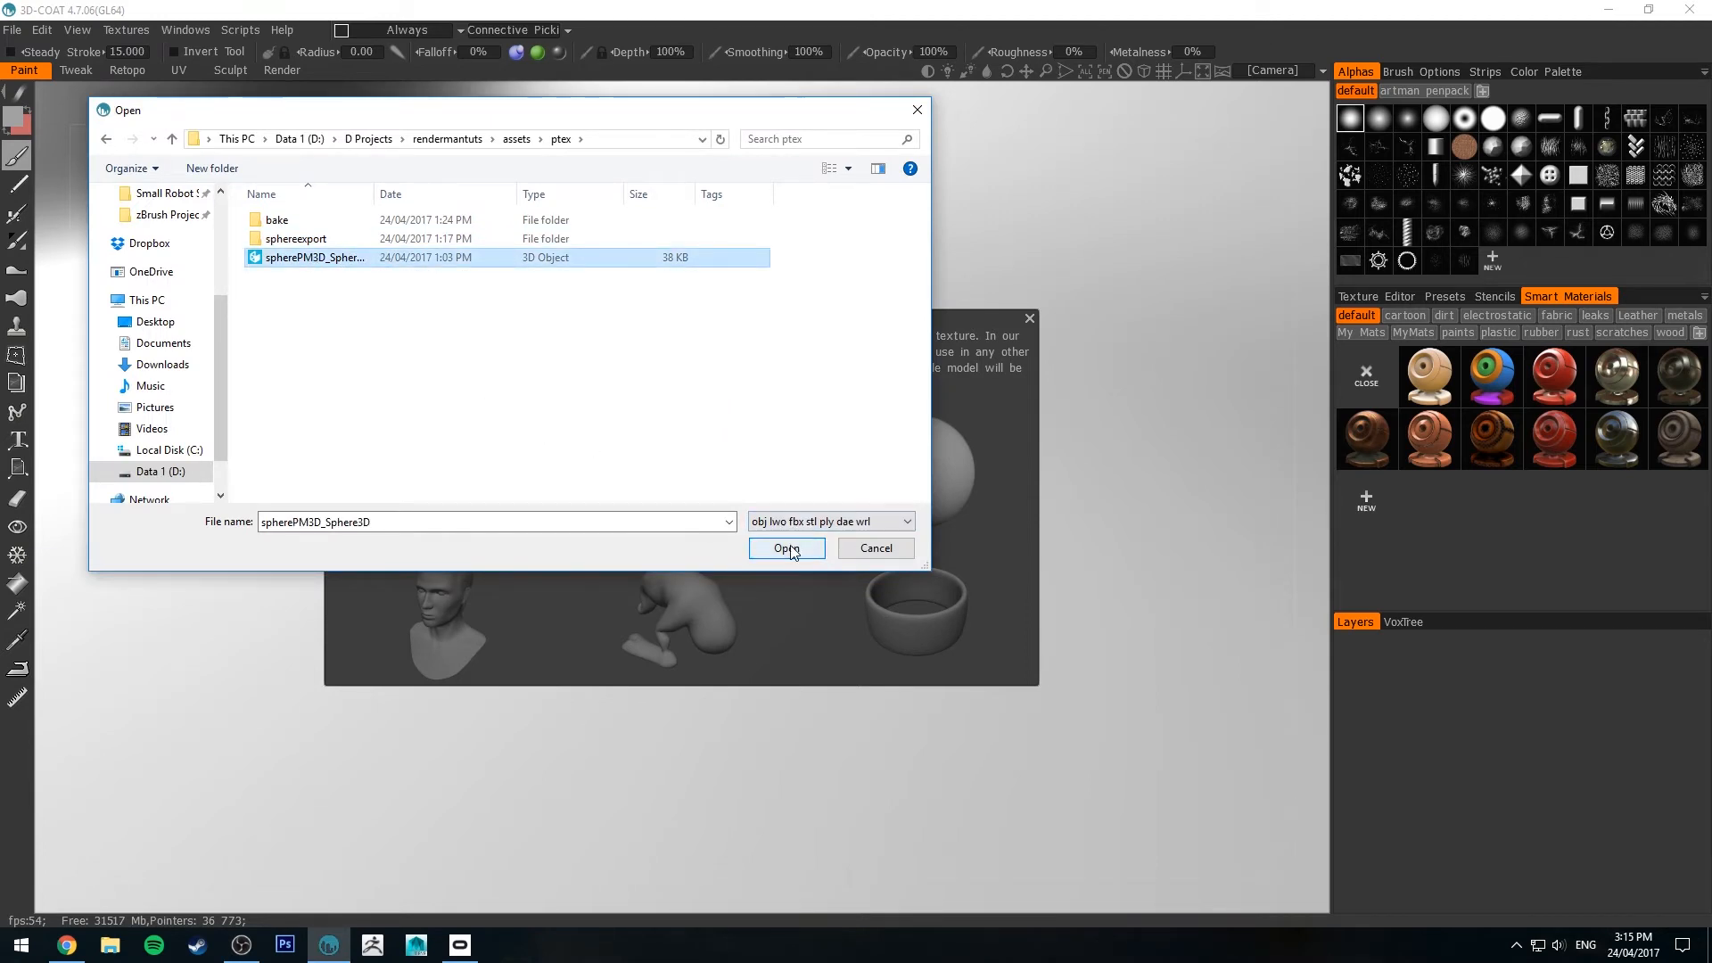
Open the chosen spherePM3D_Sphere3D file to reach its PTEX loading options
left_click(785, 549)
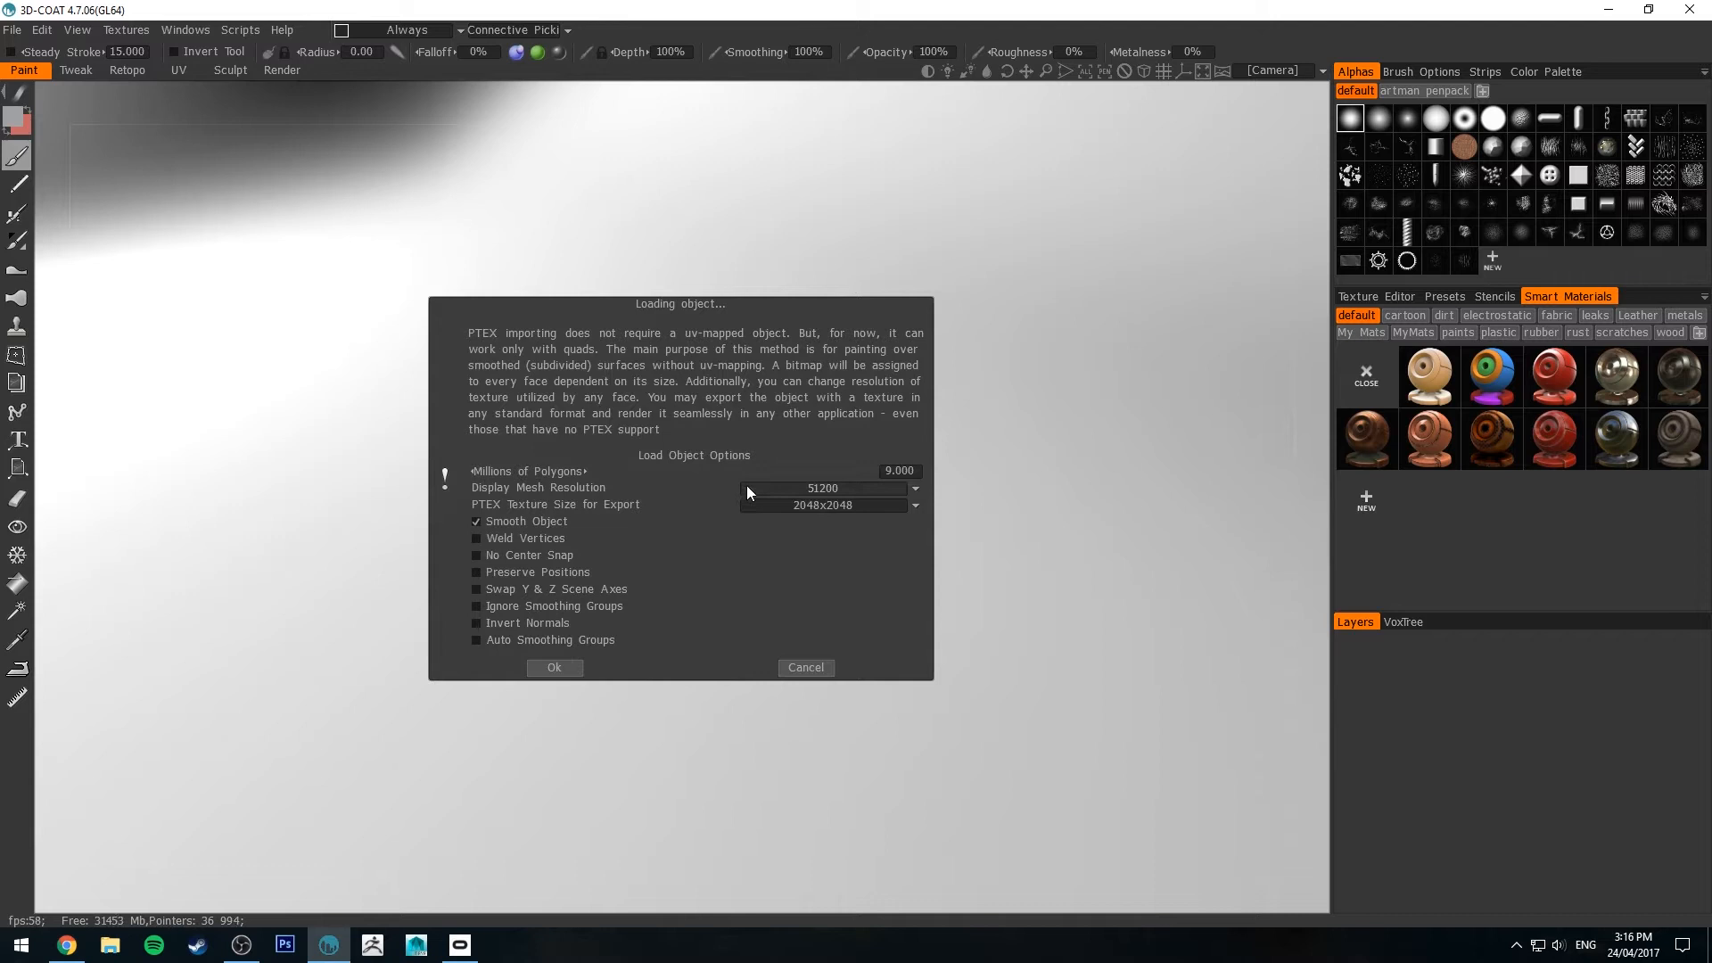
mouse_move(729, 341)
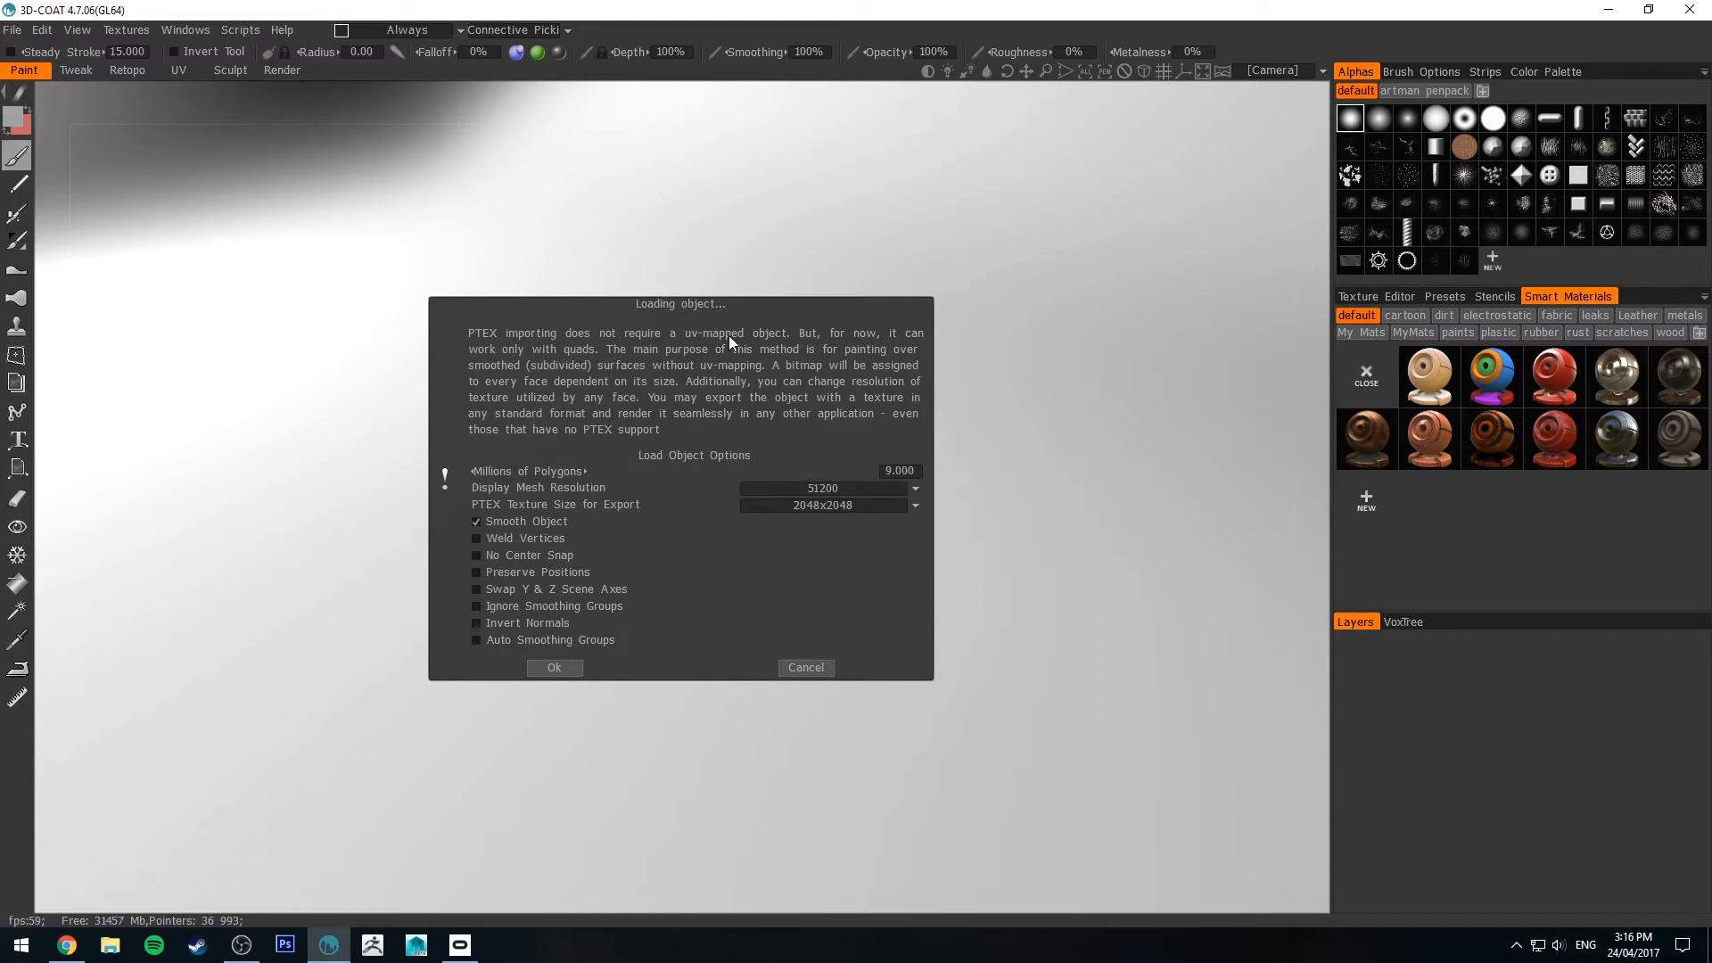
mouse_move(797, 515)
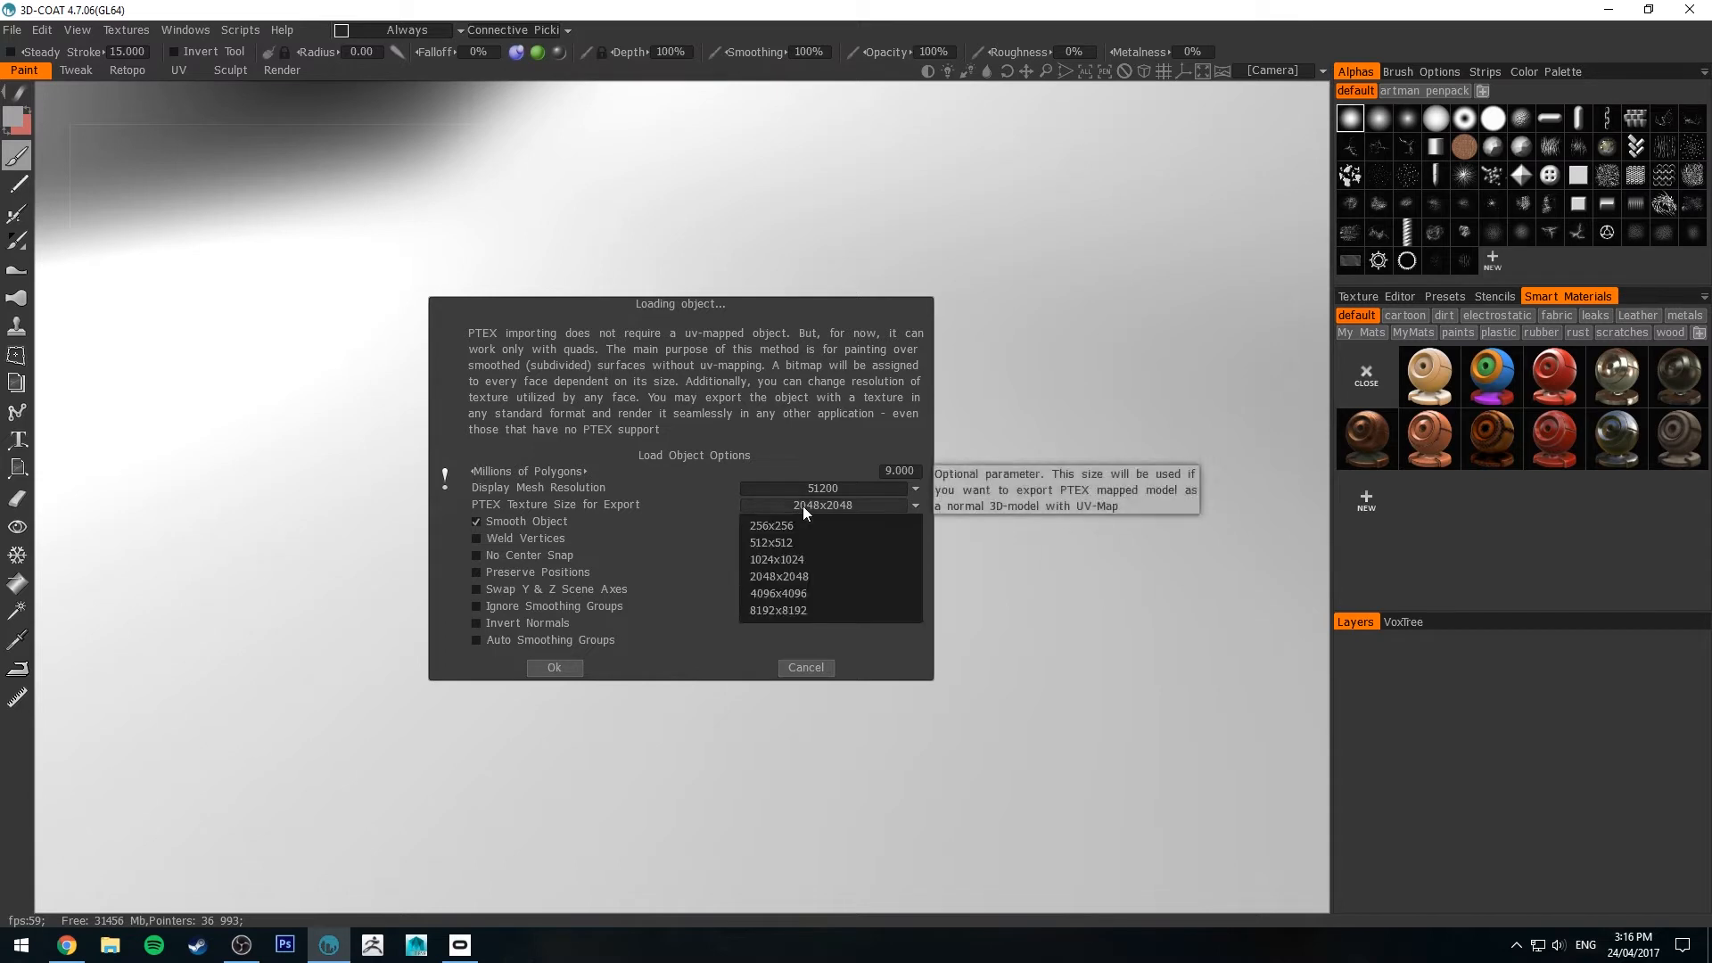
mouse_move(710, 556)
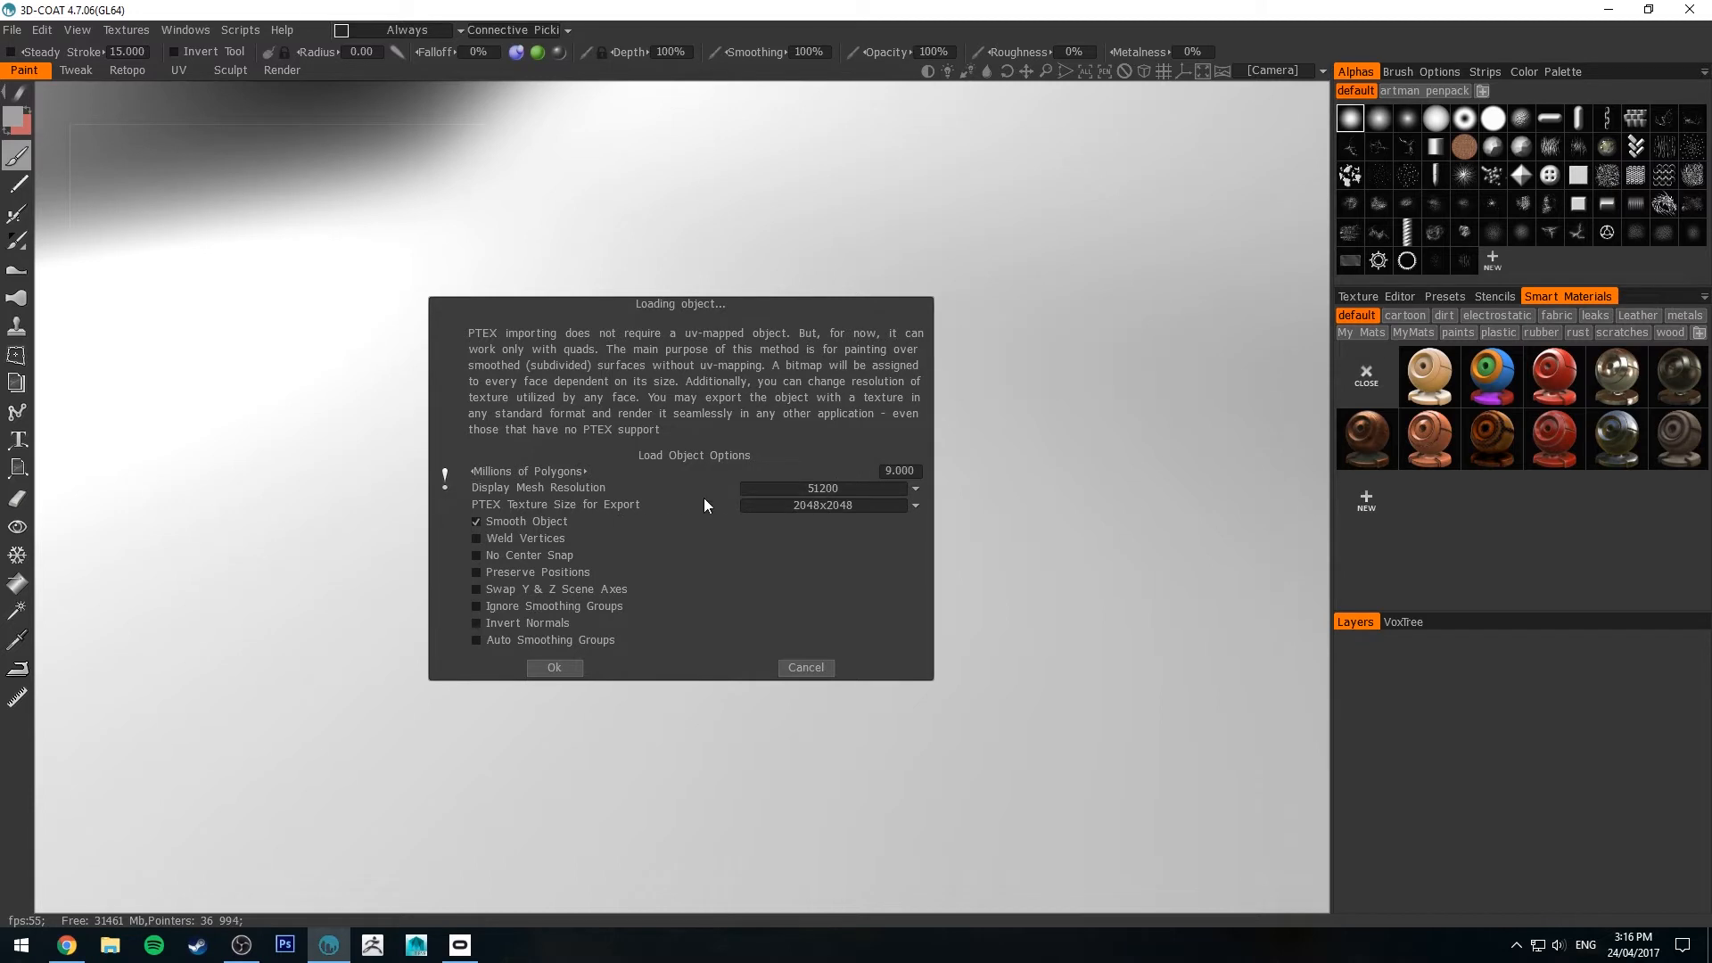
mouse_move(545, 512)
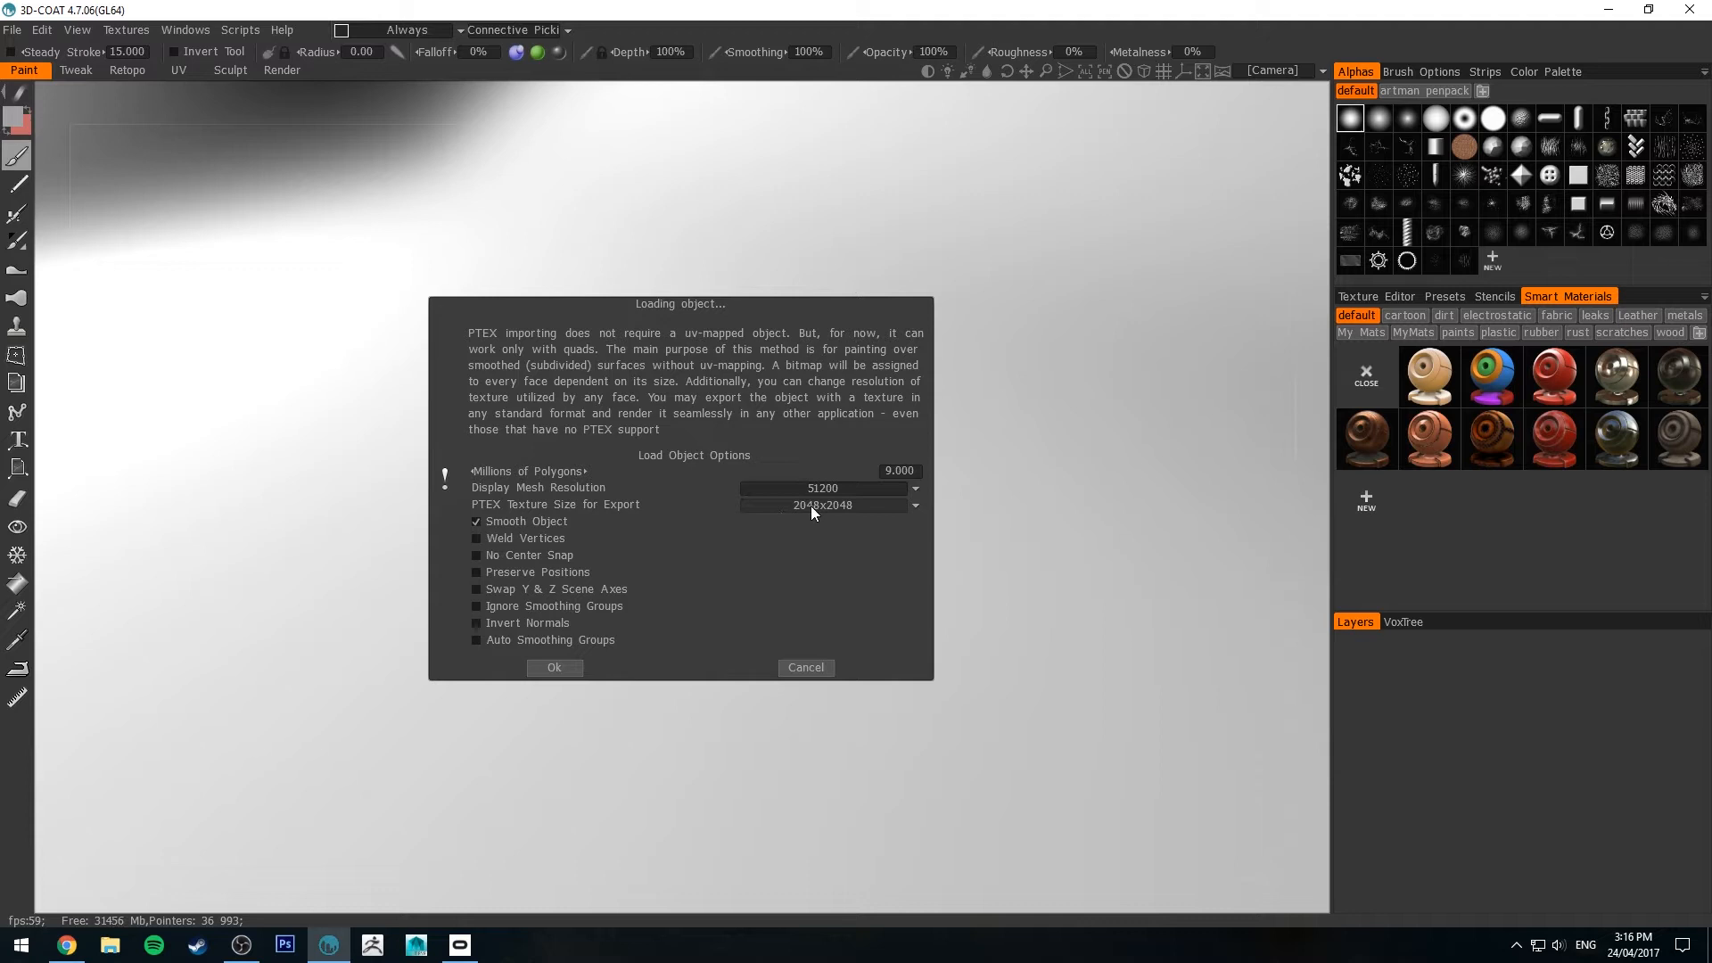
mouse_move(823, 504)
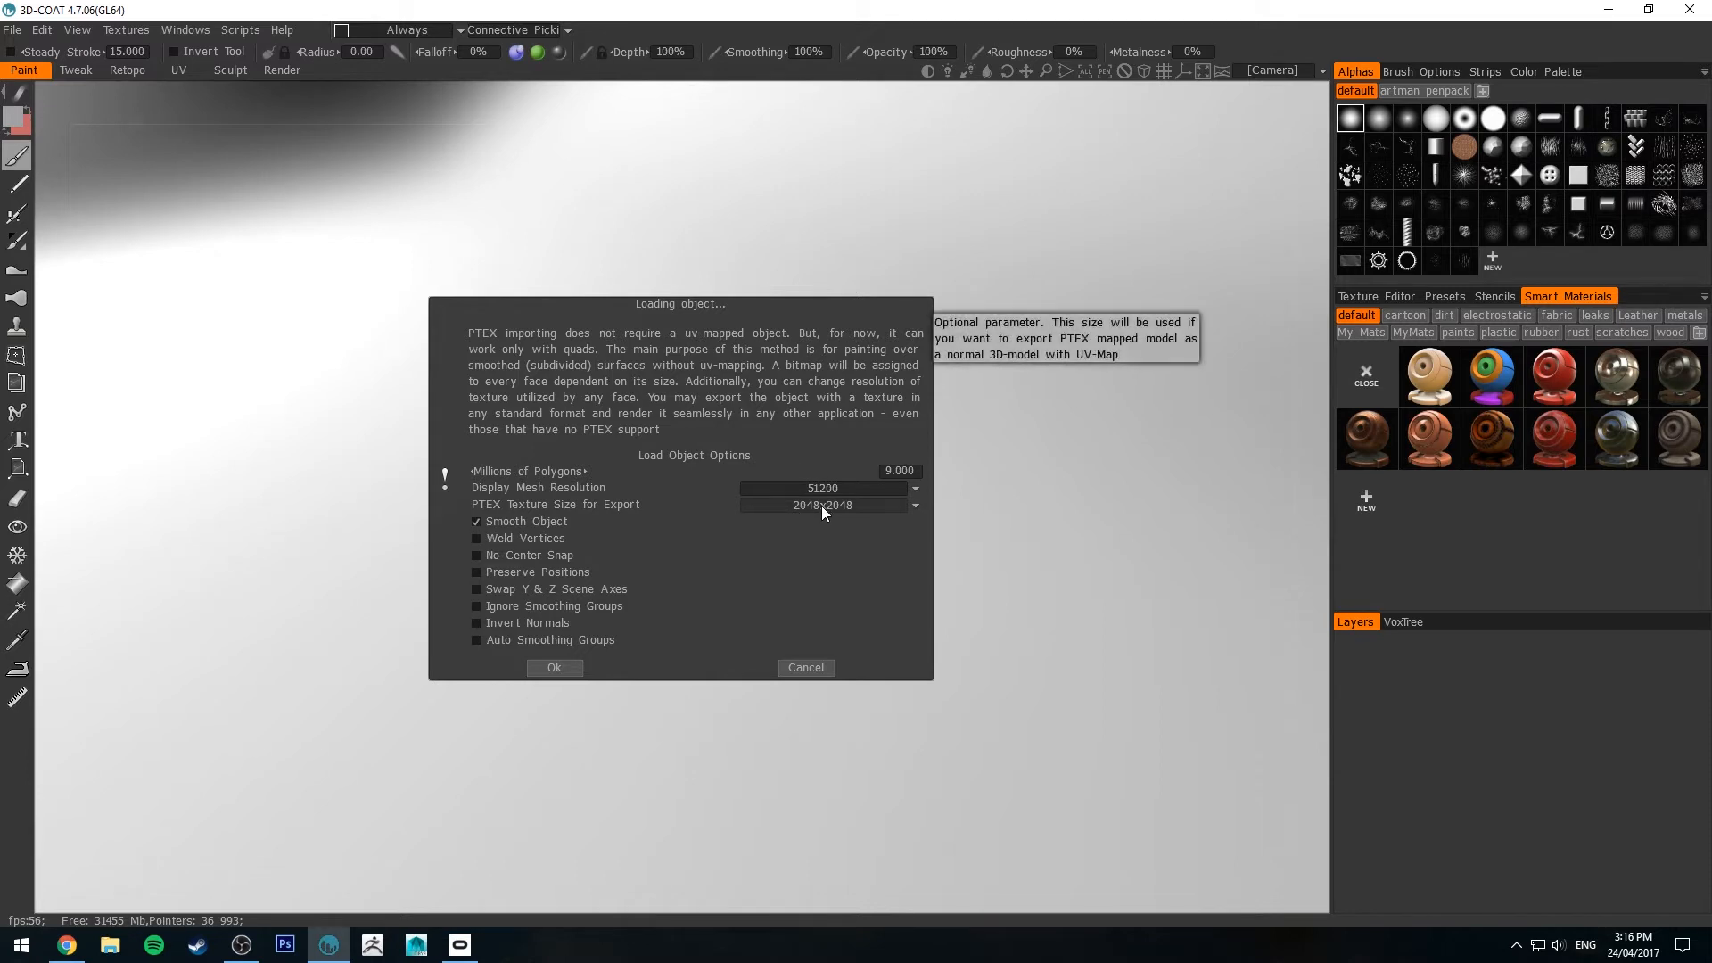
mouse_move(882, 457)
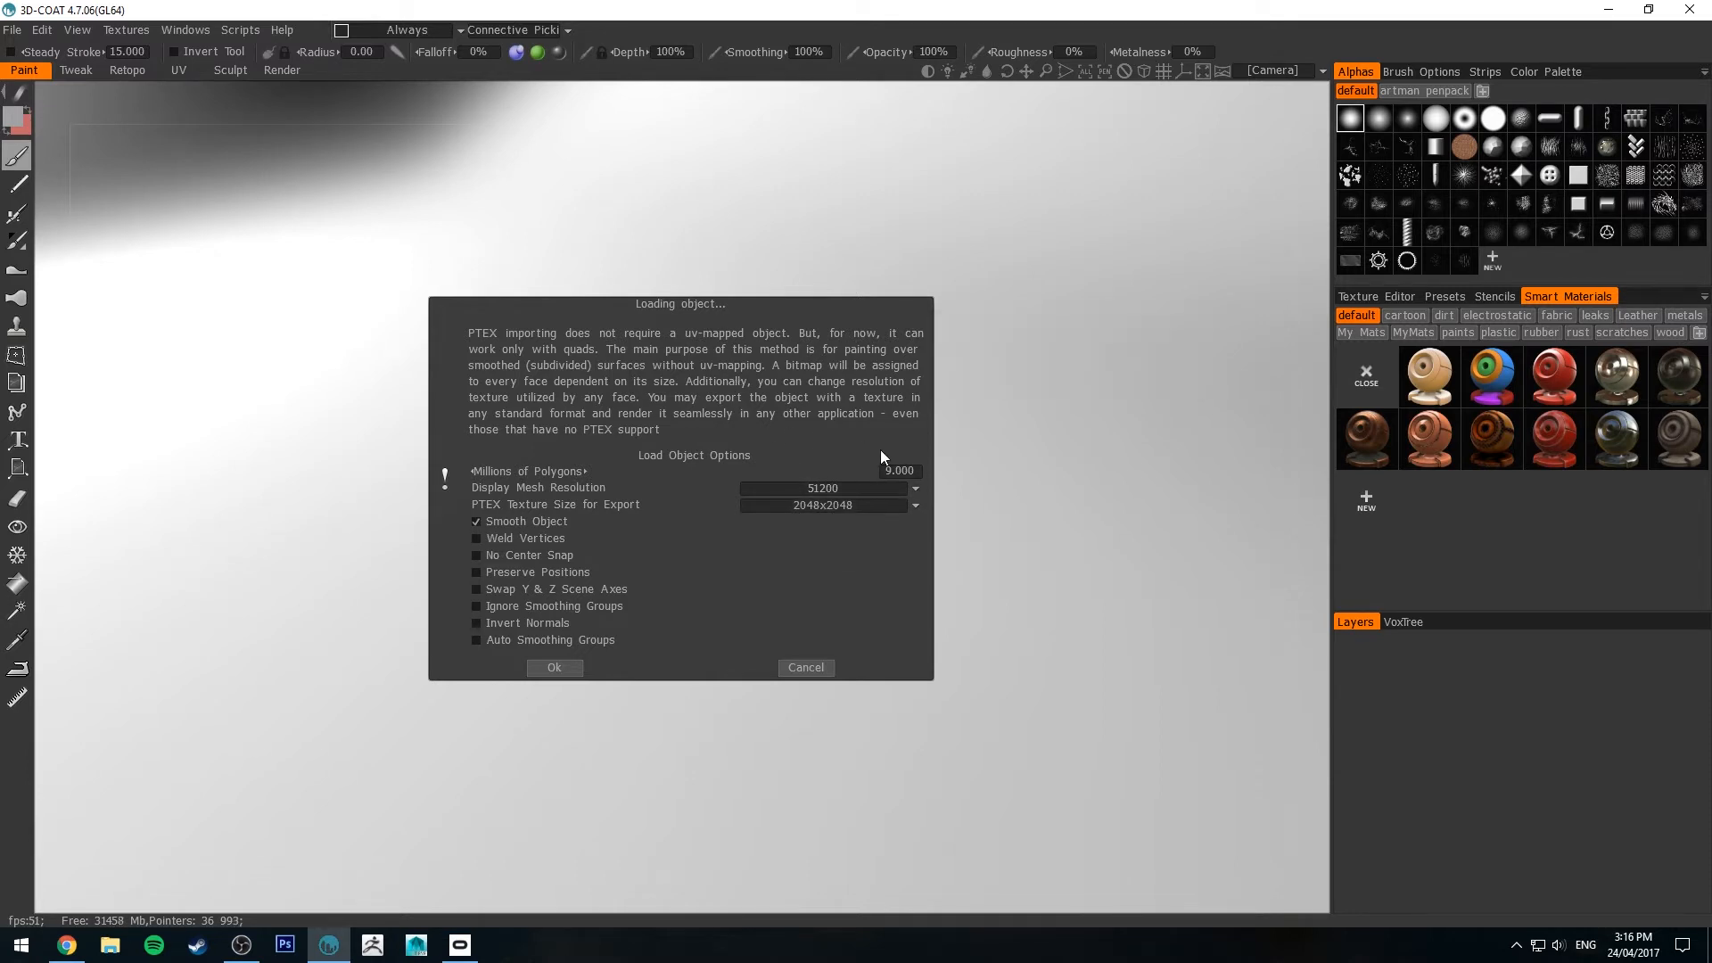
mouse_move(896, 473)
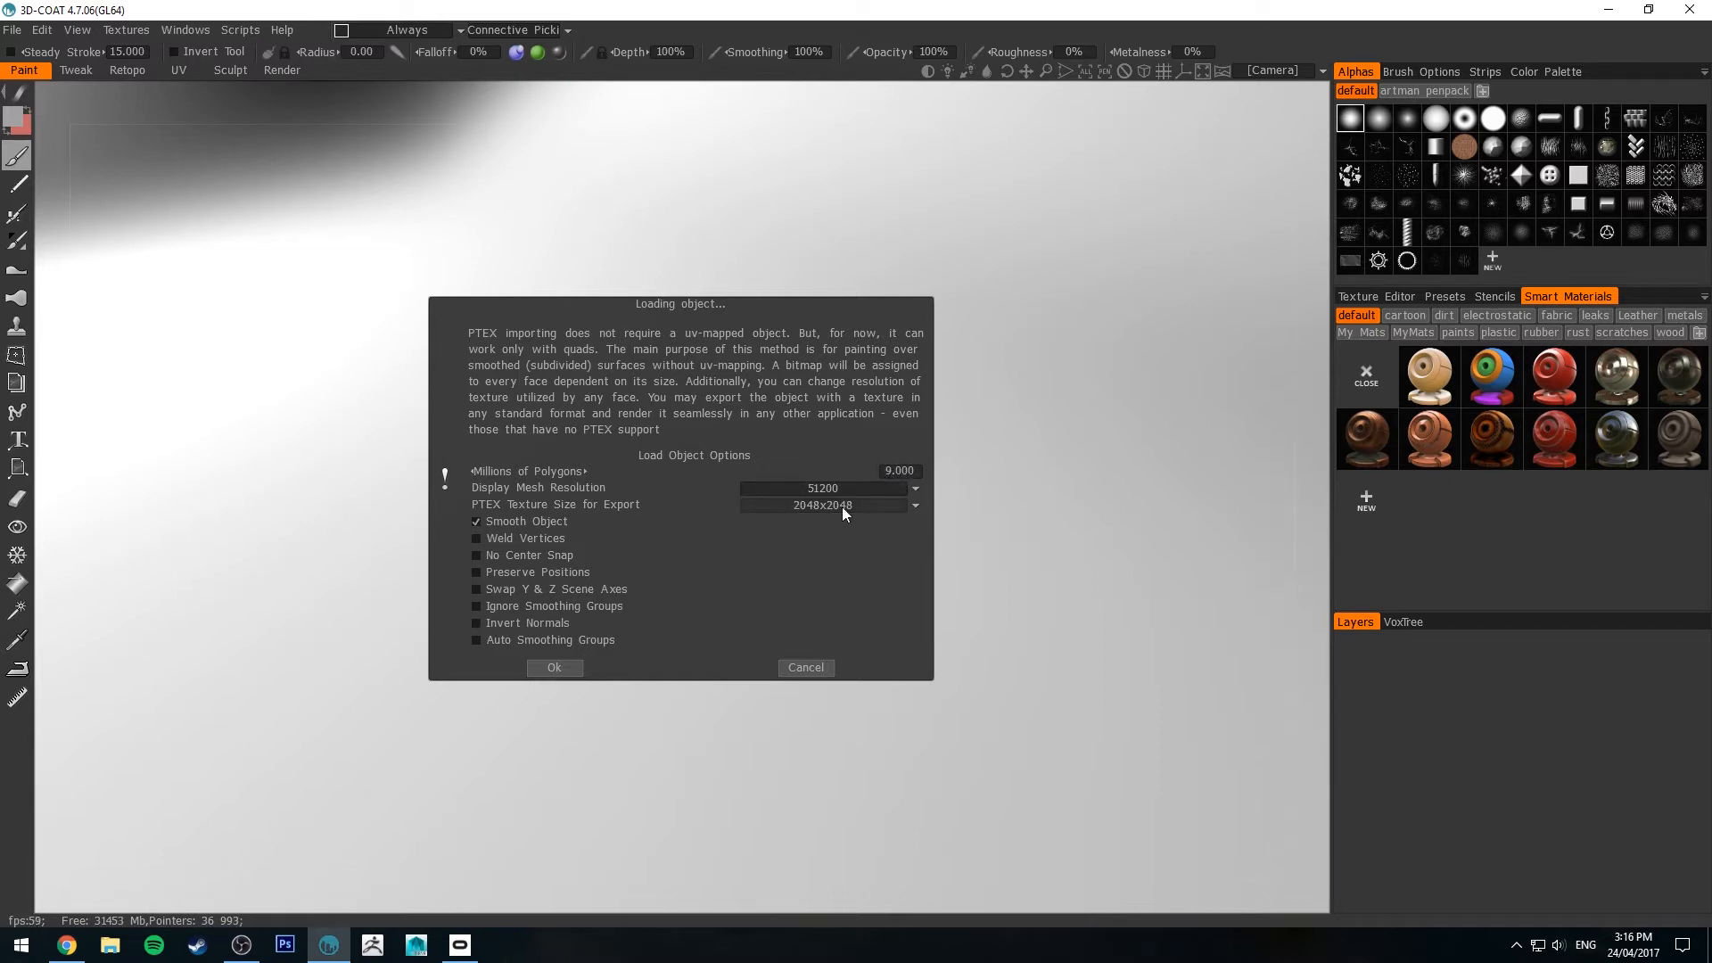
mouse_move(824, 505)
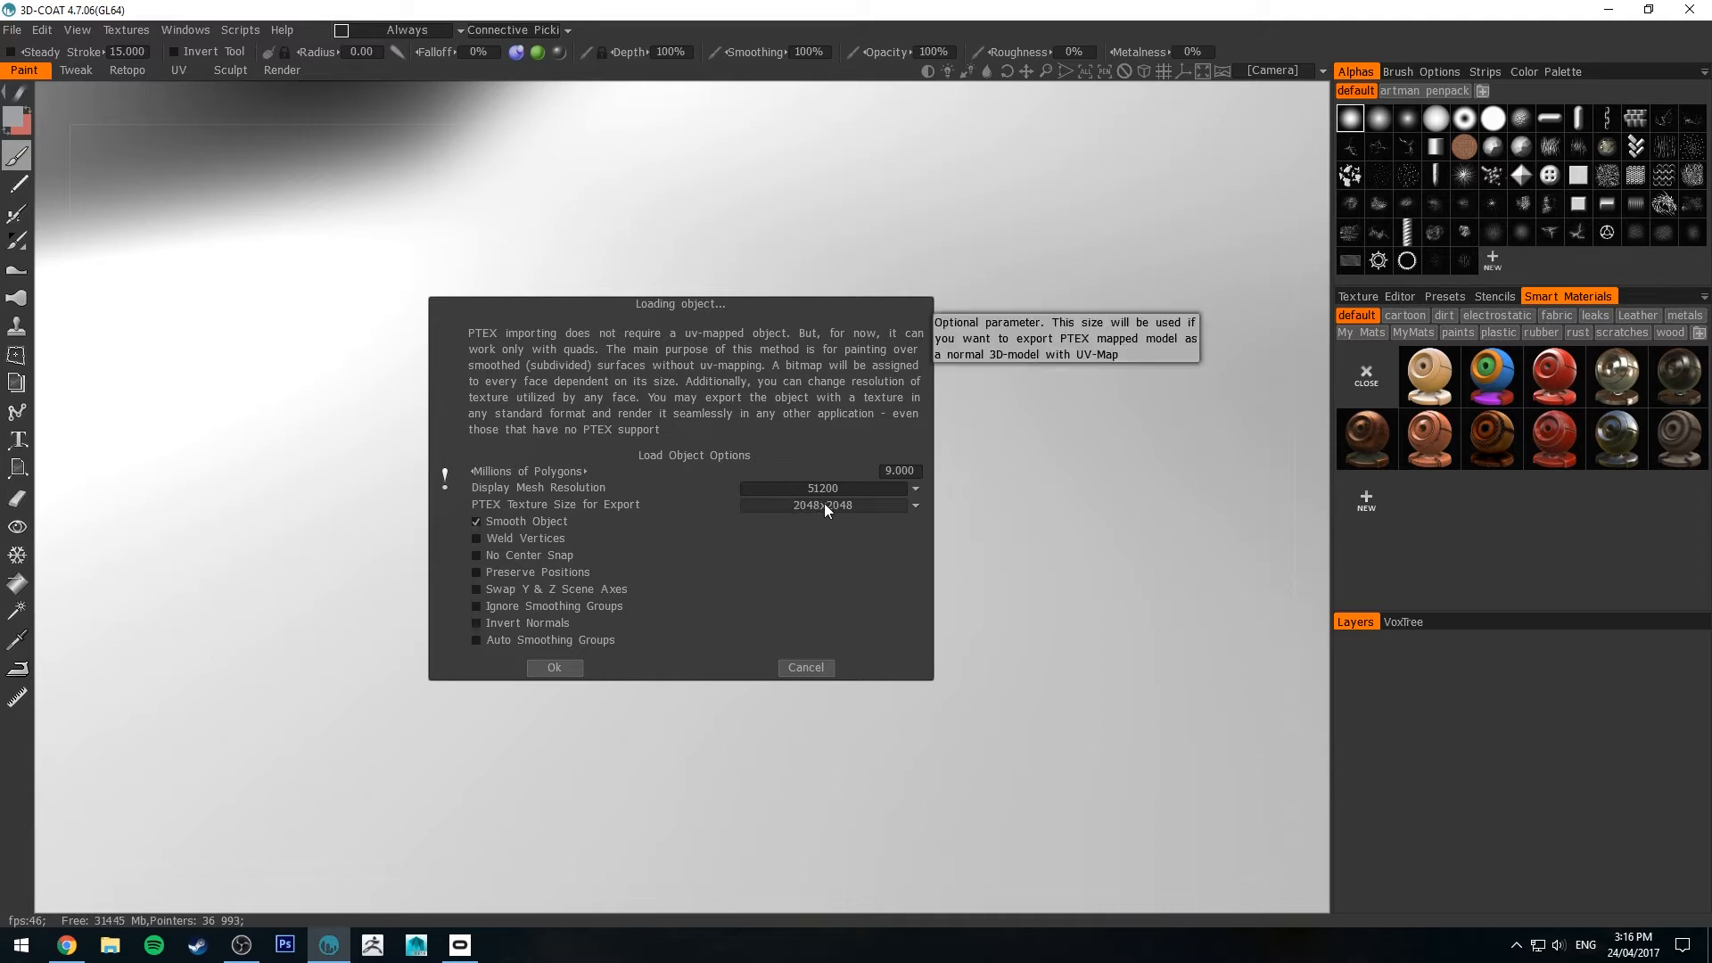
mouse_move(827, 506)
type("5.000")
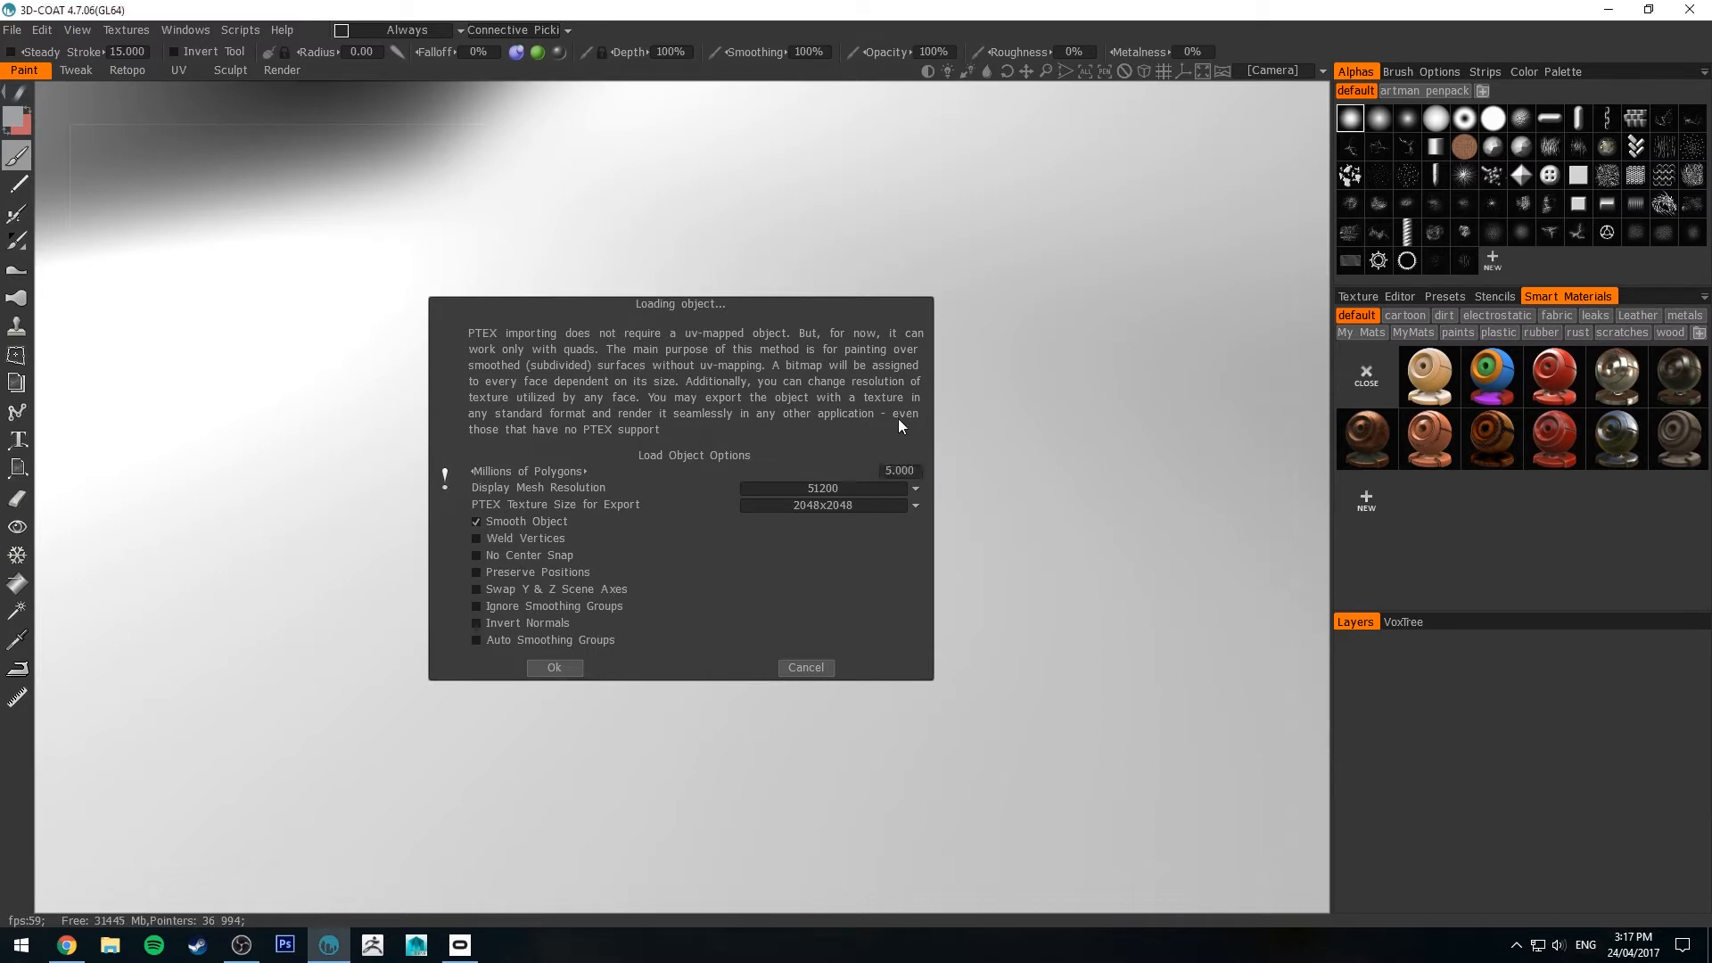
mouse_move(764, 545)
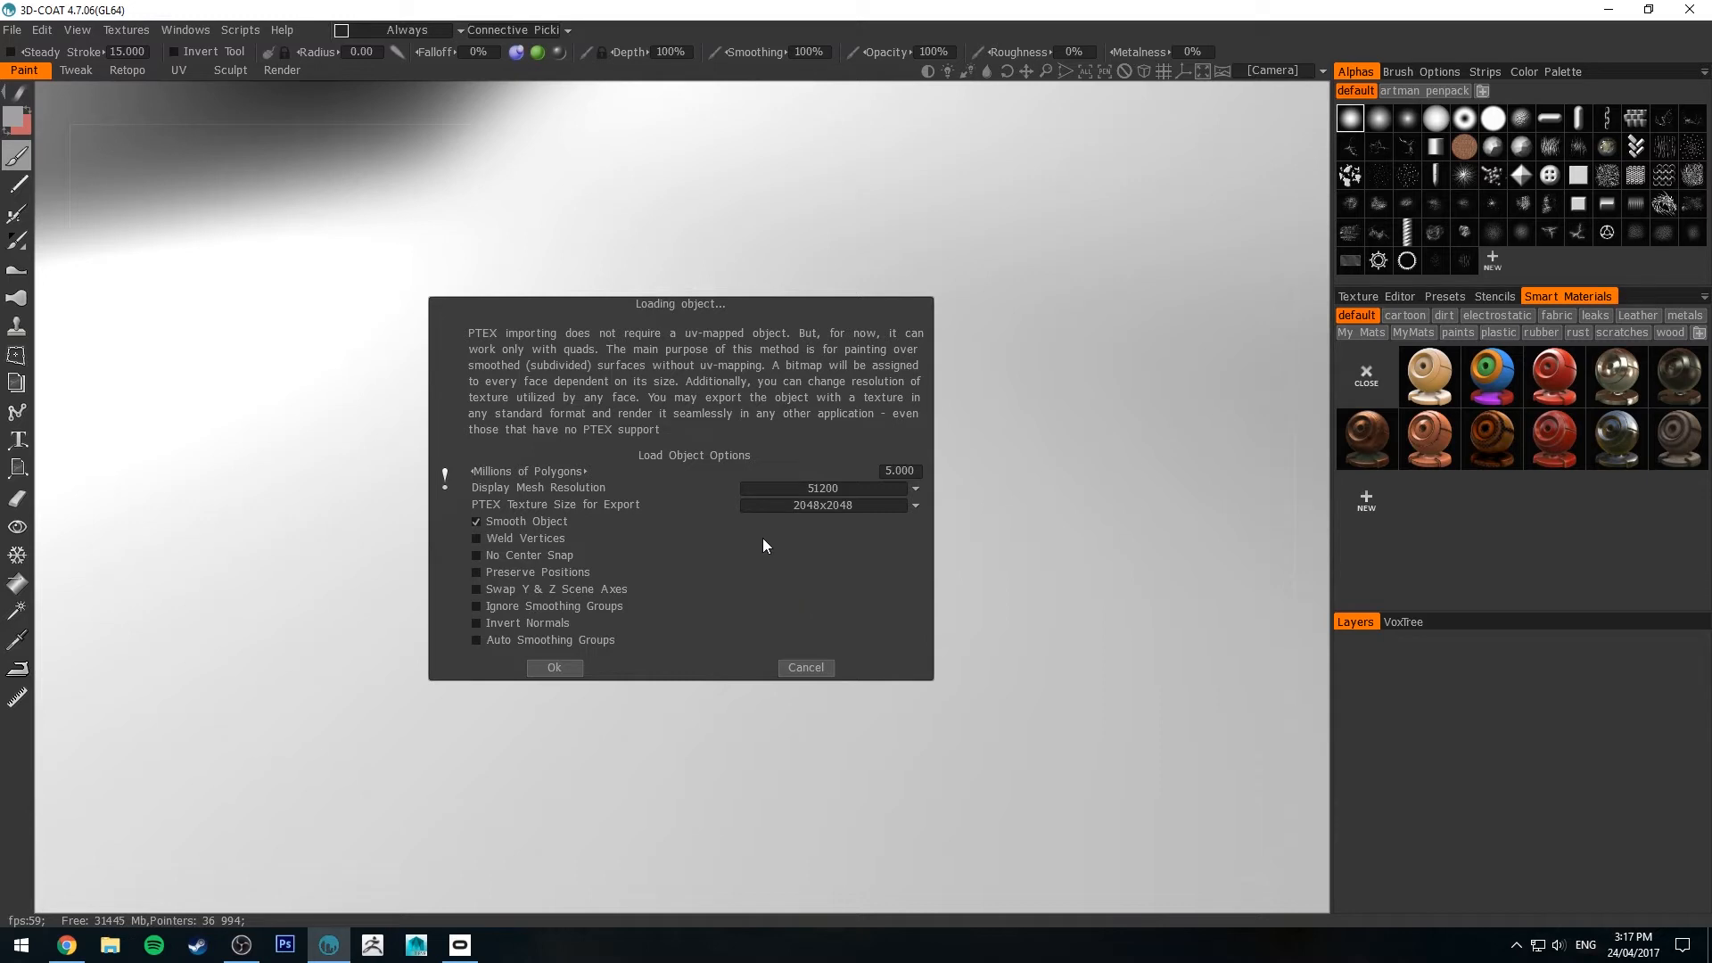
mouse_move(788, 474)
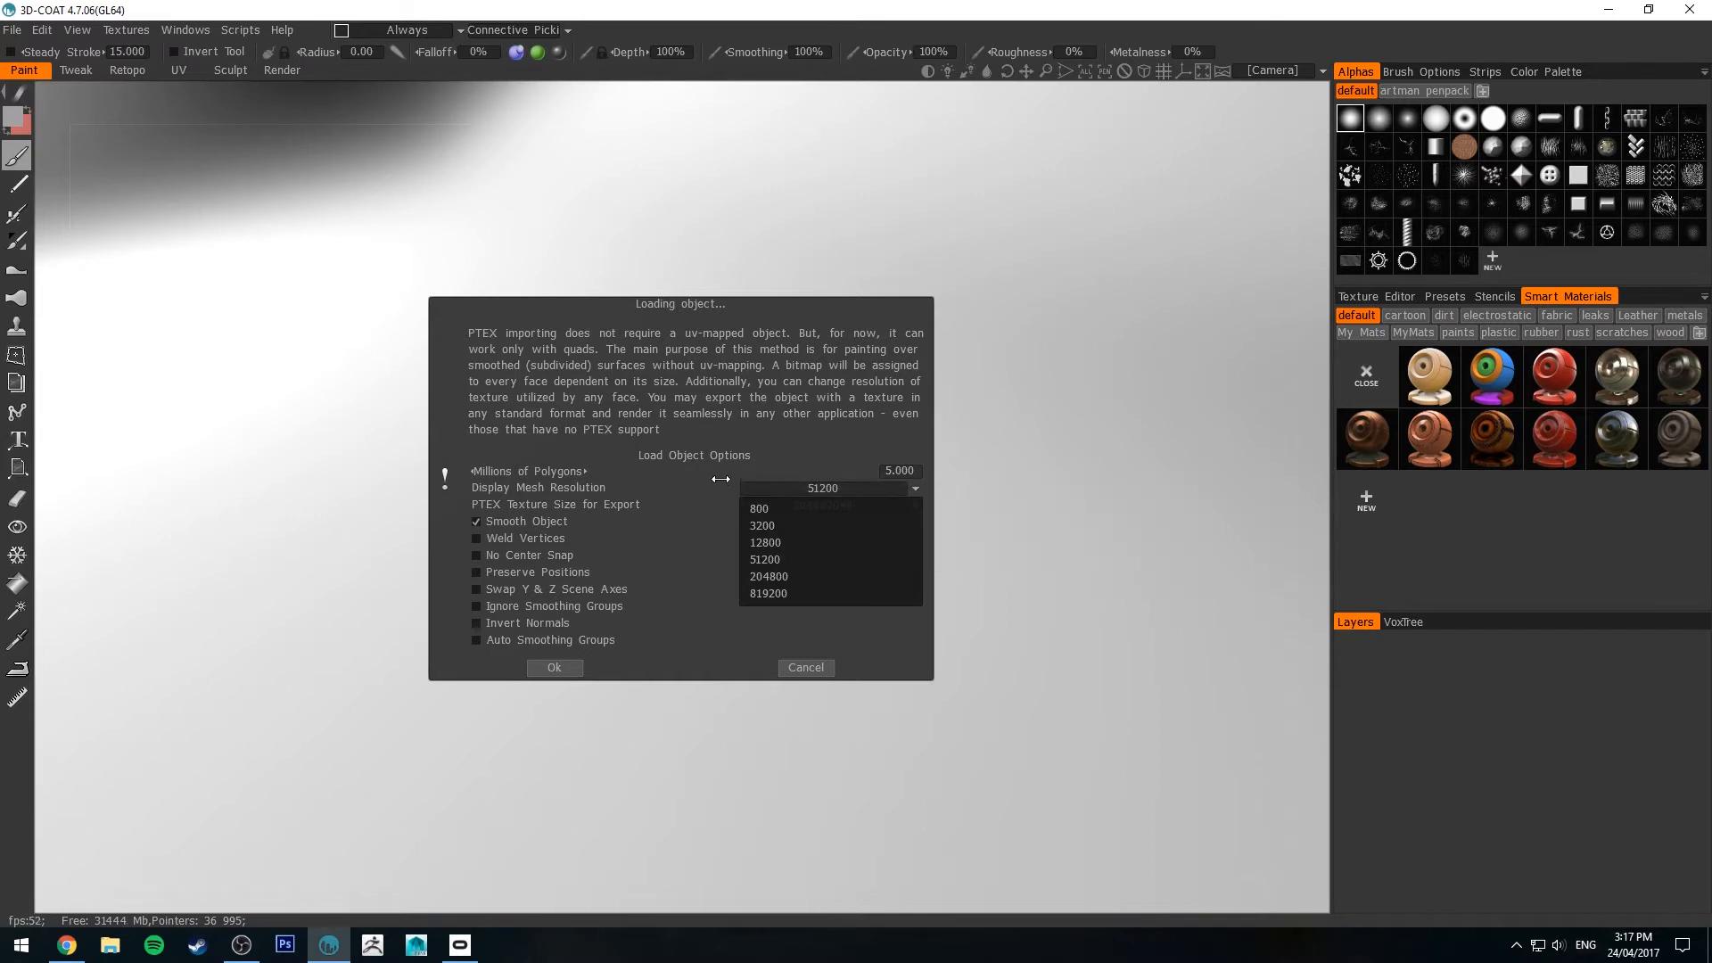
mouse_move(801, 493)
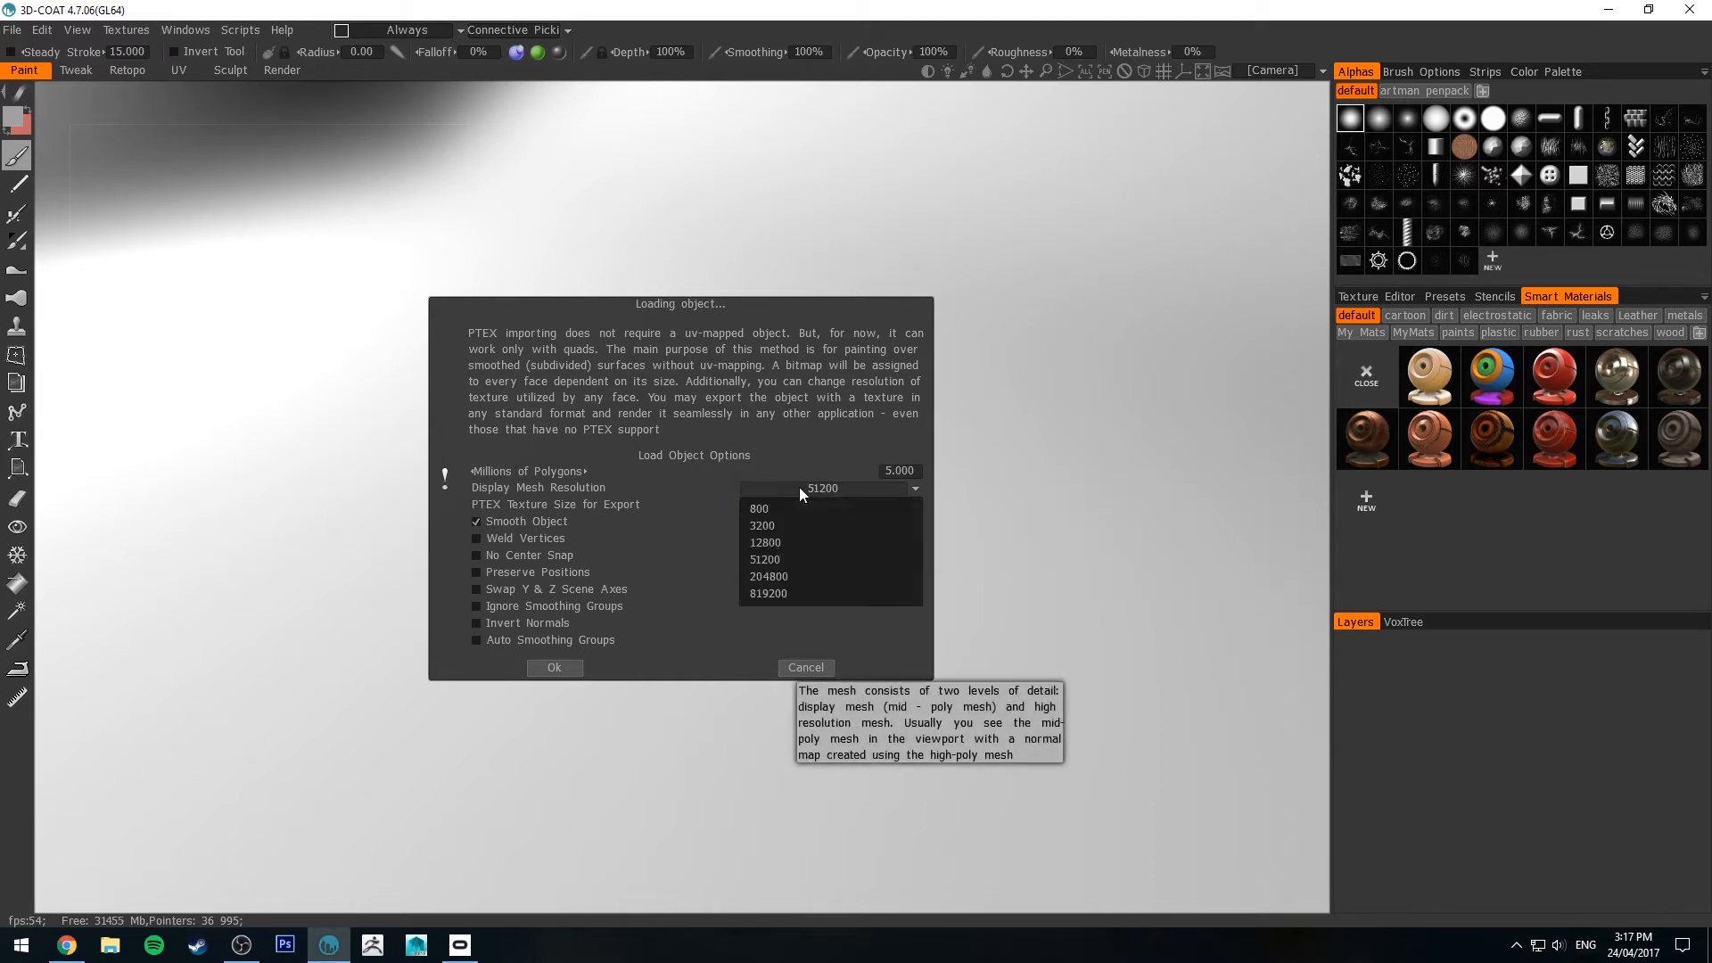
mouse_move(764, 544)
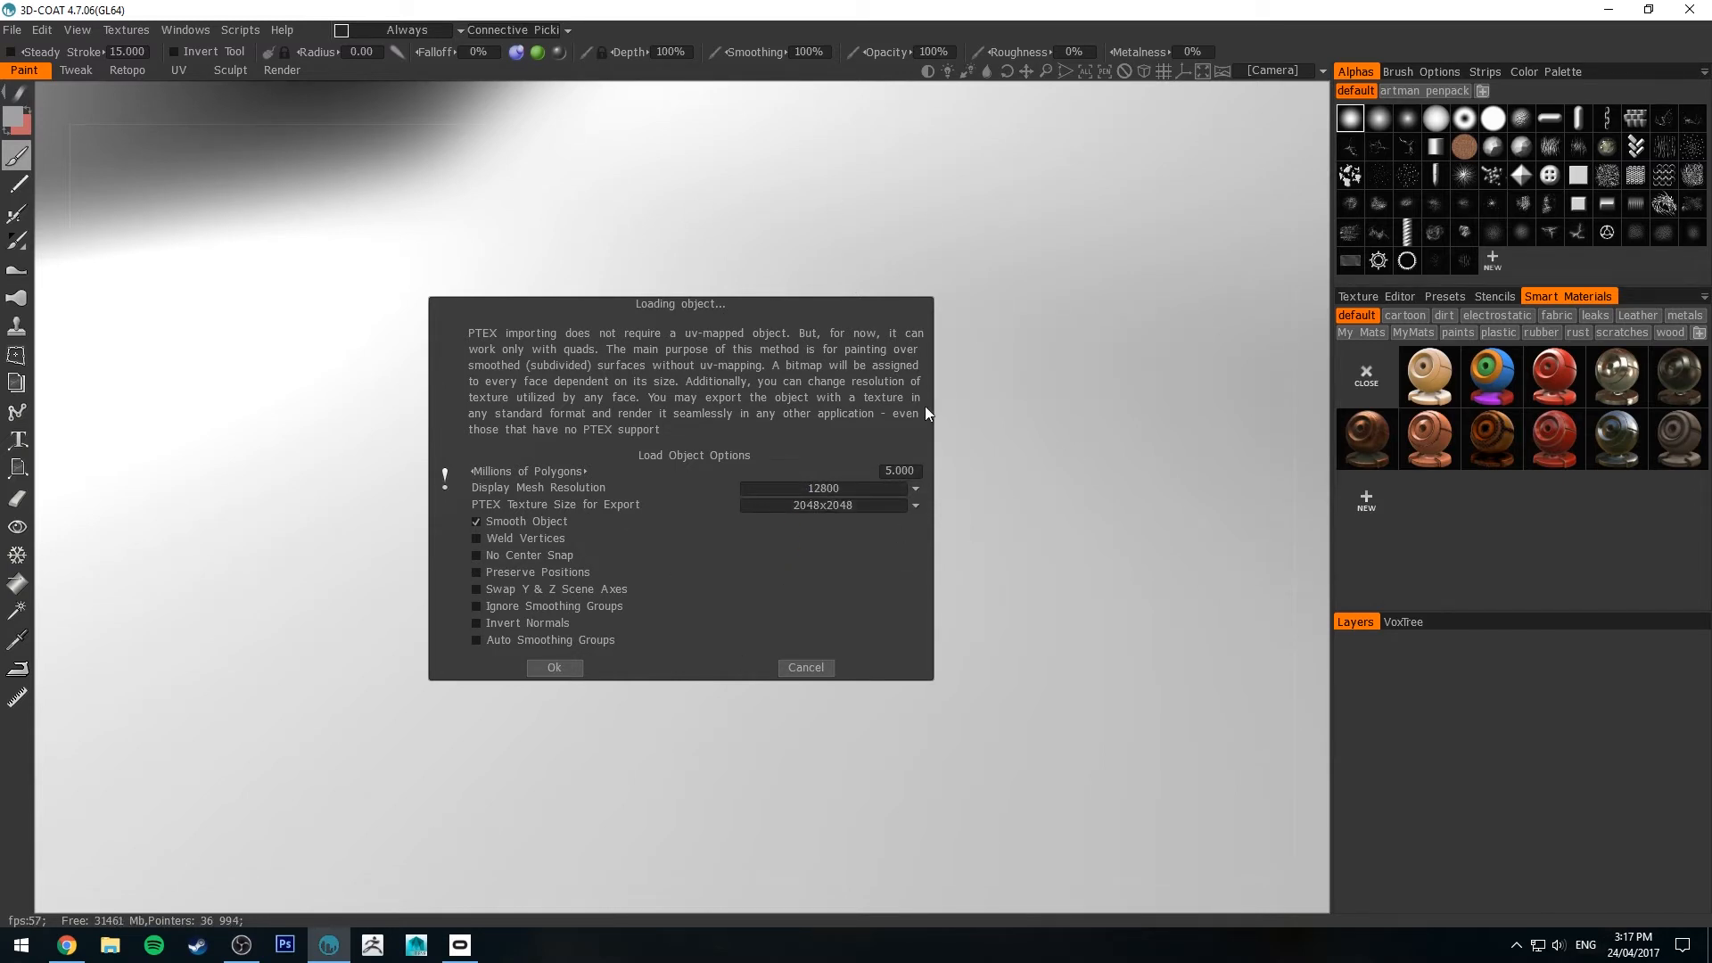
mouse_move(842, 491)
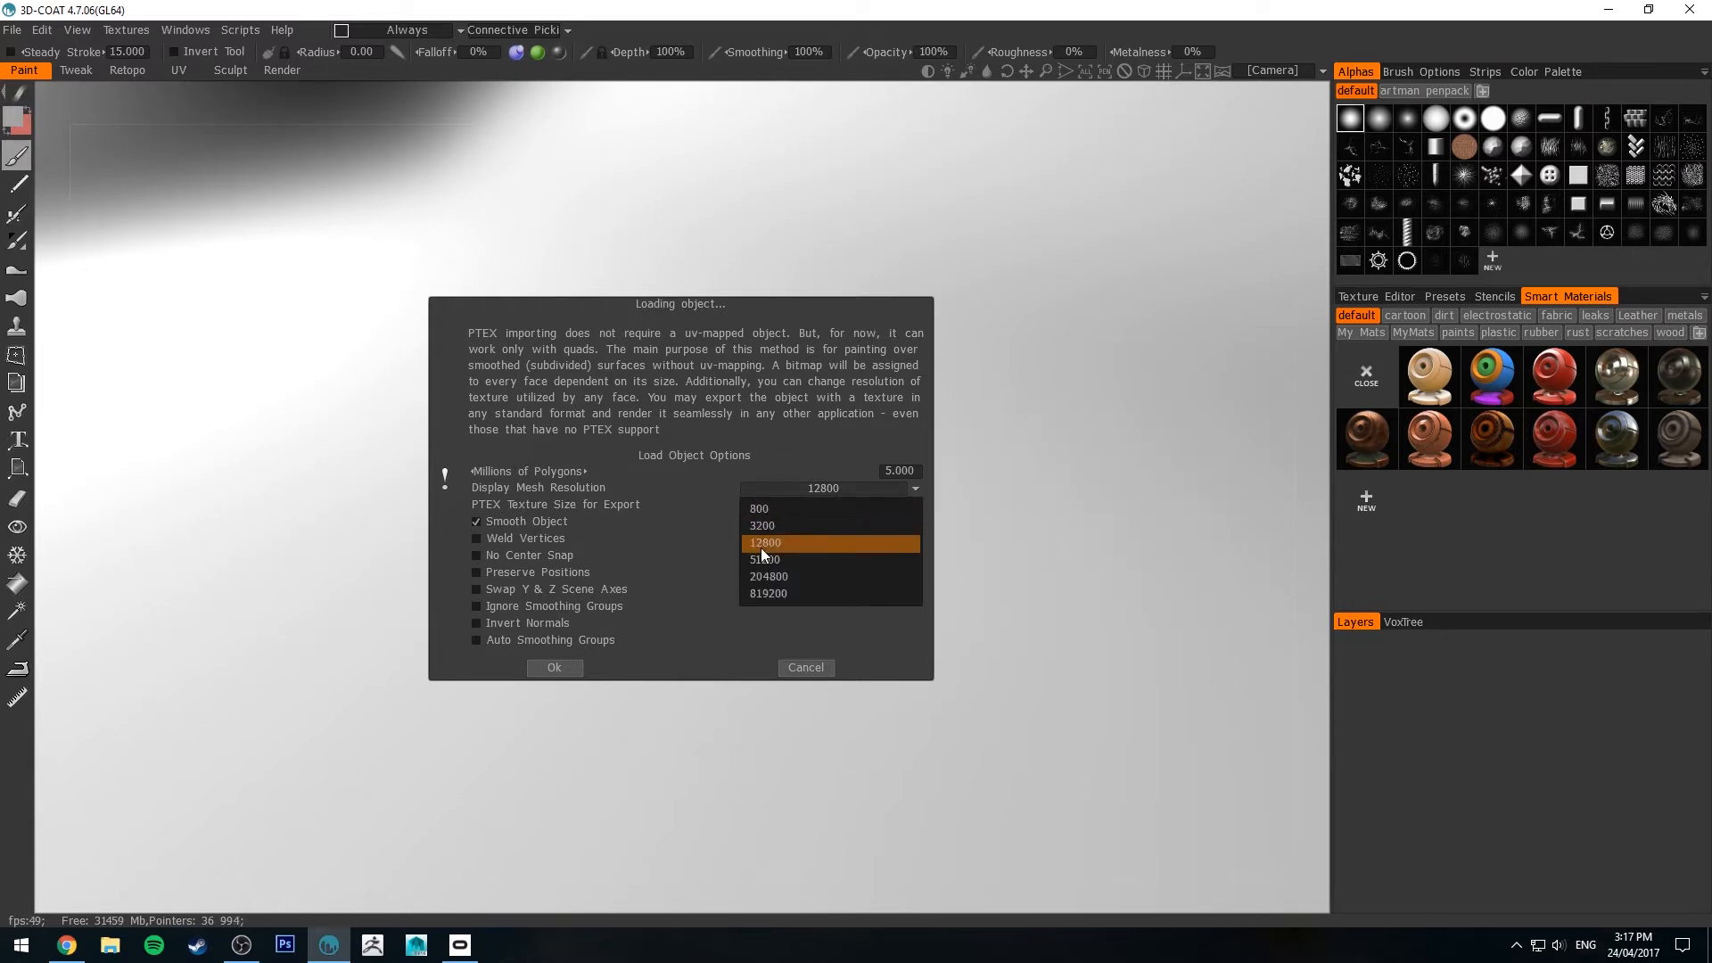
mouse_move(769, 545)
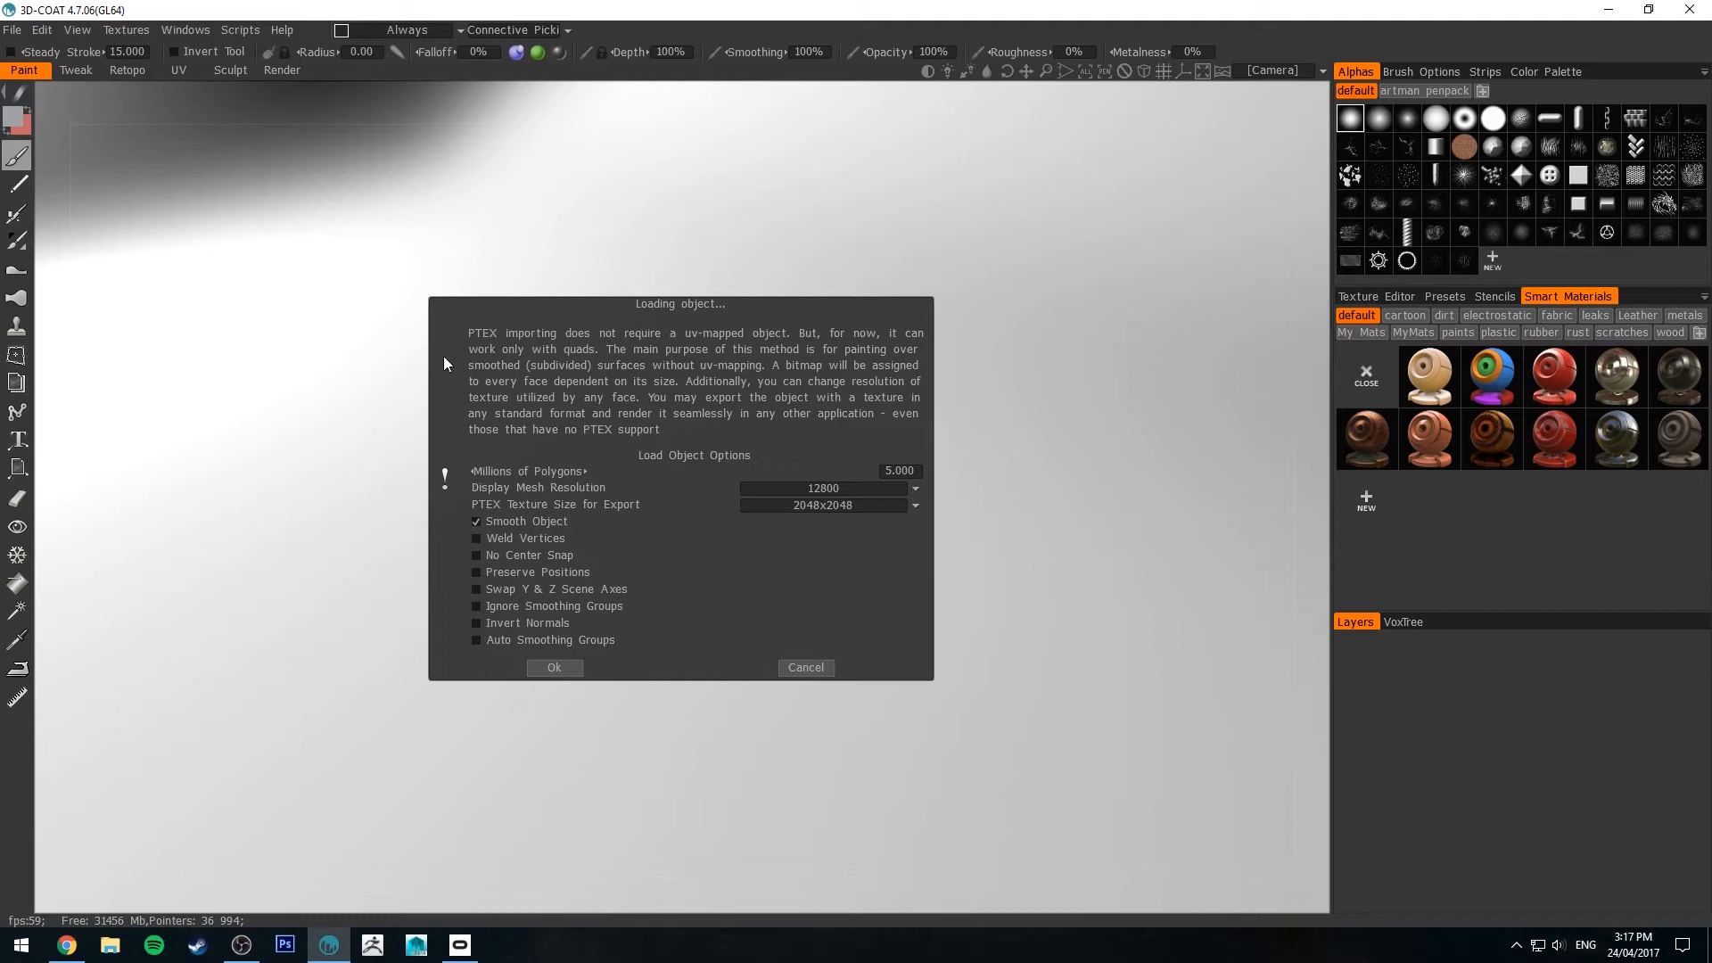
mouse_move(477, 618)
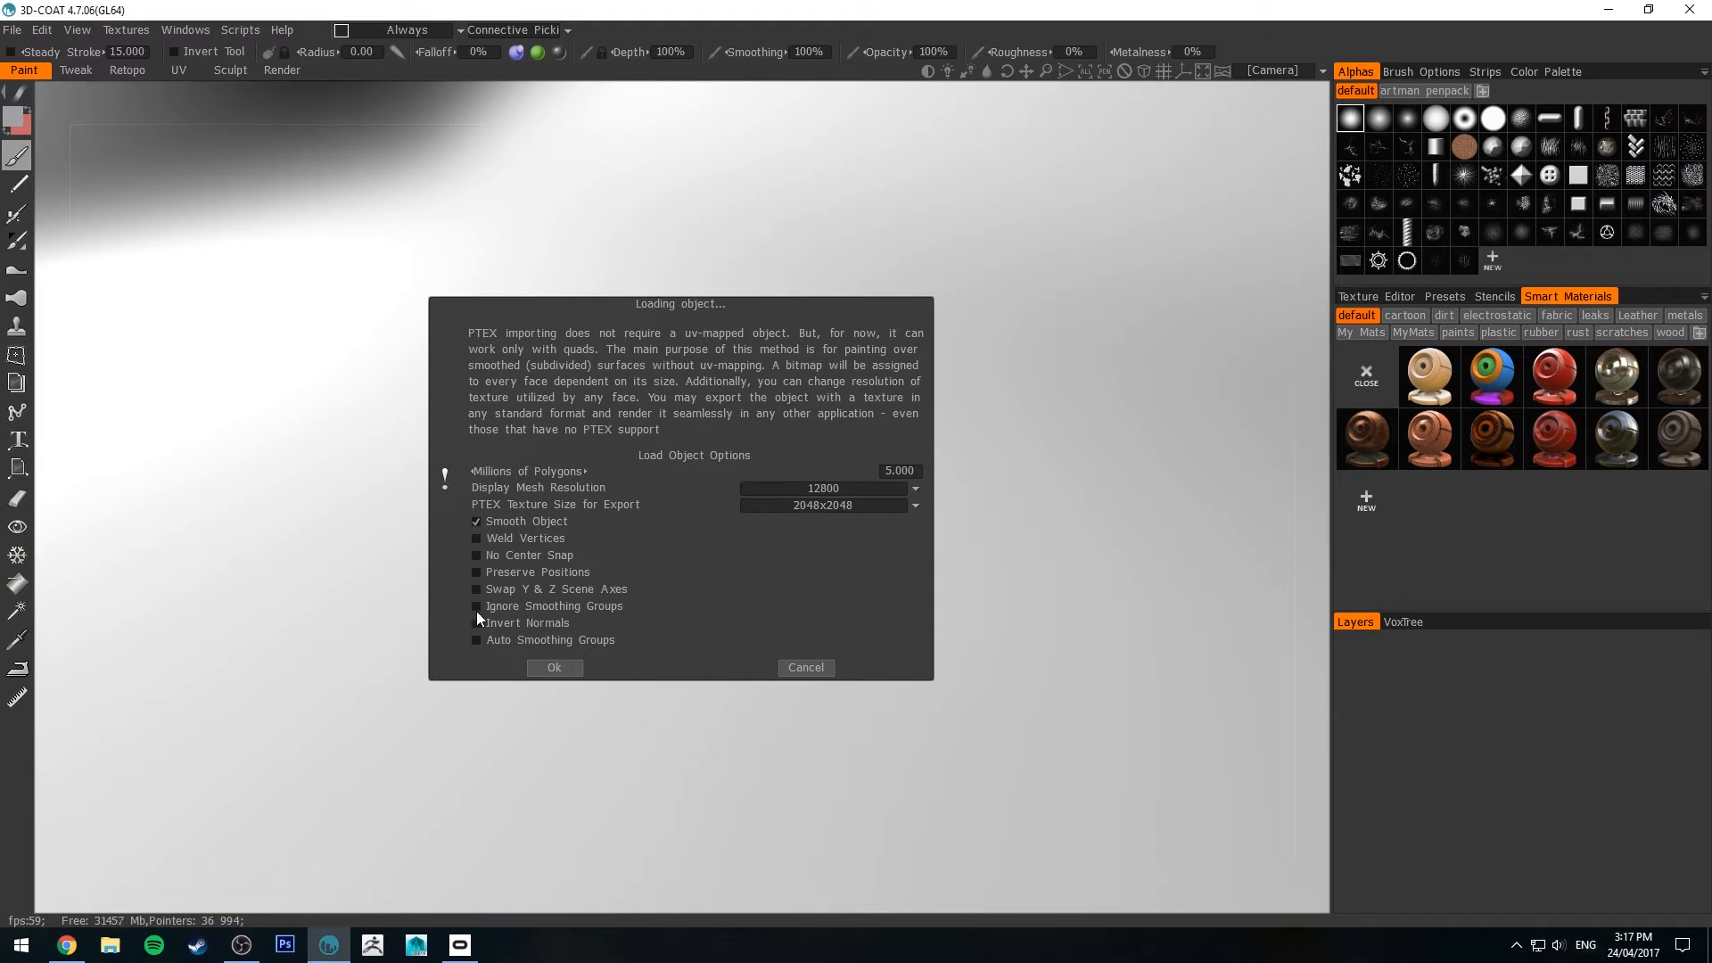
mouse_move(551, 555)
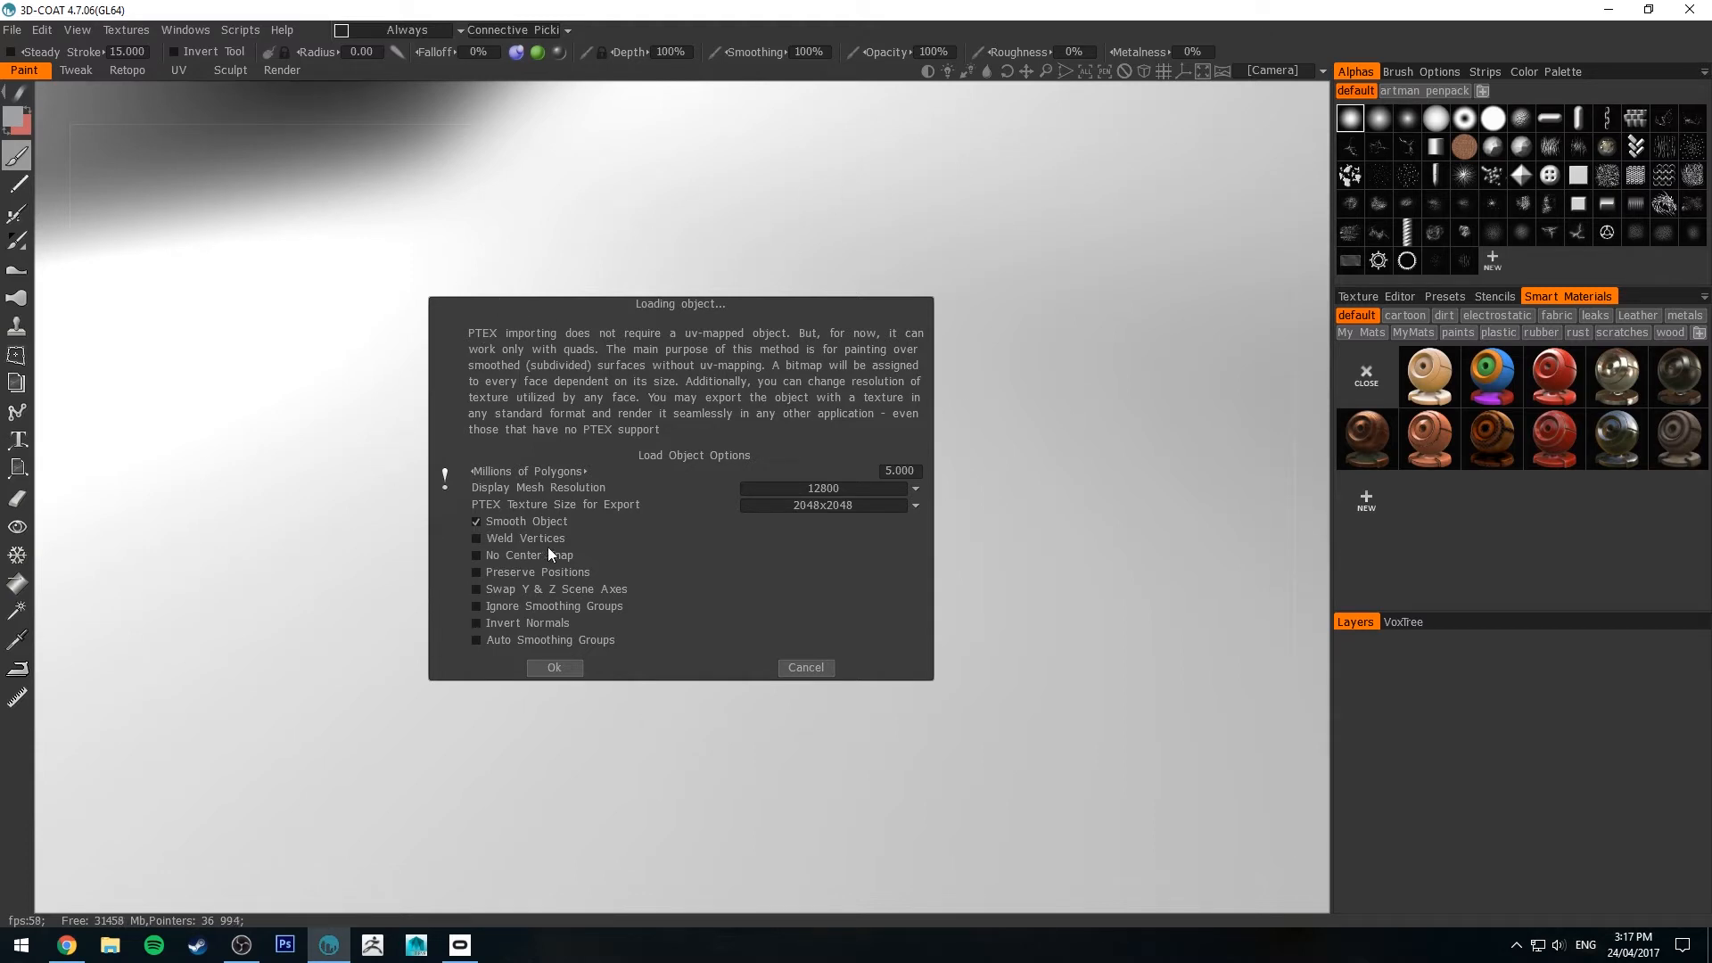
mouse_move(710, 366)
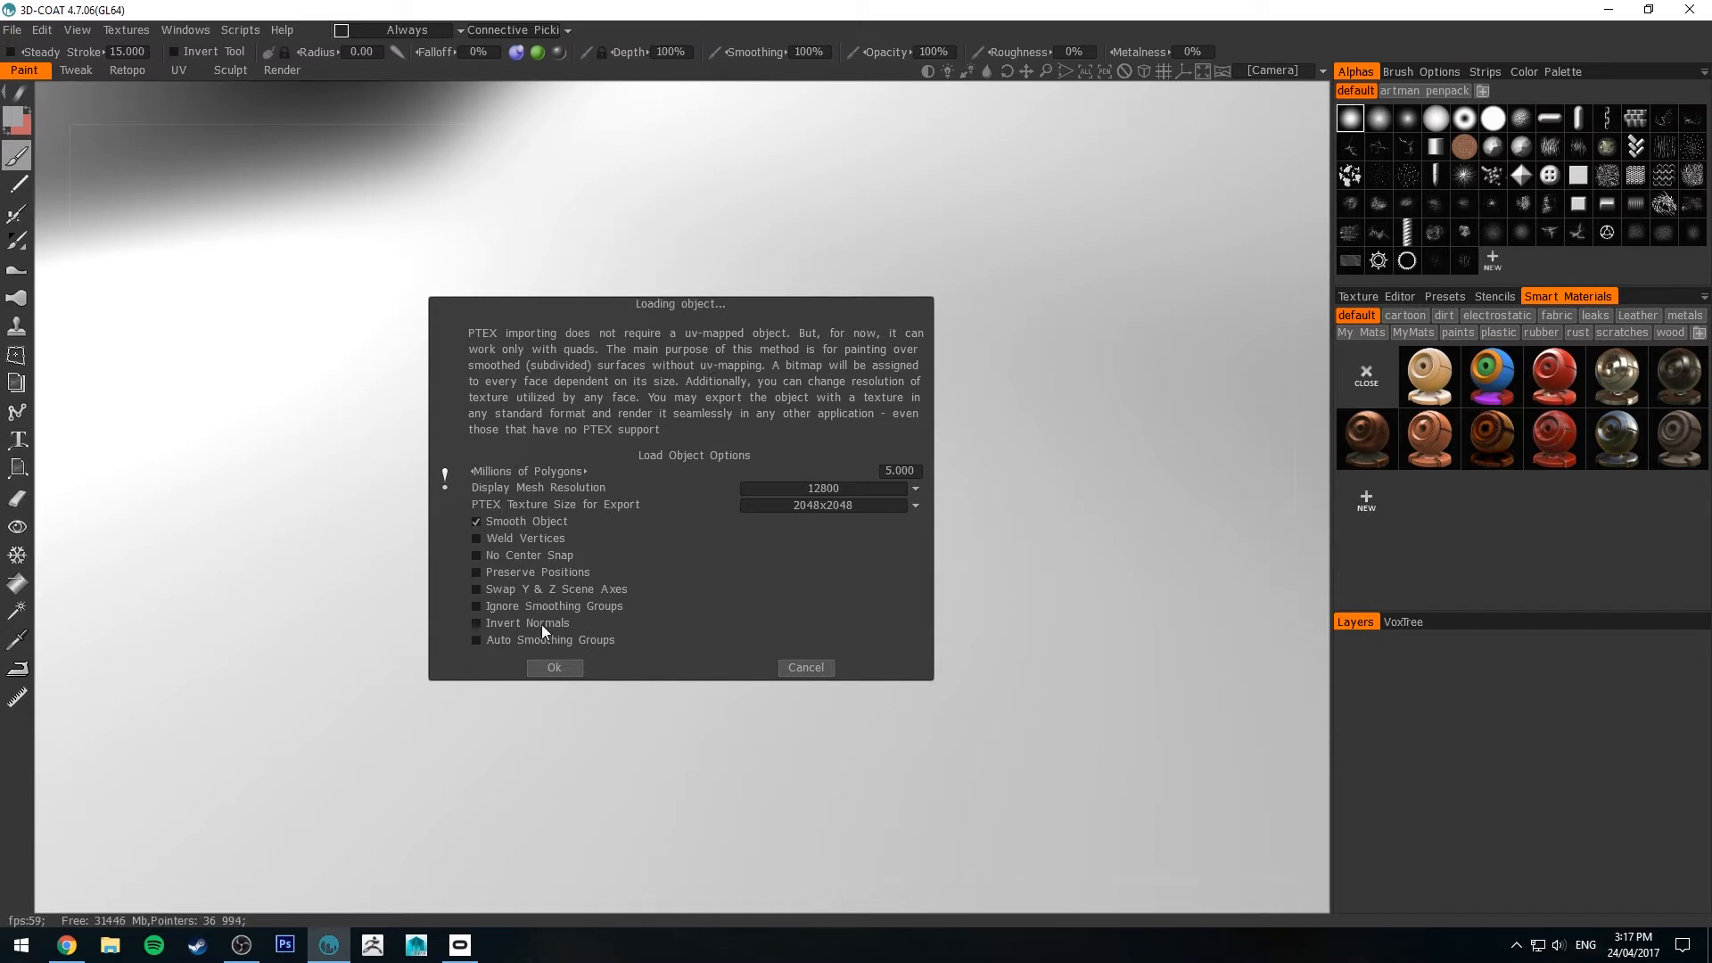
mouse_move(596, 512)
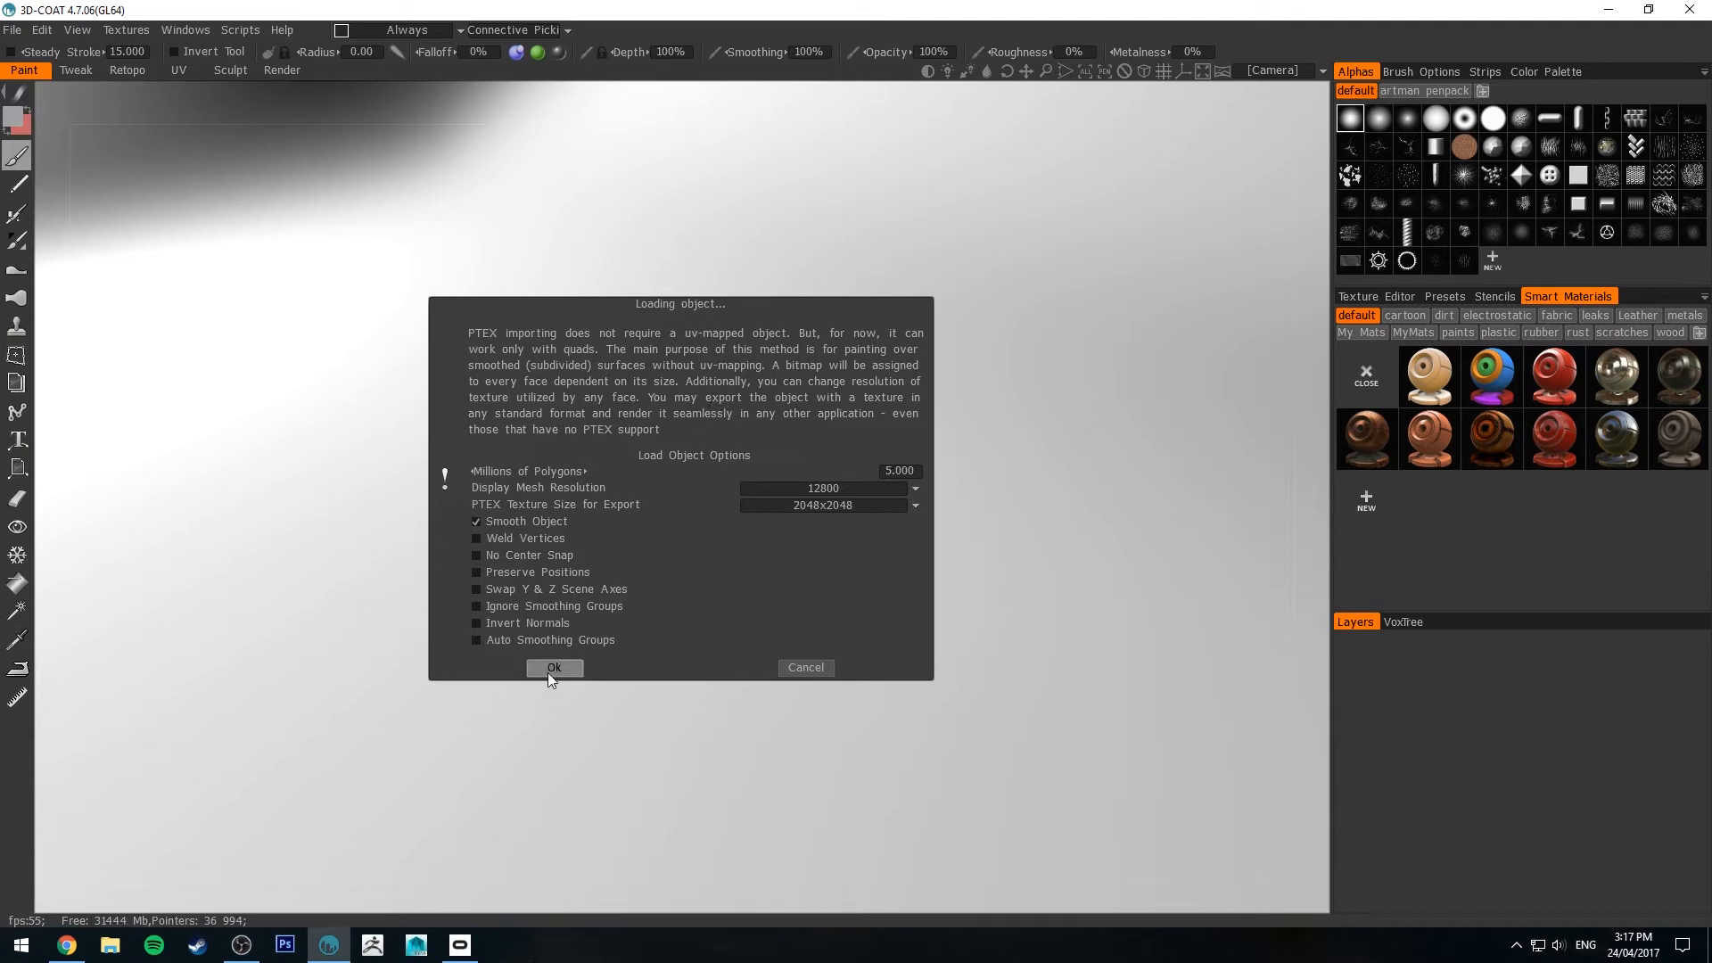
Accept the load options and import the sphere into the paint room
left_click(553, 667)
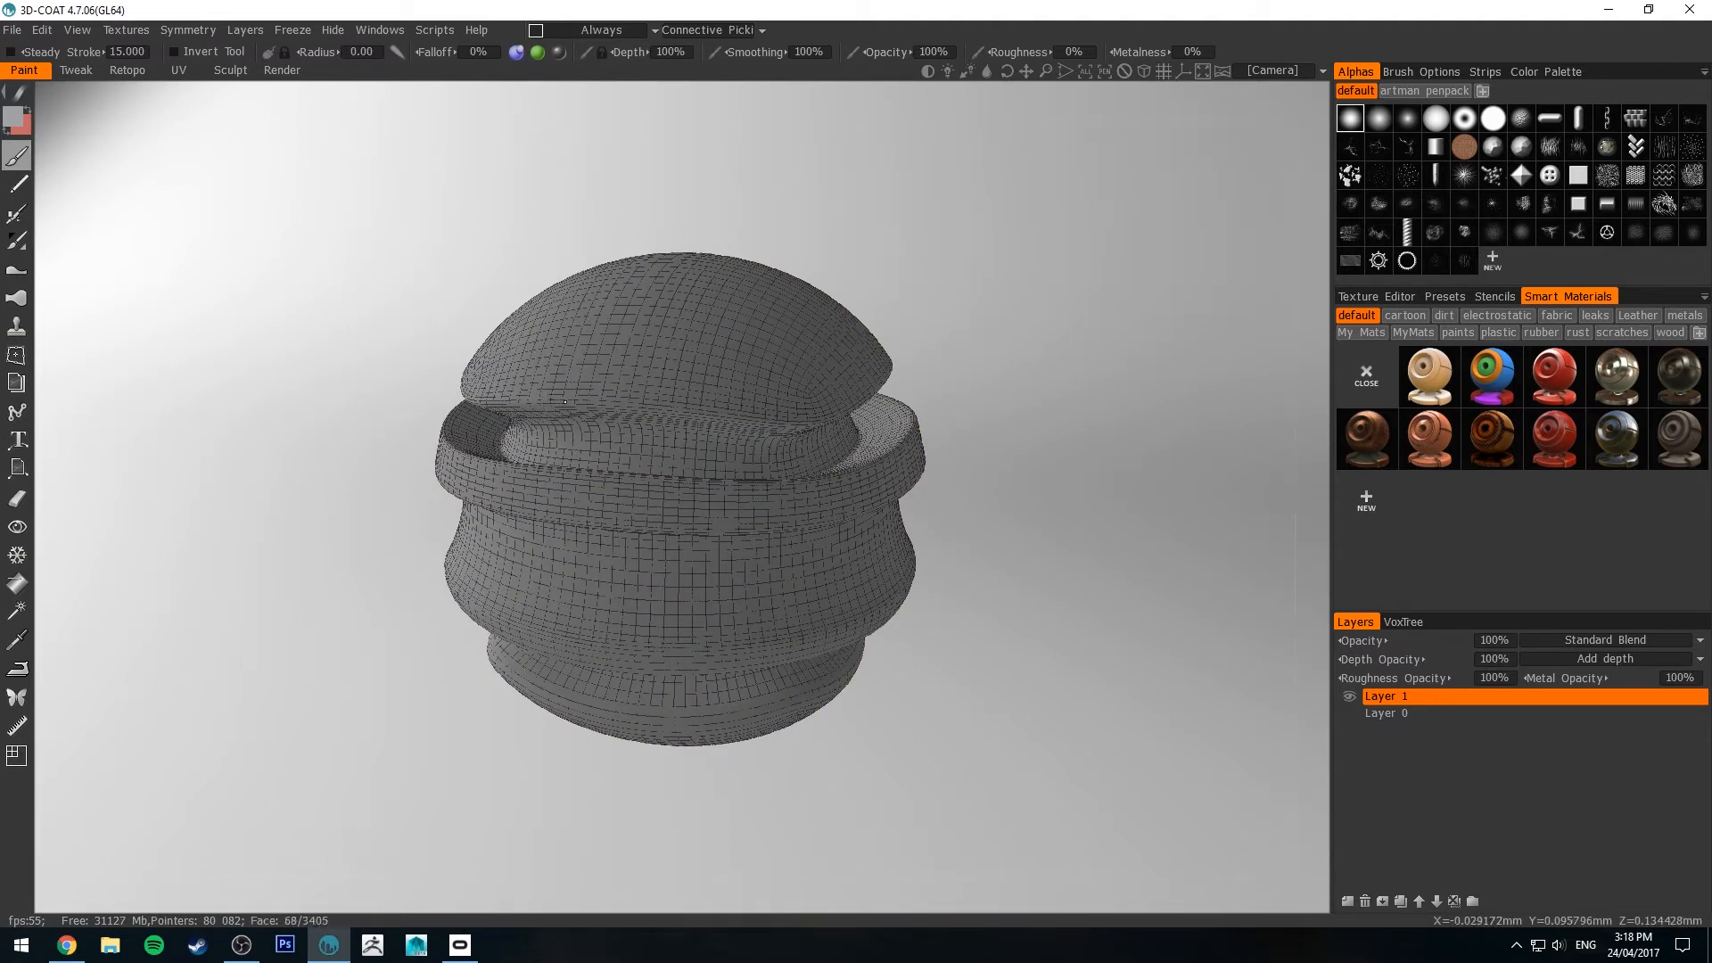
mouse_move(973, 321)
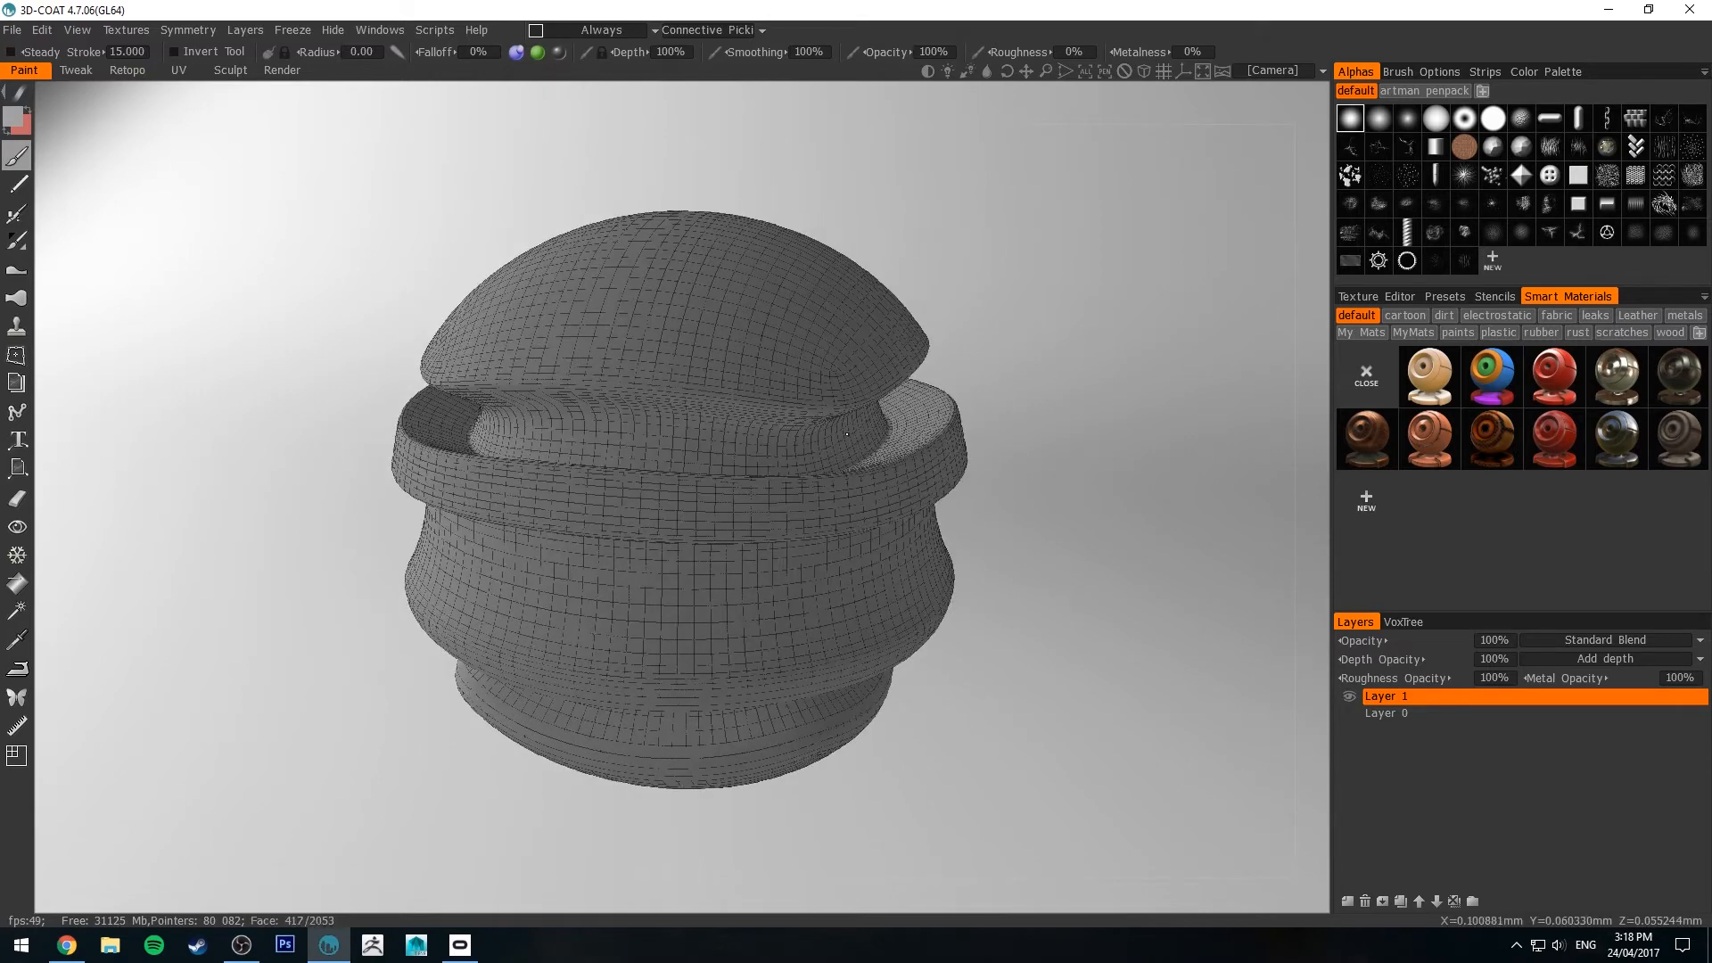
Fill Layer 1 with the current material and show the paints smart materials
right_click(1388, 695)
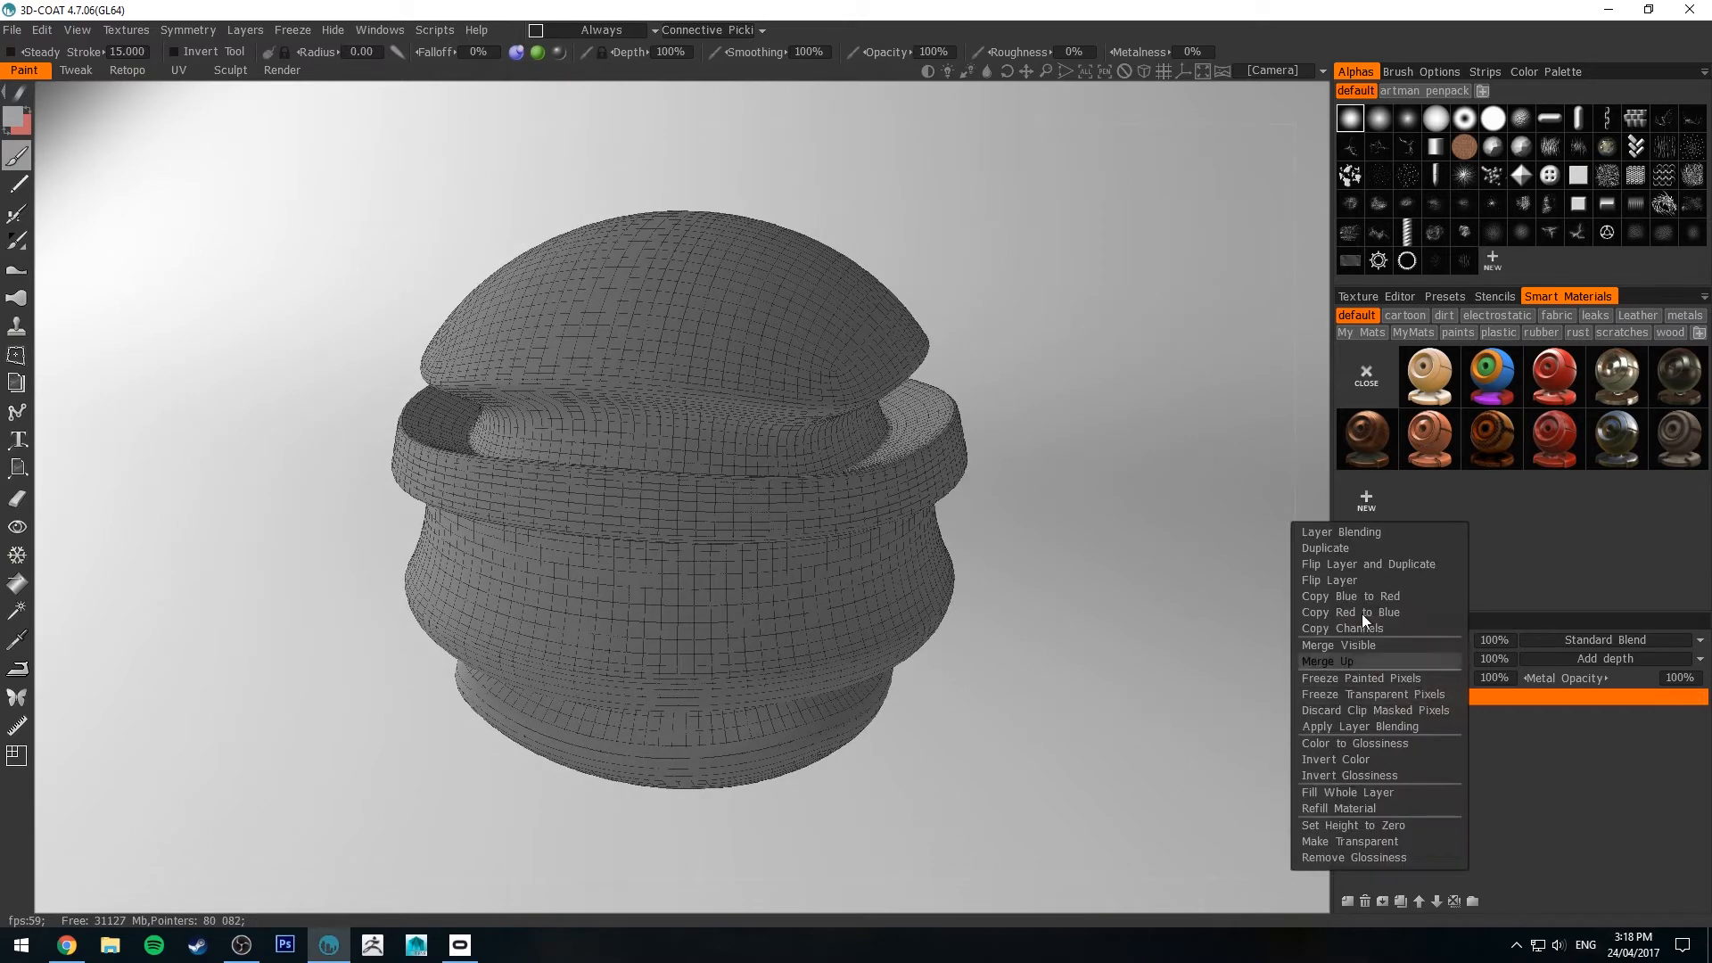
mouse_move(1347, 792)
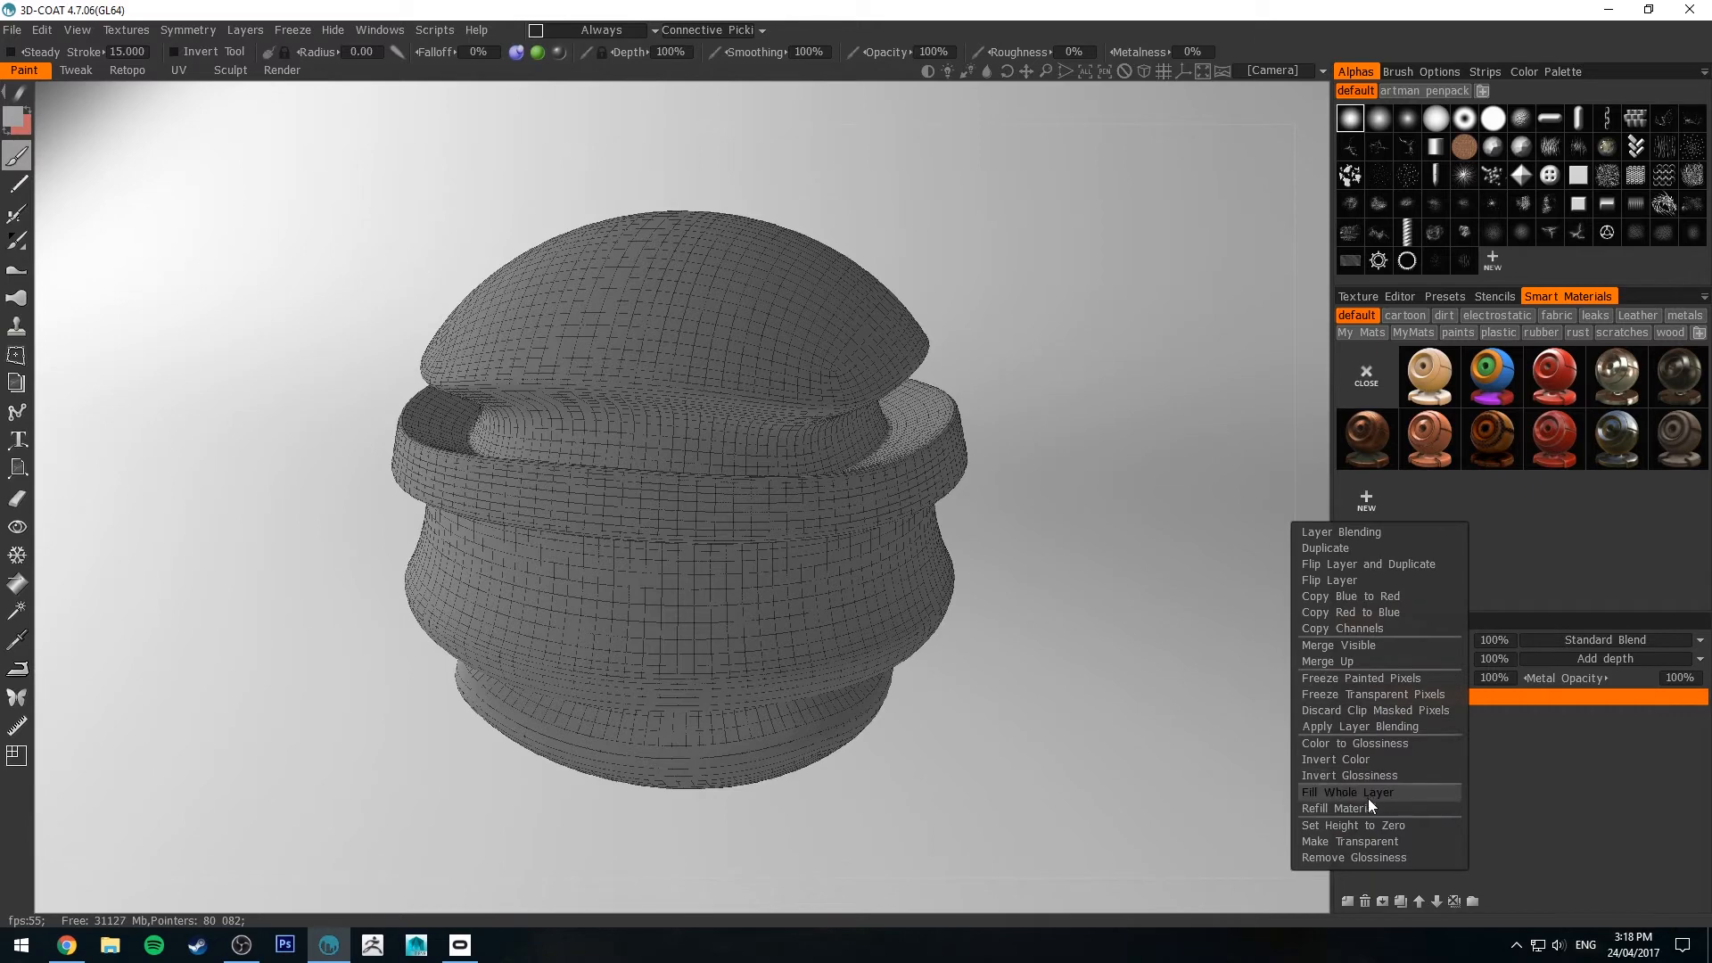
left_click(1347, 792)
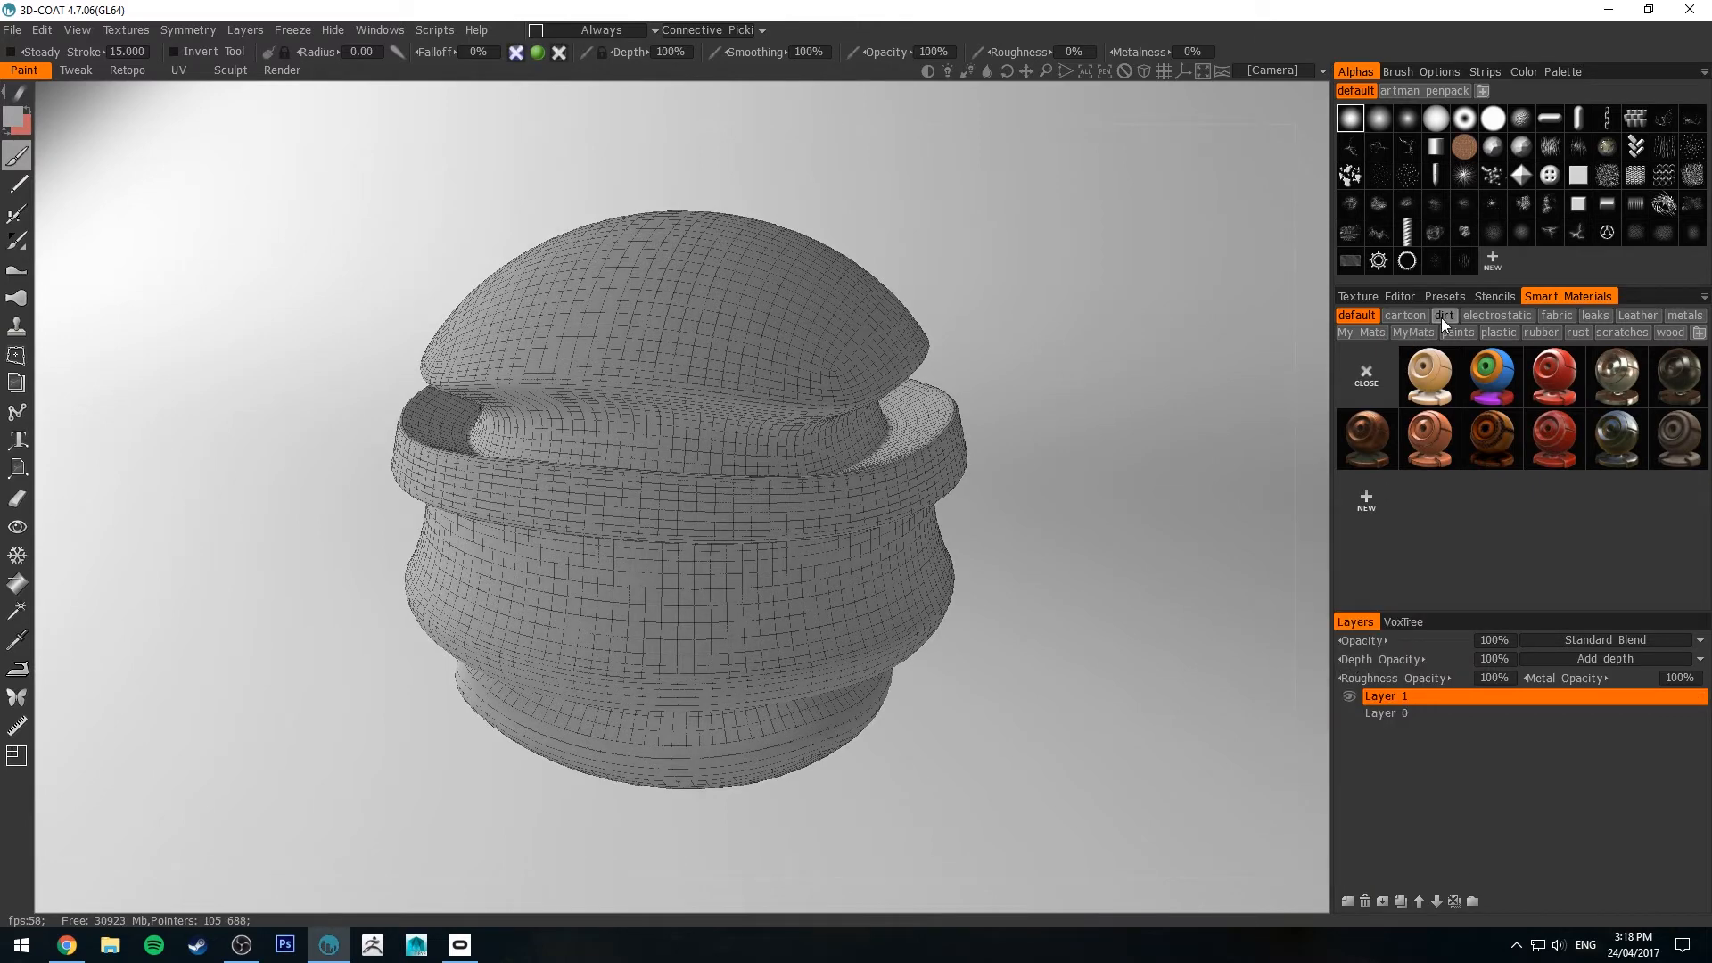
left_click(1456, 333)
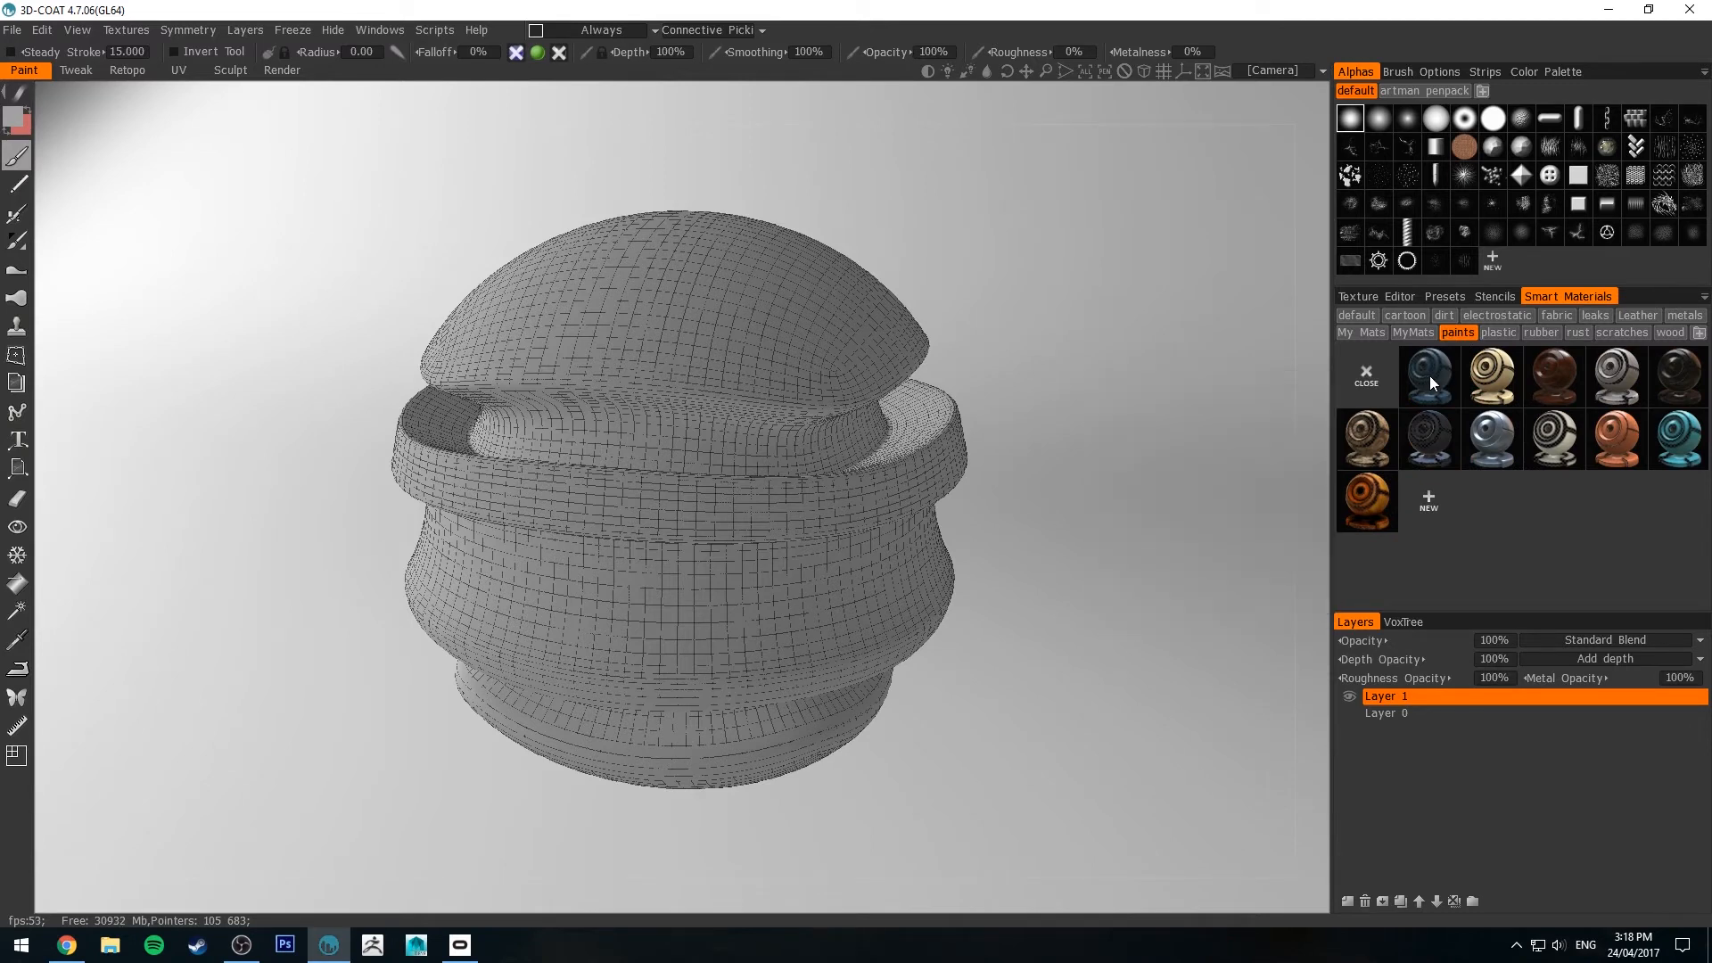
mouse_move(1431, 390)
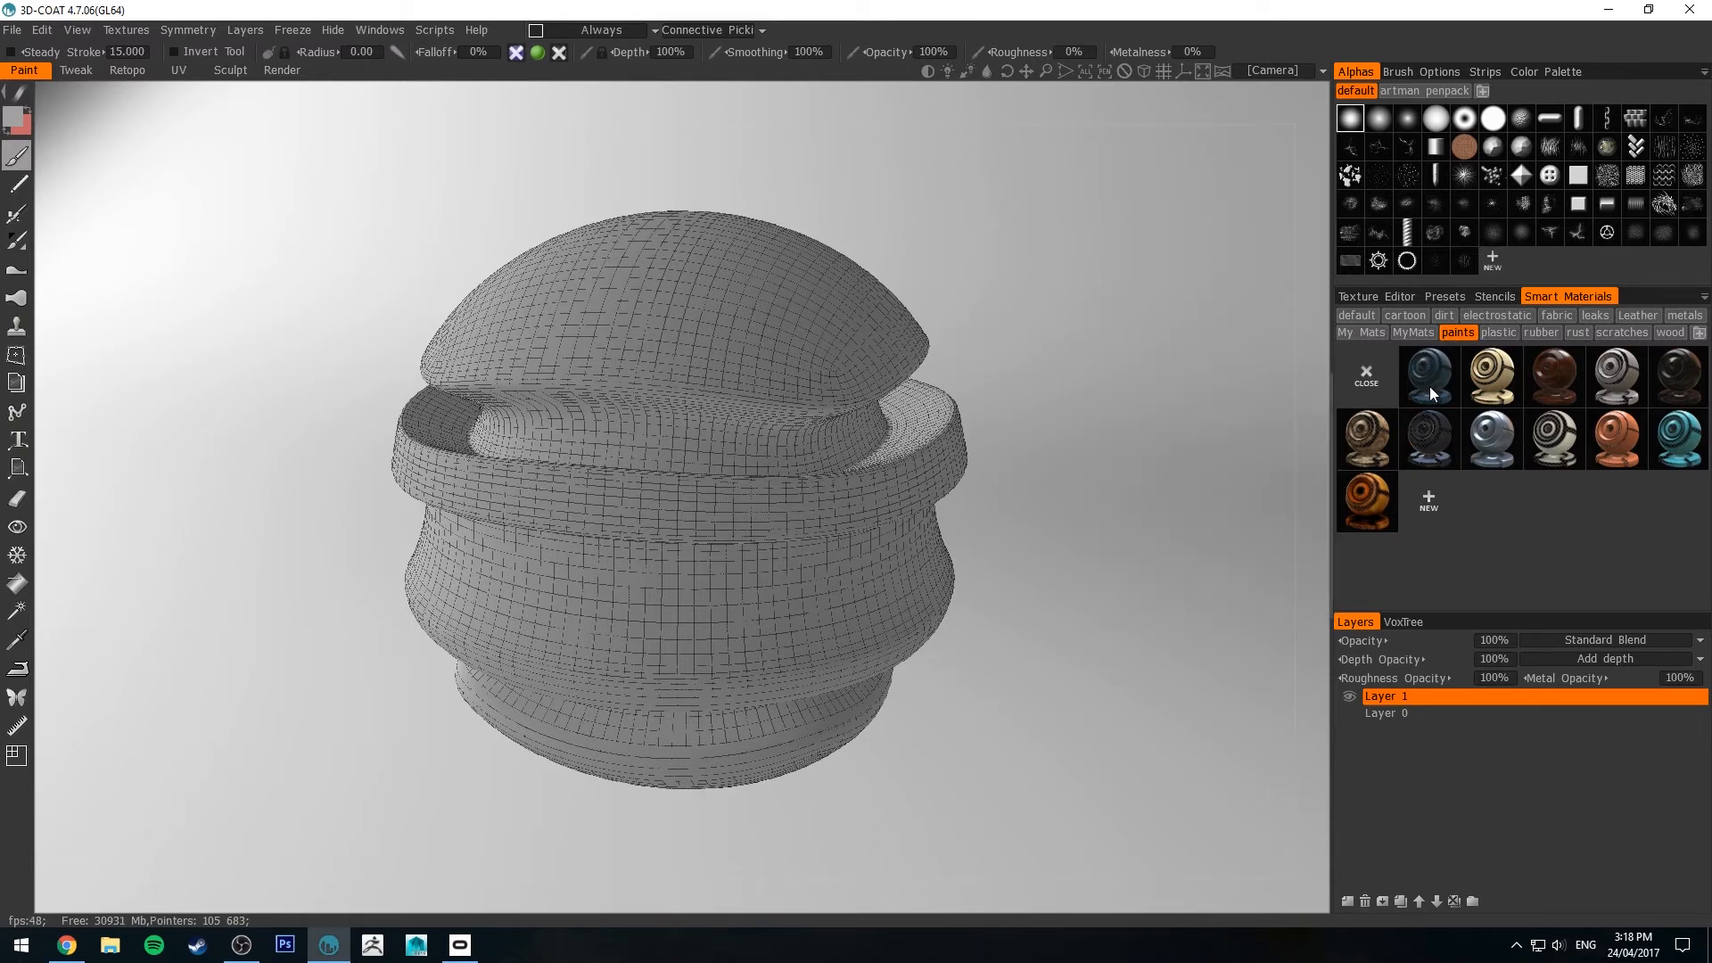
mouse_move(1431, 376)
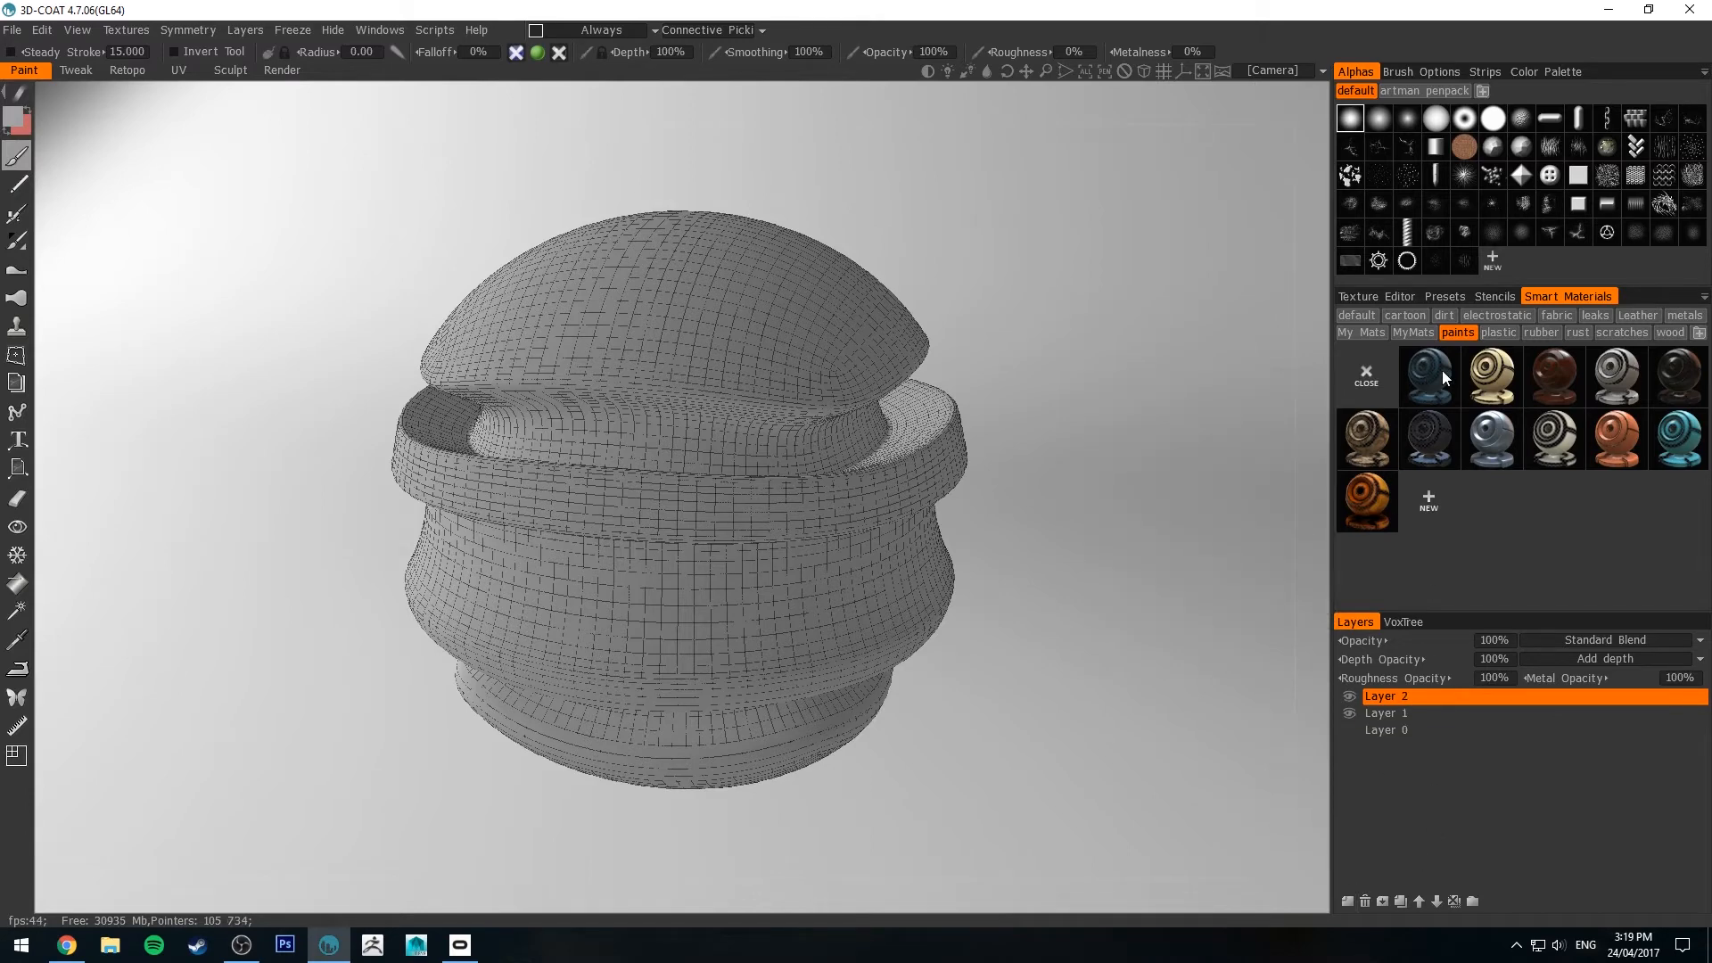
Pick the worn blue paint smart material and check the depth painting settings
left_click(1429, 377)
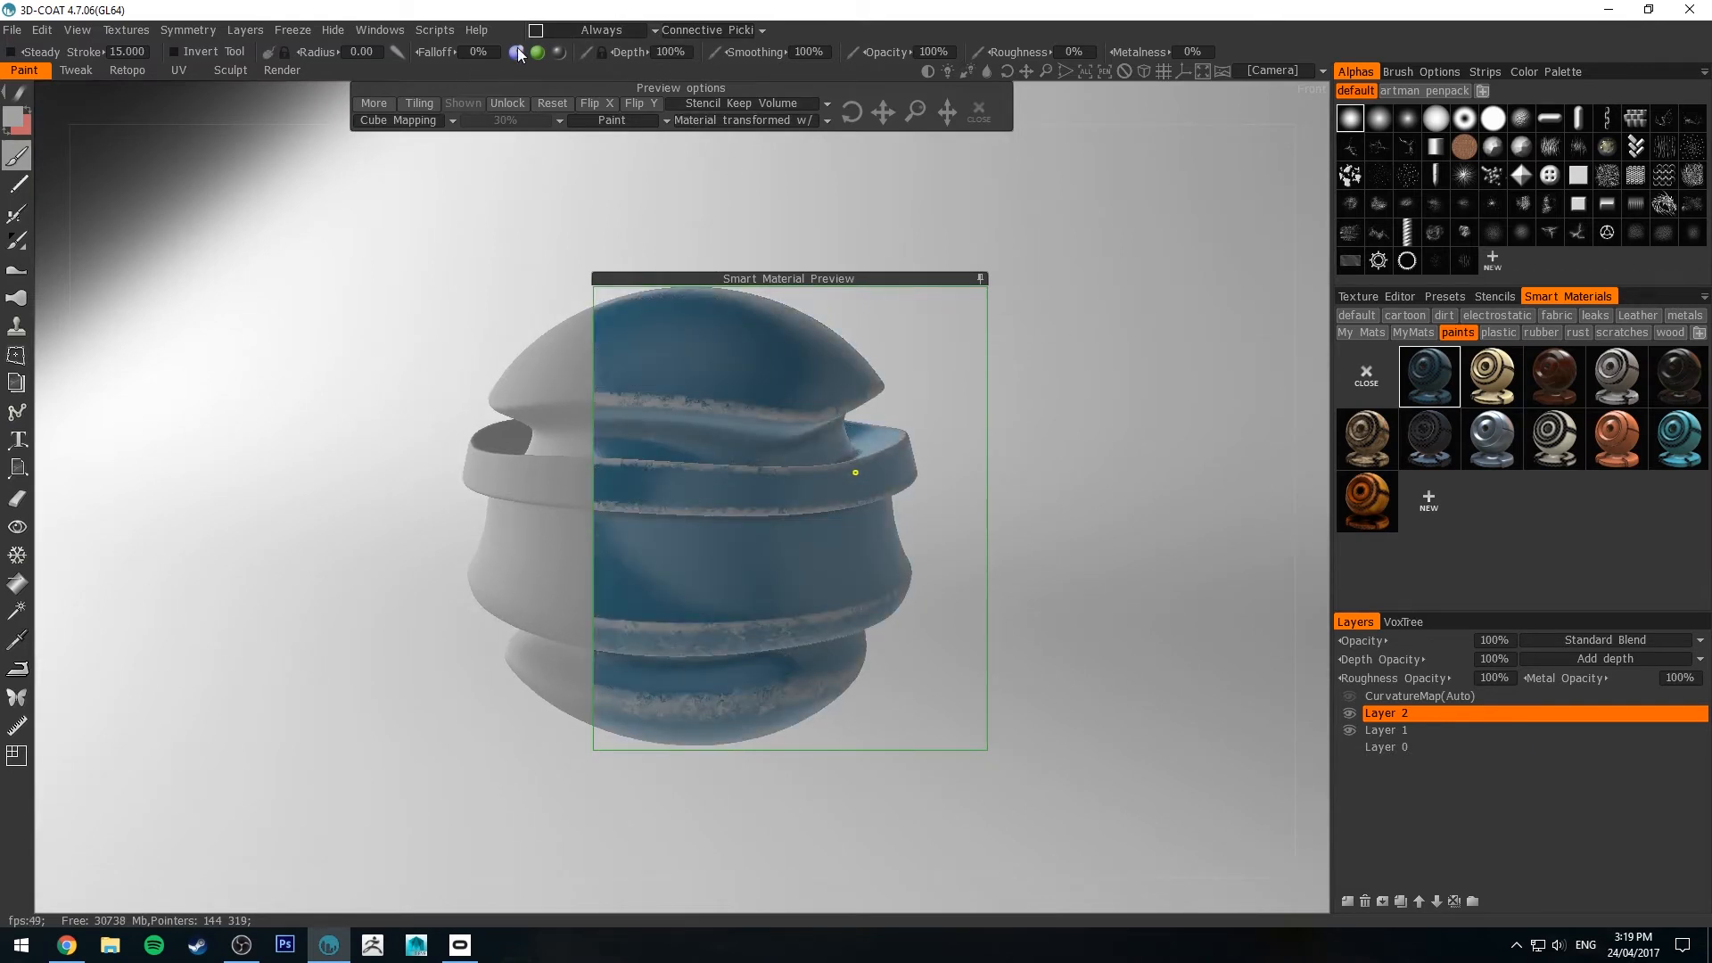
left_click(519, 53)
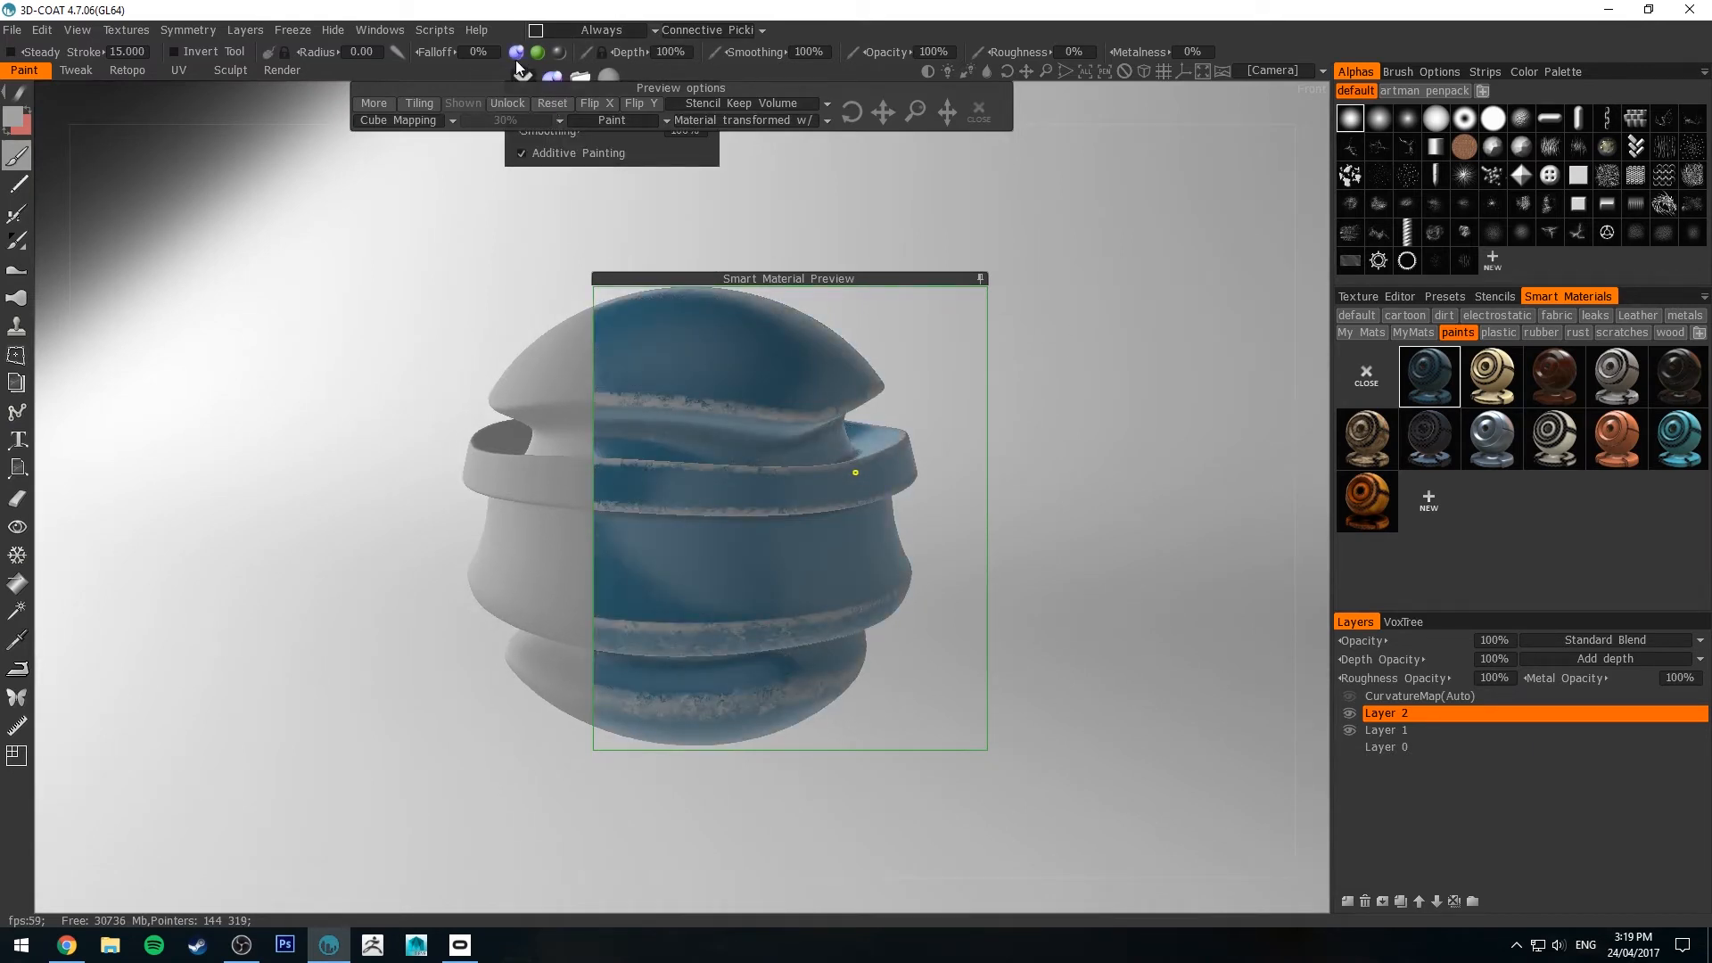
left_click(520, 53)
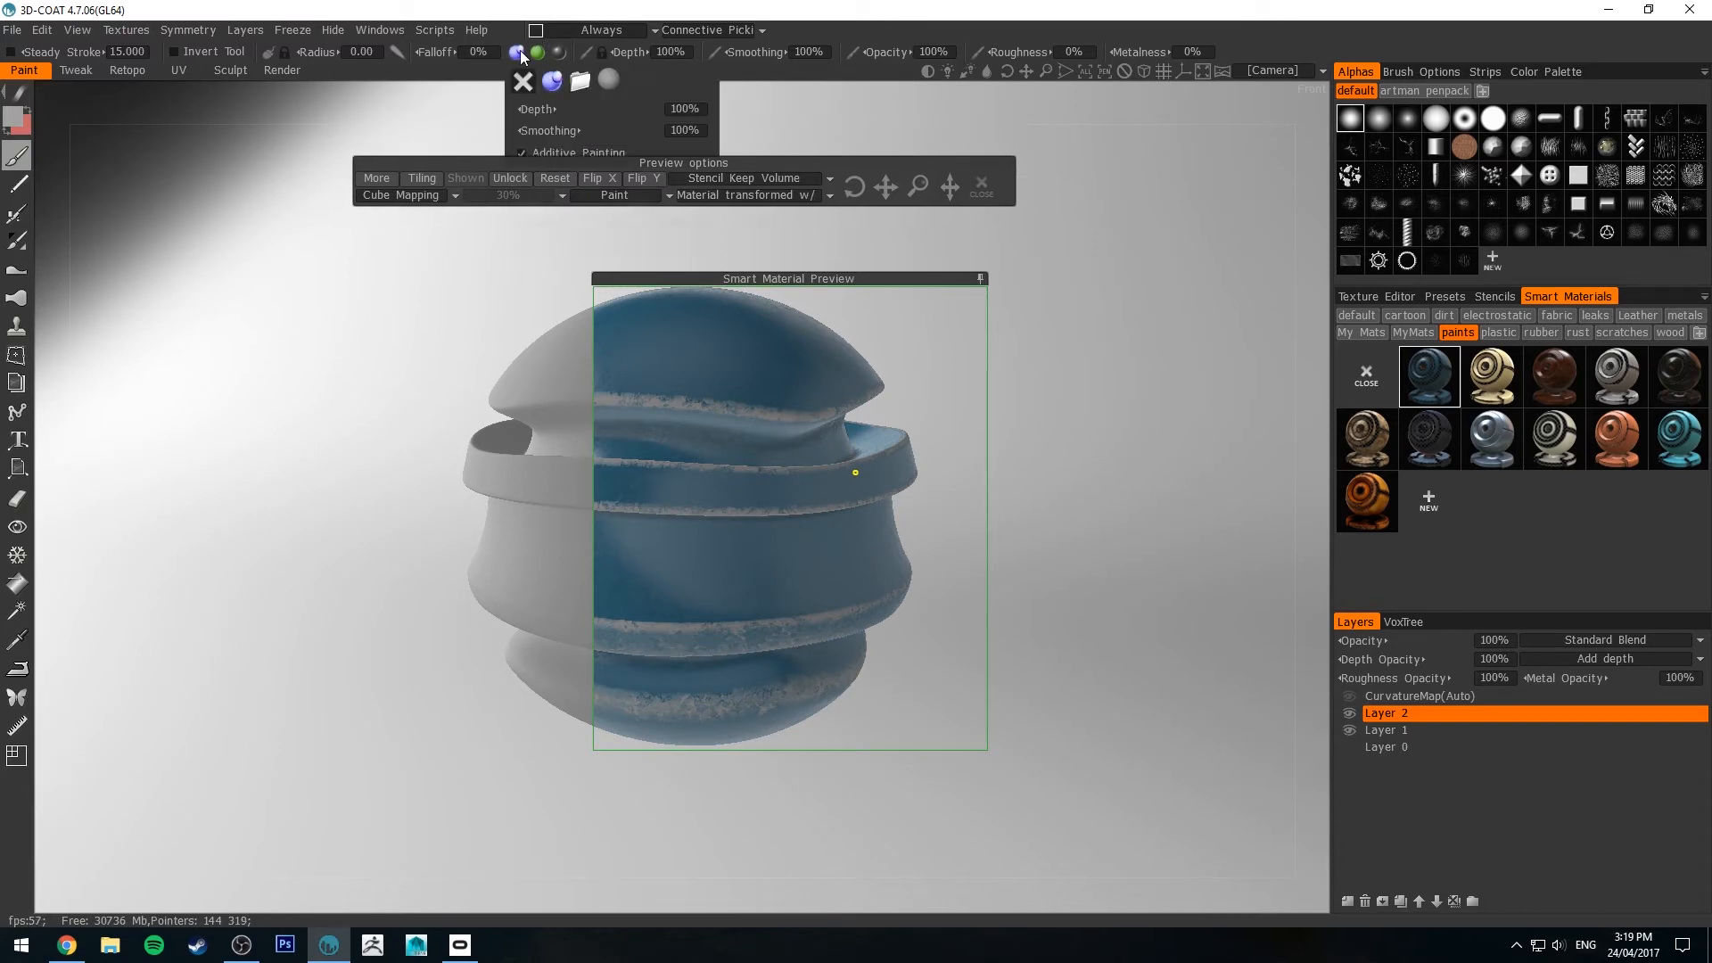
left_click(536, 52)
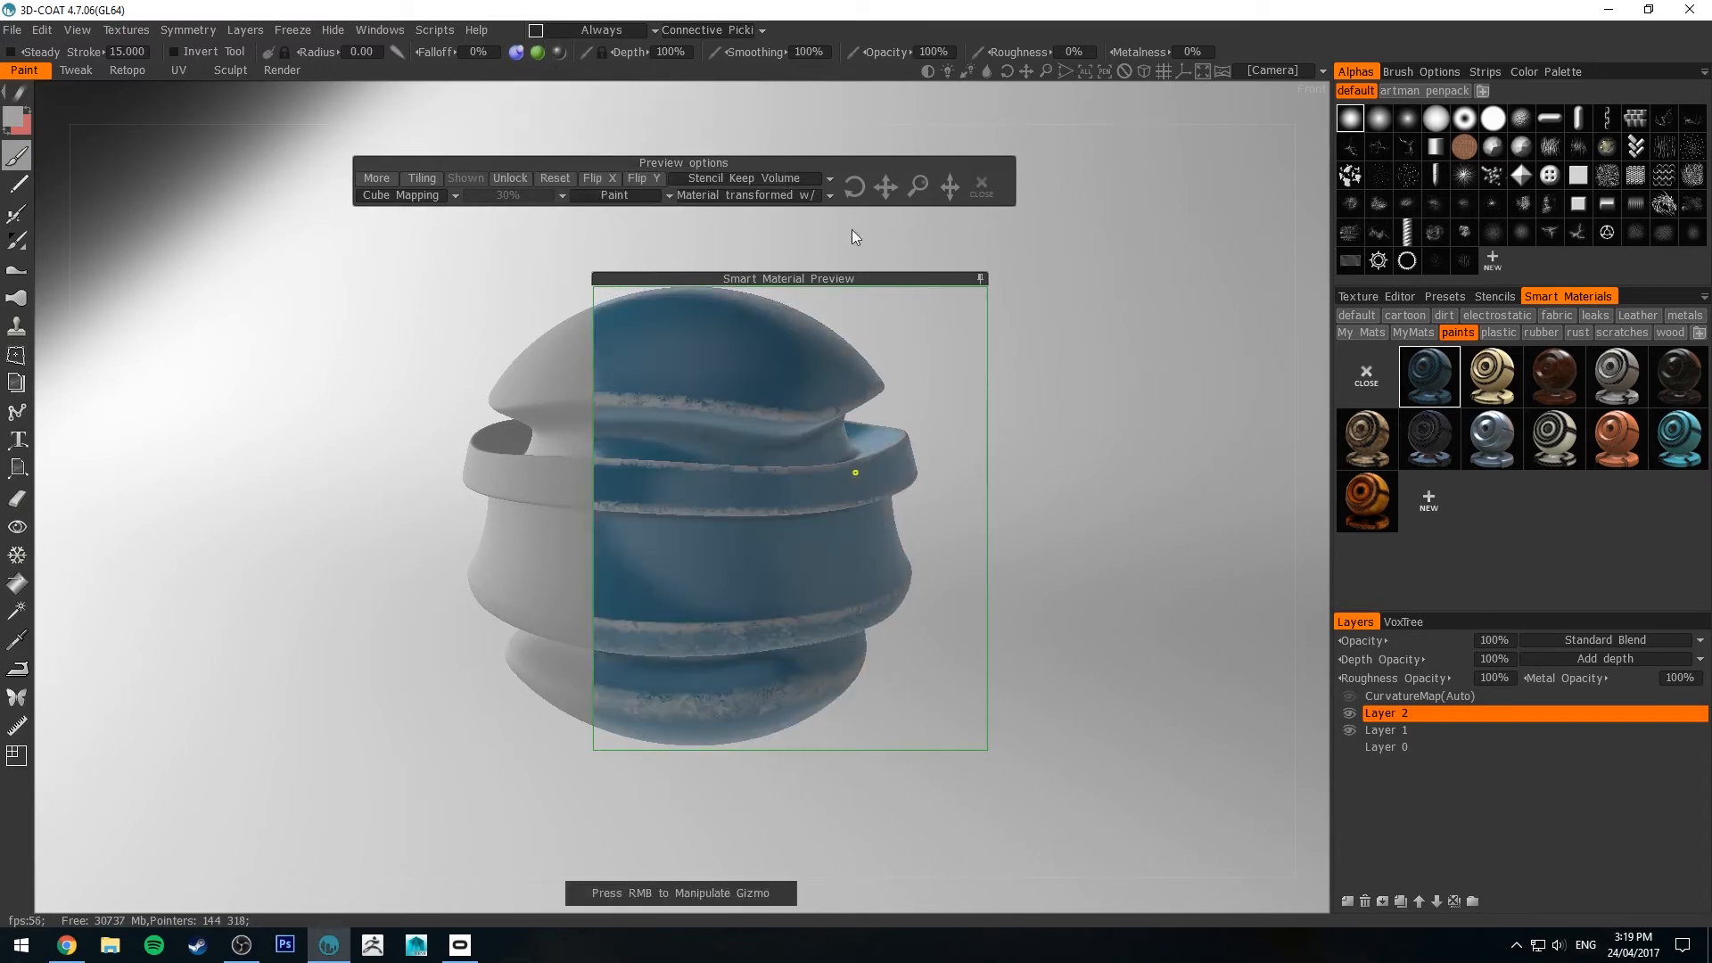
left_click(556, 53)
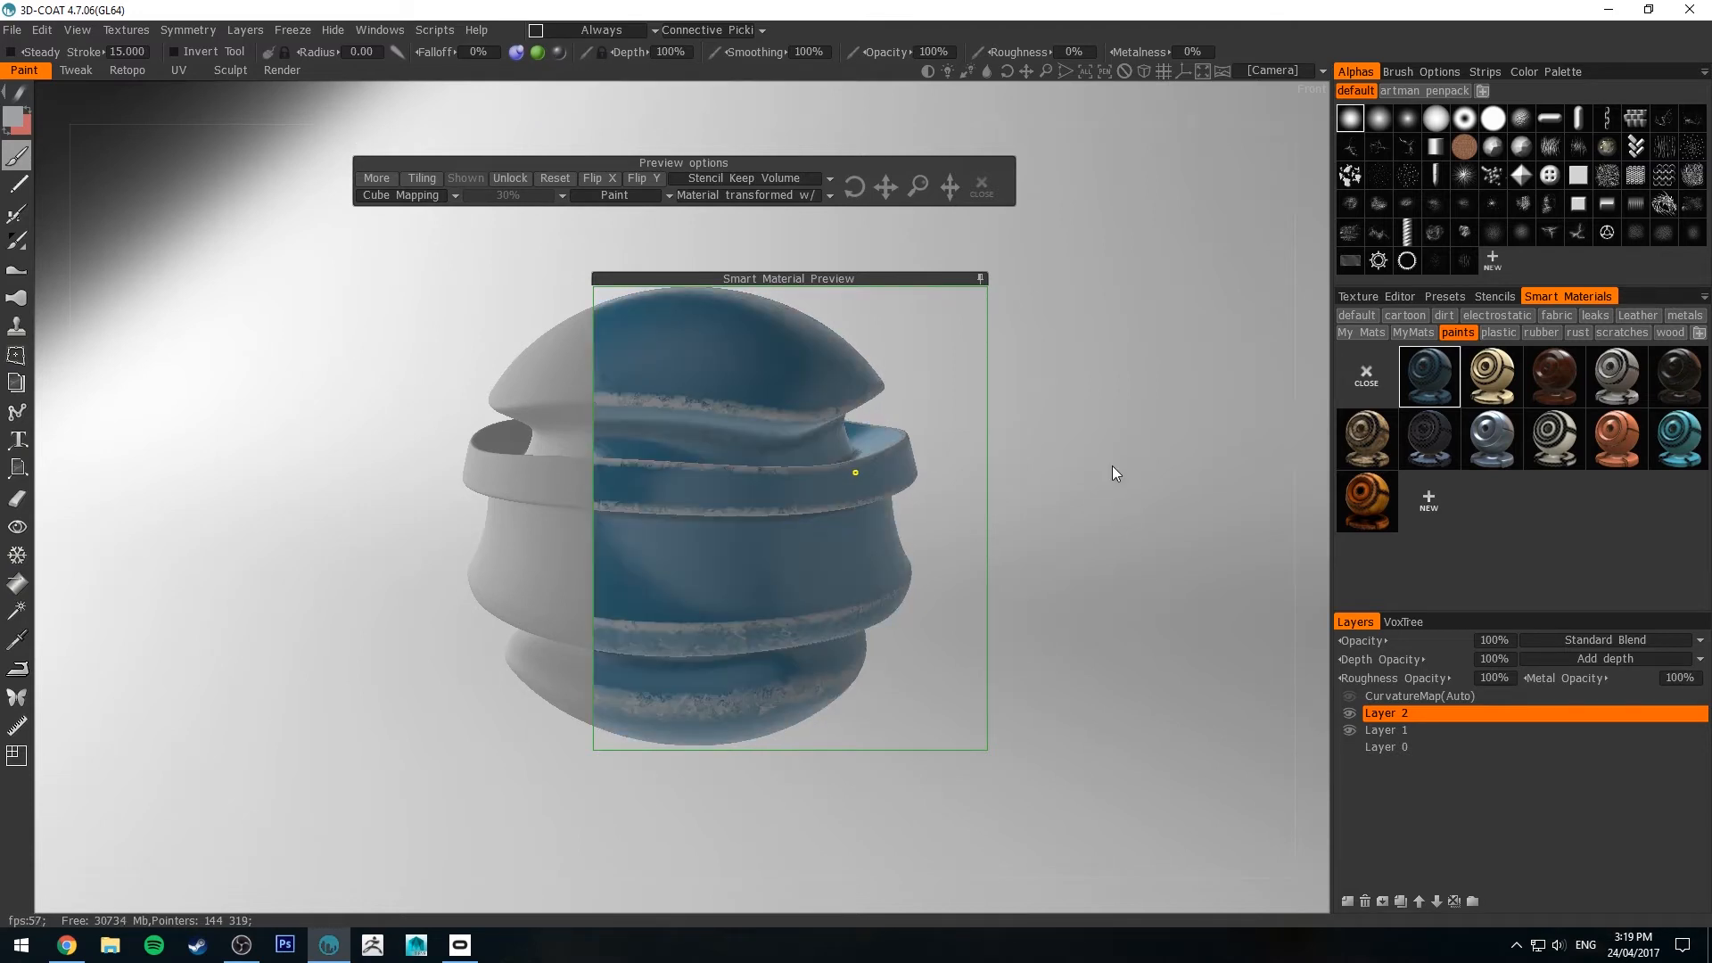
Fill Layer 2 with the worn blue paint material
right_click(1388, 711)
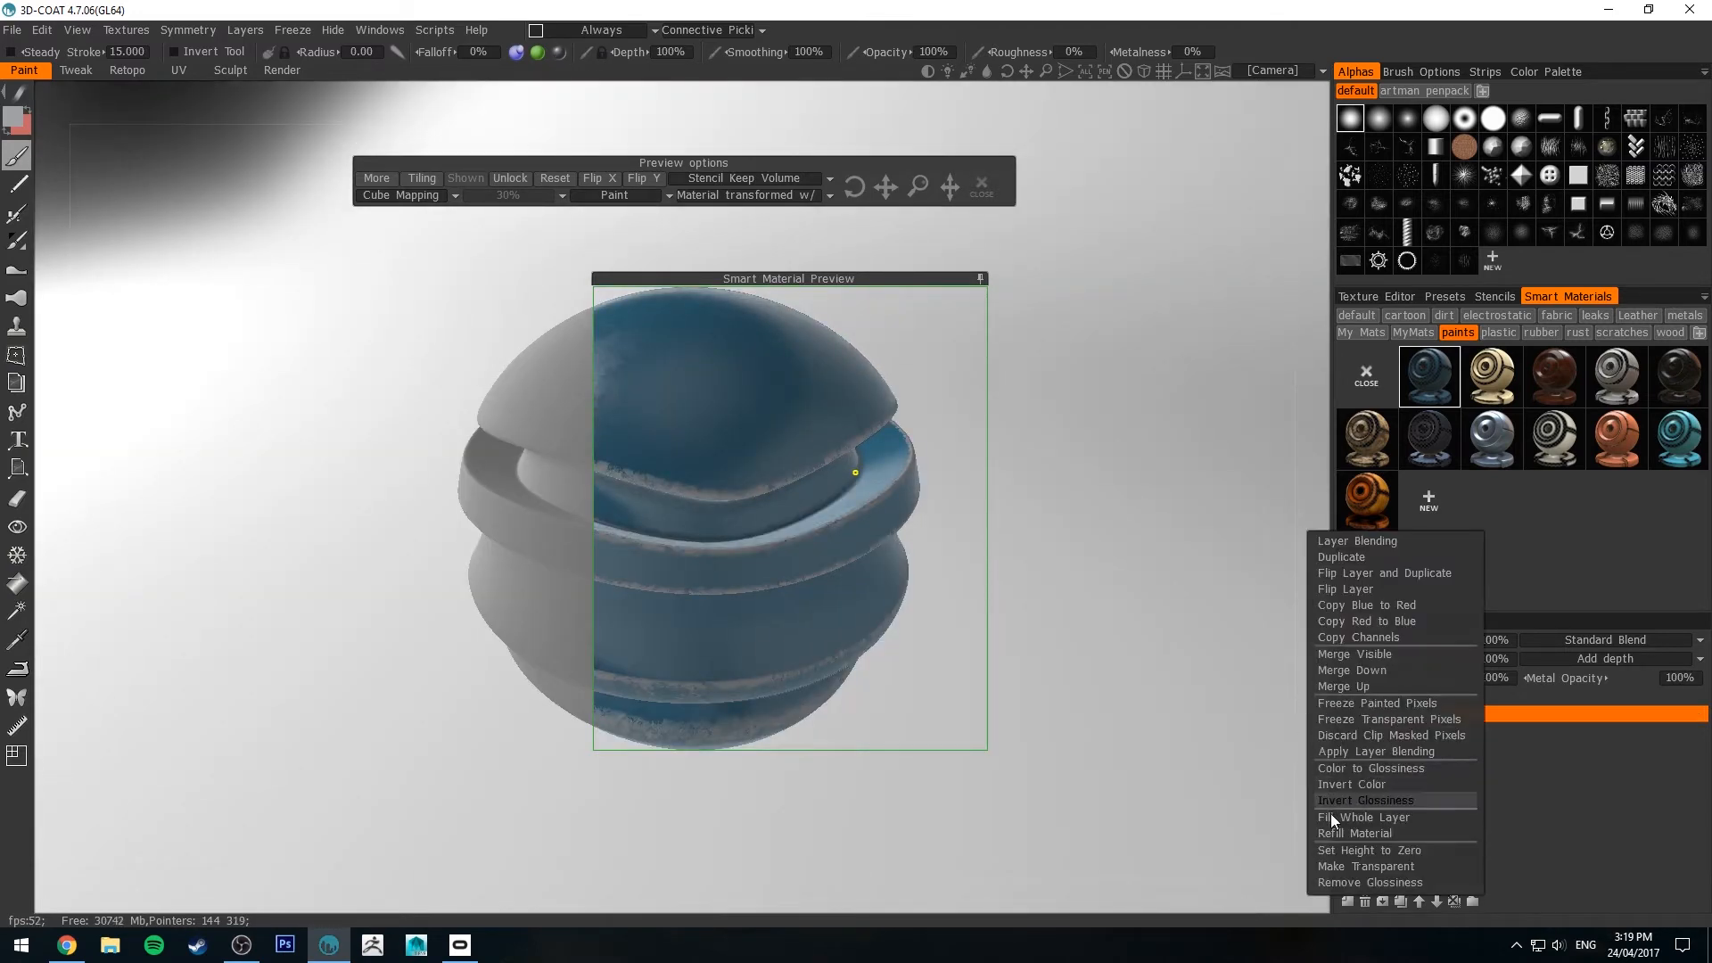
left_click(1363, 799)
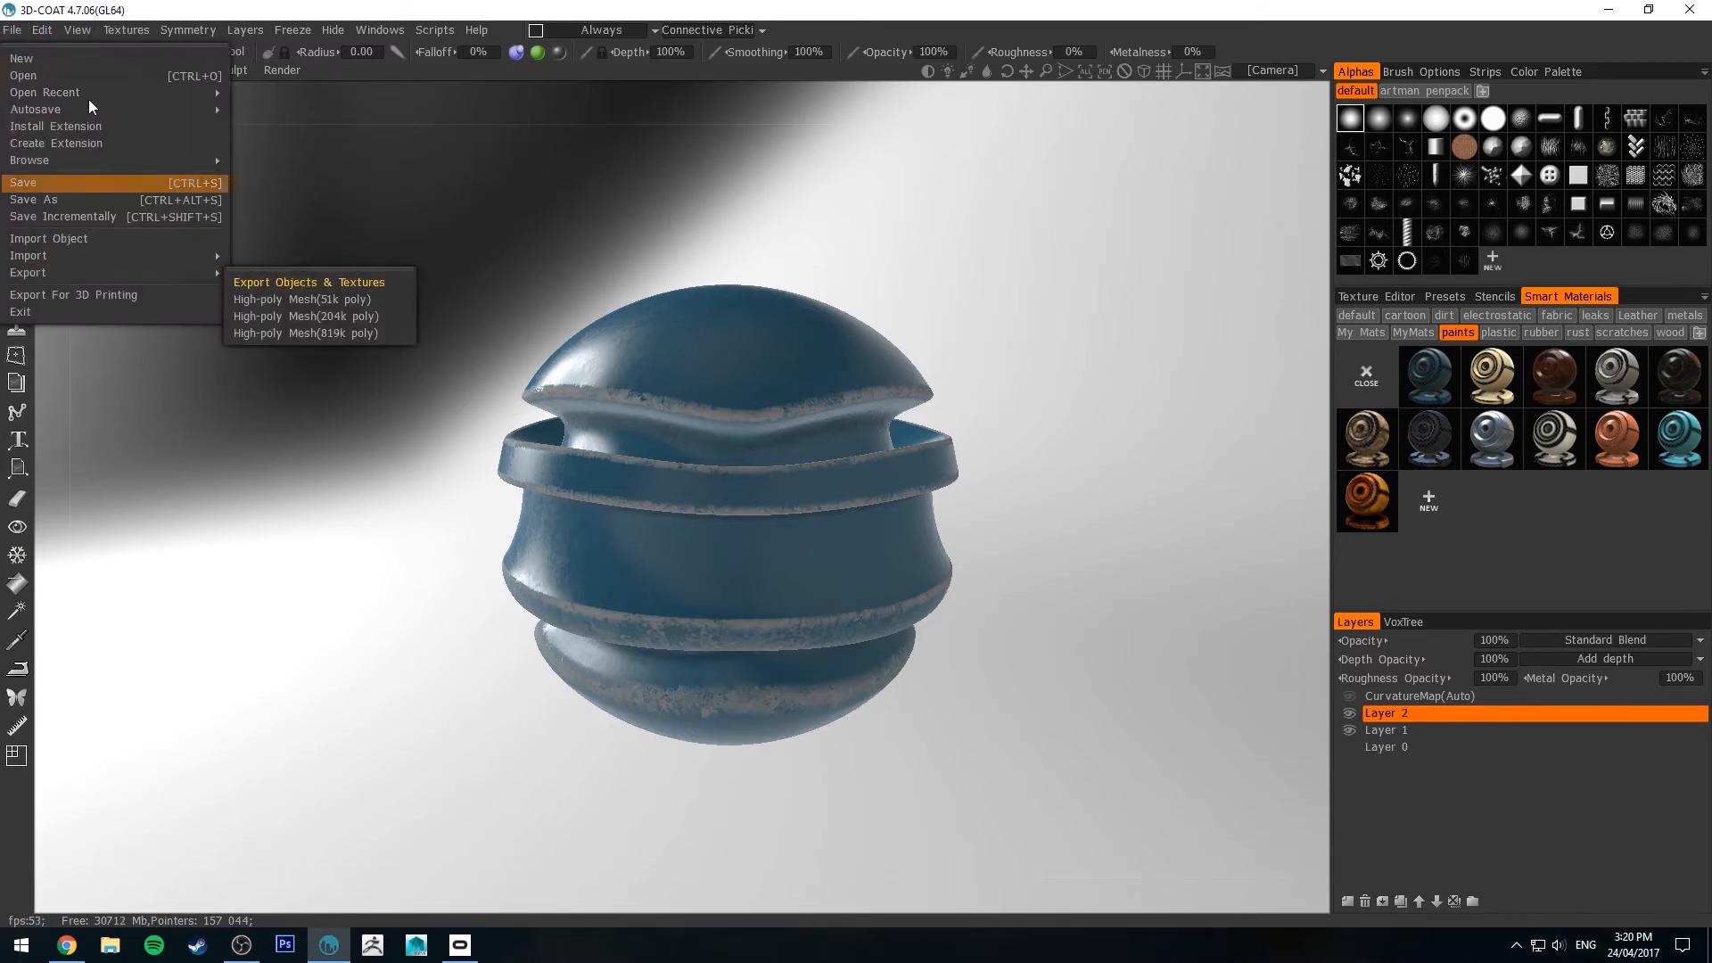
left_click(351, 396)
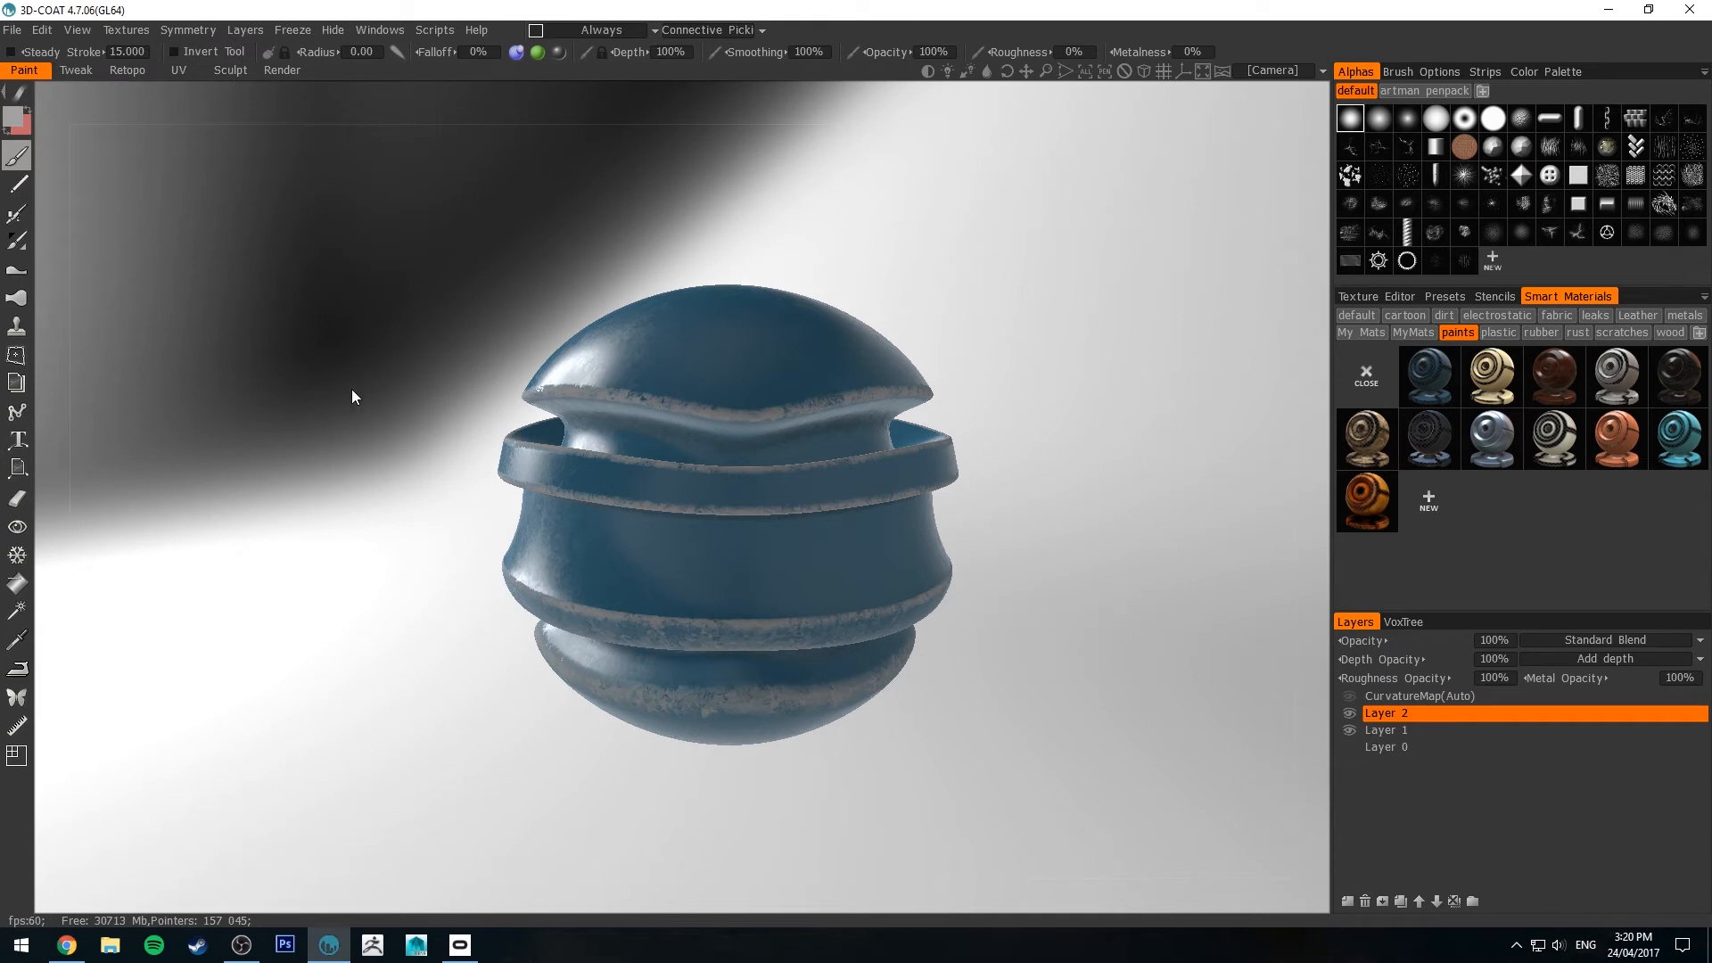
Export the colour map to PTEX as sphere_diff
left_click(126, 29)
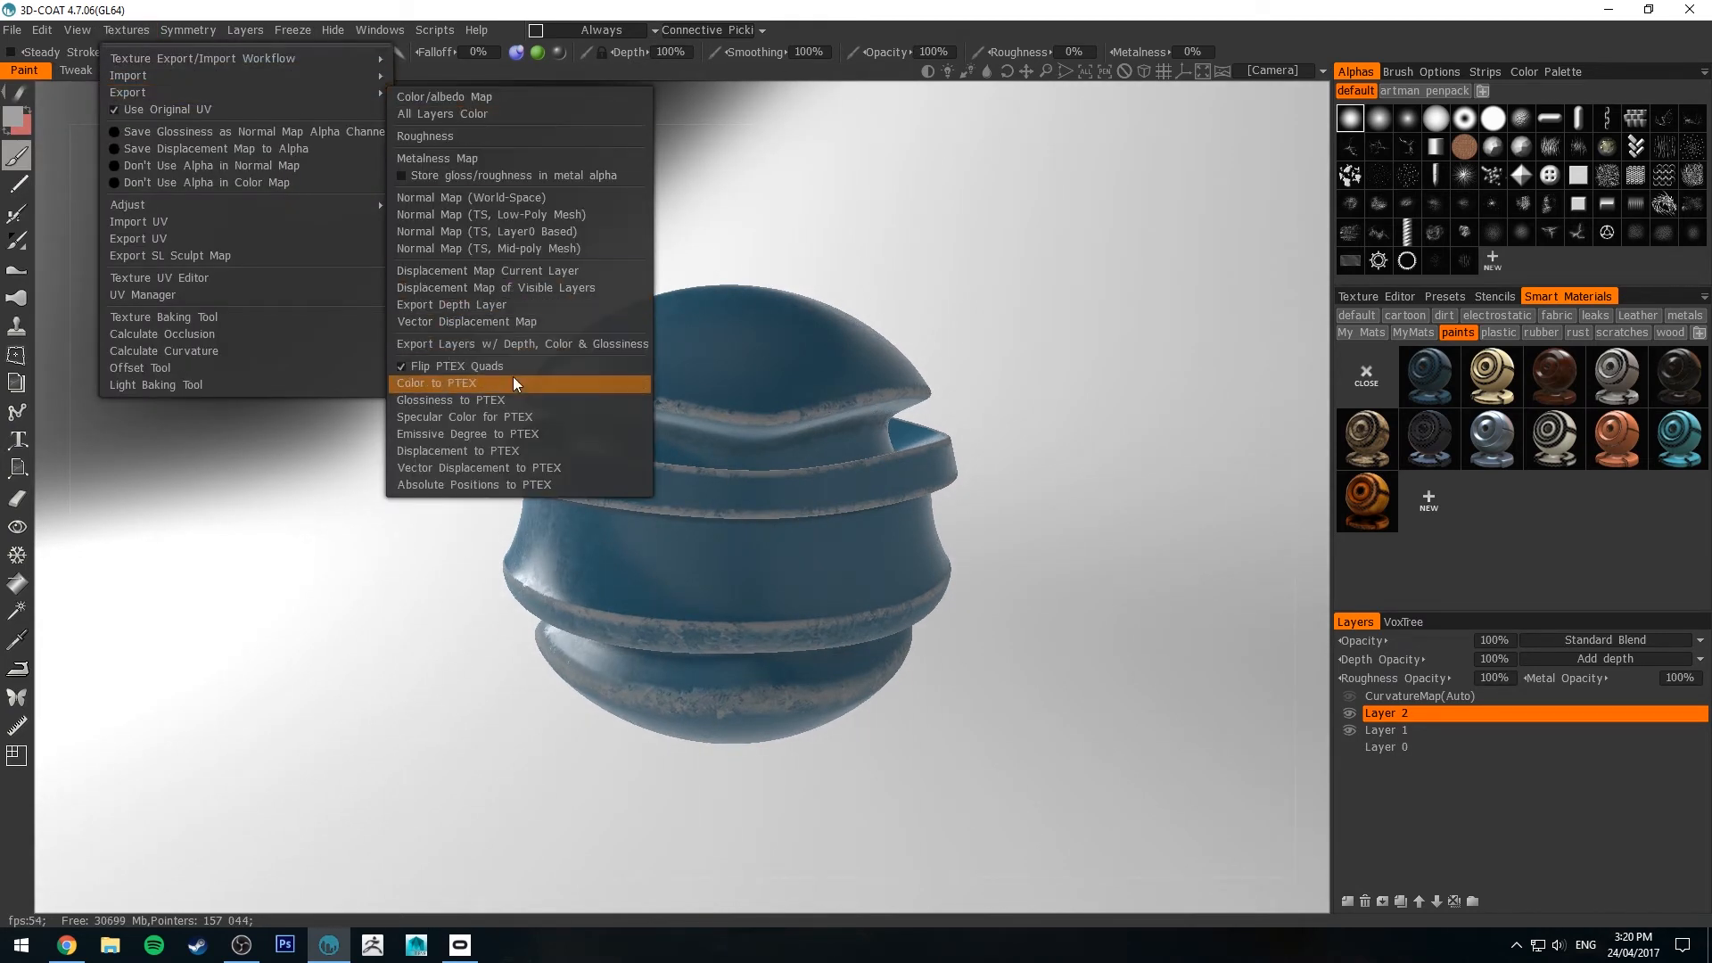
mouse_move(453, 366)
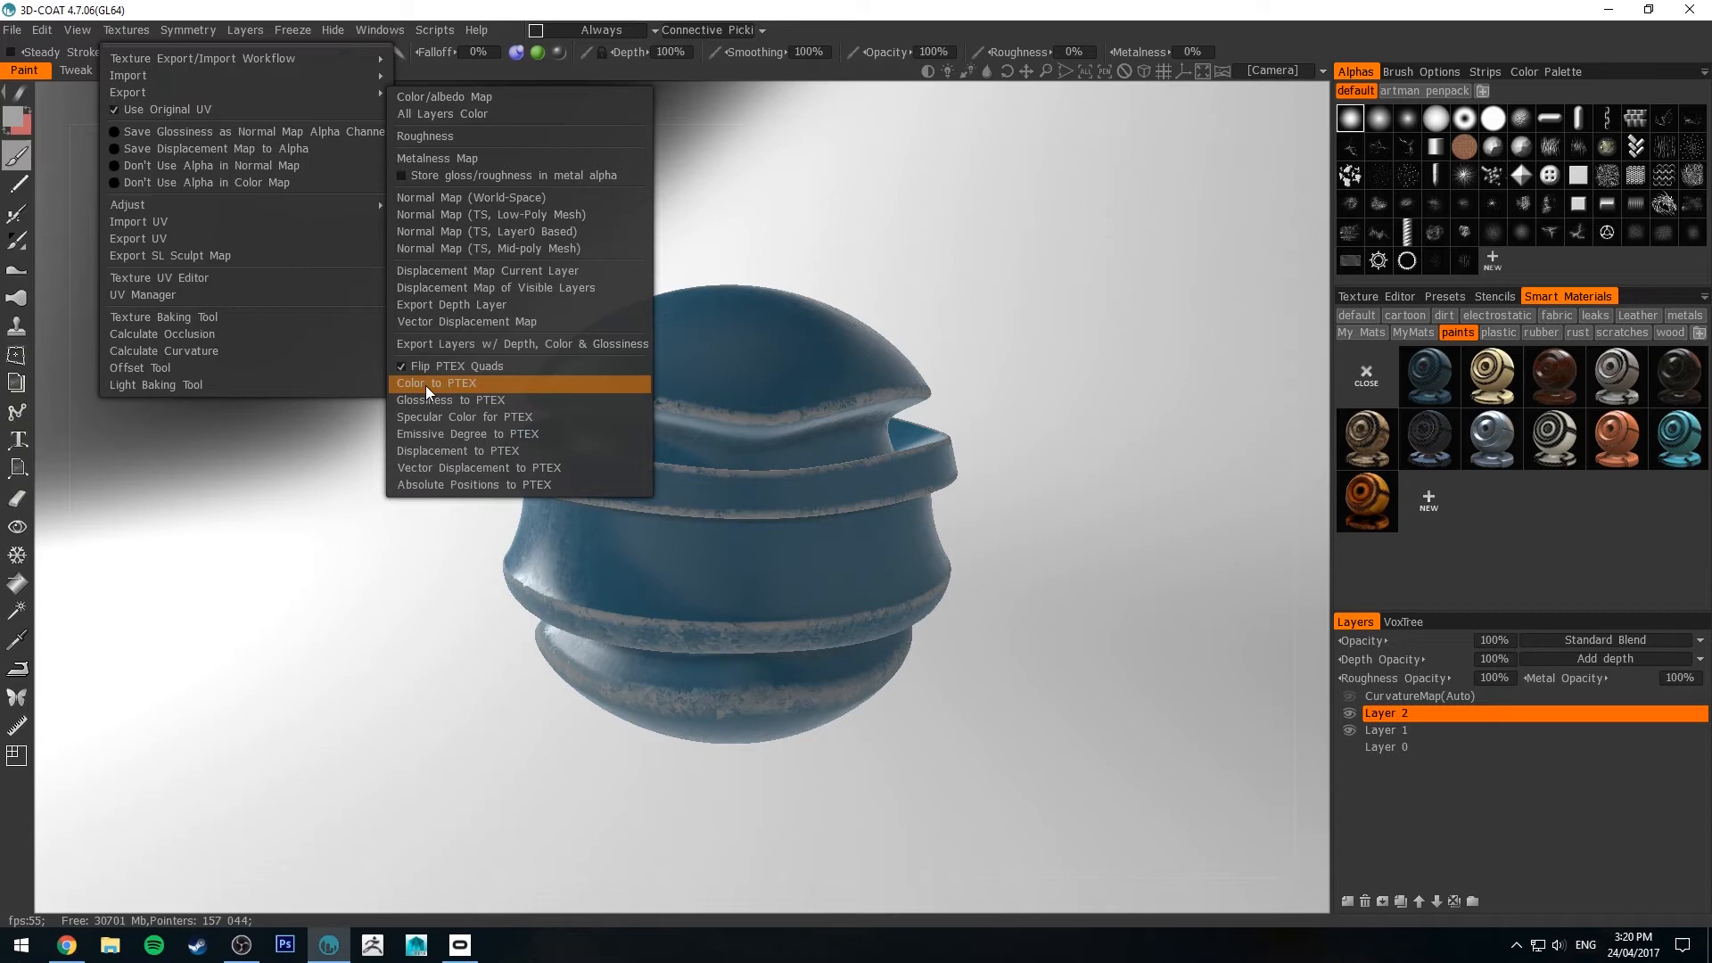
left_click(436, 384)
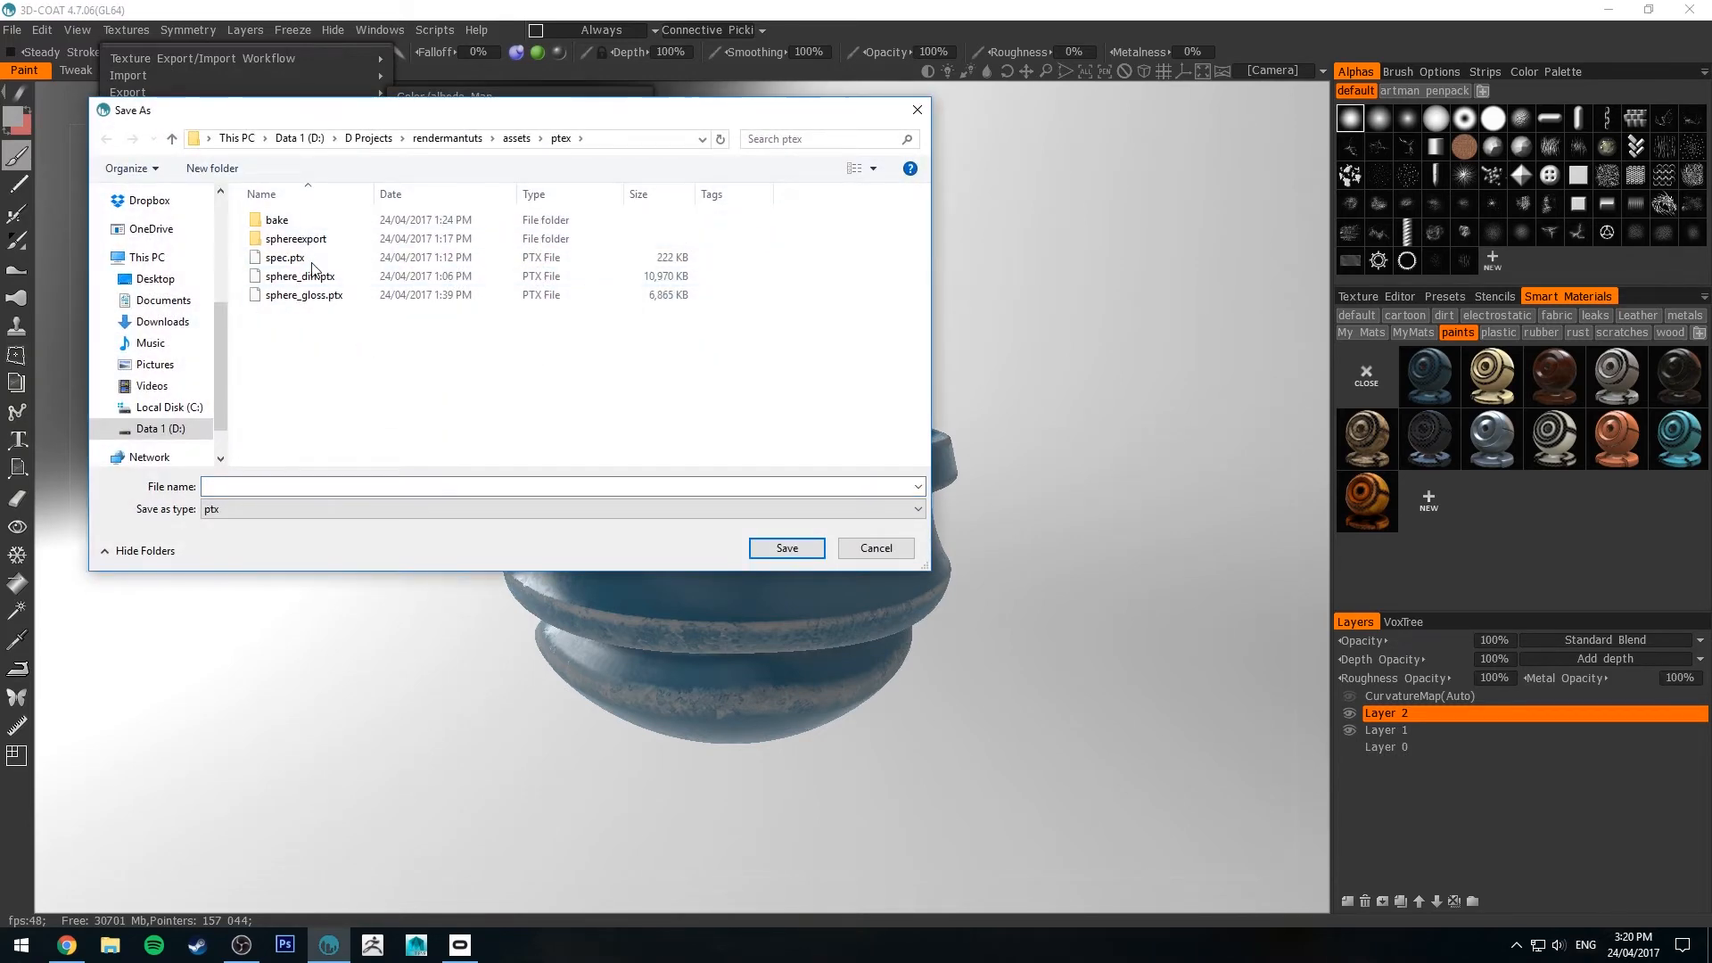
left_click(283, 257)
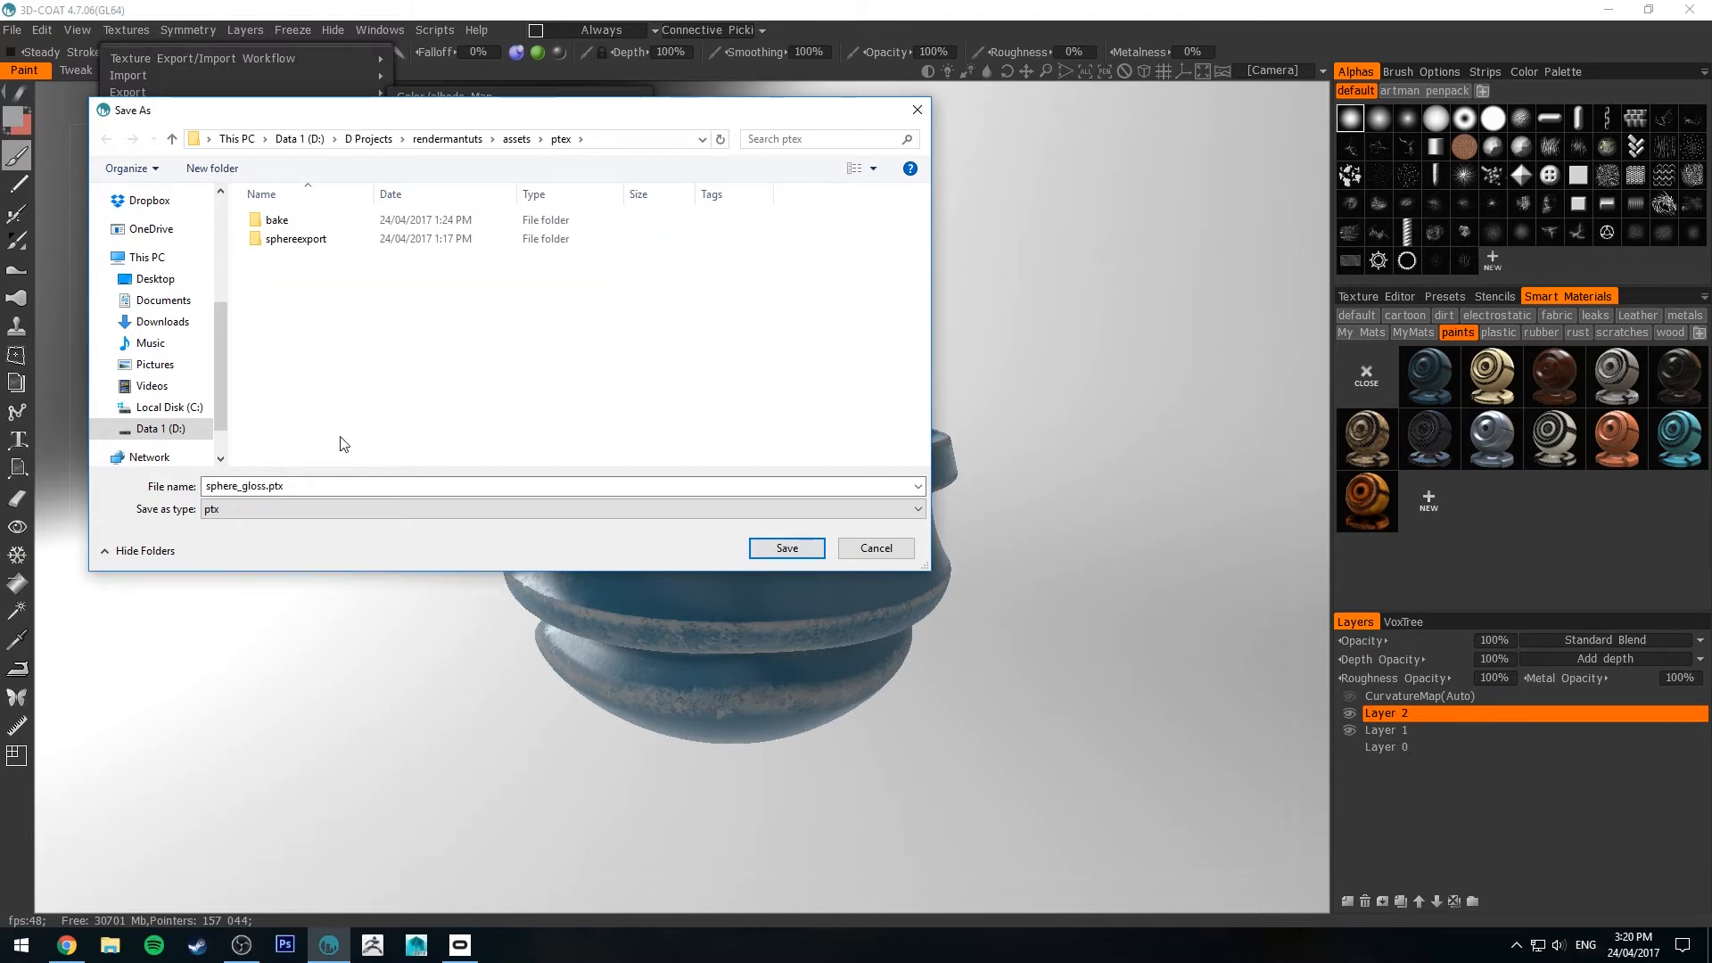
type("sphere_diff")
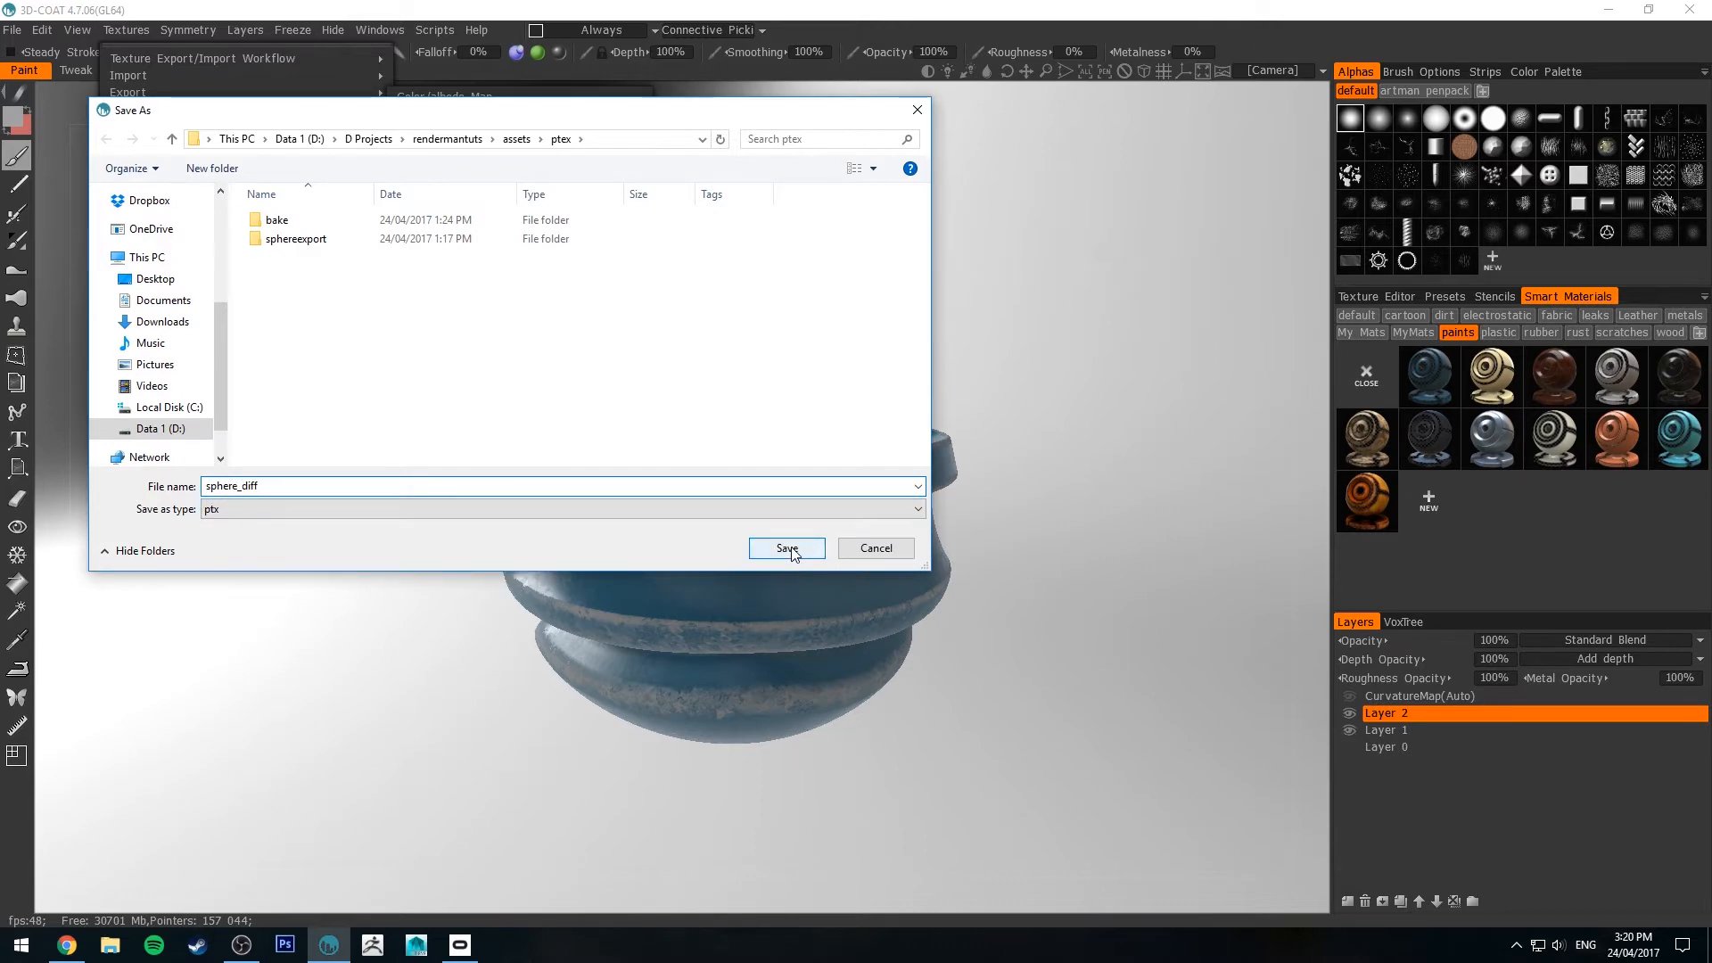
left_click(784, 548)
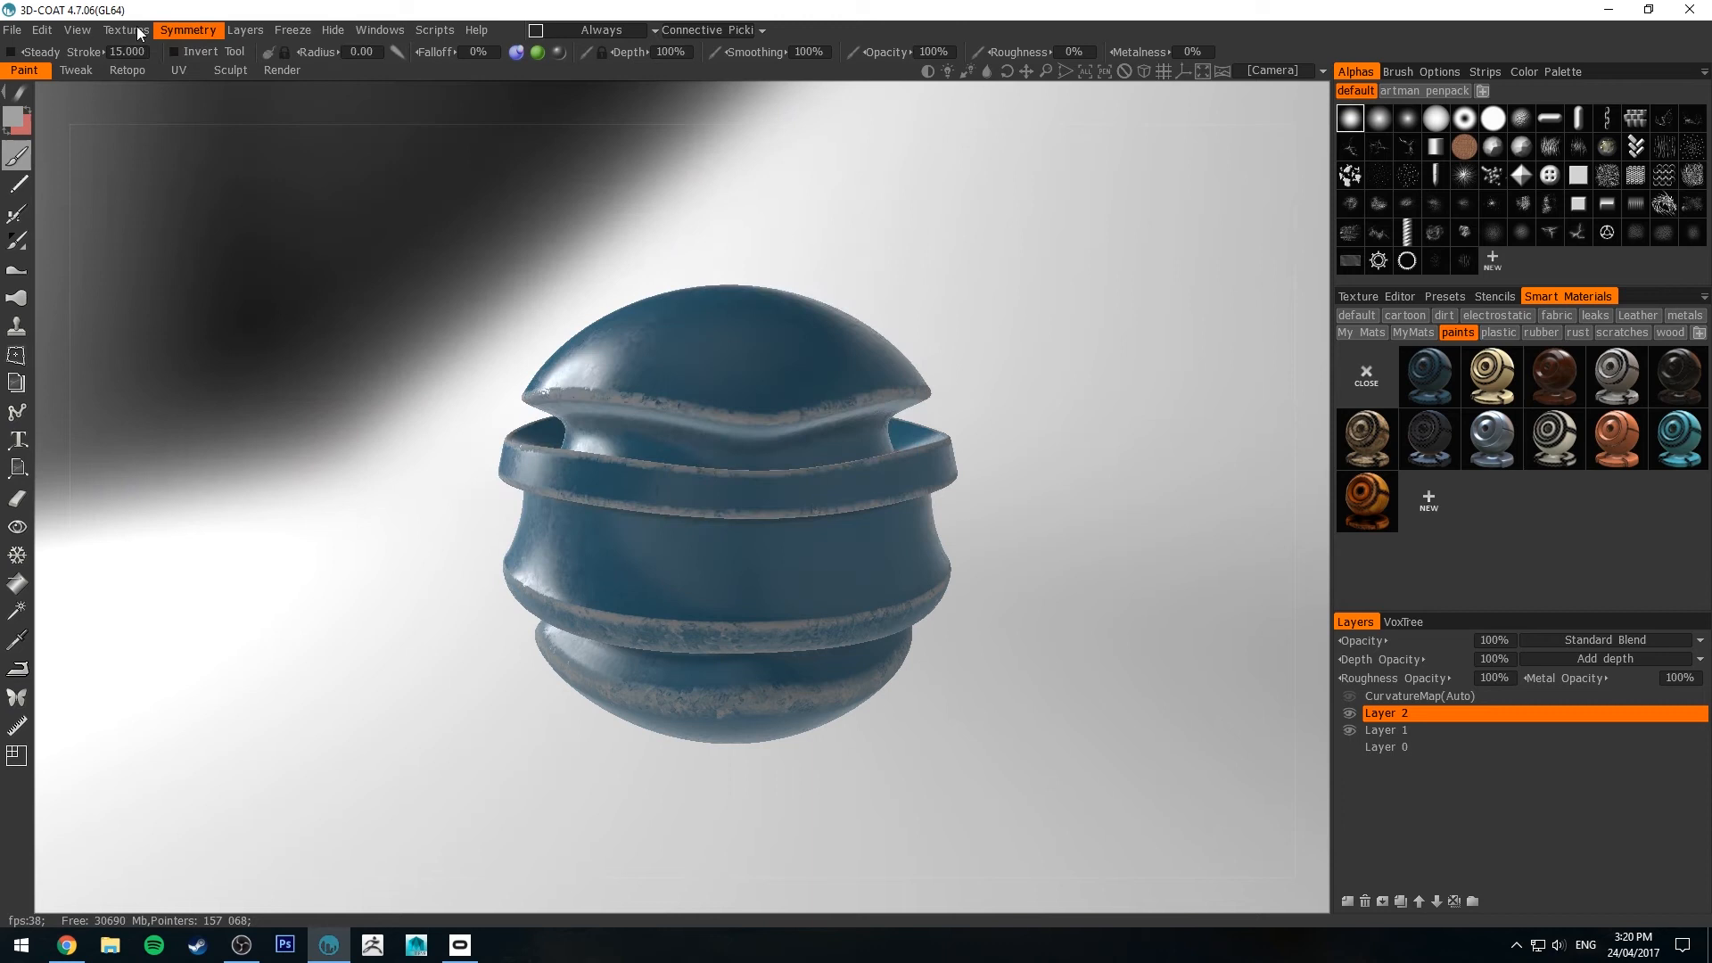
Export the glossiness map to PTEX as roughness
left_click(125, 29)
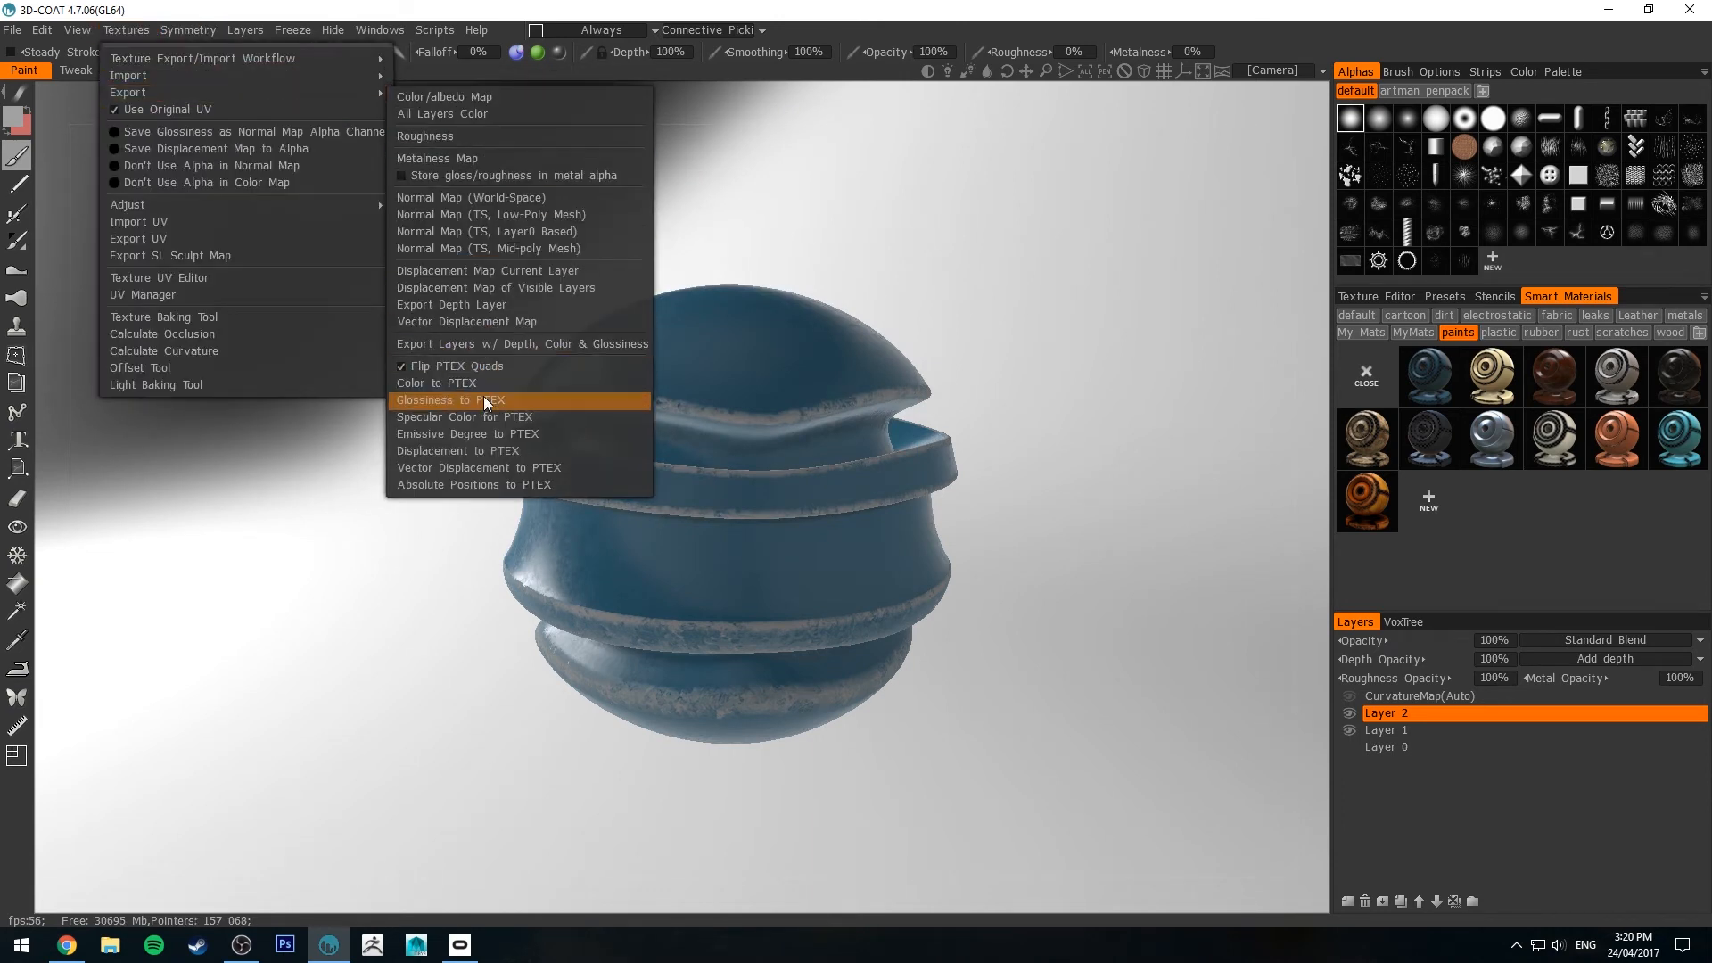
mouse_move(459, 404)
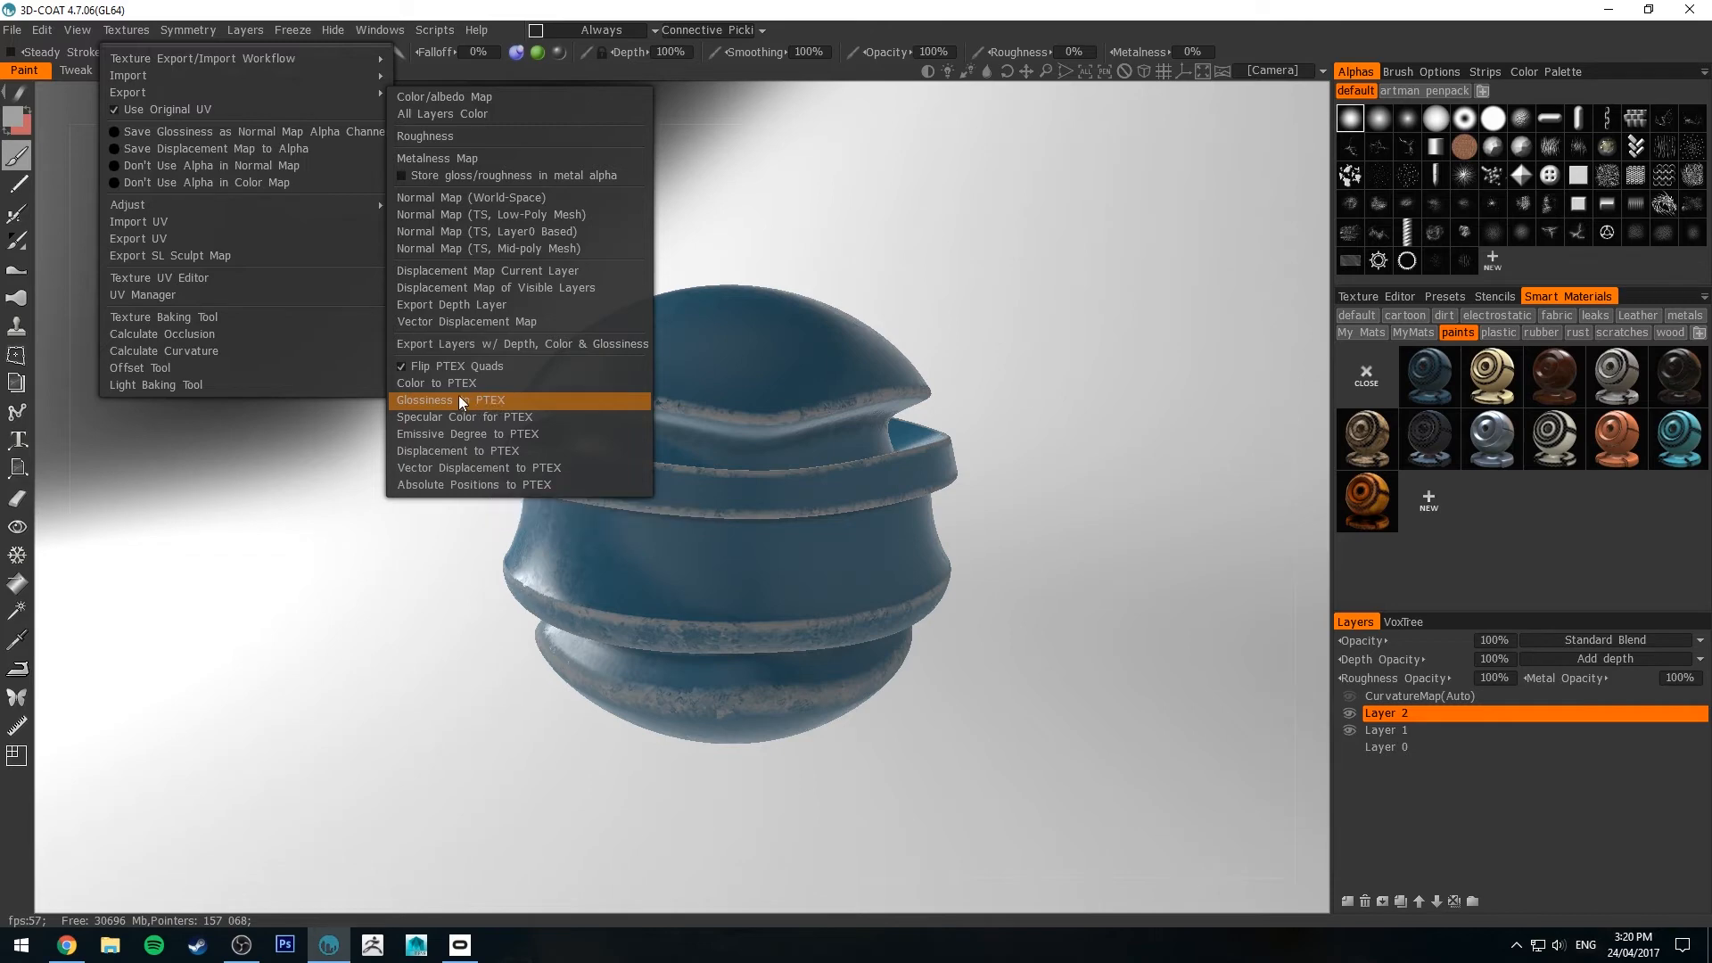
mouse_move(440, 404)
type("roughne")
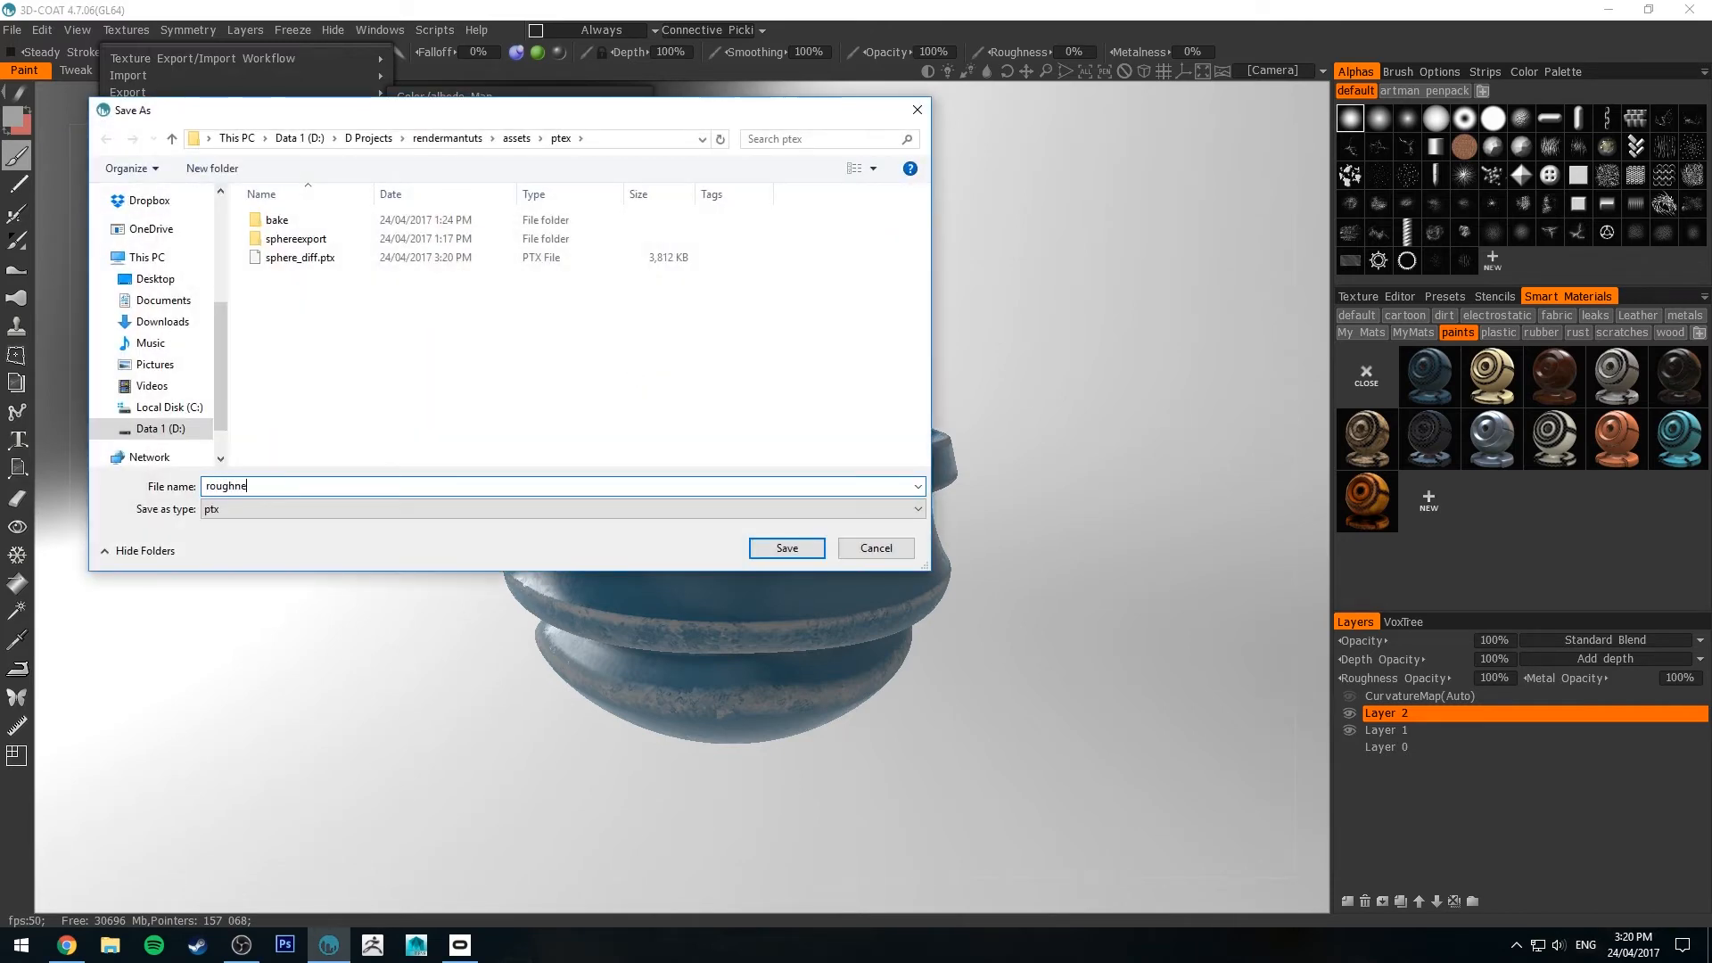
type("ss")
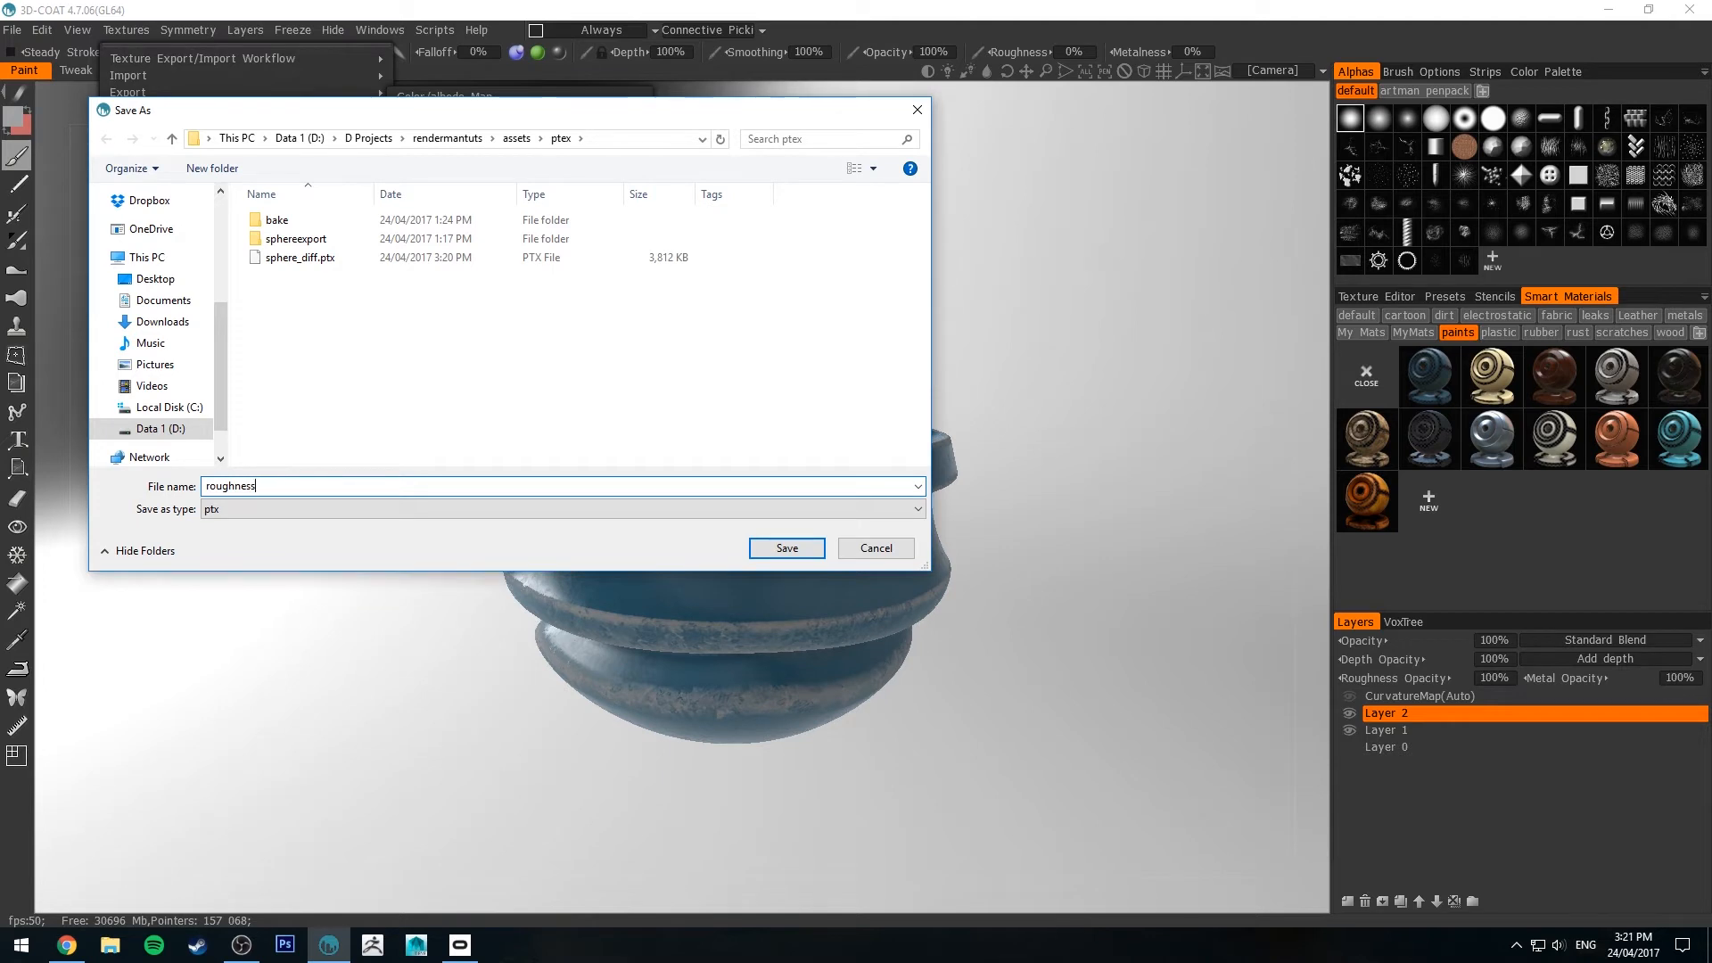
left_click(785, 547)
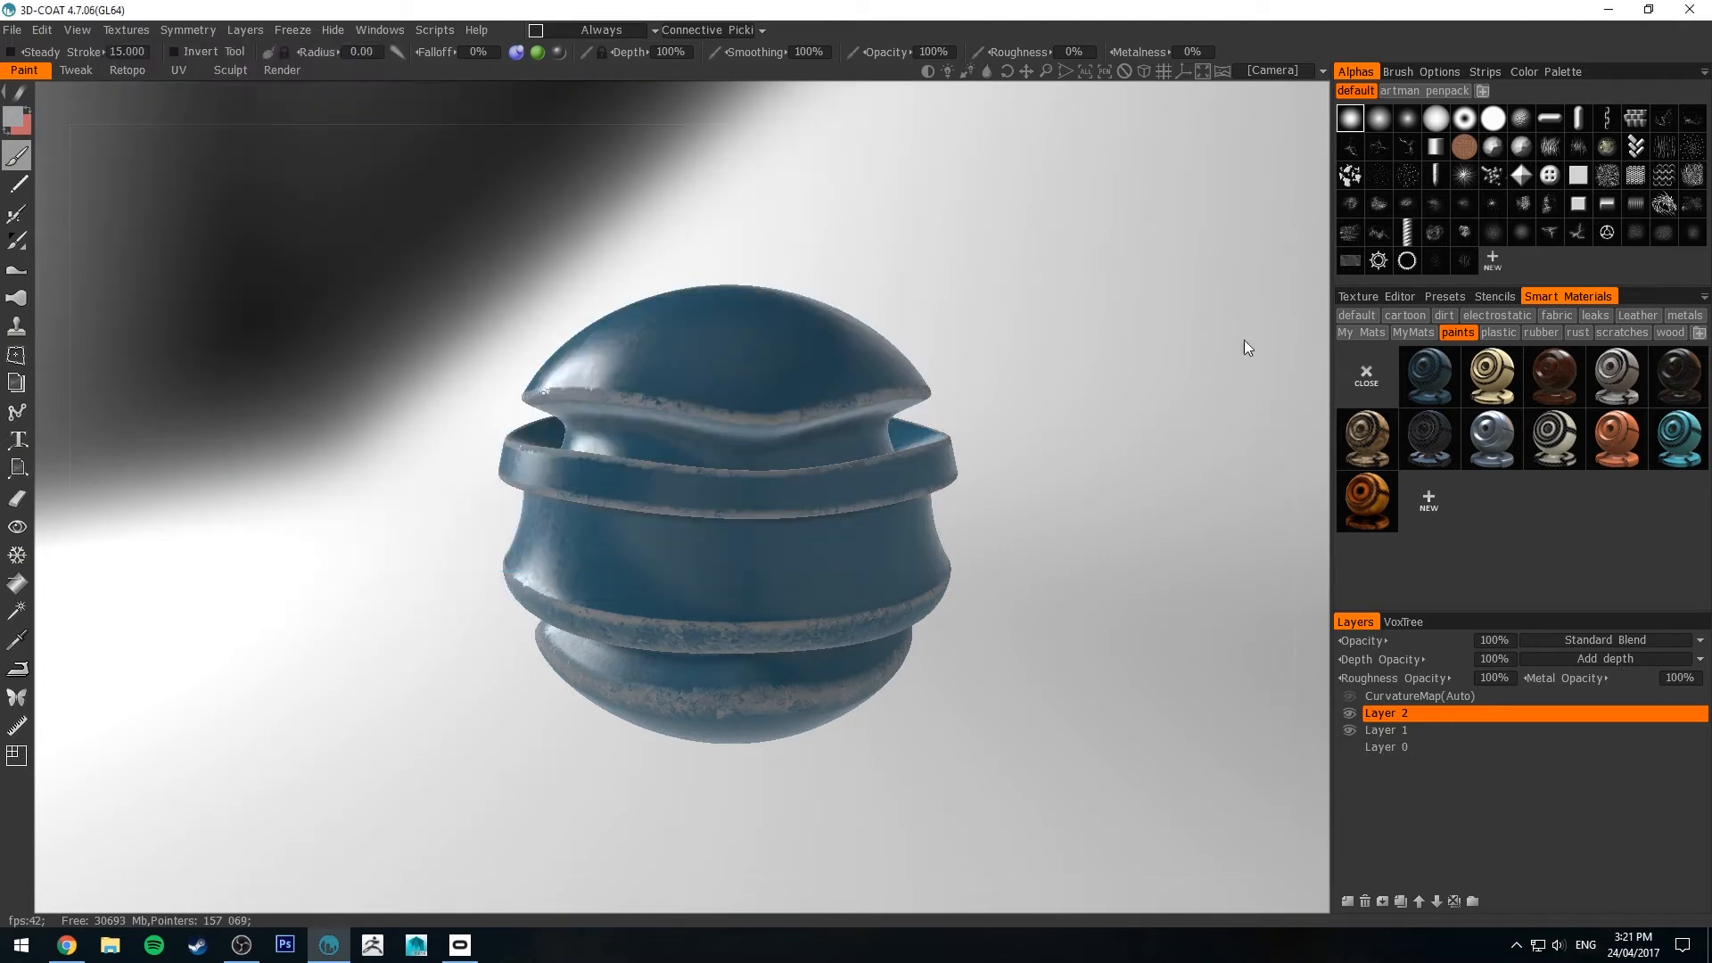
mouse_move(729, 352)
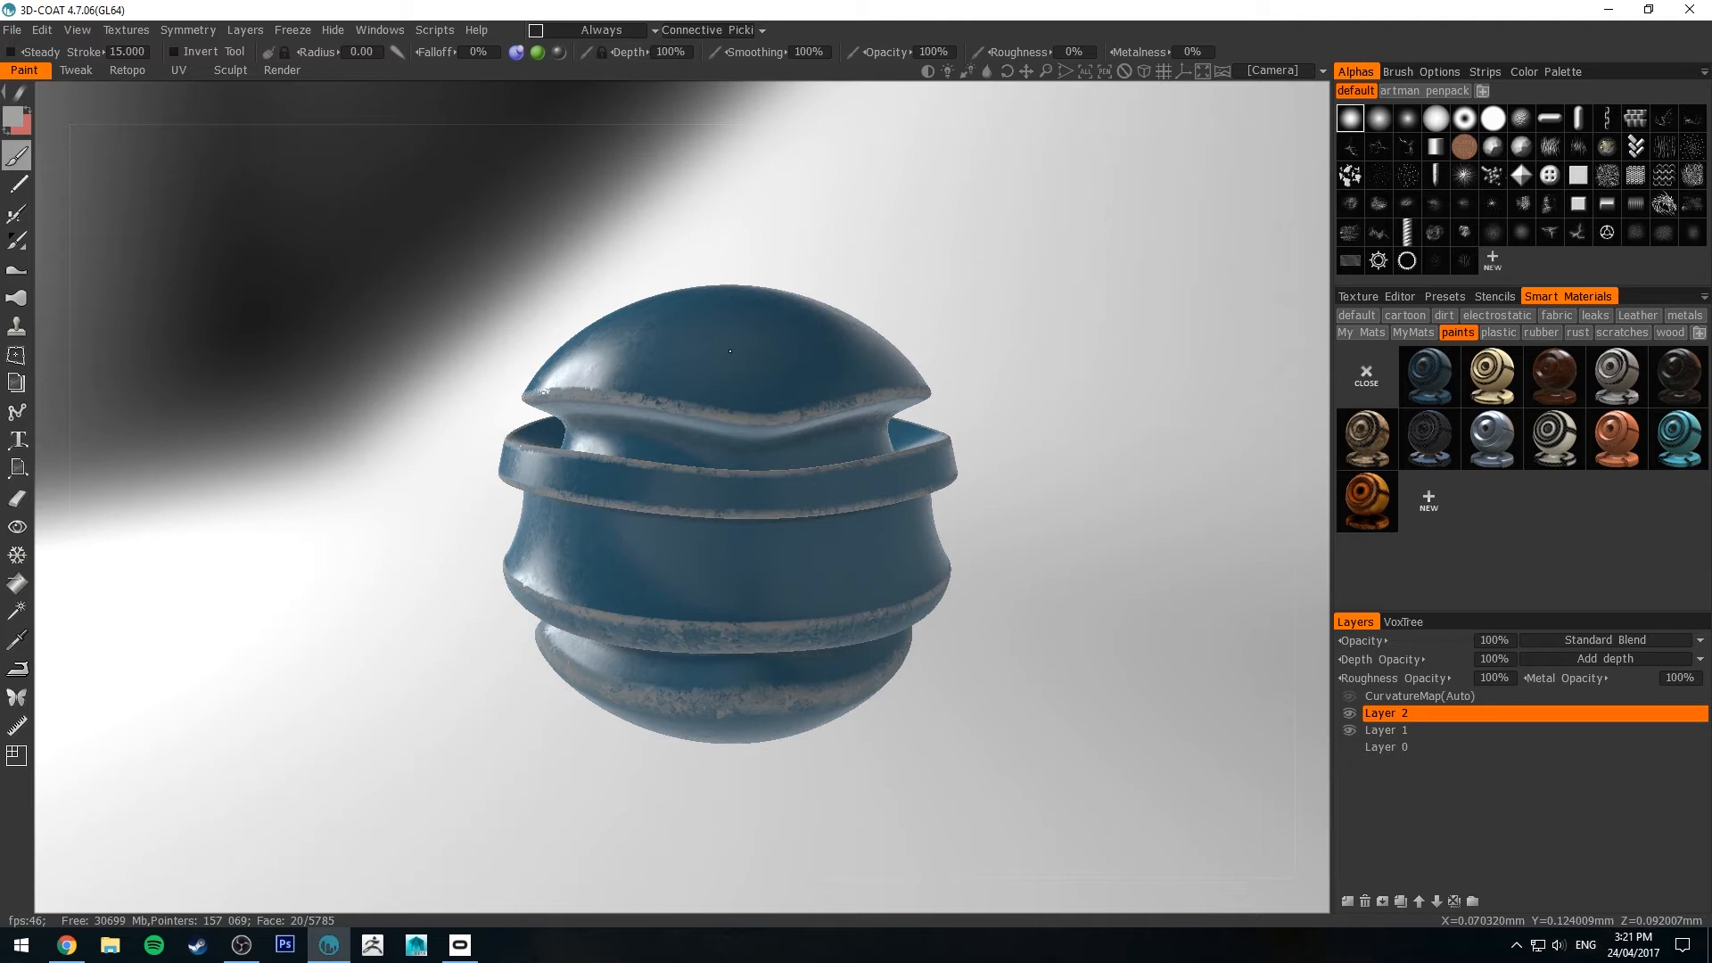
mouse_move(705, 410)
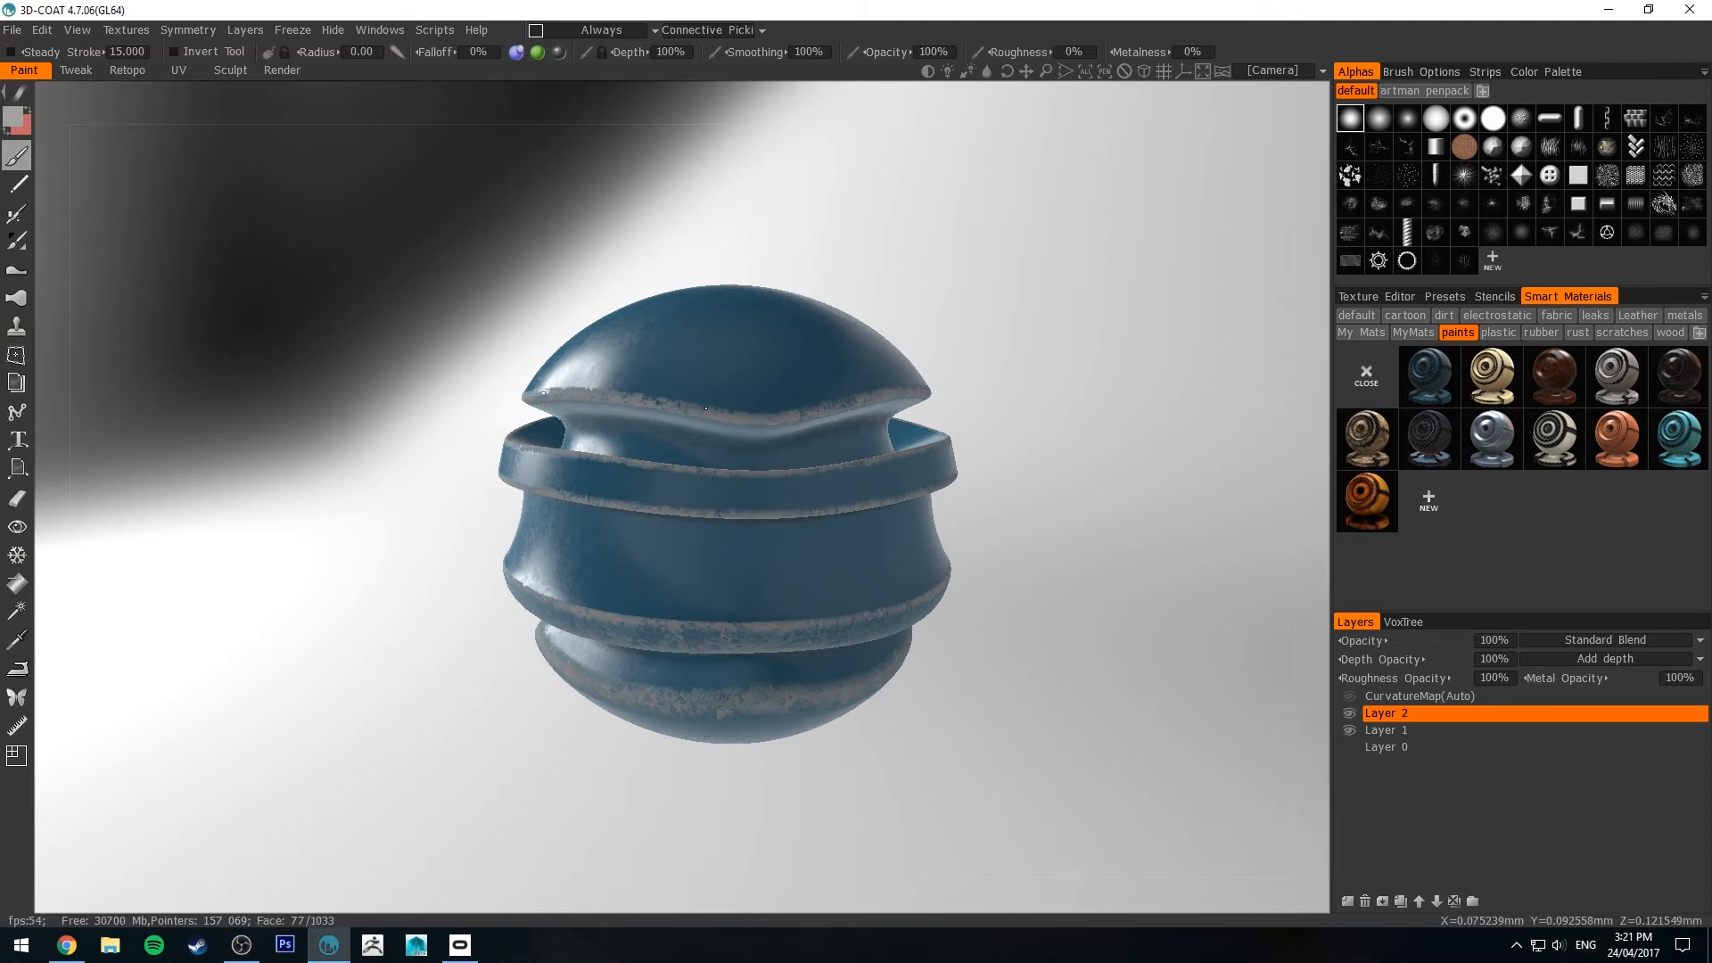
mouse_move(501, 404)
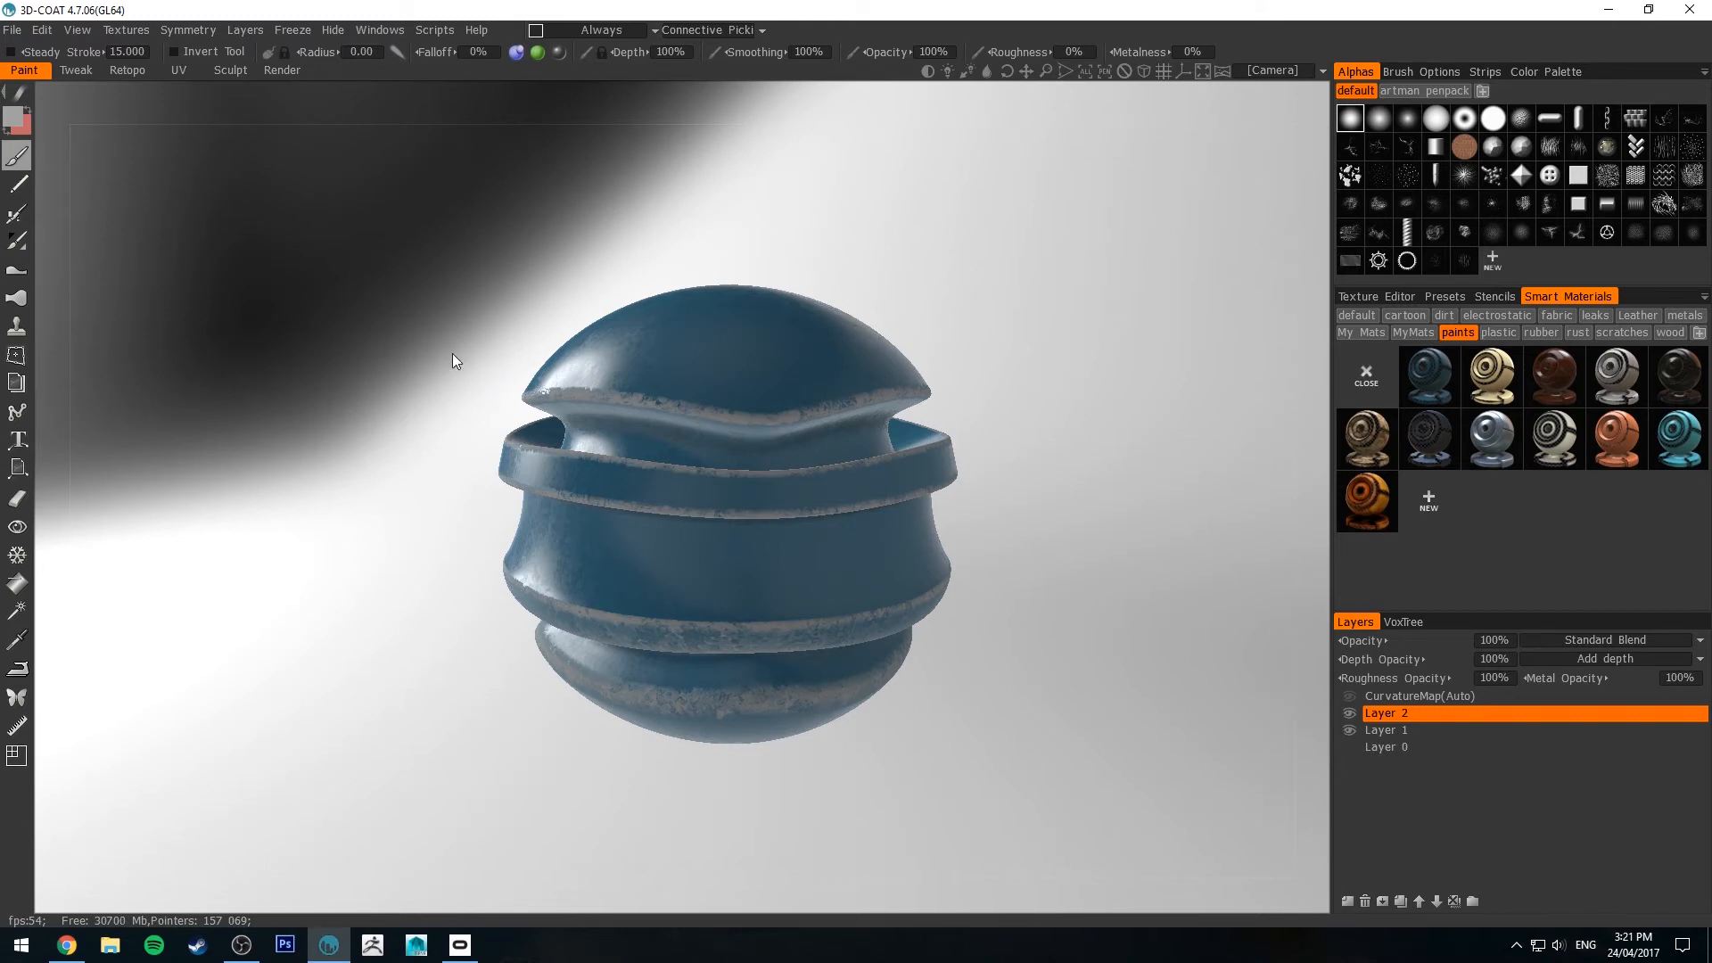
mouse_move(405, 422)
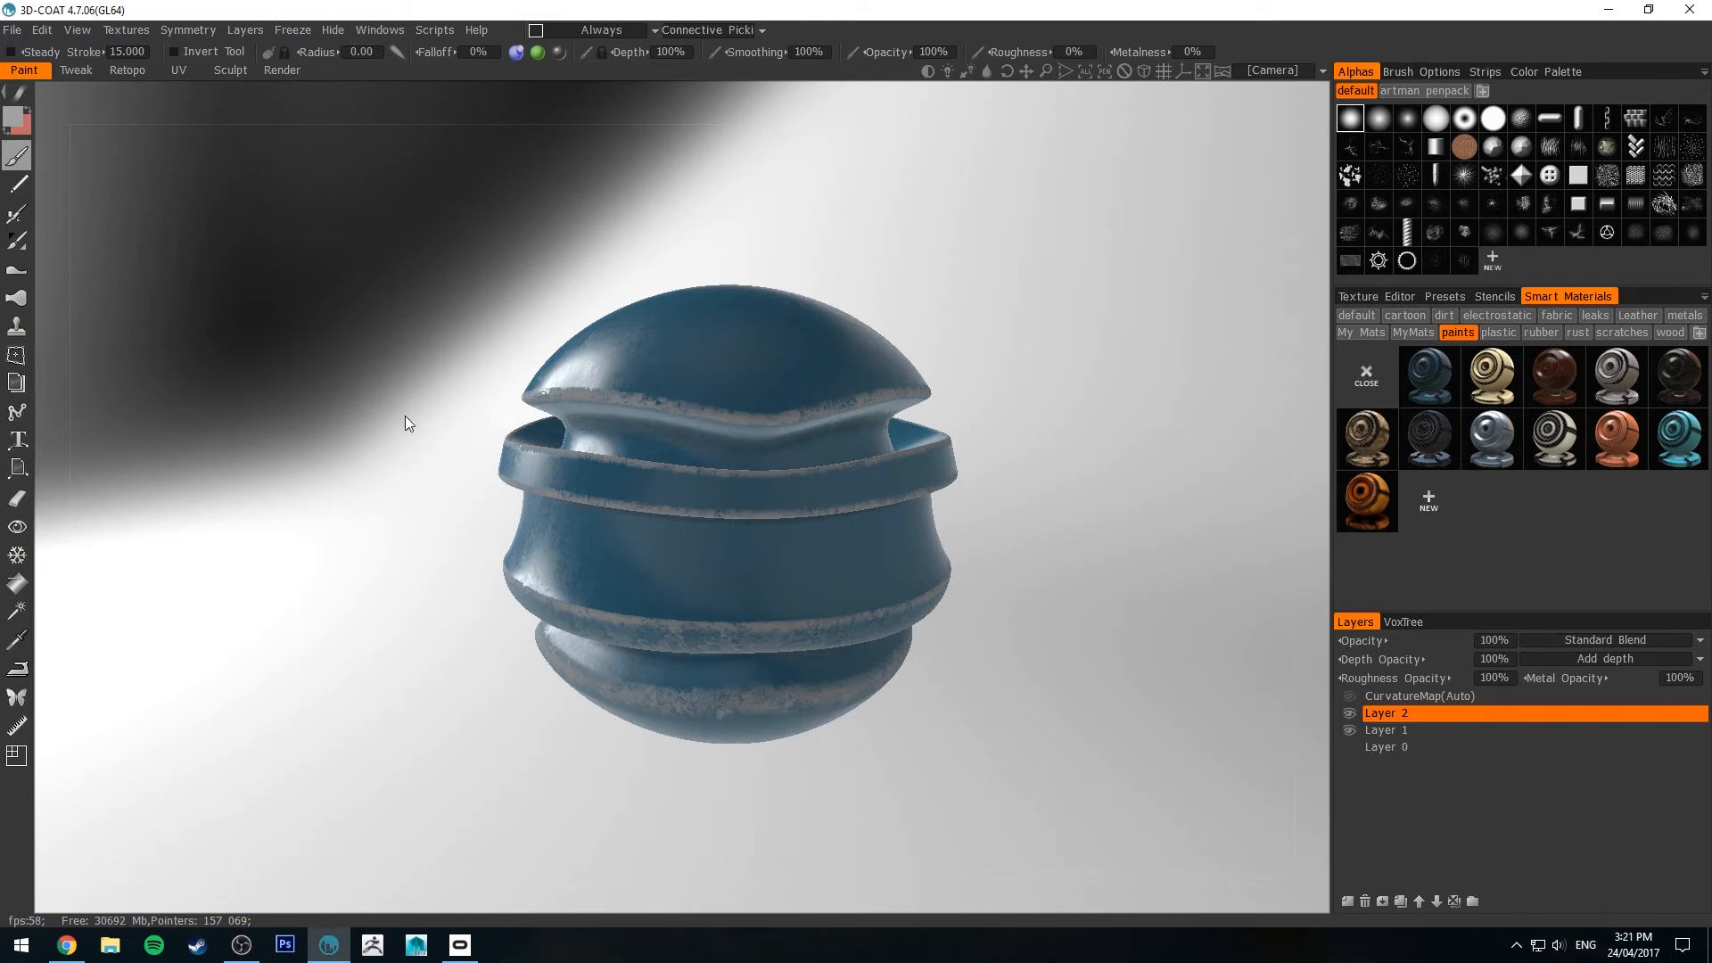
mouse_move(395, 410)
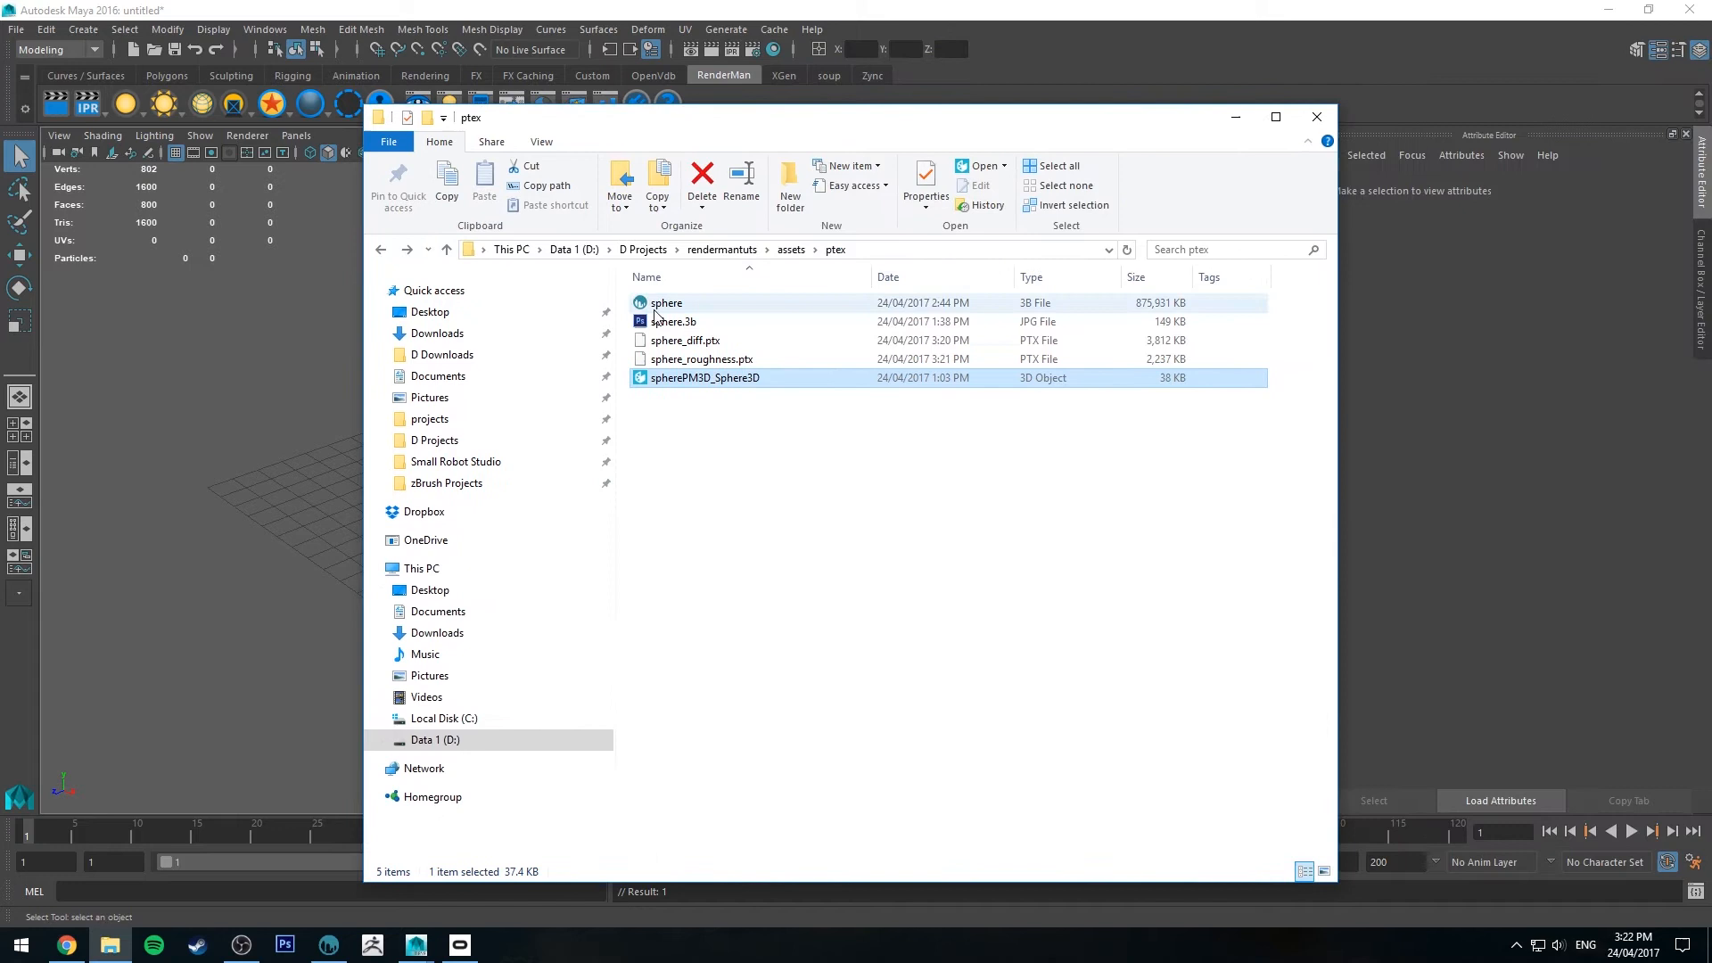
Select the spherePM3D sphere and show its RenderMan Catmull-Clark, Ptex offset 0 settings
left_click(686, 340)
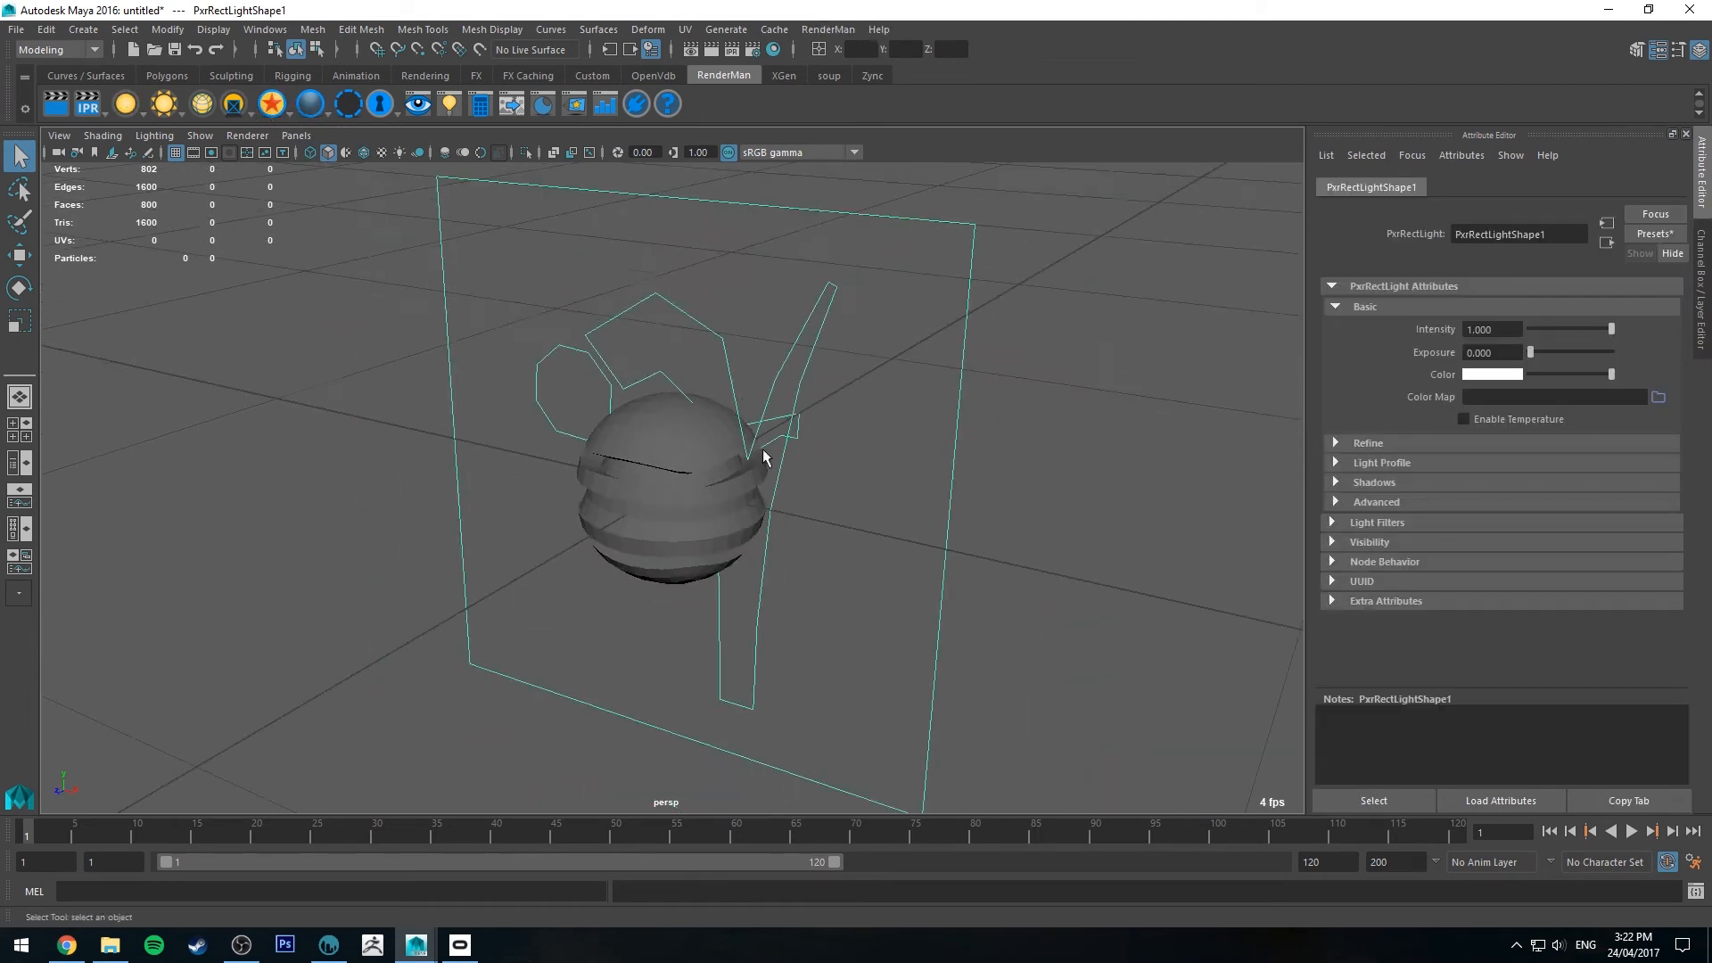
left_click(1461, 155)
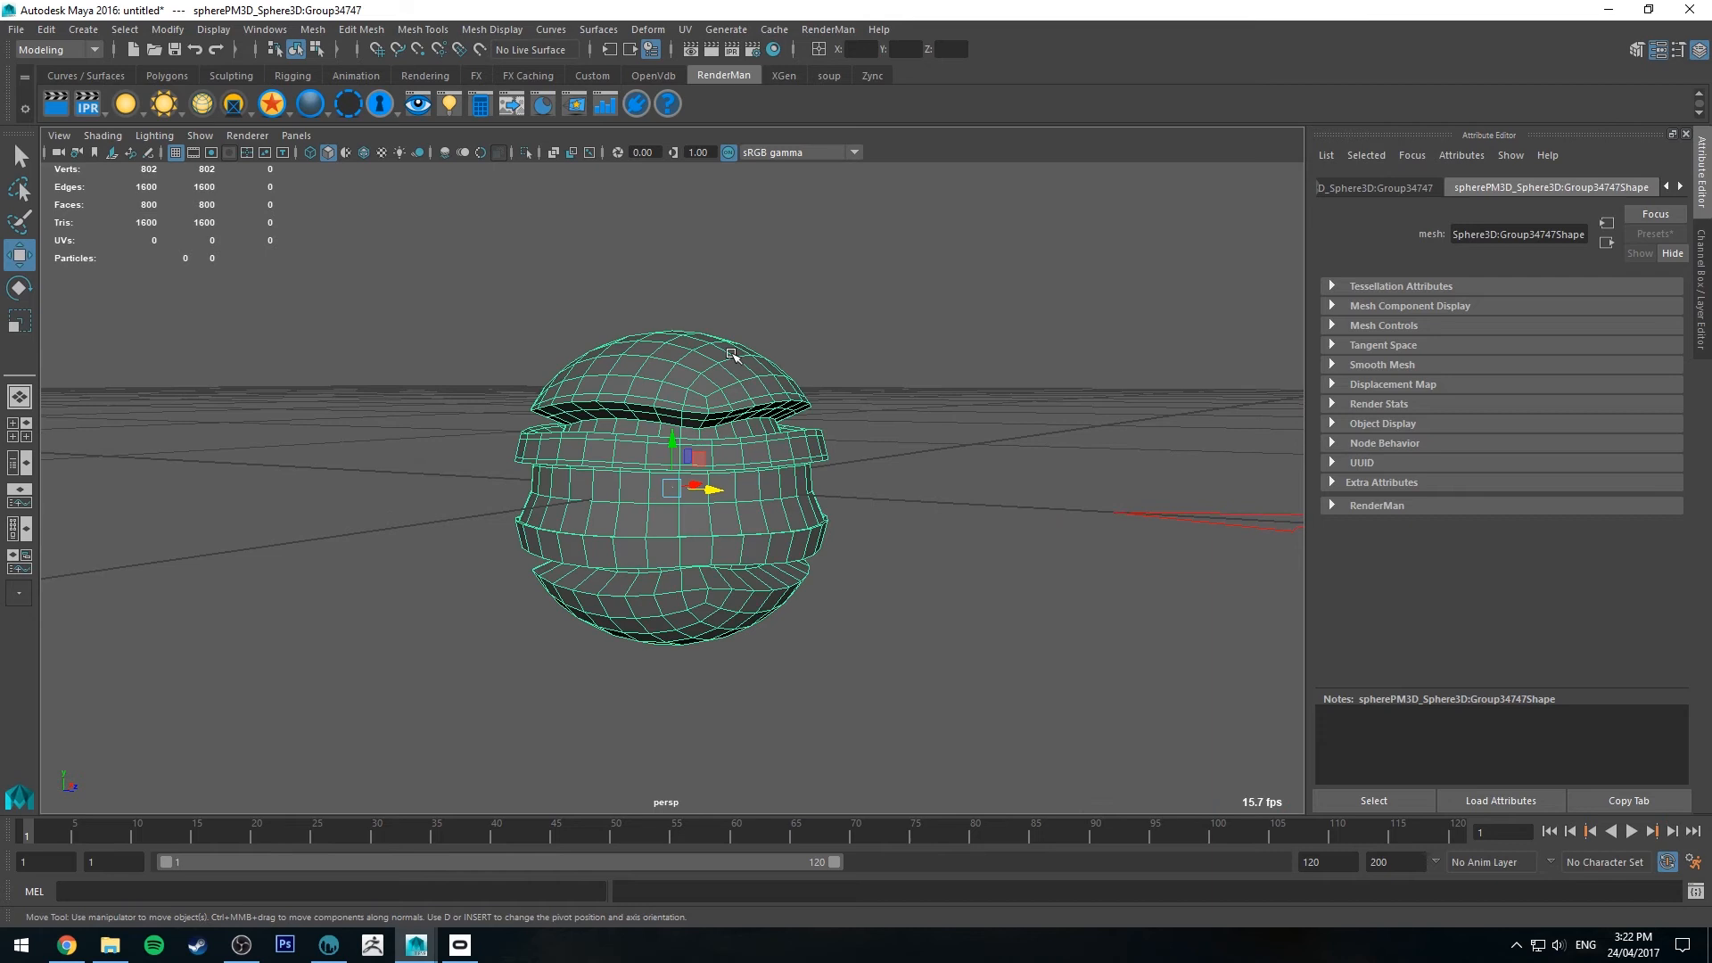
mouse_move(1561, 107)
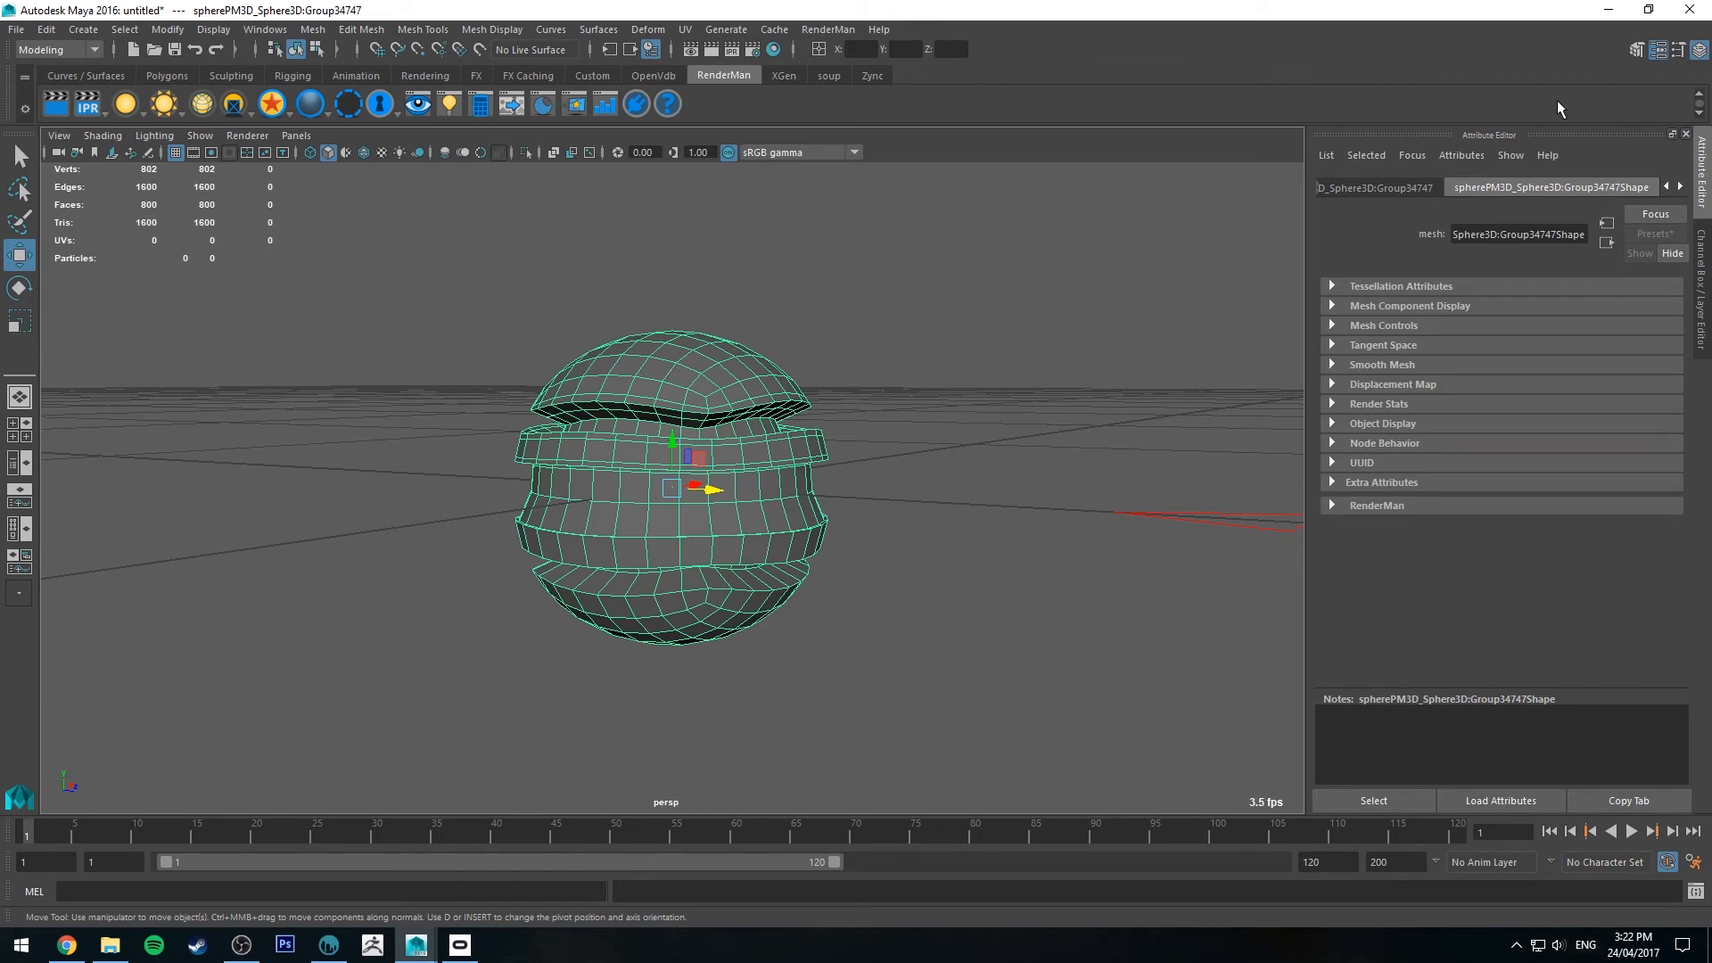
left_click(1463, 155)
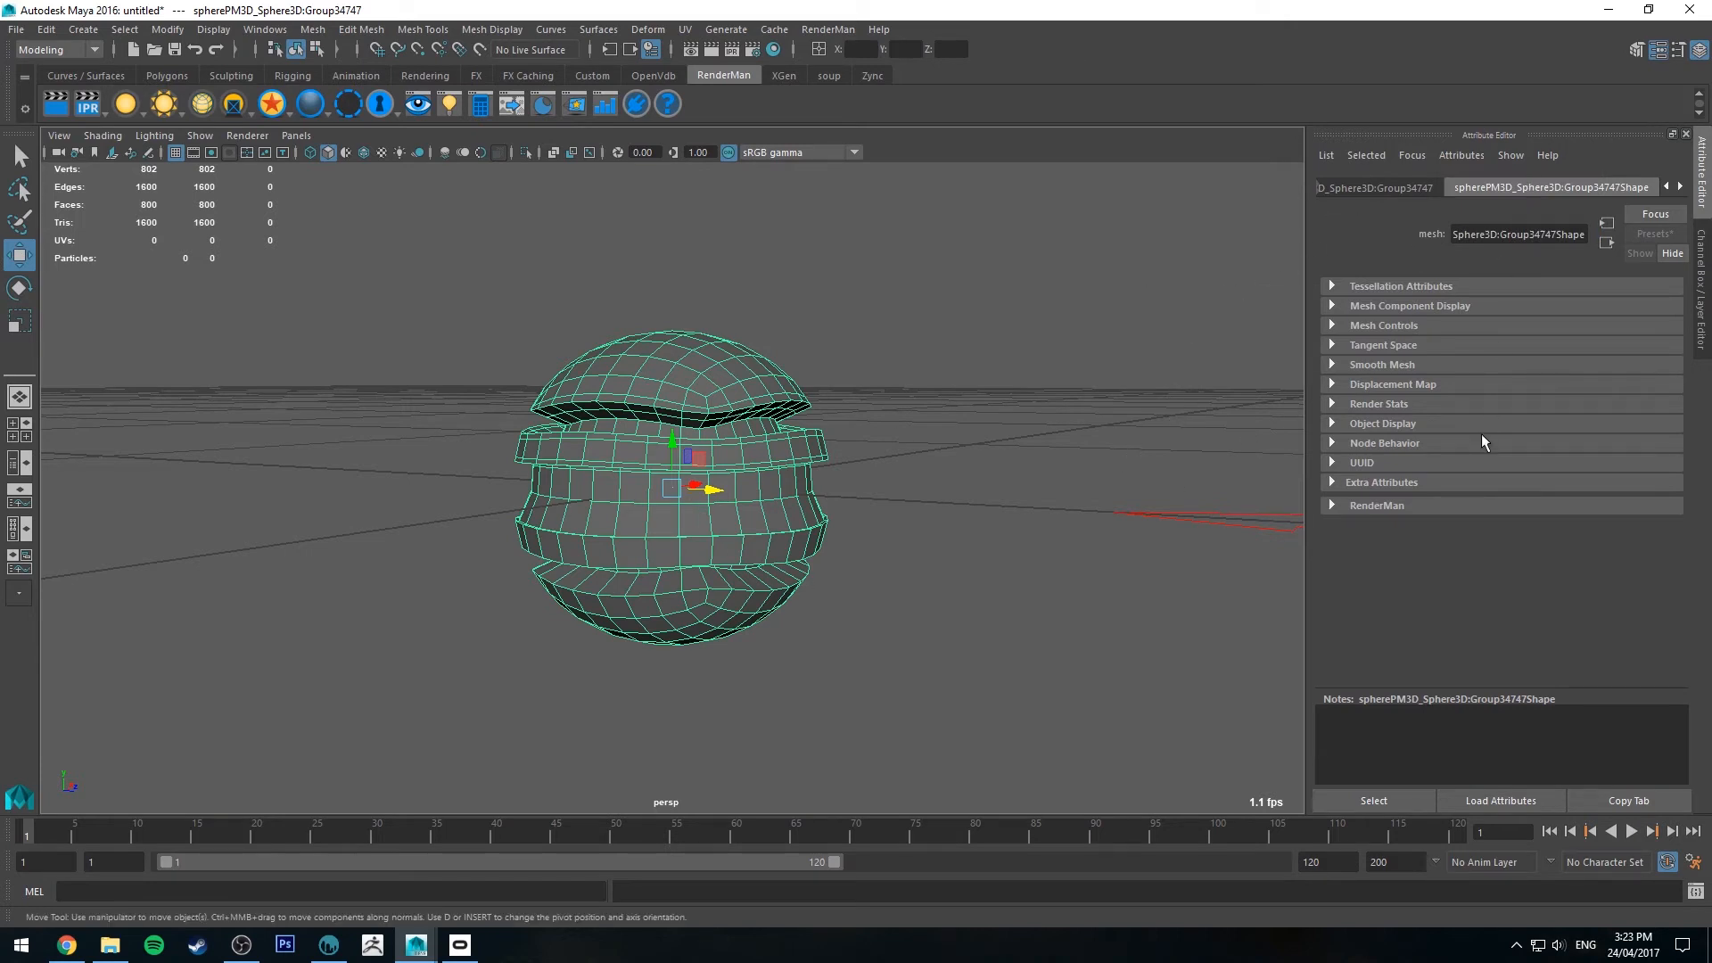
left_click(1377, 504)
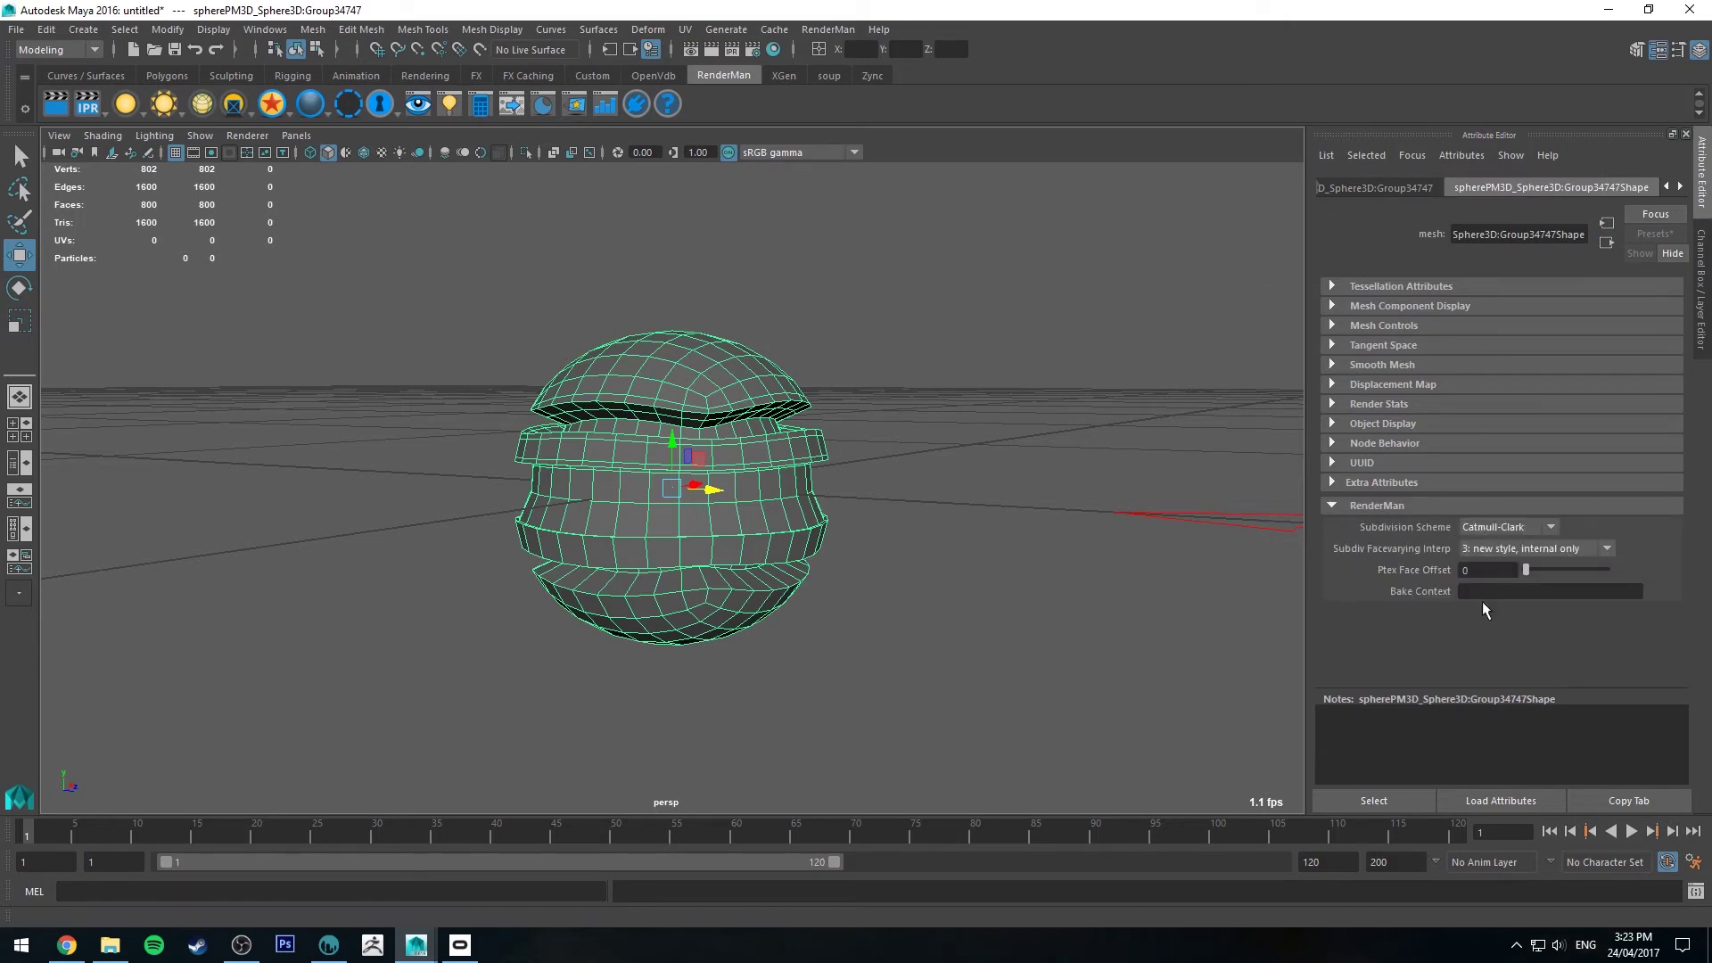
mouse_move(1537, 532)
type("pxrp")
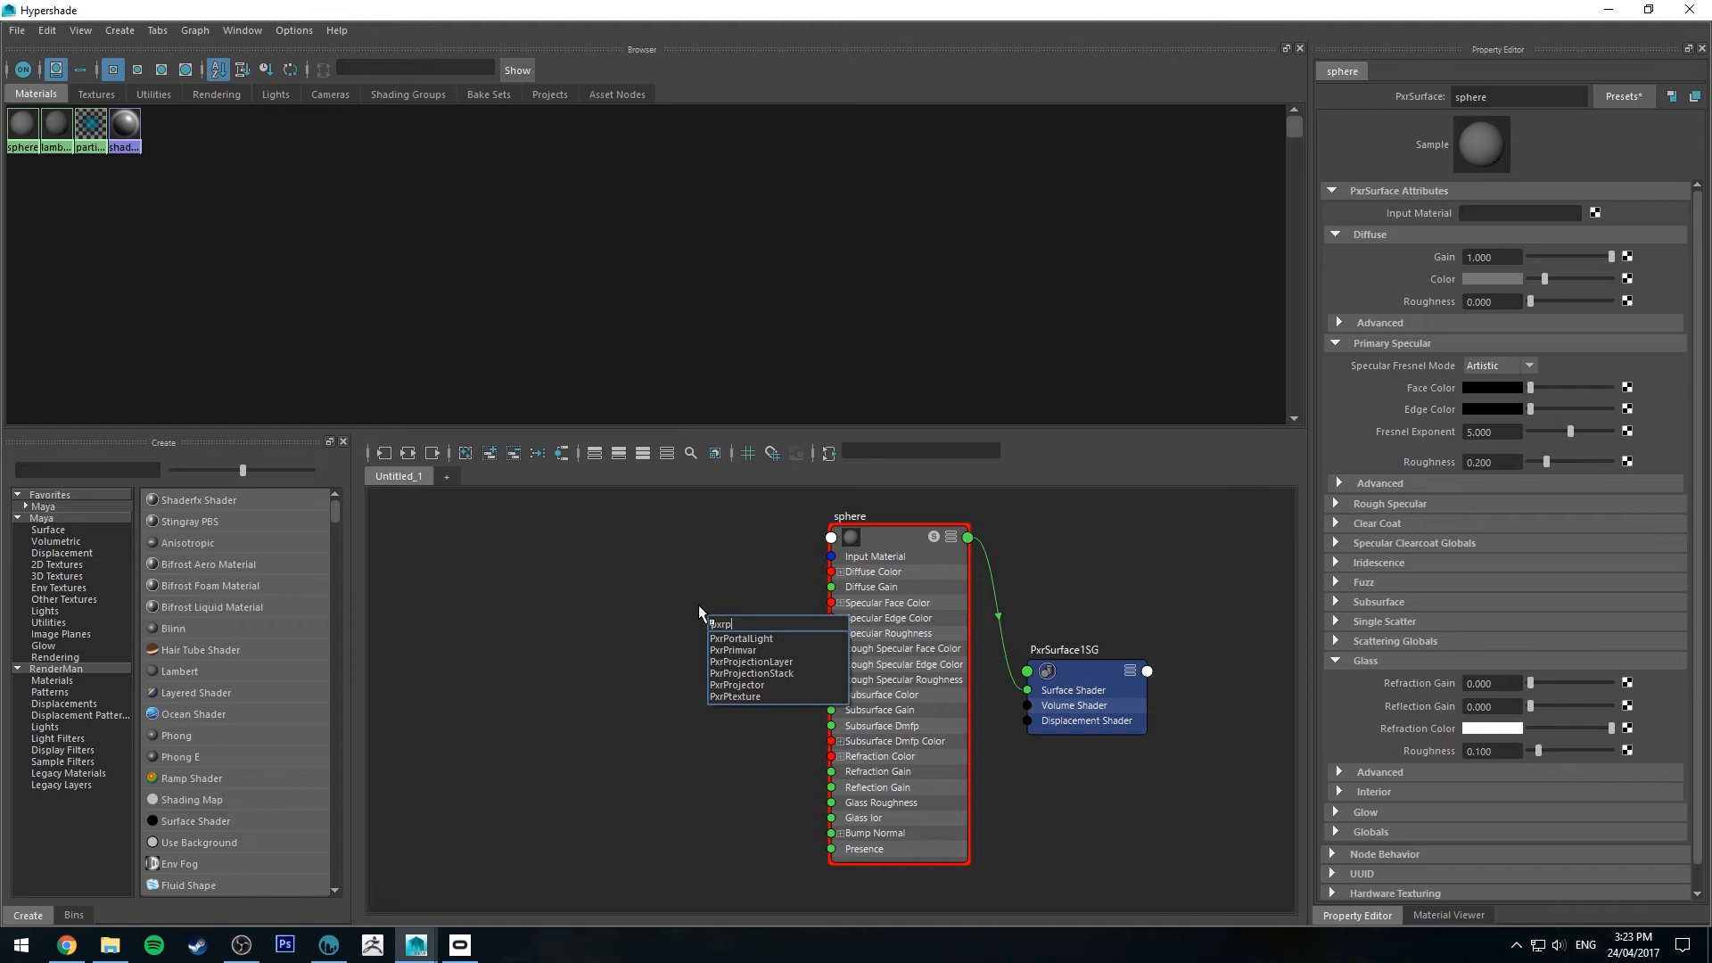
Create a linearized PxrPtexture reading sphere_diff.ptx, wired into Diffuse Color
left_click(736, 696)
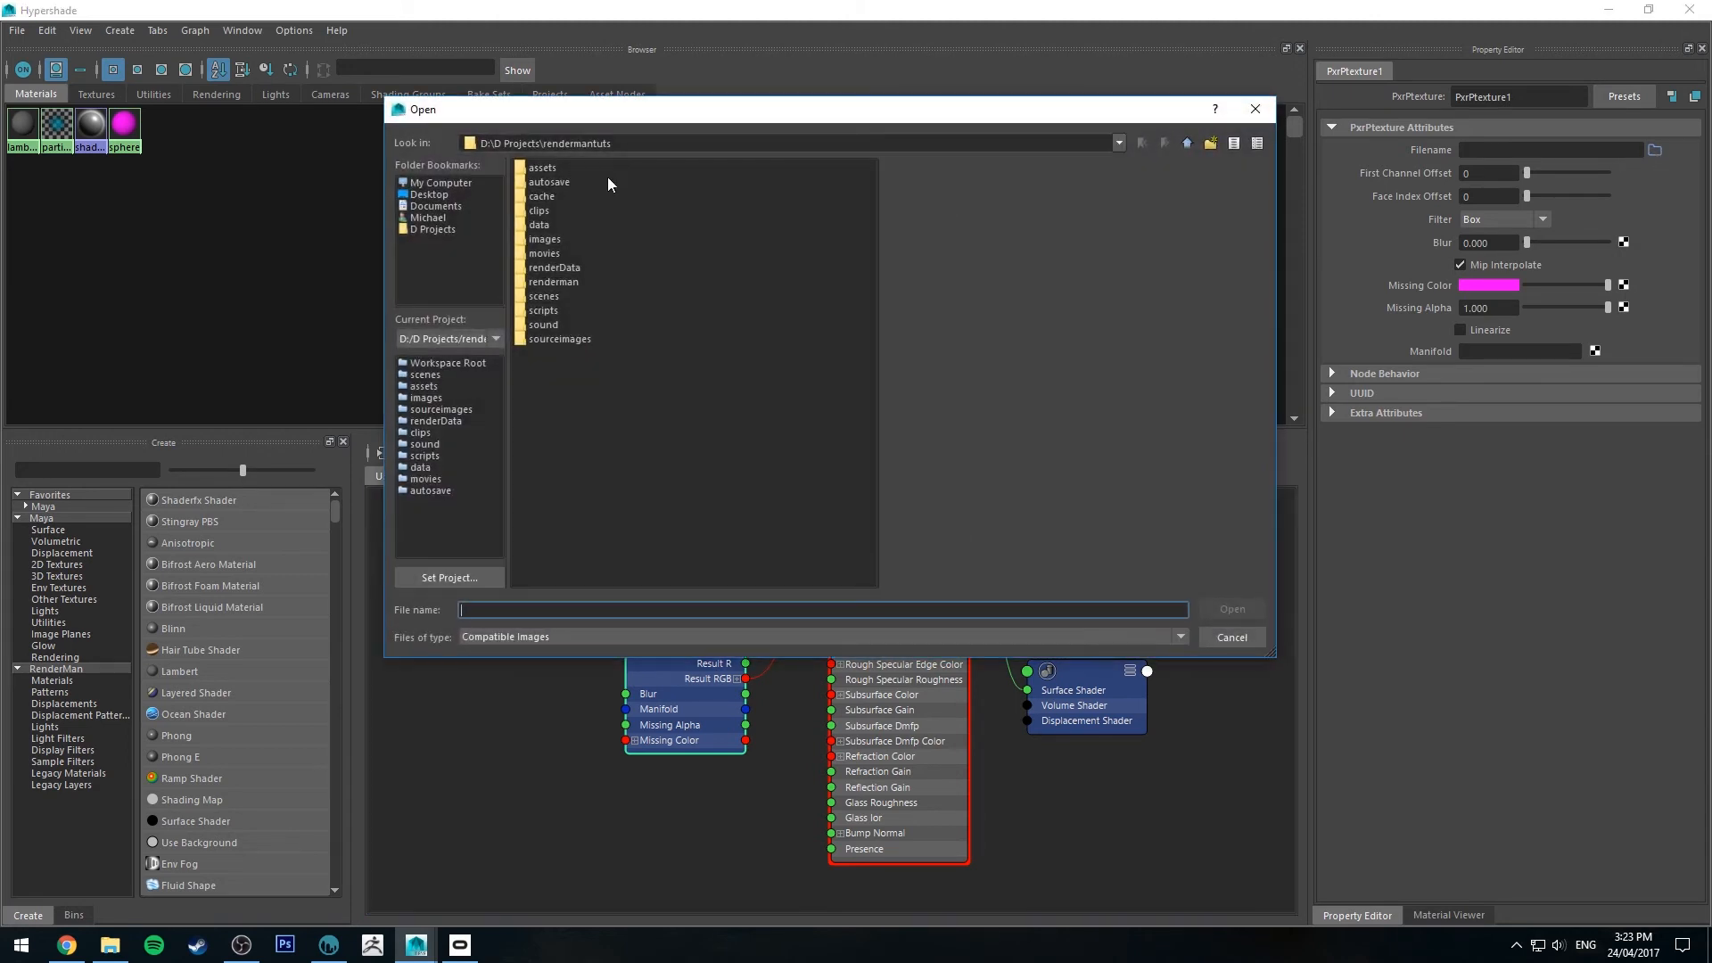
mouse_move(687, 121)
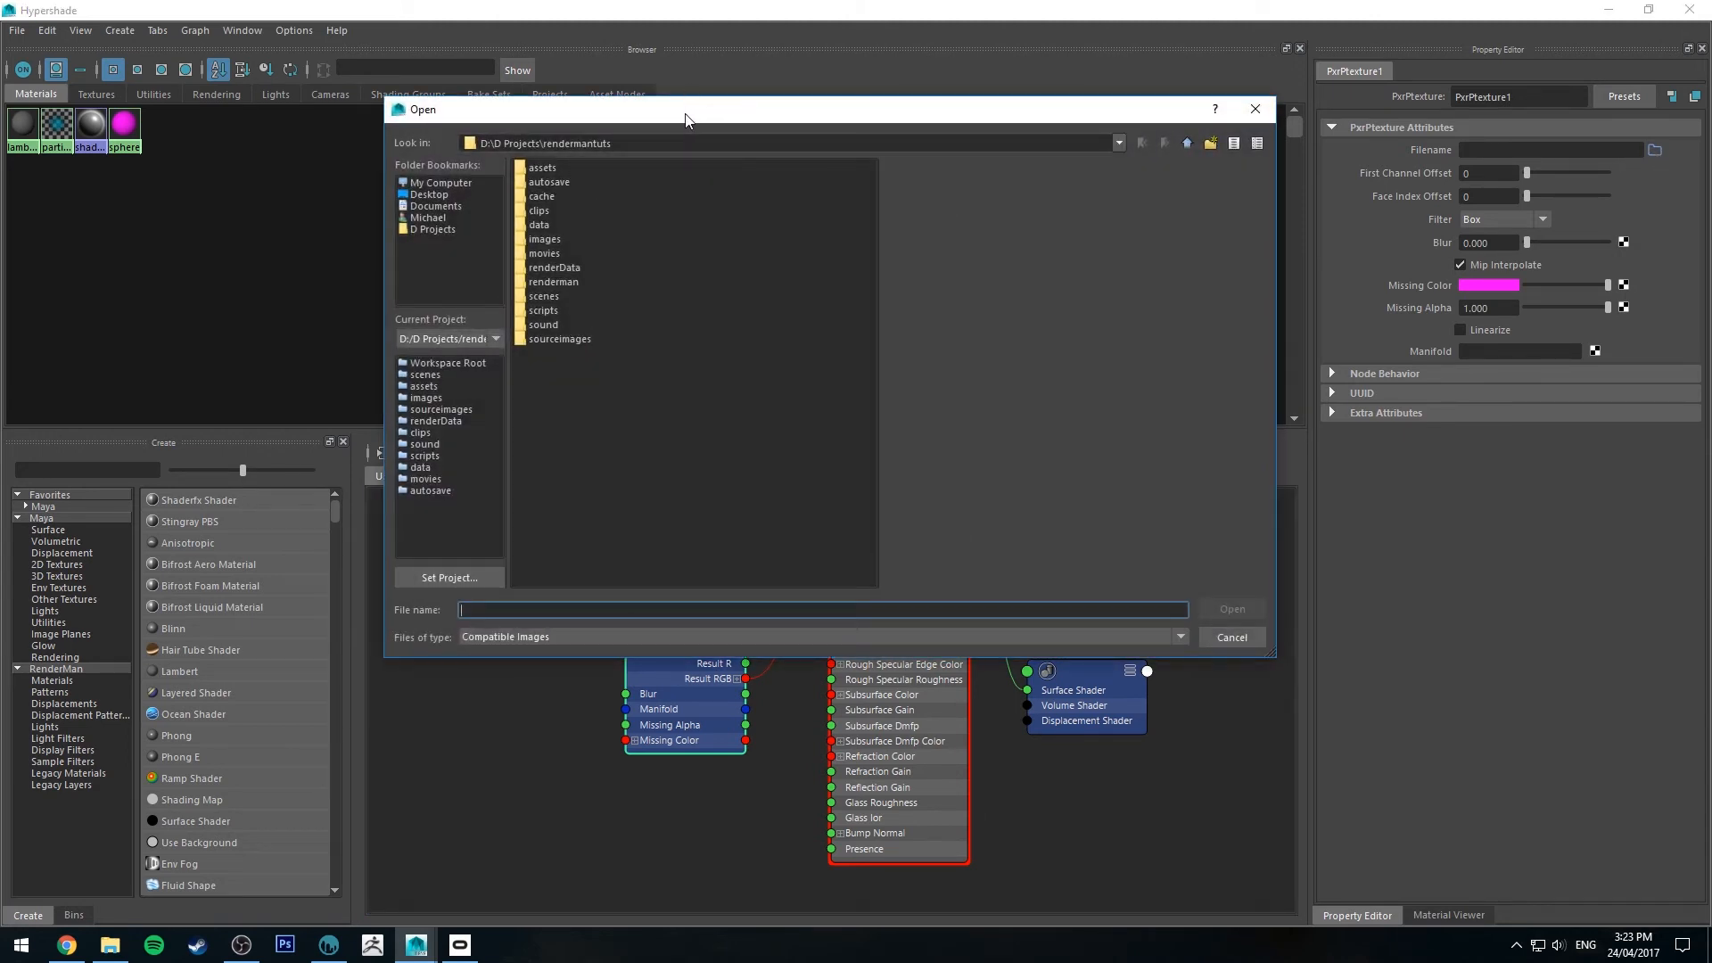
mouse_move(536, 240)
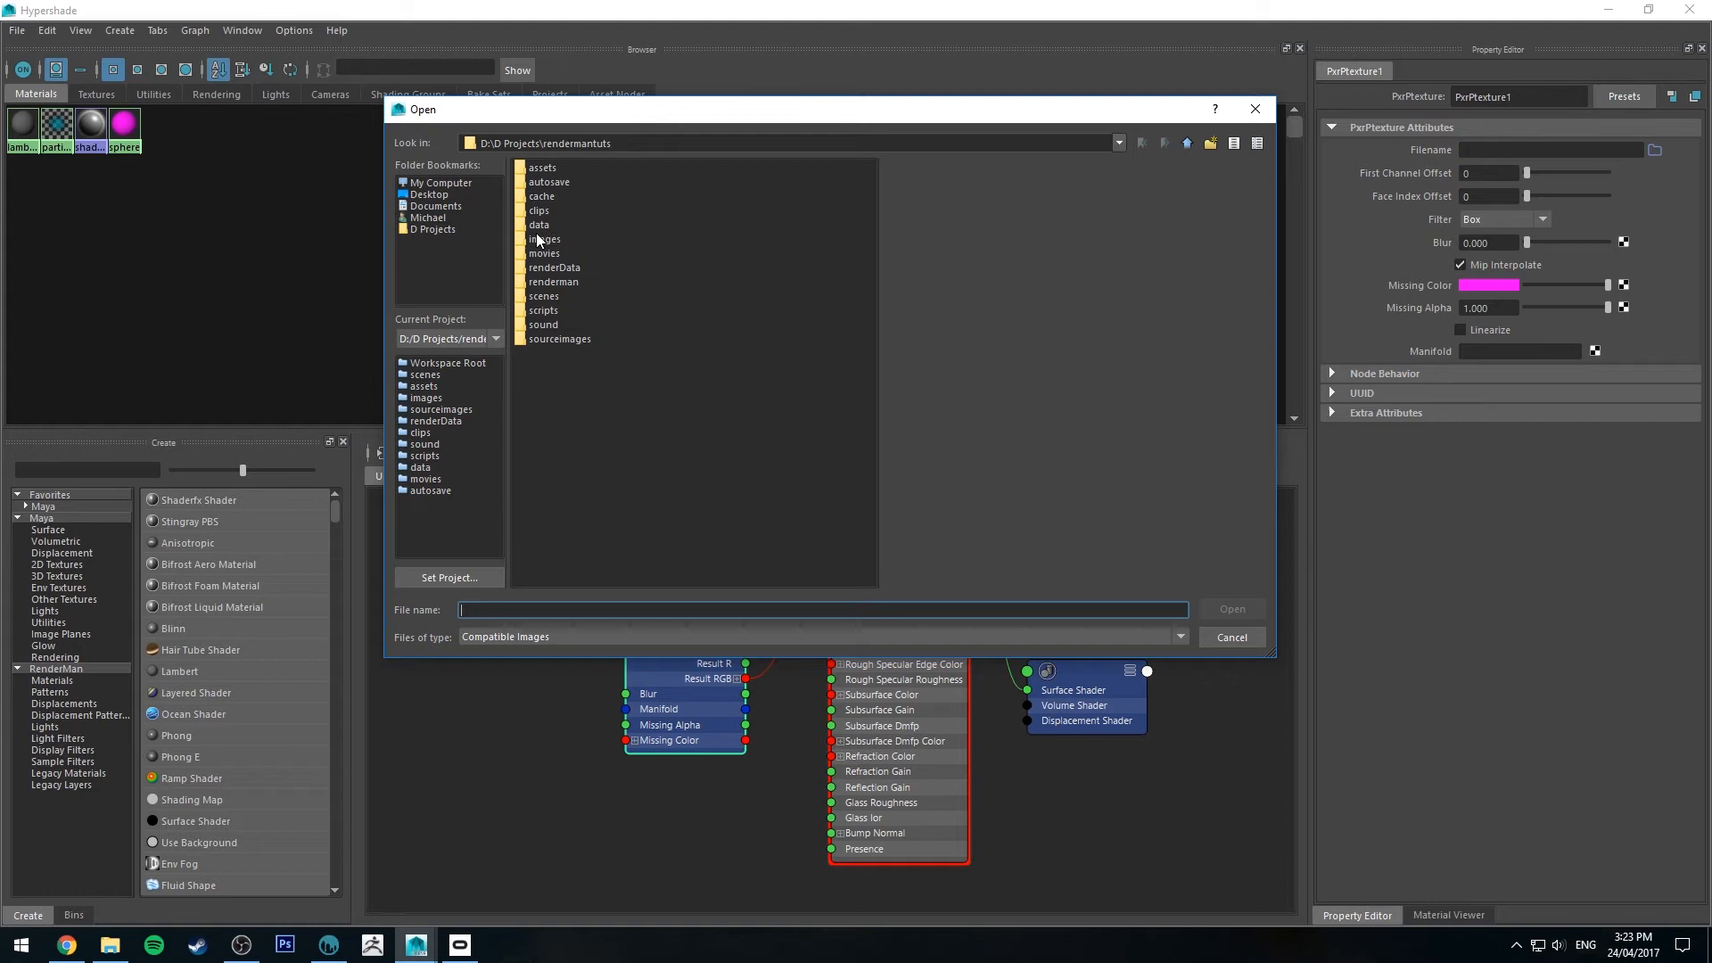
mouse_move(555, 169)
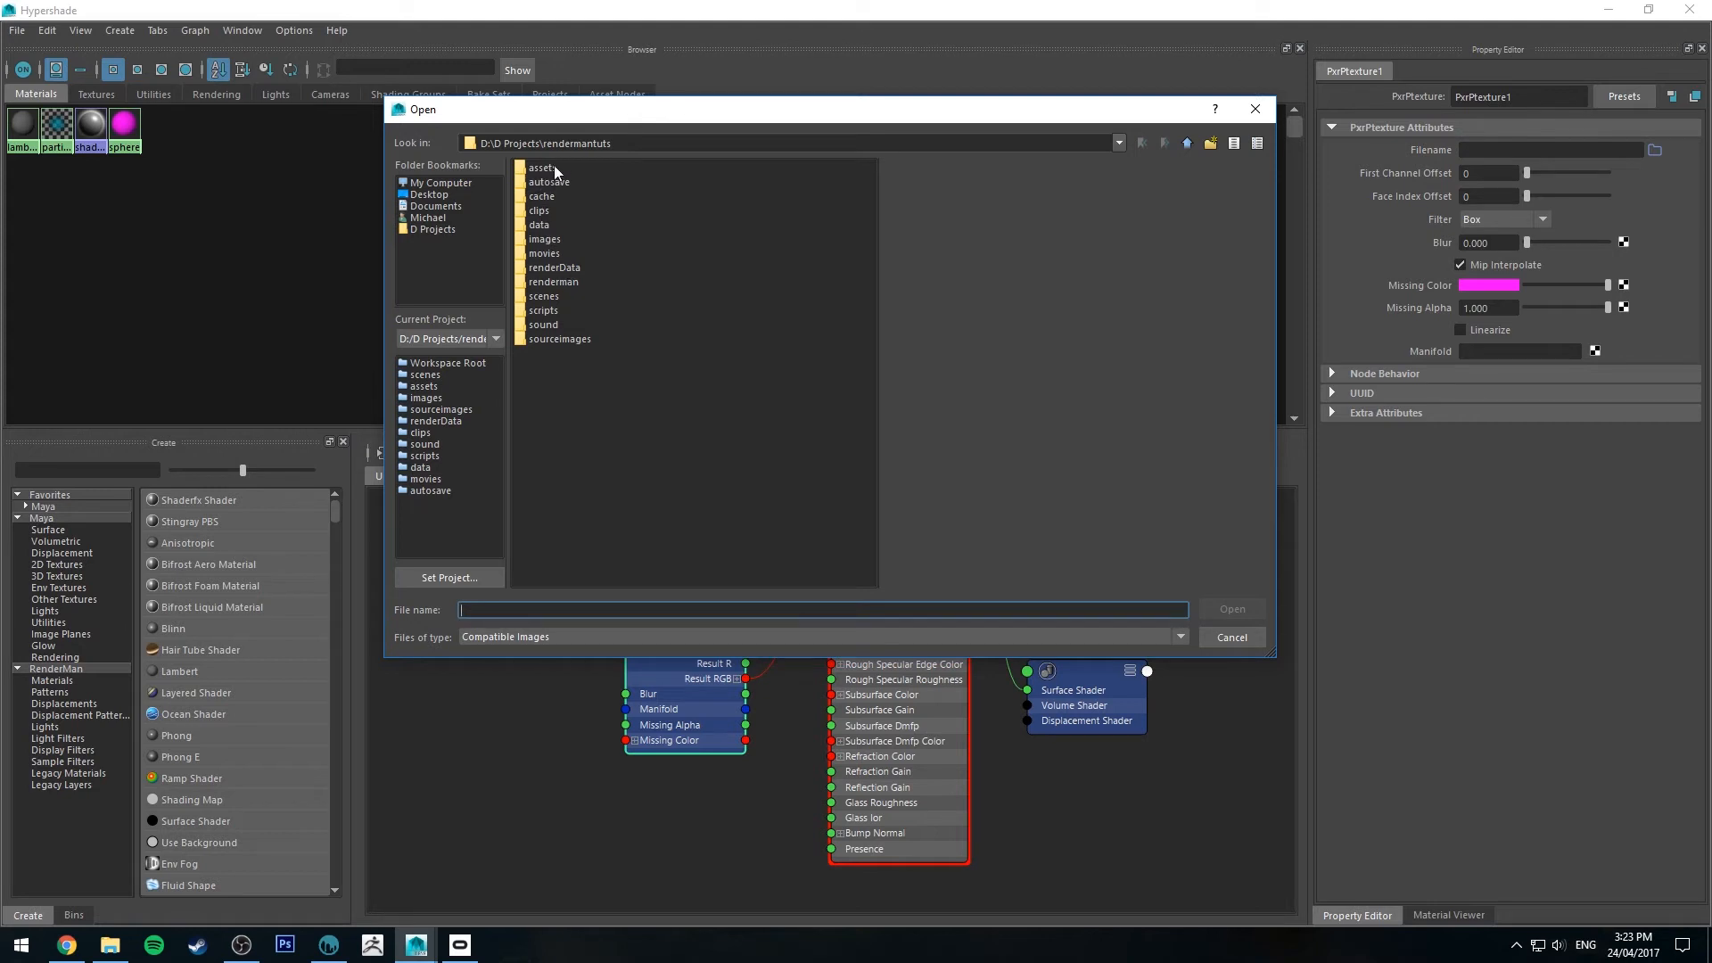
left_click(1231, 608)
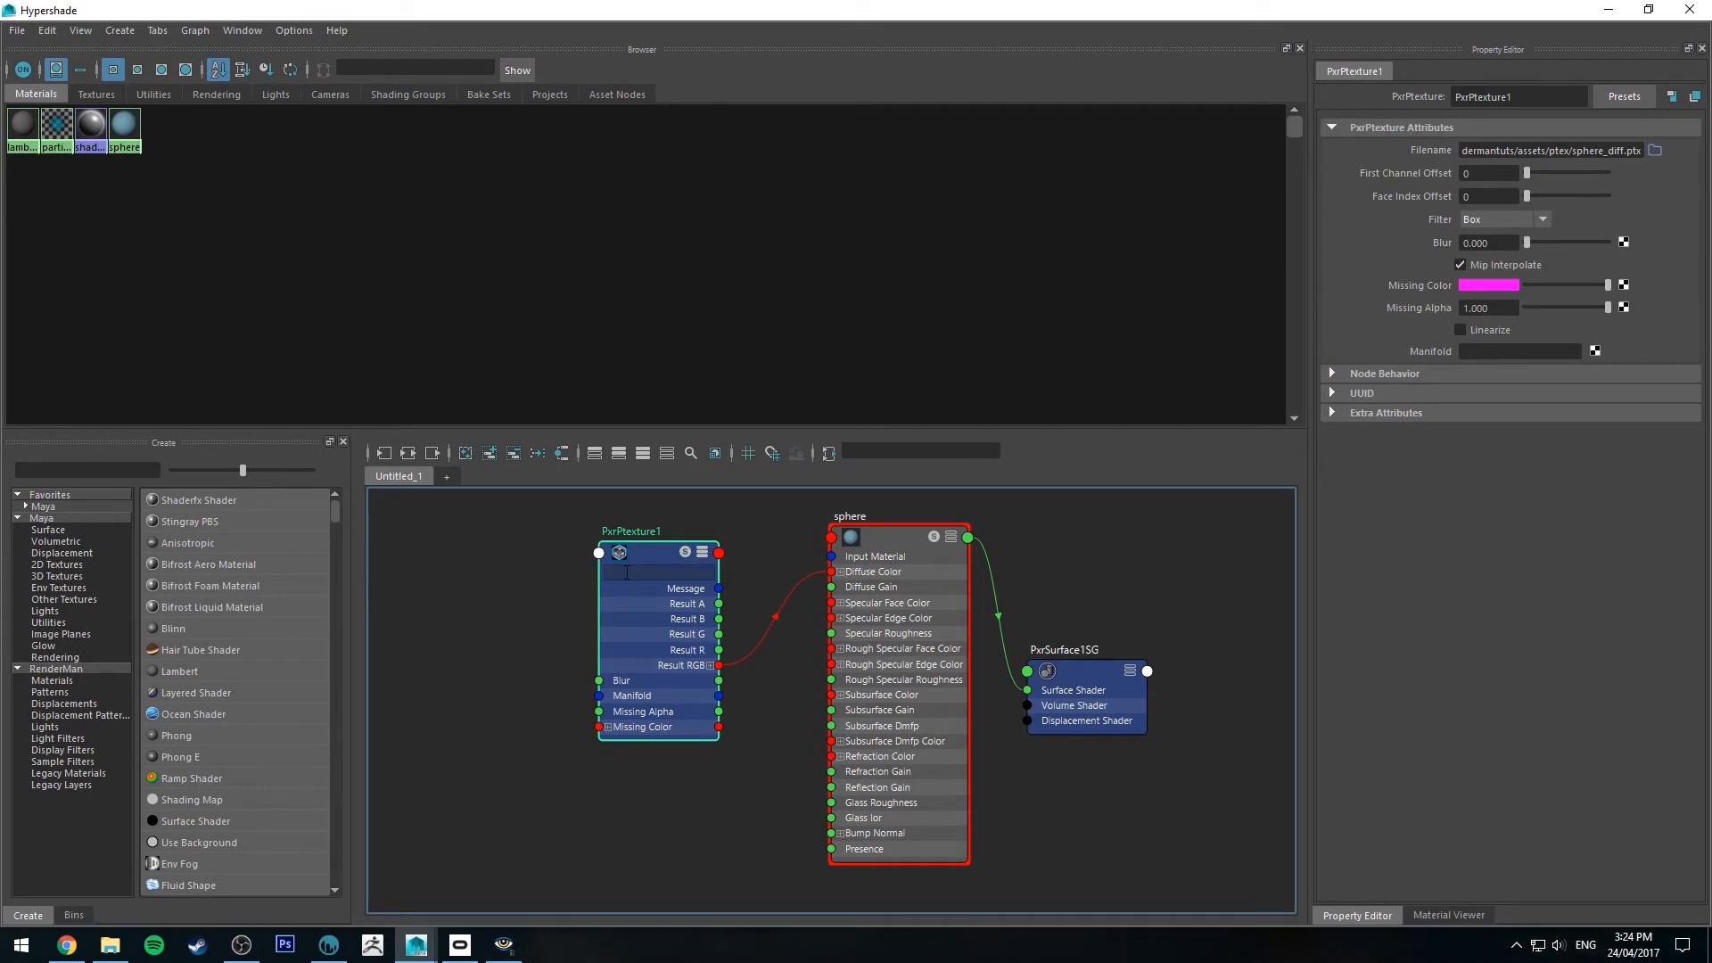
left_click(1461, 330)
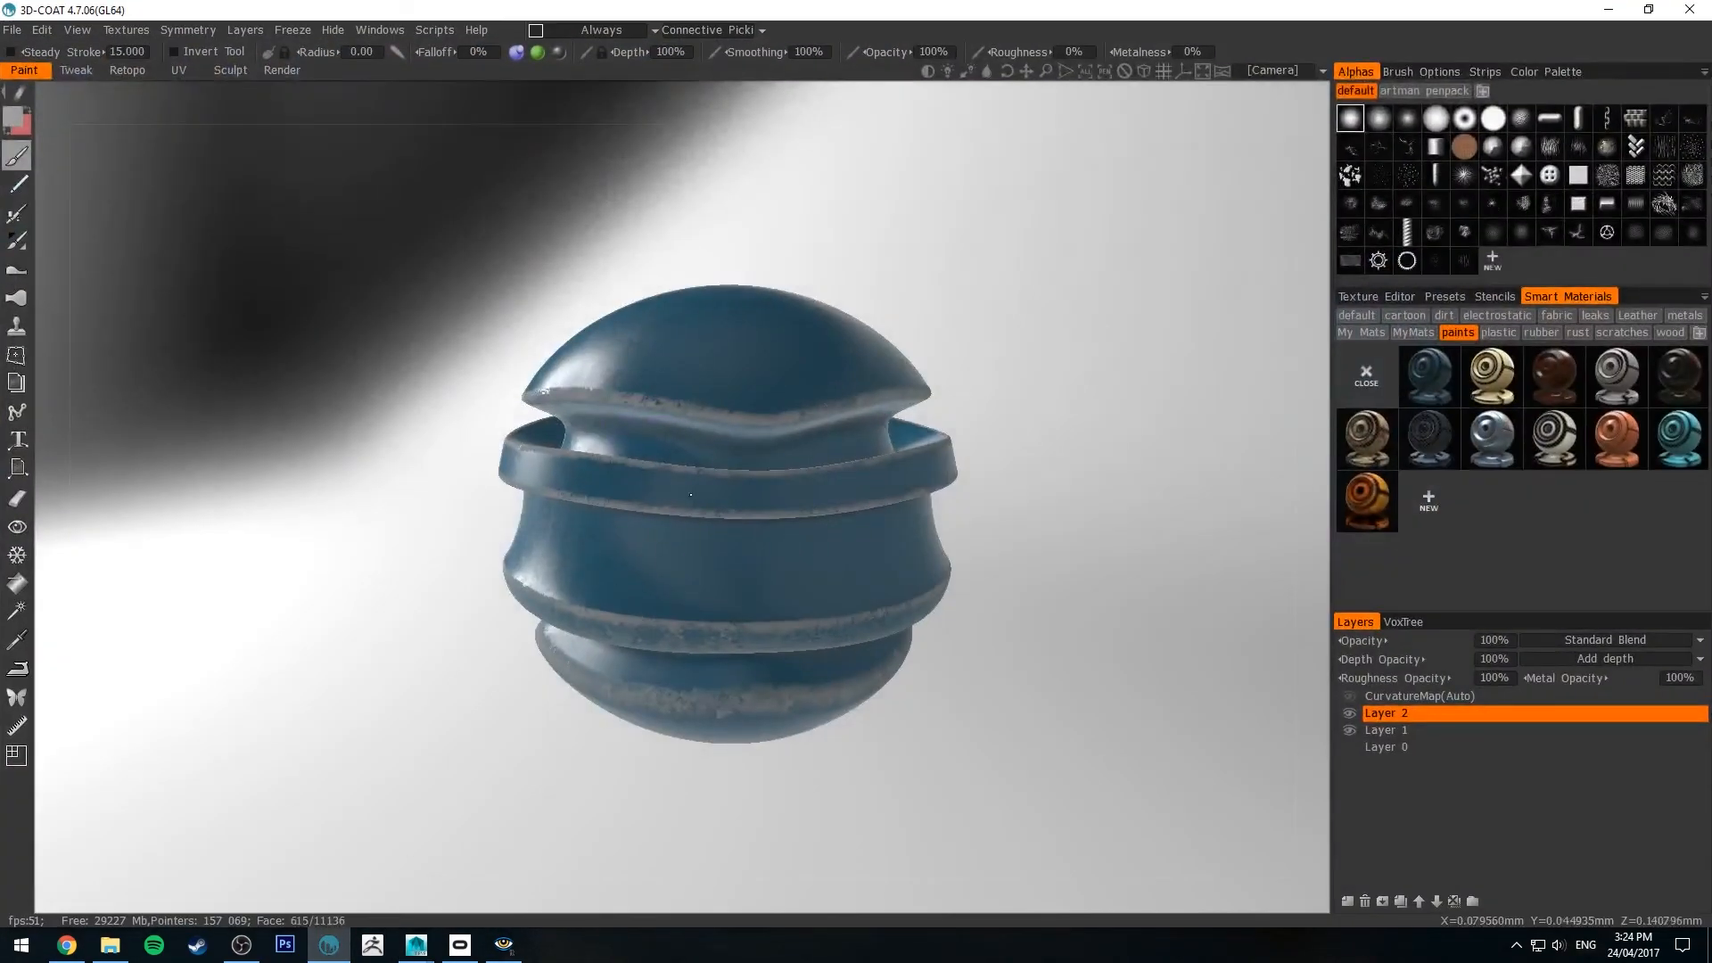
left_click(413, 945)
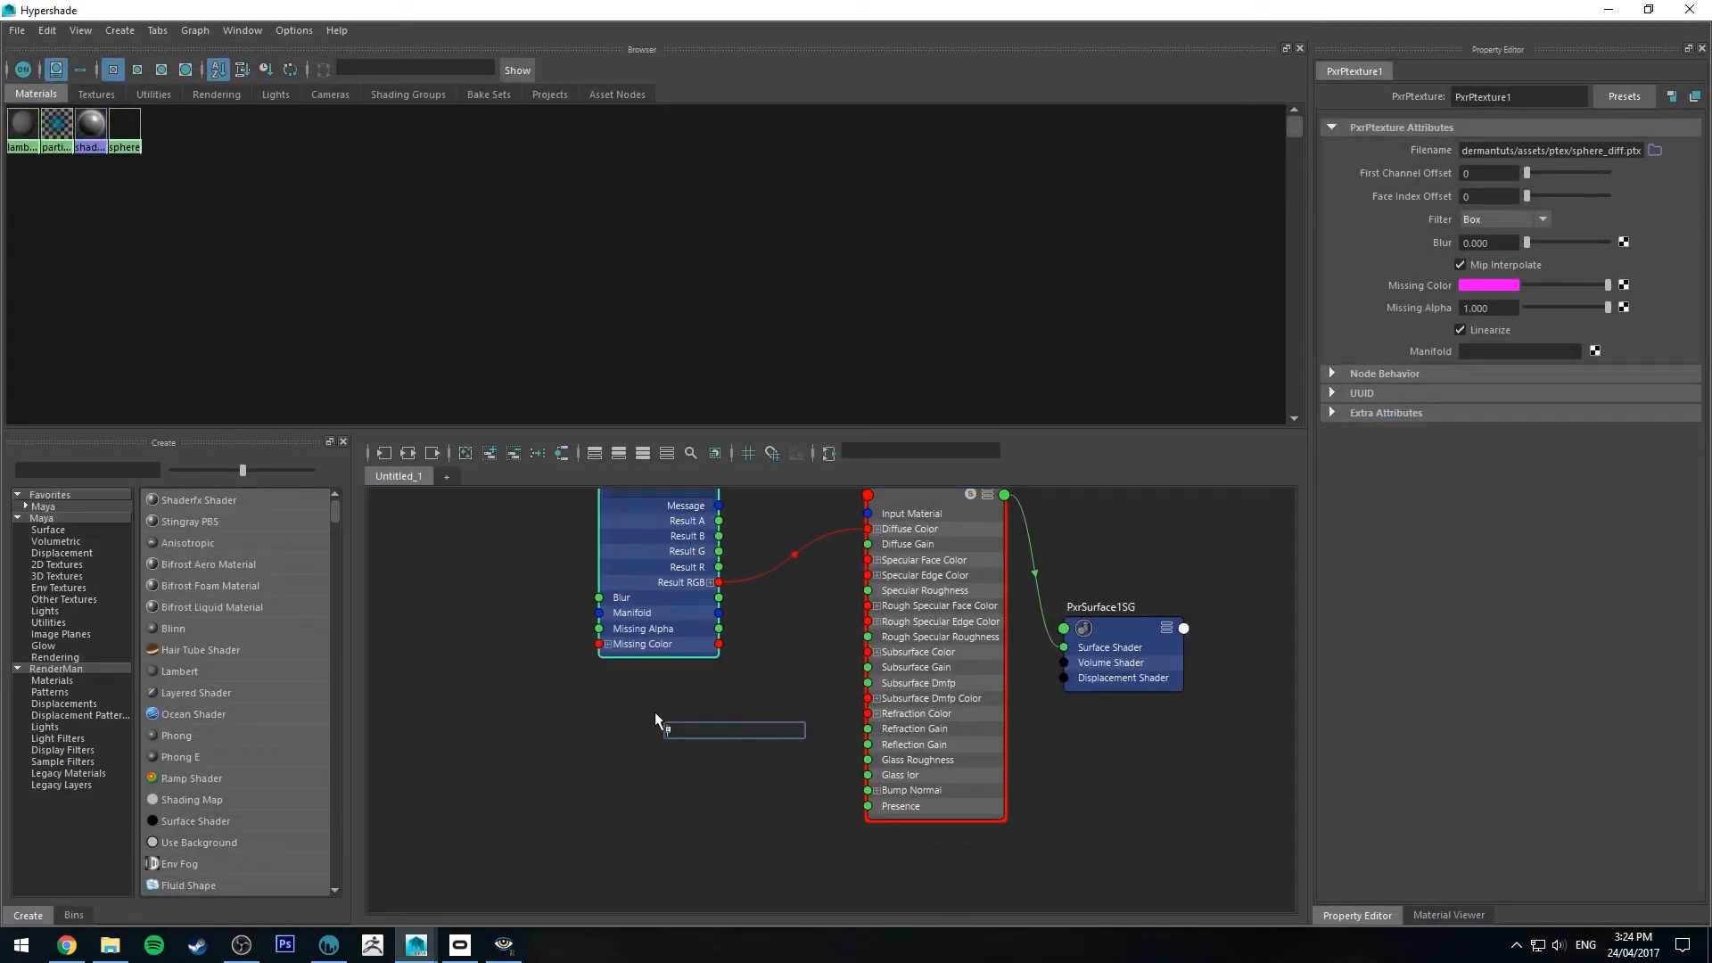
Add PxrPtexture2 loading sphere_roughness.ptx, its red channel driving Specular Roughness
type("Pxrt")
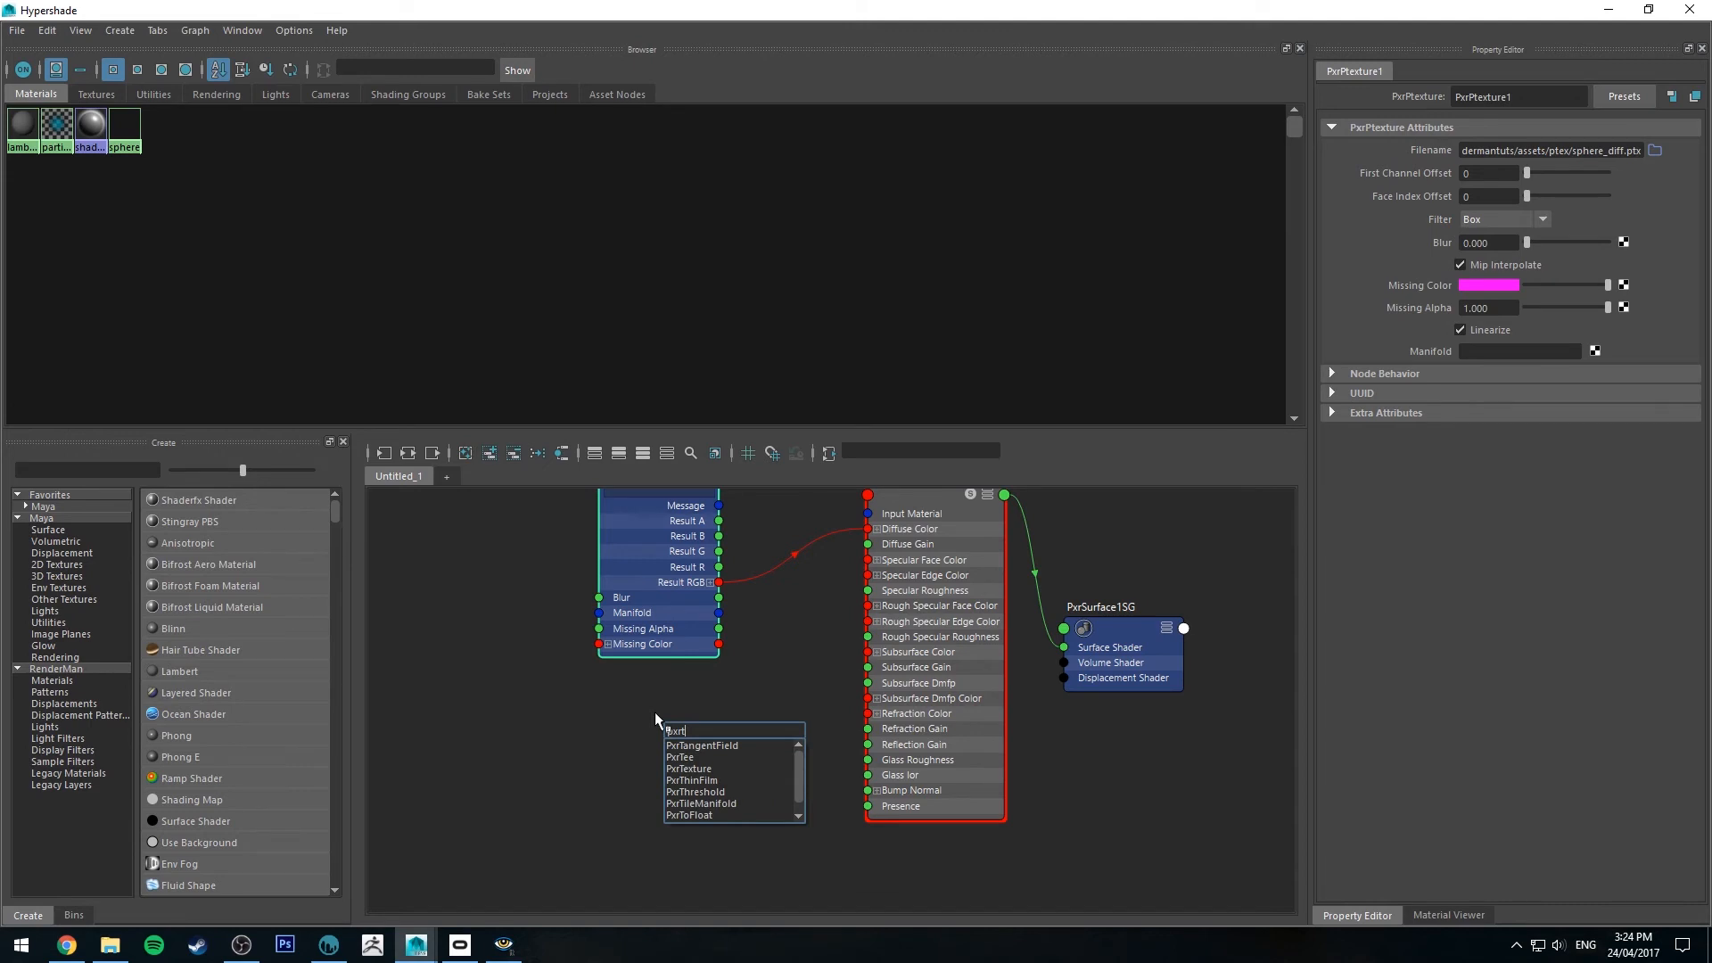
left_click(690, 768)
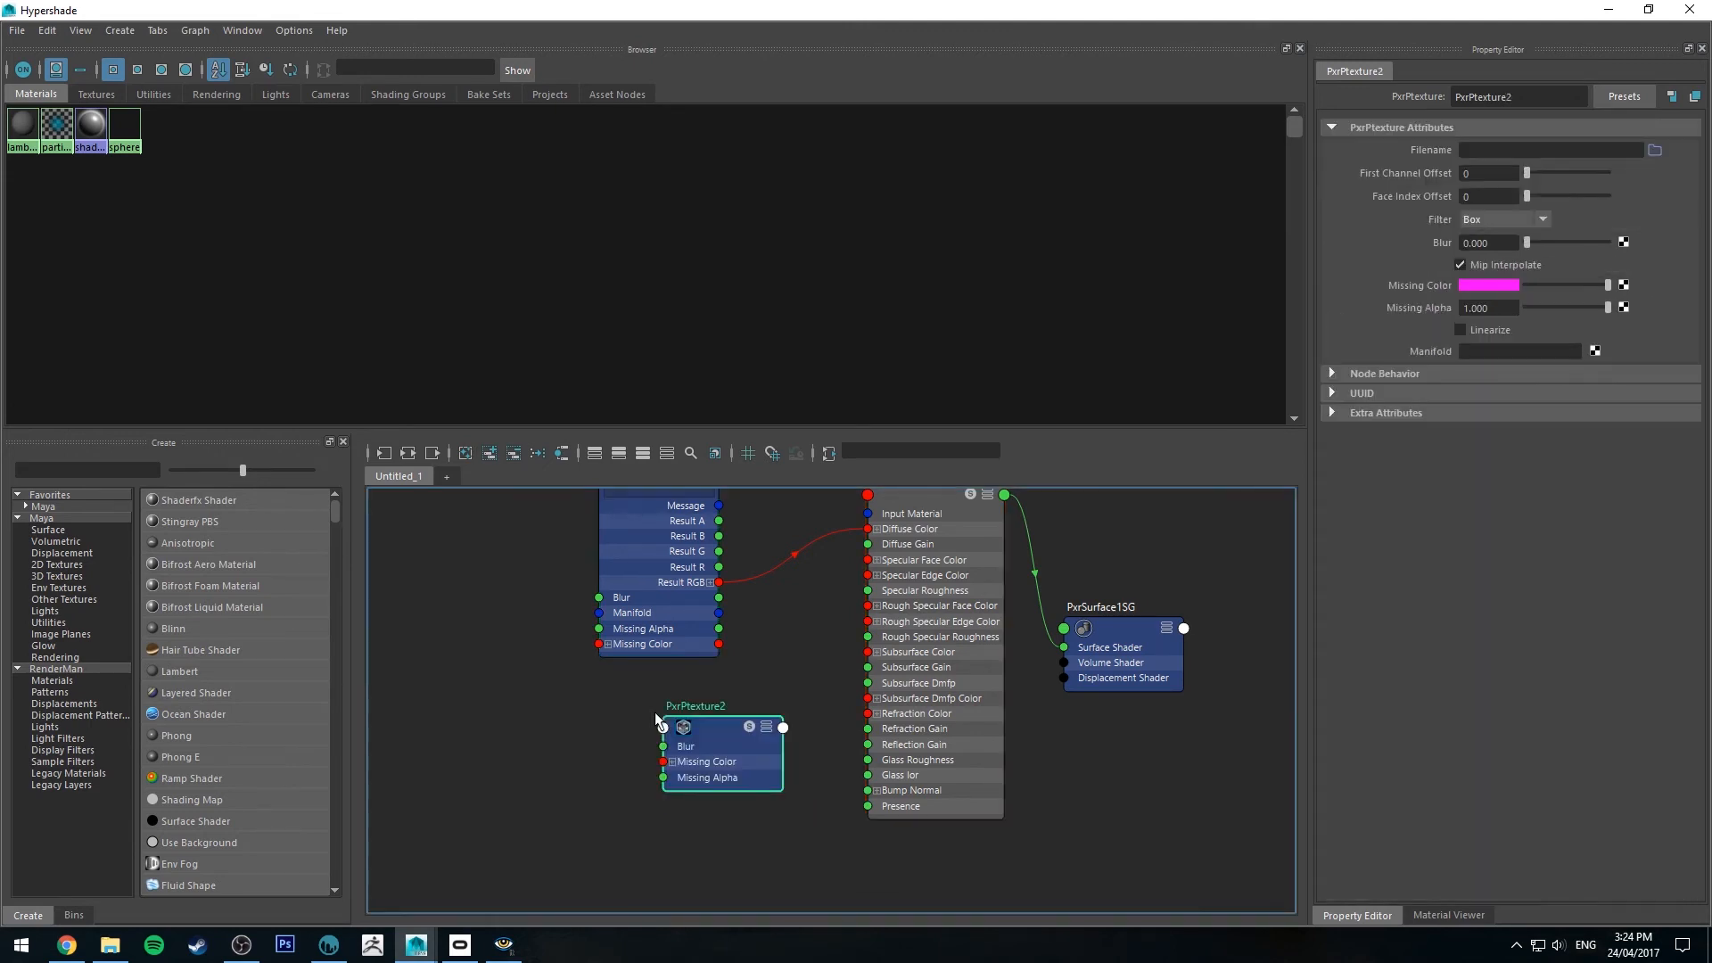
left_click(1654, 150)
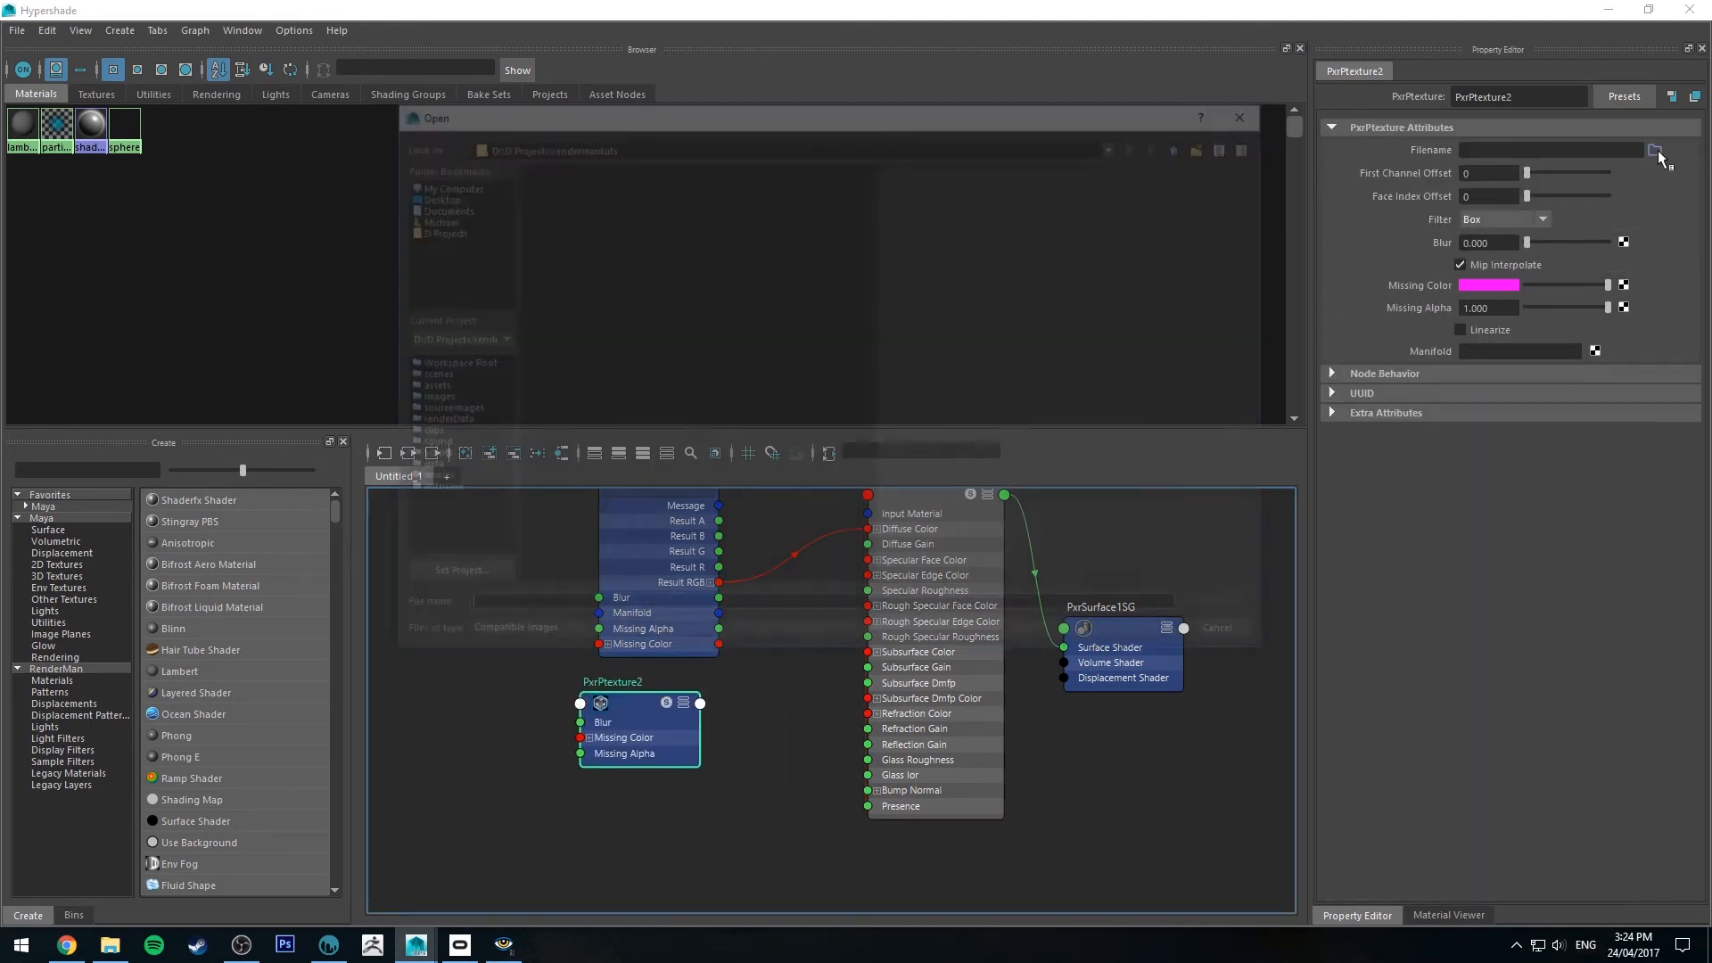
left_click(579, 195)
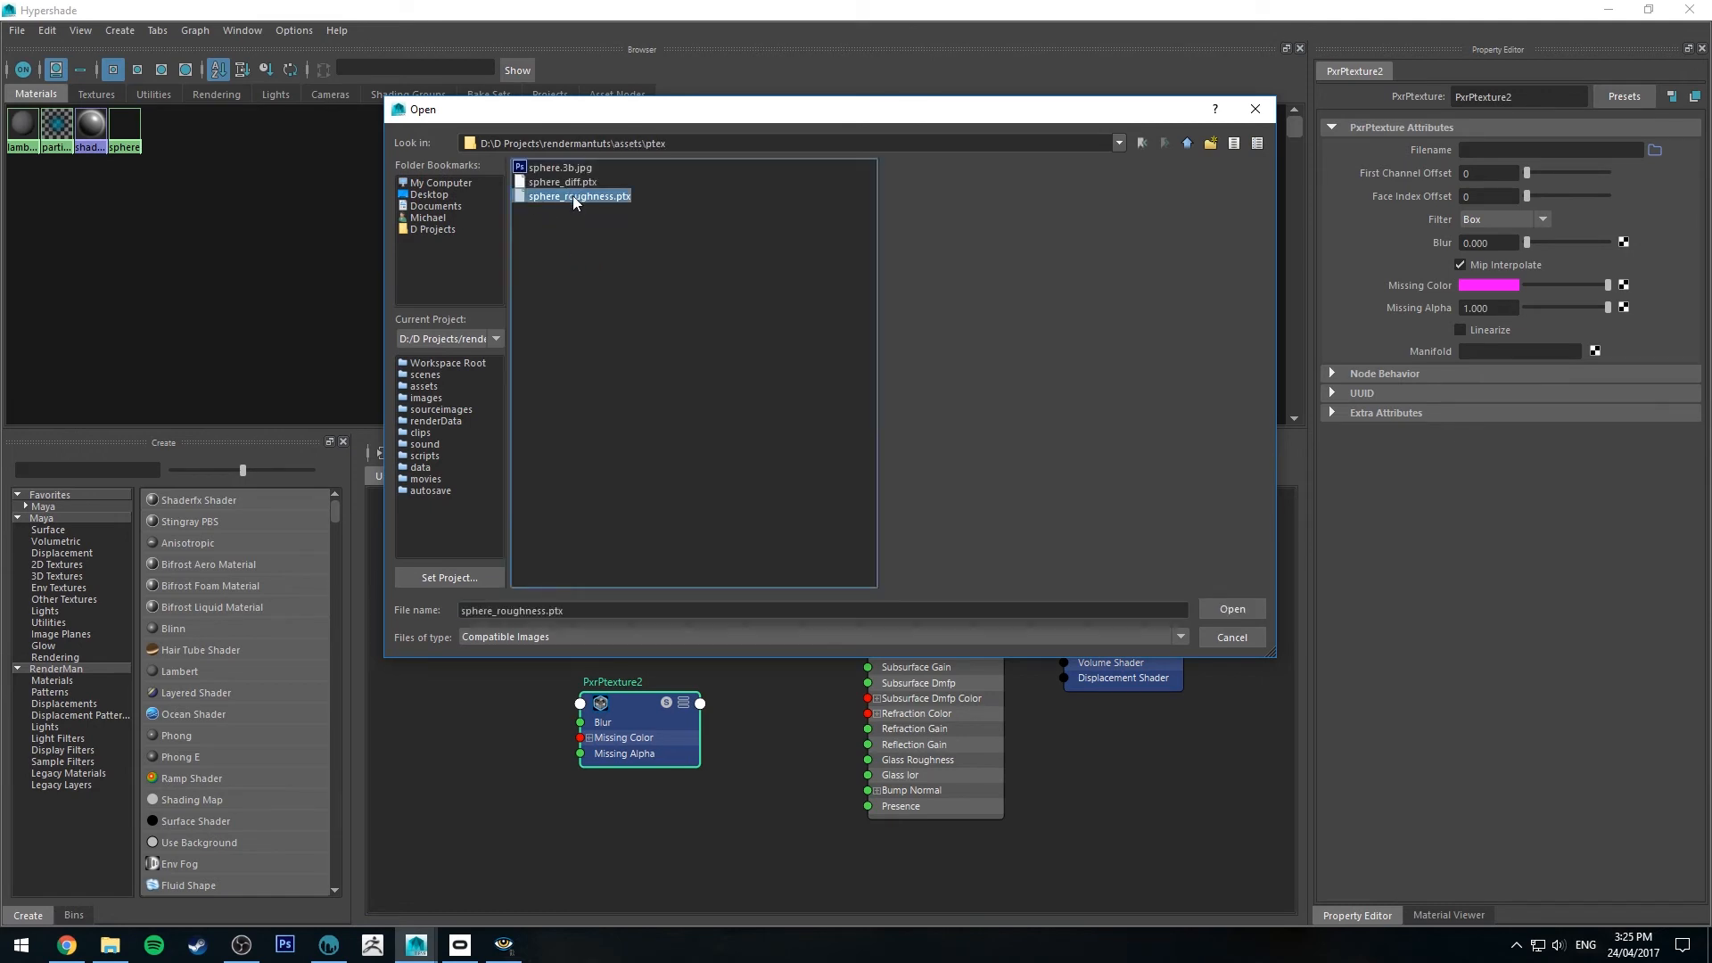
left_click(1230, 608)
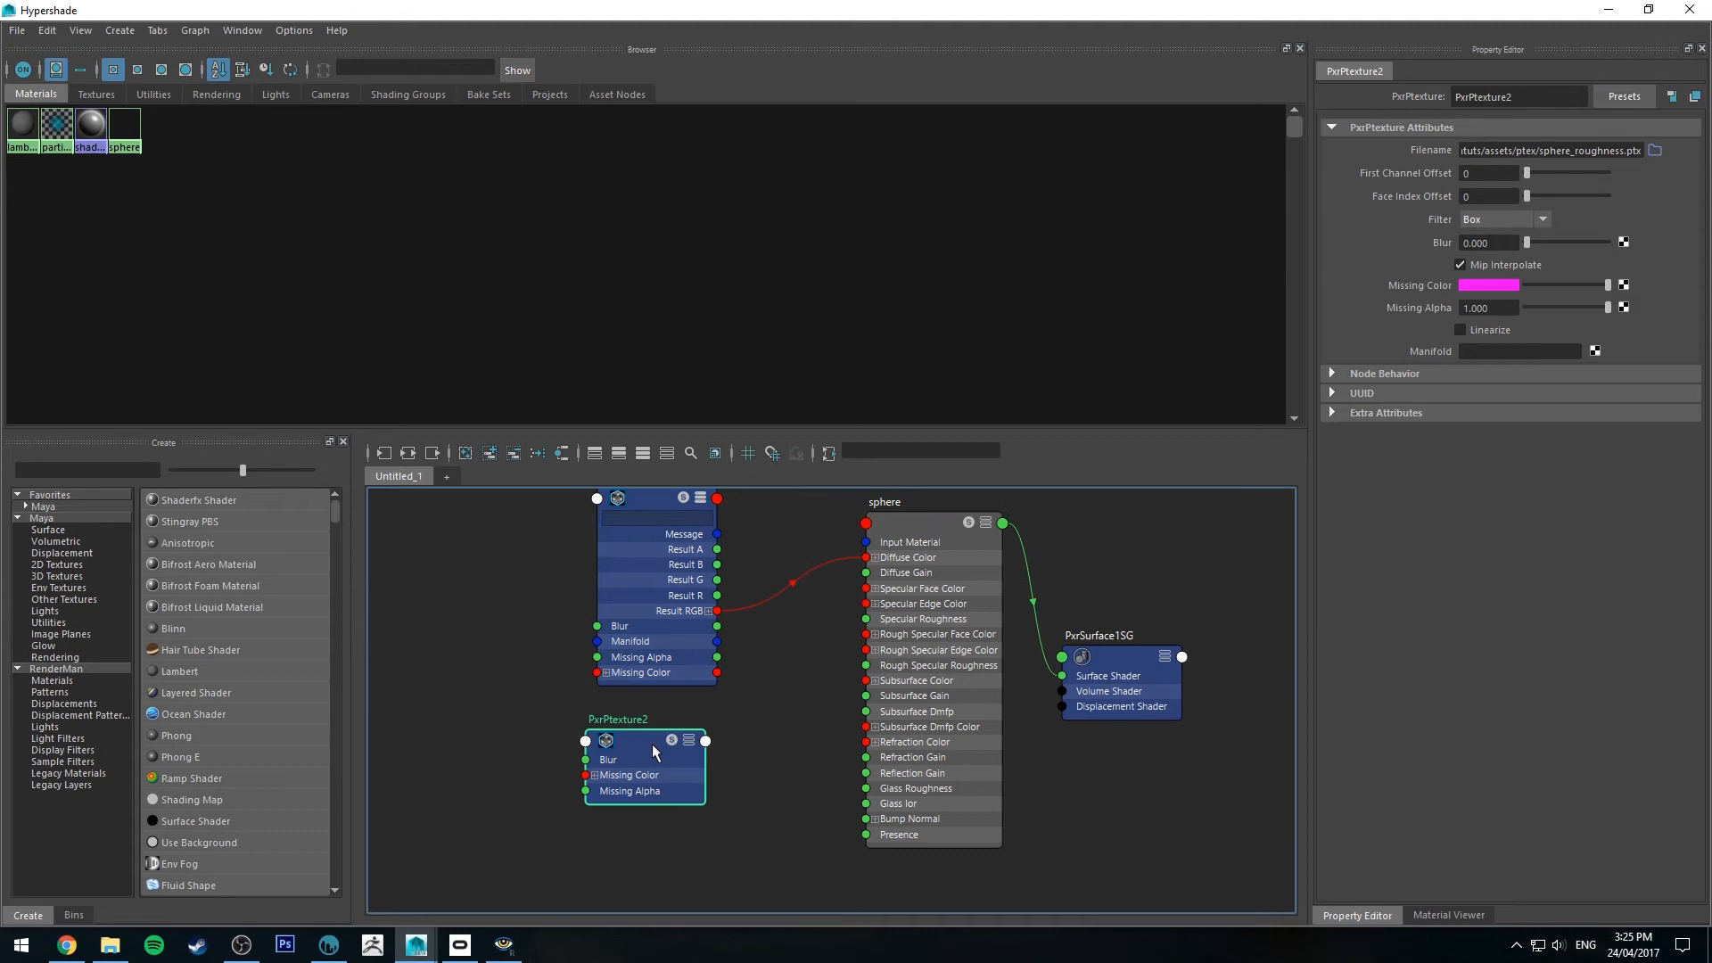
left_click(687, 740)
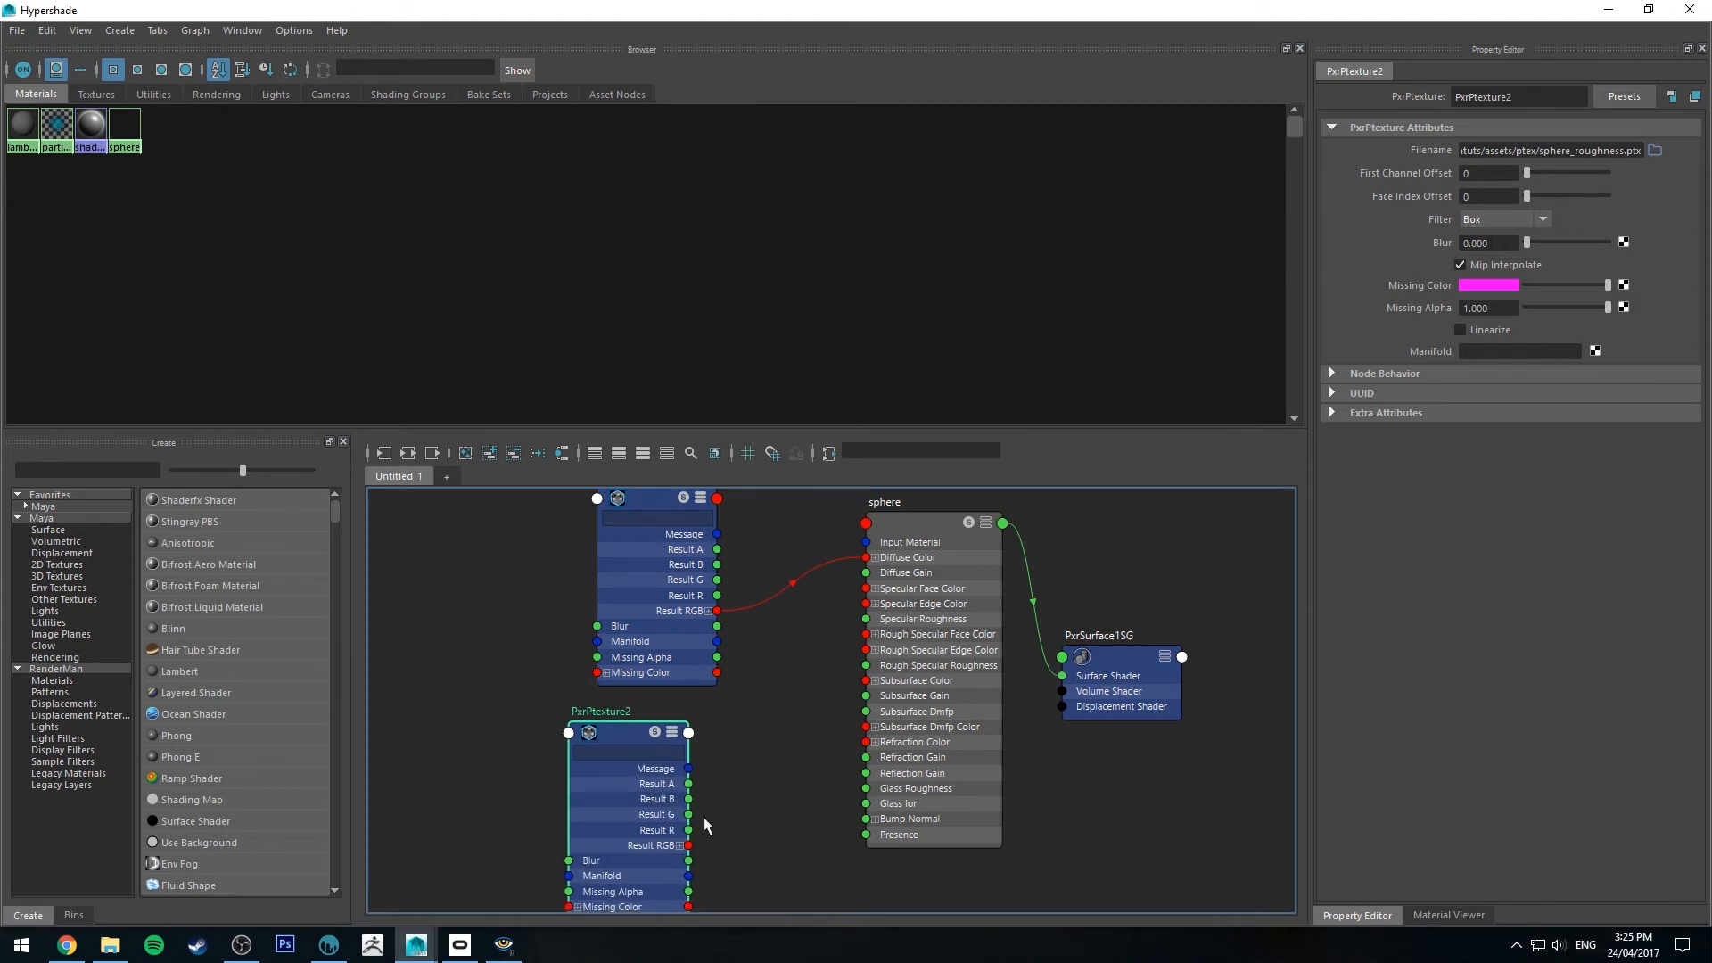
mouse_move(690, 850)
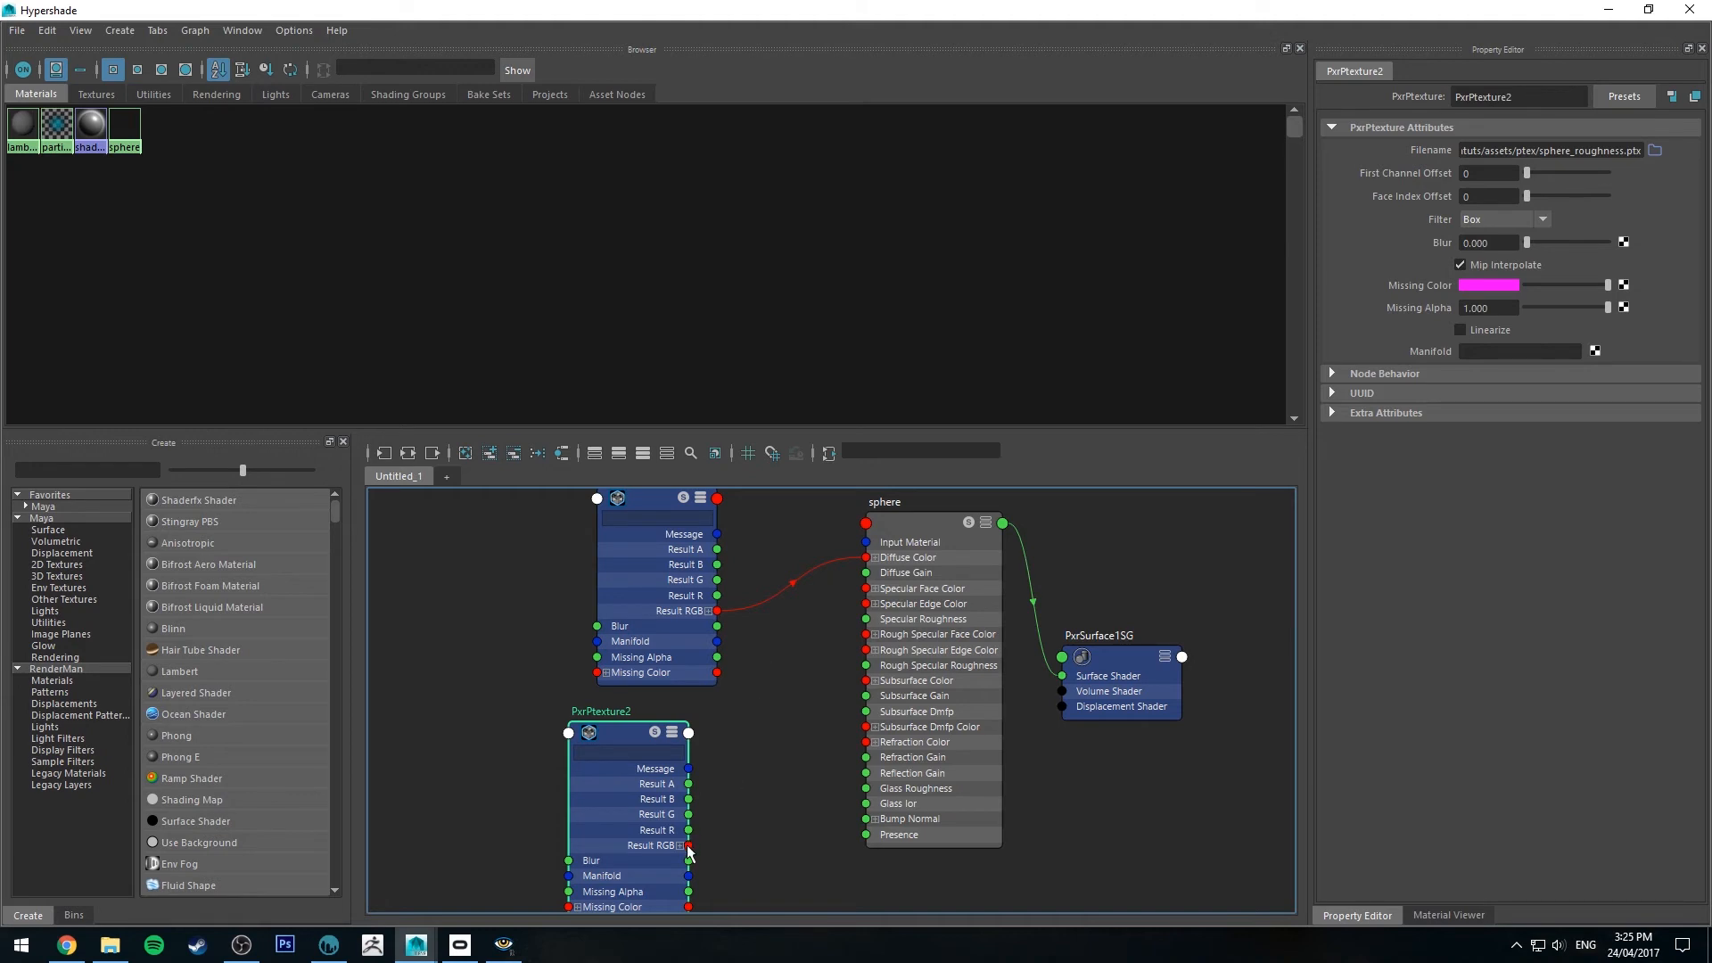
mouse_move(687, 832)
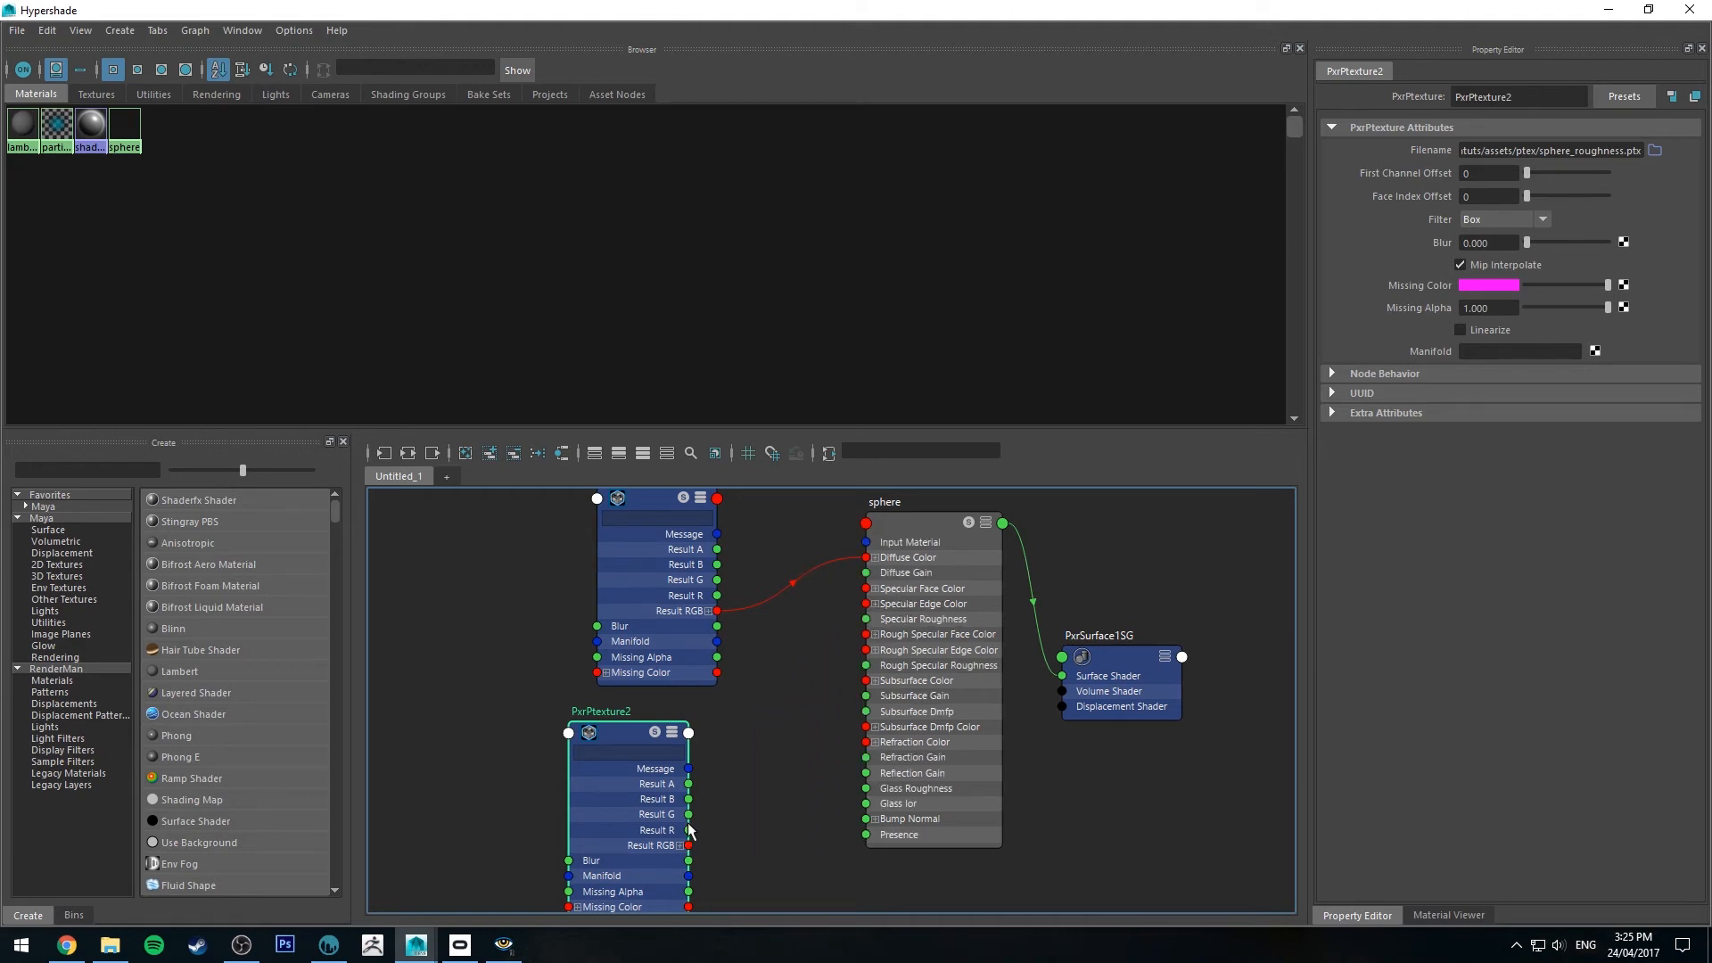
left_click(681, 844)
type("pxrin")
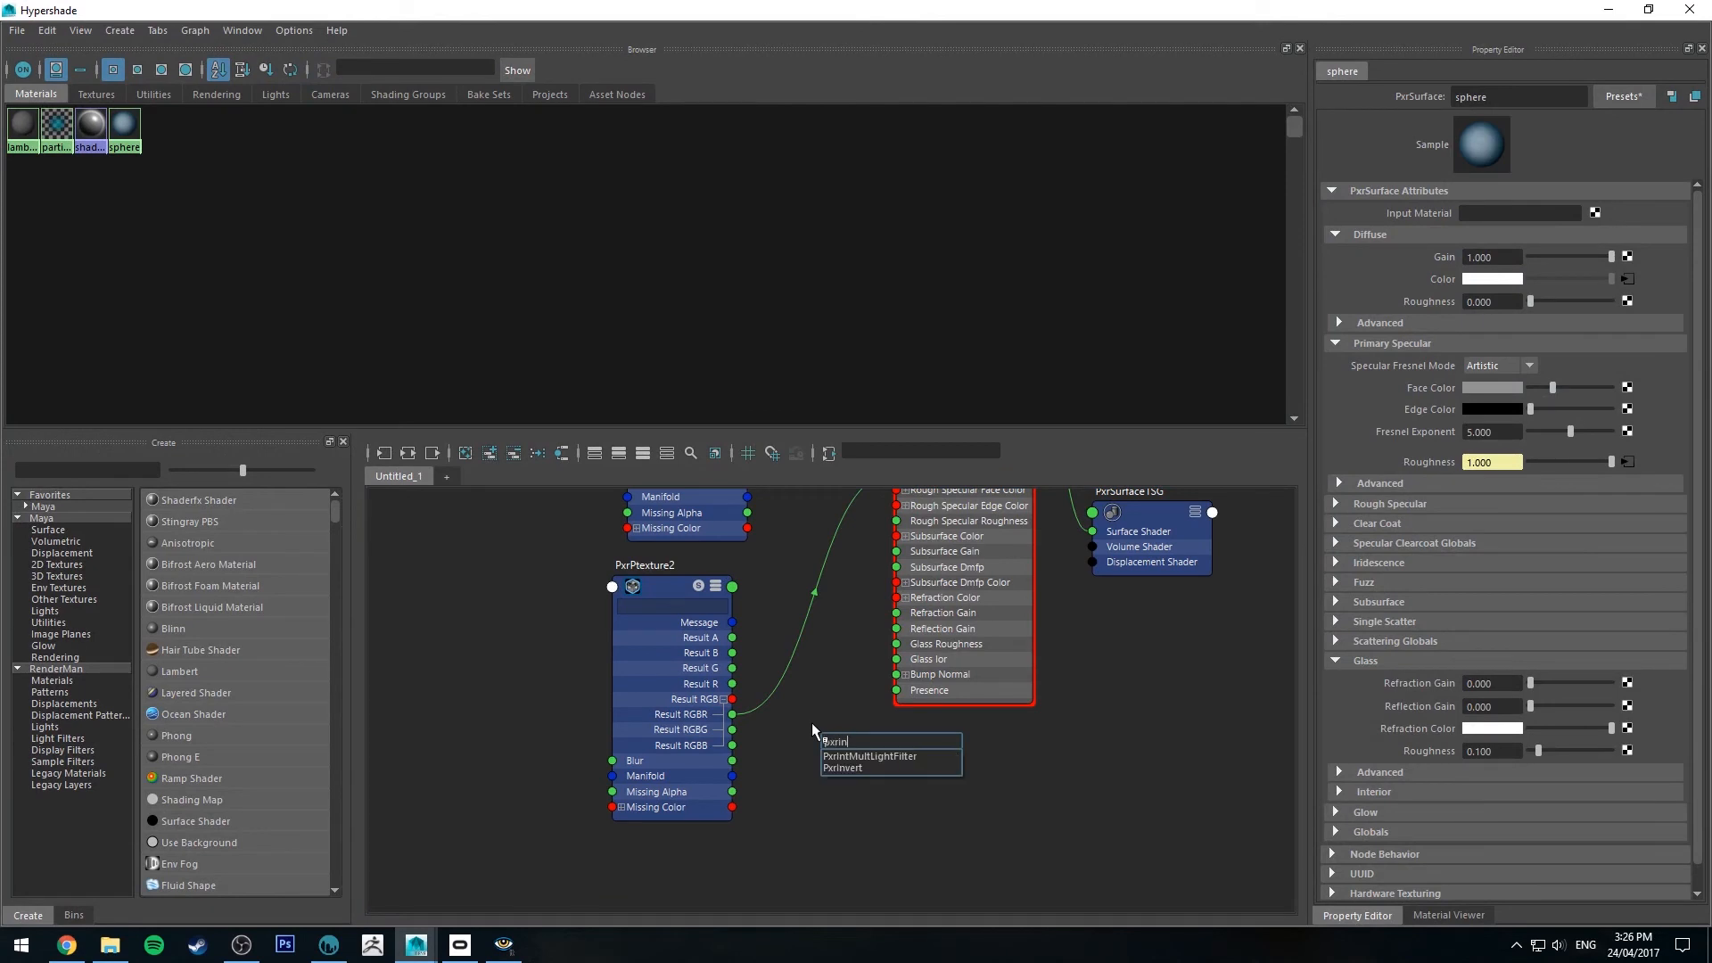
Place a PxrInvert node beside PxrPtexture2 in the roughness path
left_click(842, 768)
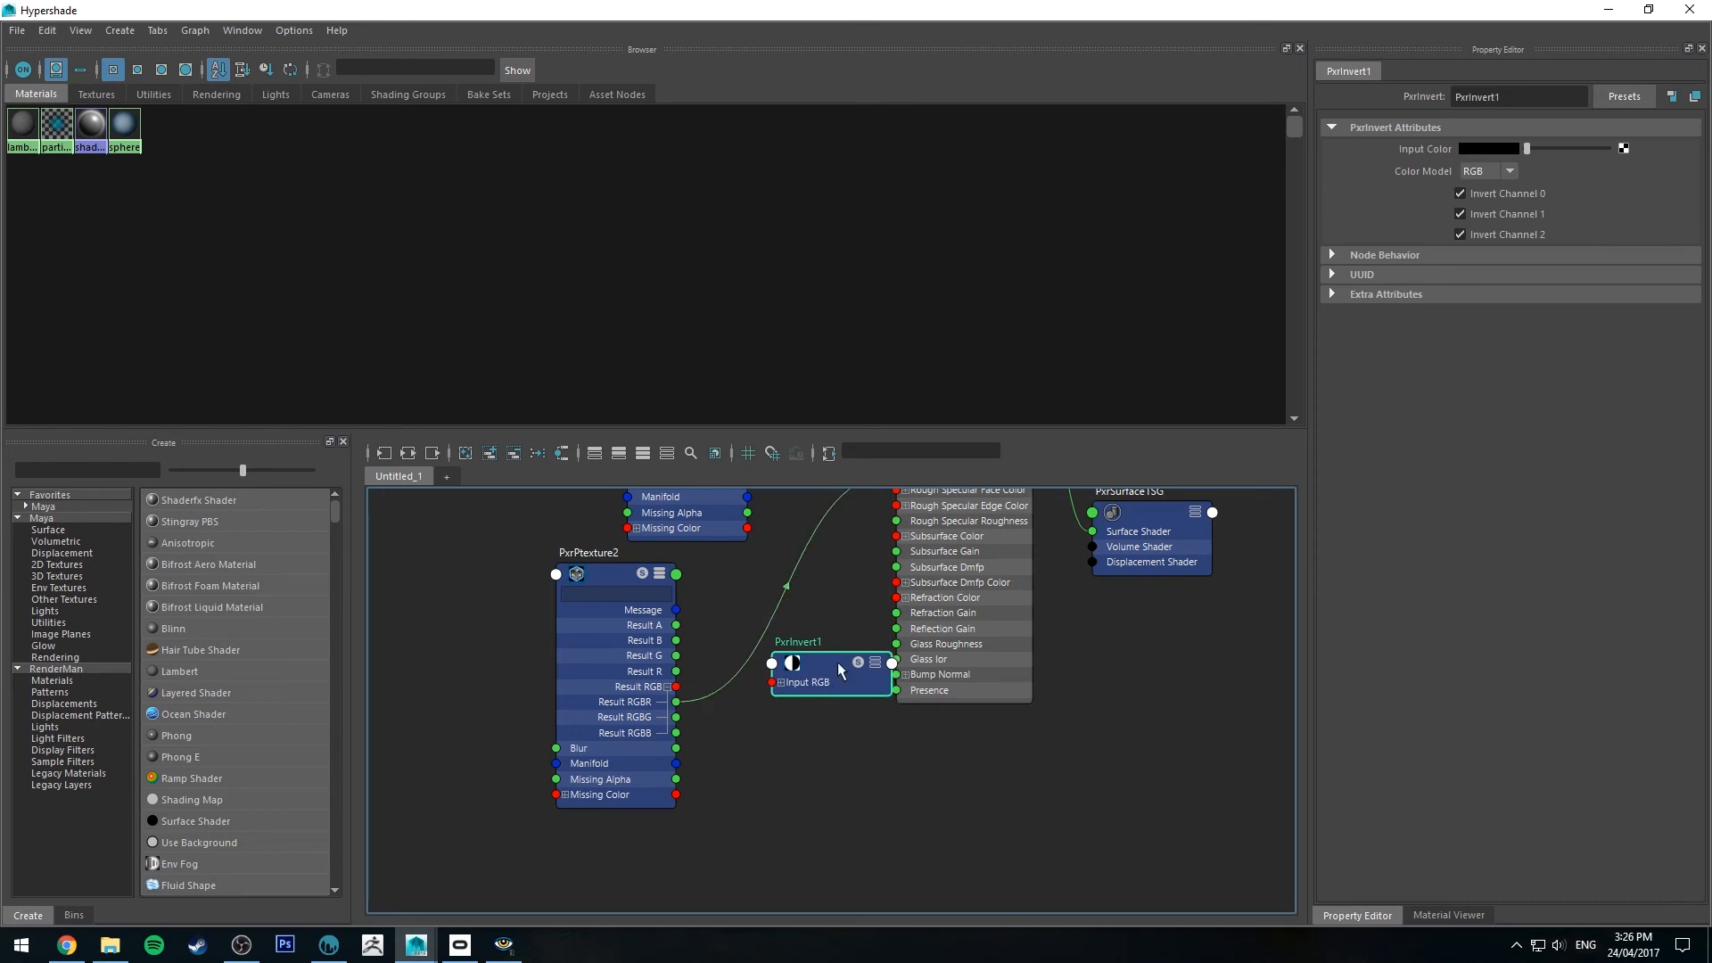
left_click(777, 662)
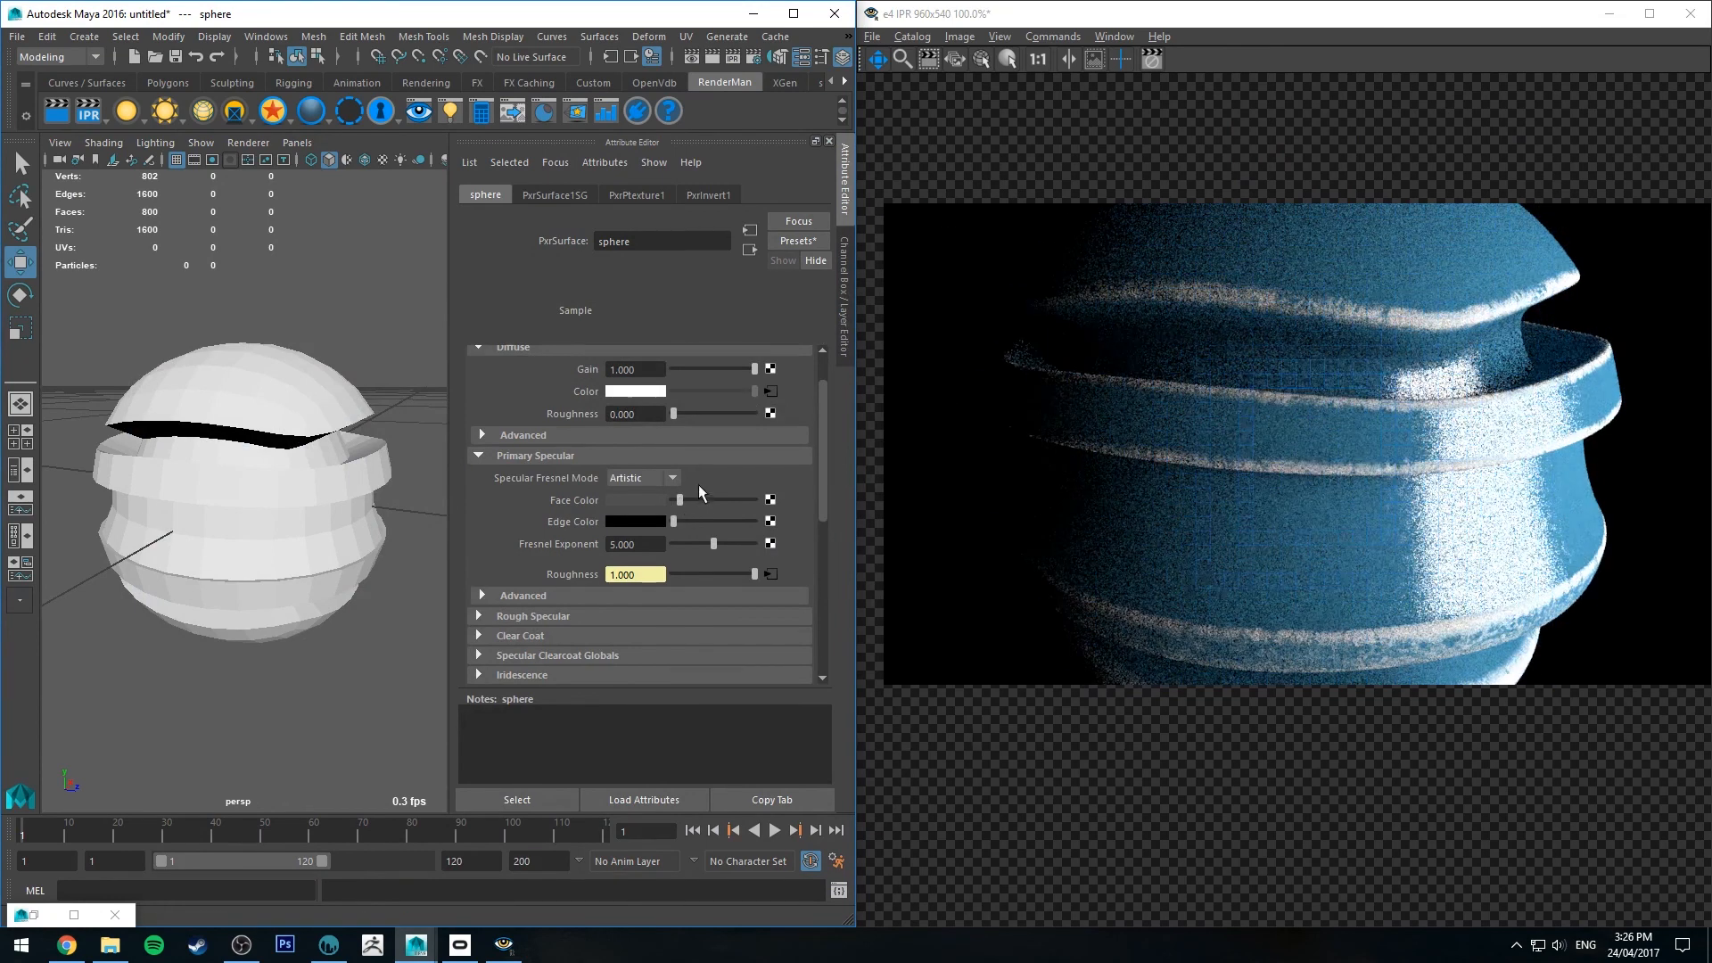
Switch the sphere shader's Primary Specular model from Beckmann to GGX under Advanced settings
left_click(481, 595)
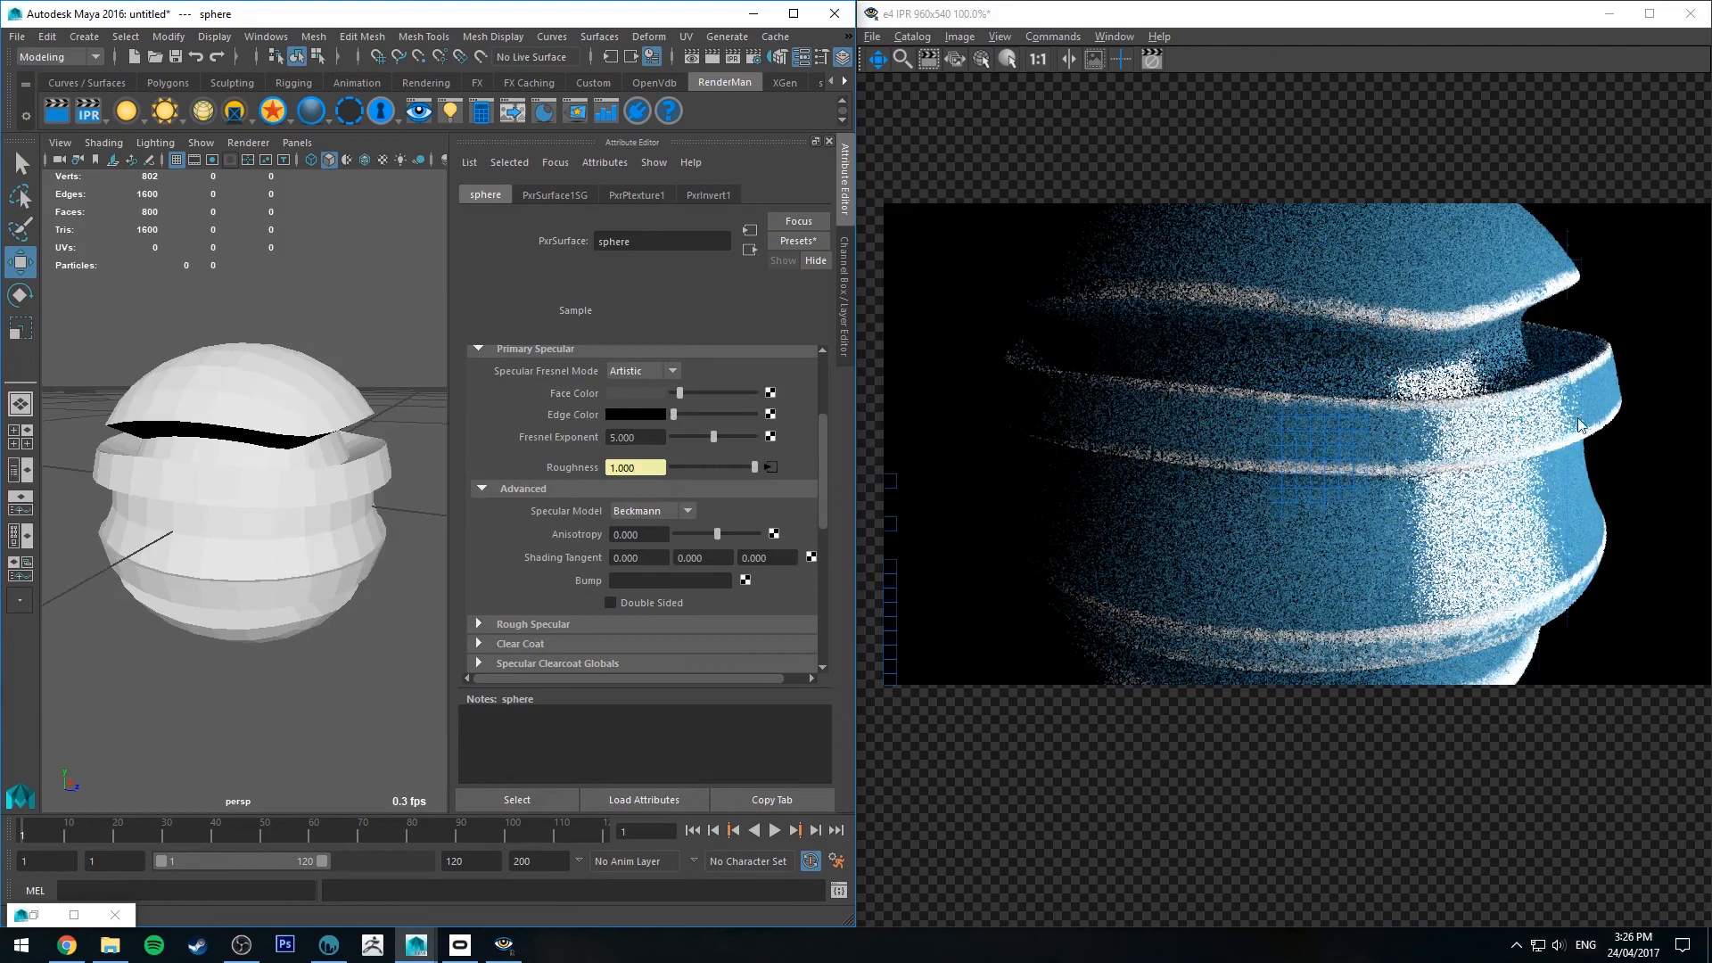
left_click(686, 510)
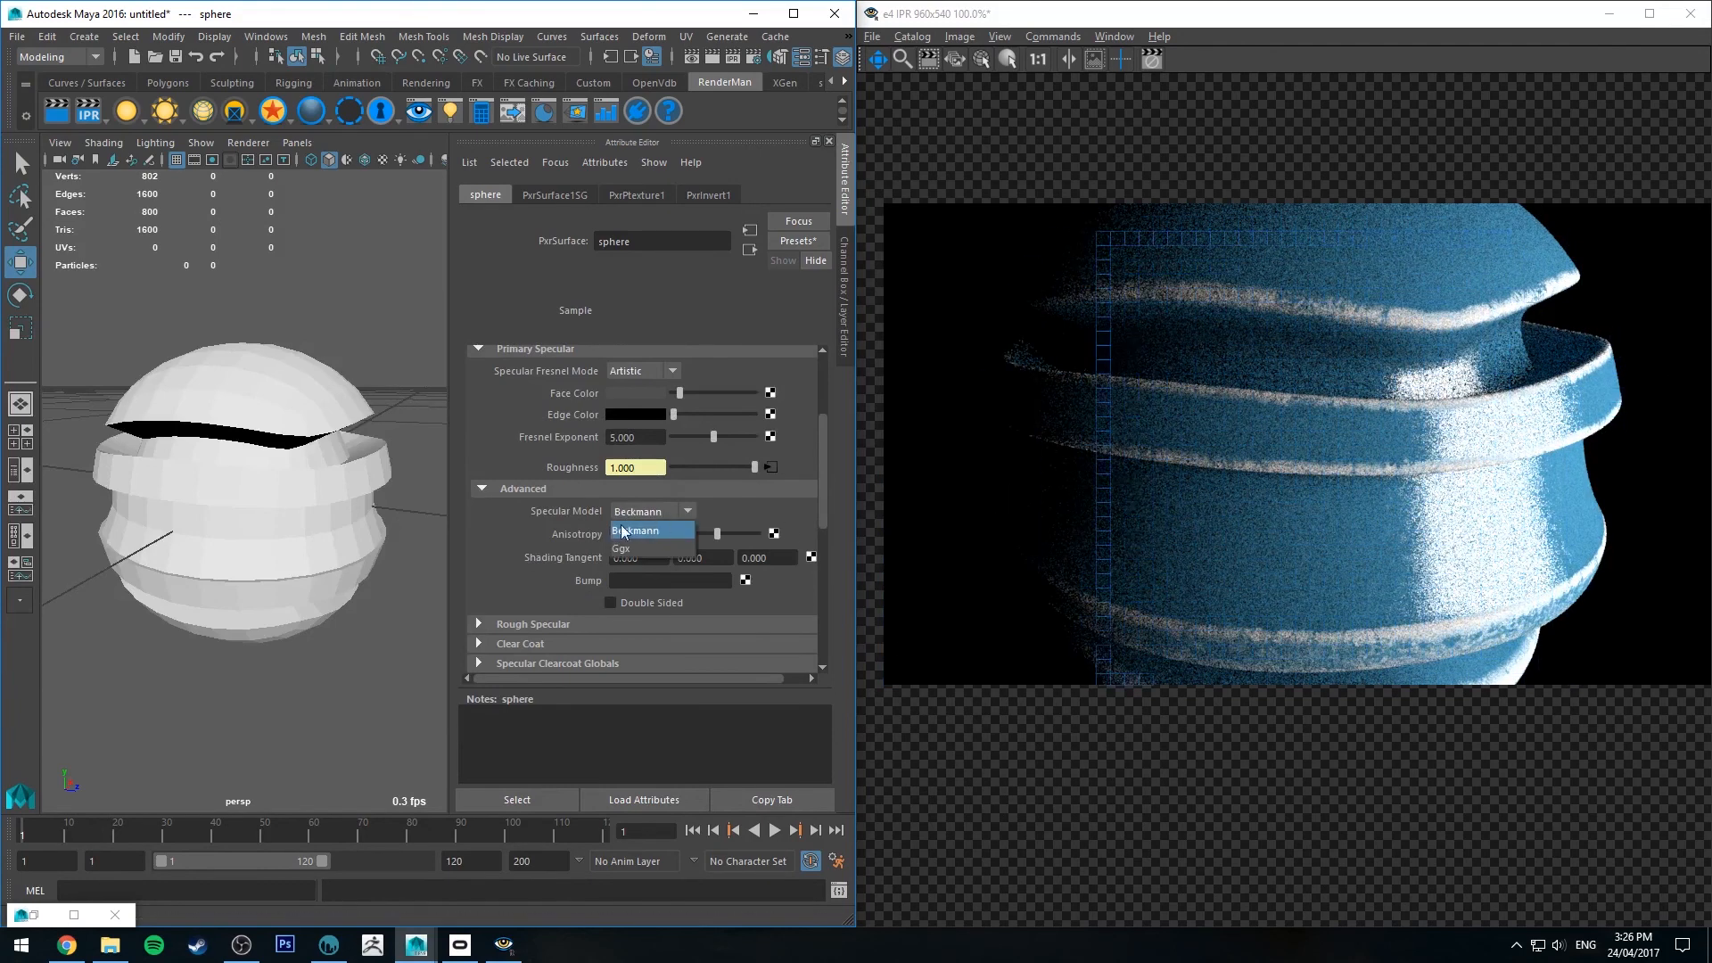
left_click(621, 548)
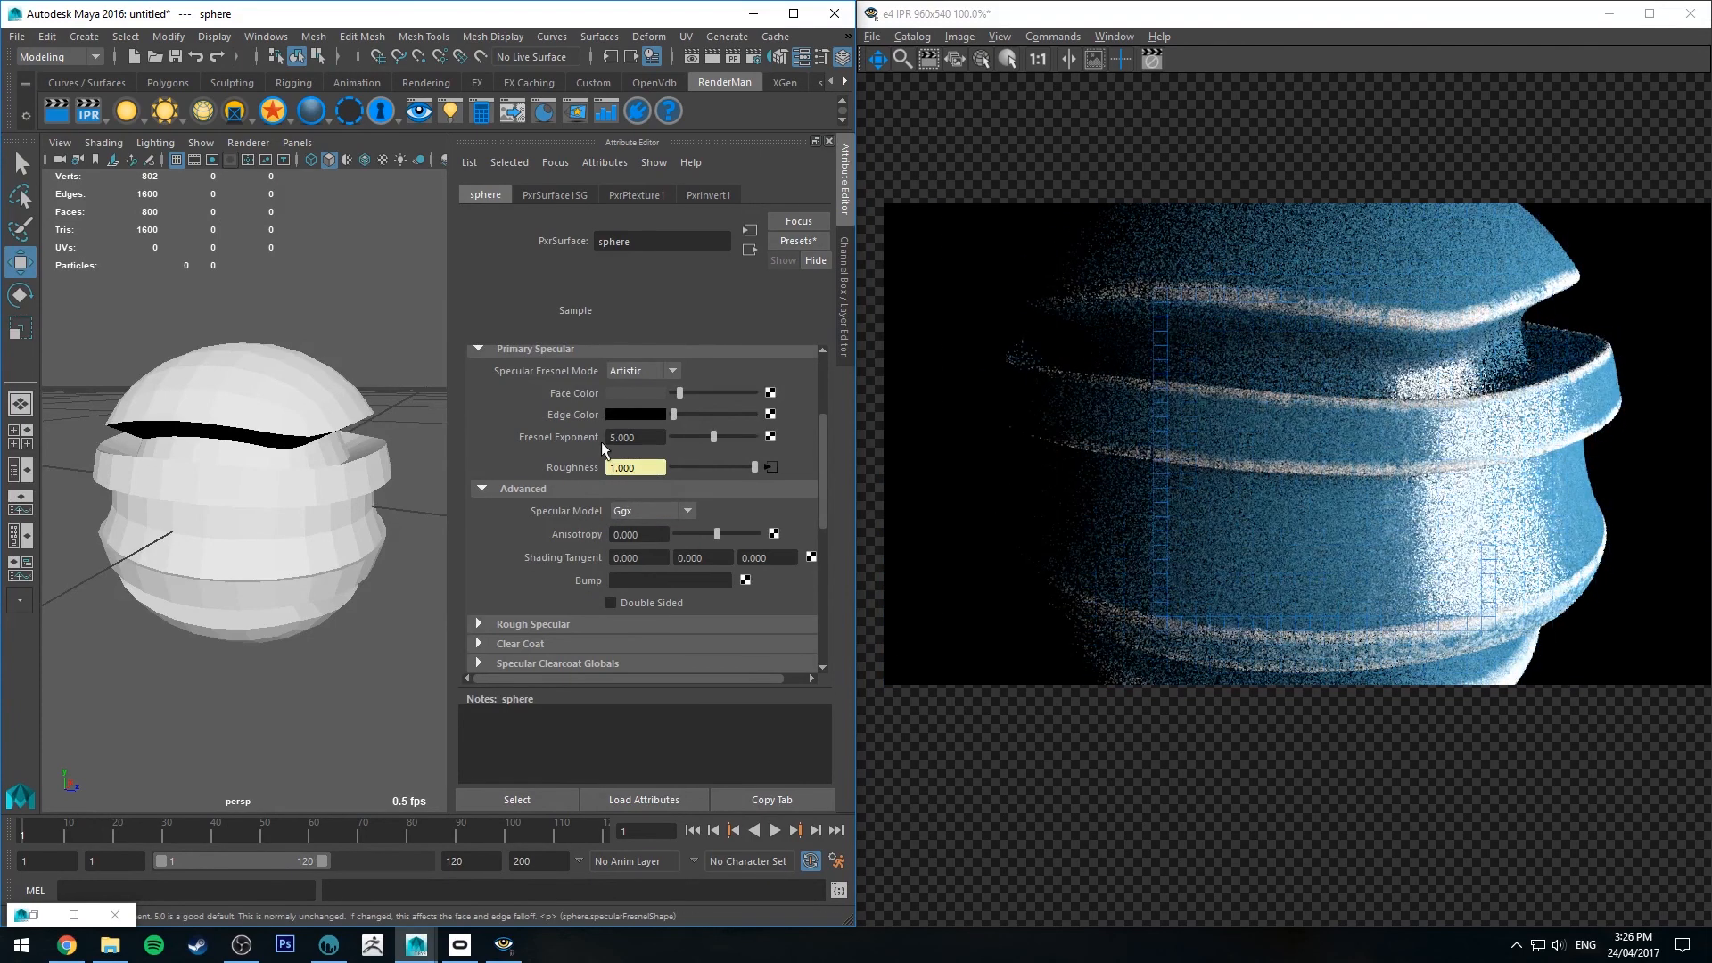